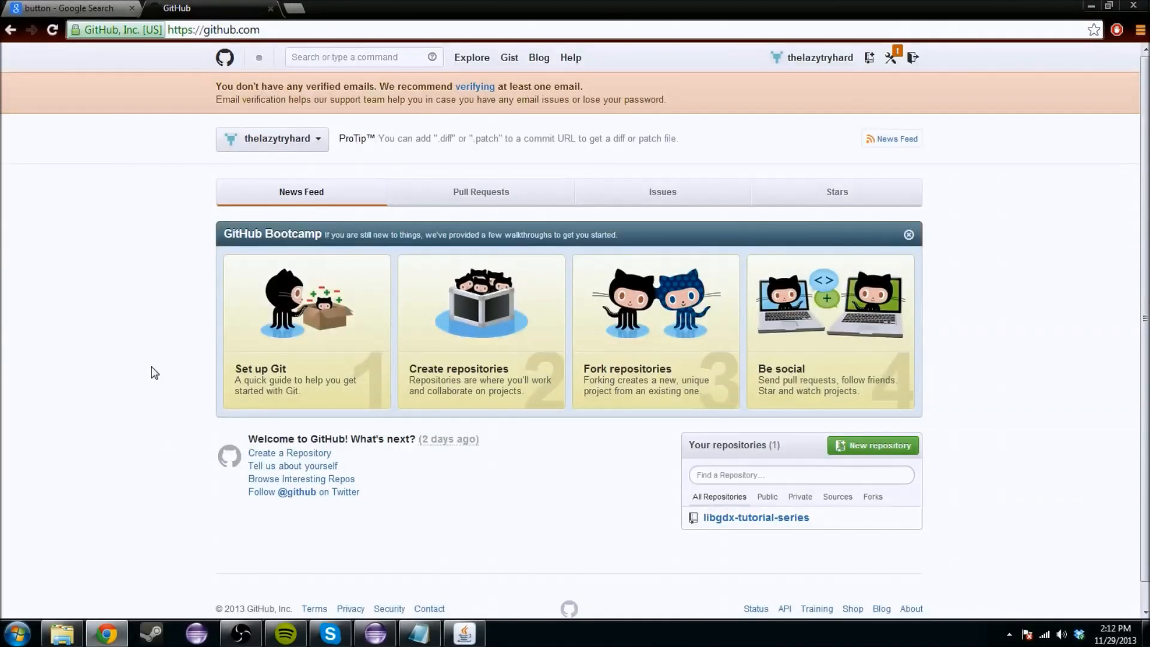
{"action": "mouse_move", "coordinate": [170, 408]}
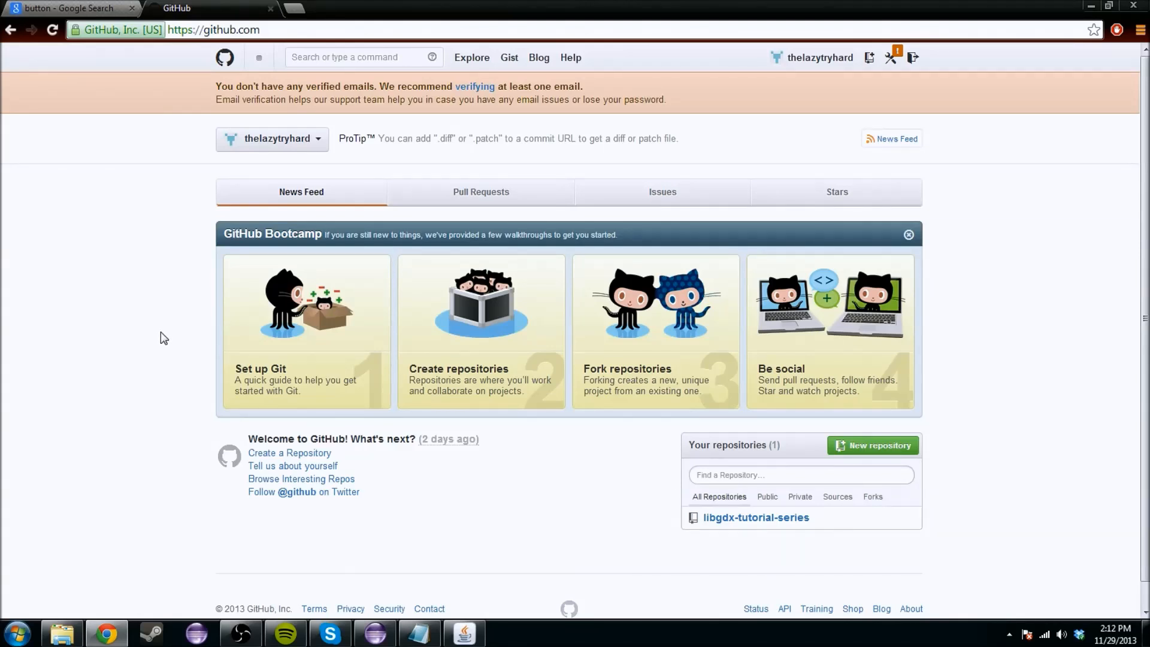
{"action": "mouse_move", "coordinate": [261, 255]}
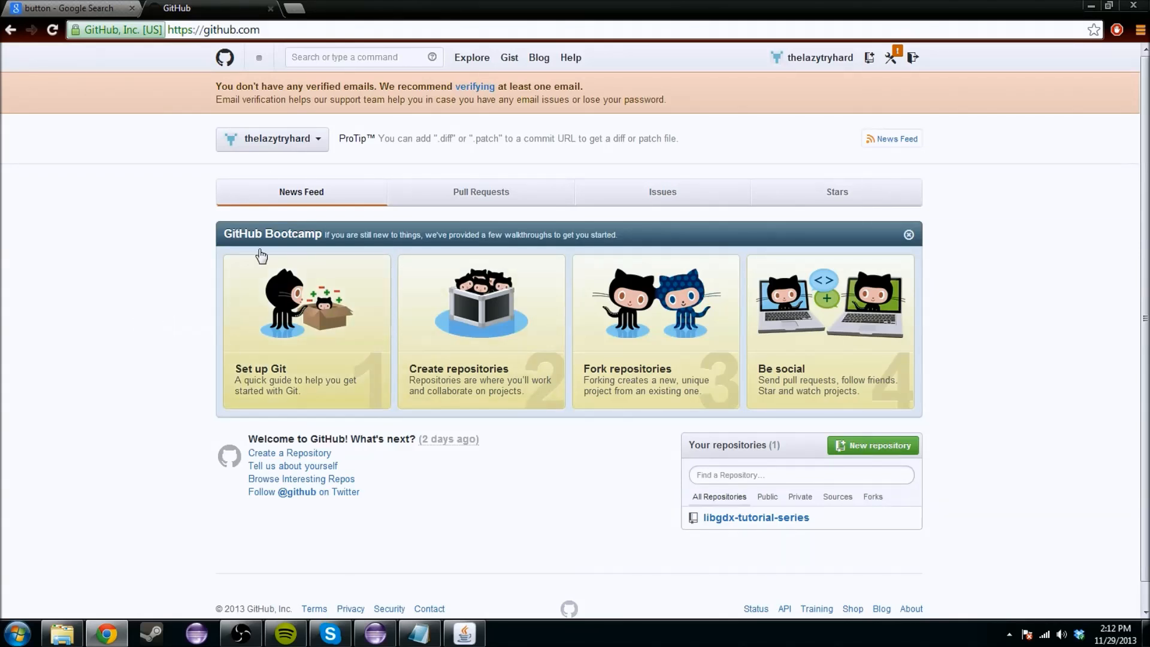
{"action": "left_click", "coordinate": [360, 58]}
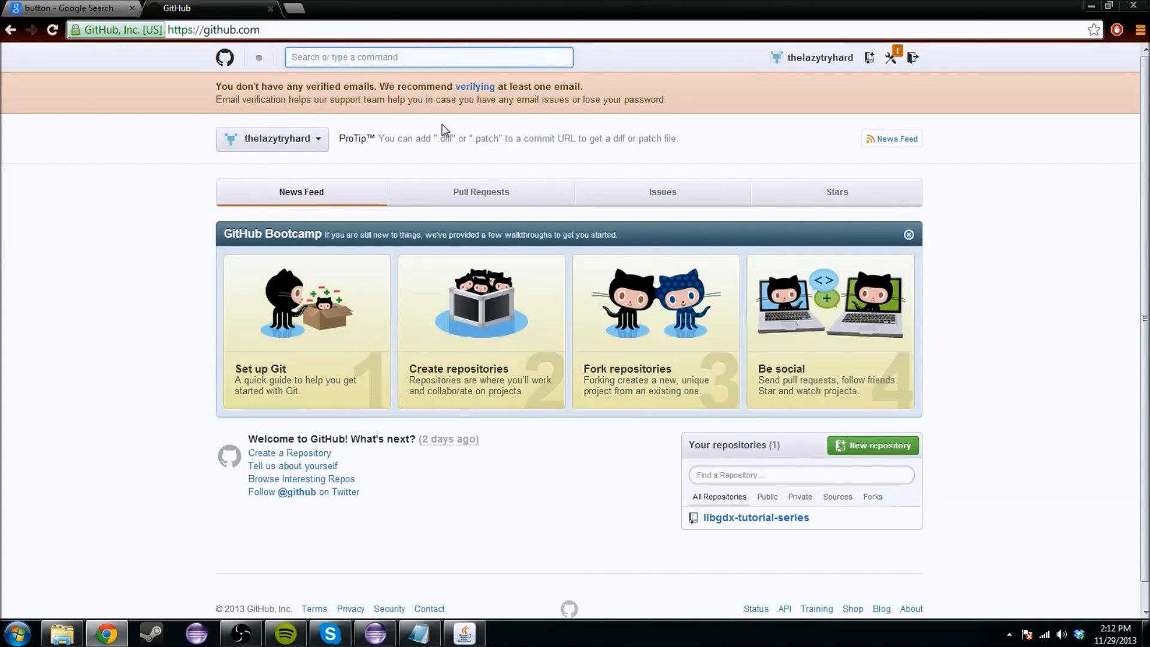
{"action": "left_click", "coordinate": [197, 262]}
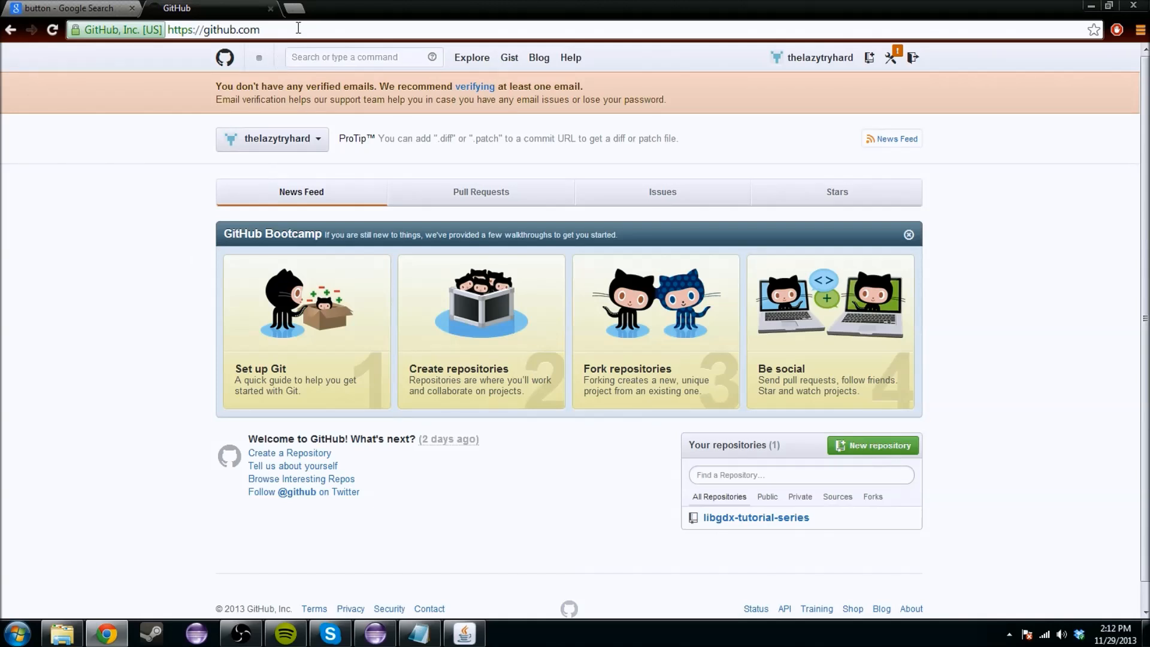
{"action": "left_click", "coordinate": [360, 58]}
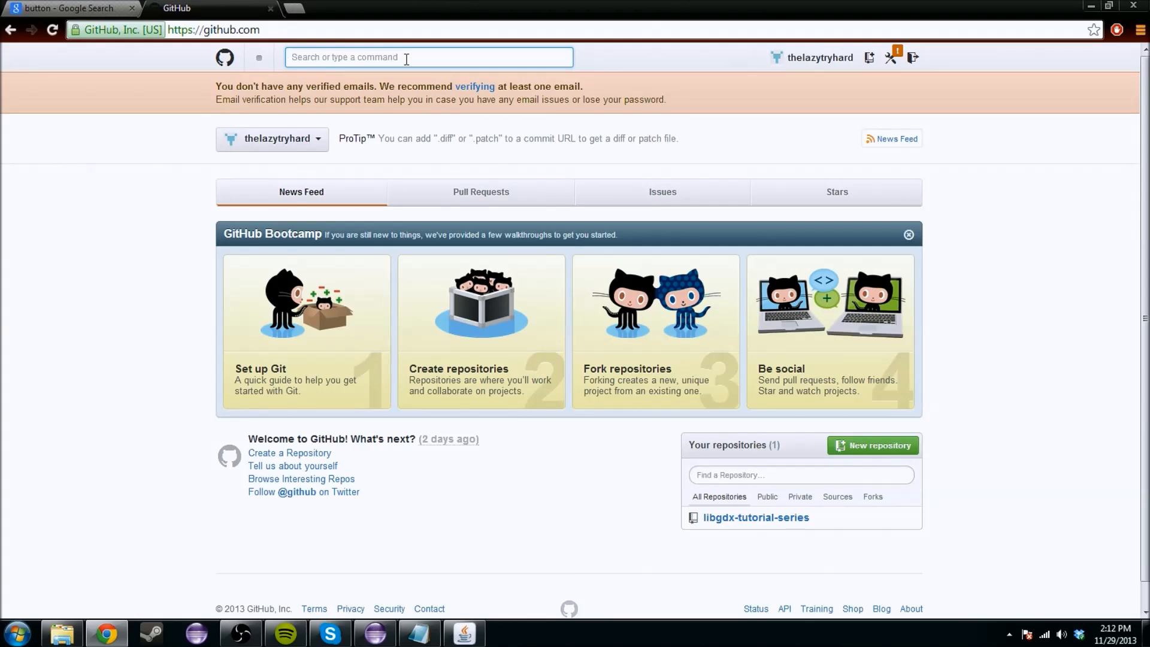
{"action": "type", "text": "thelazytryh"}
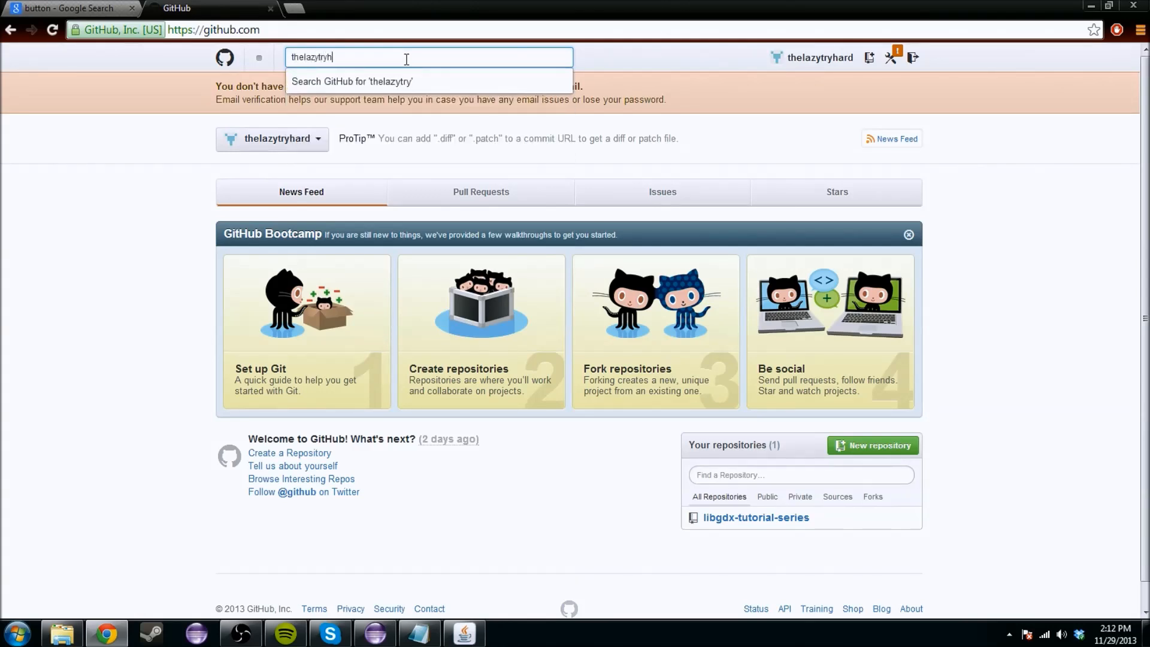
{"action": "key", "text": "Return"}
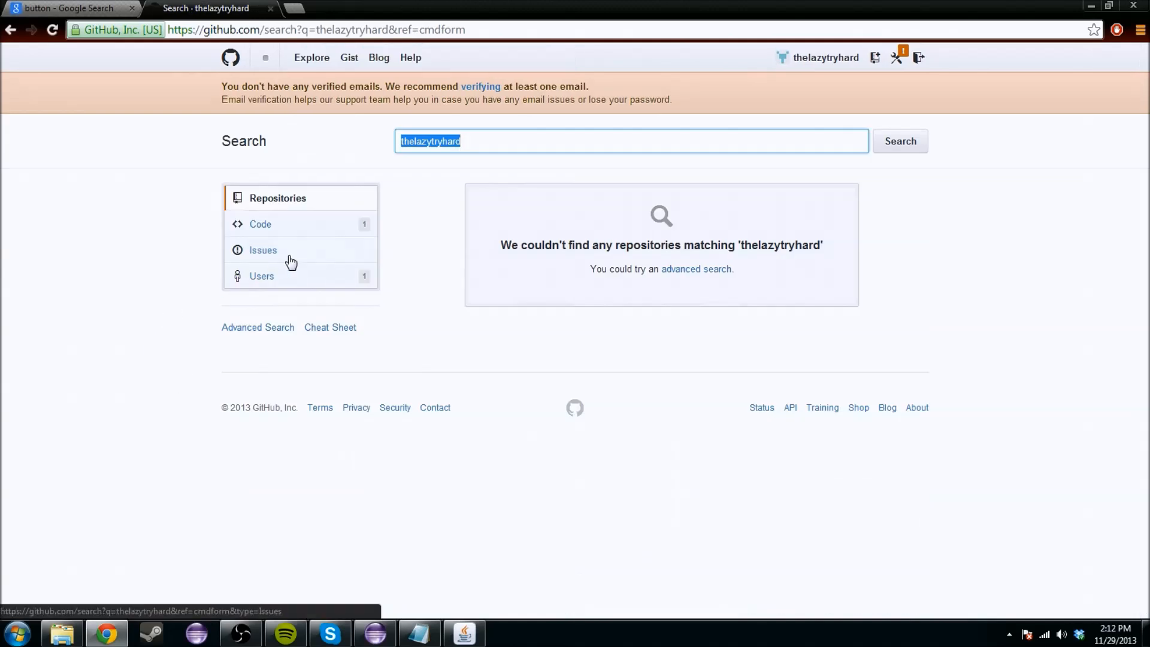
{"action": "left_click", "coordinate": [261, 276]}
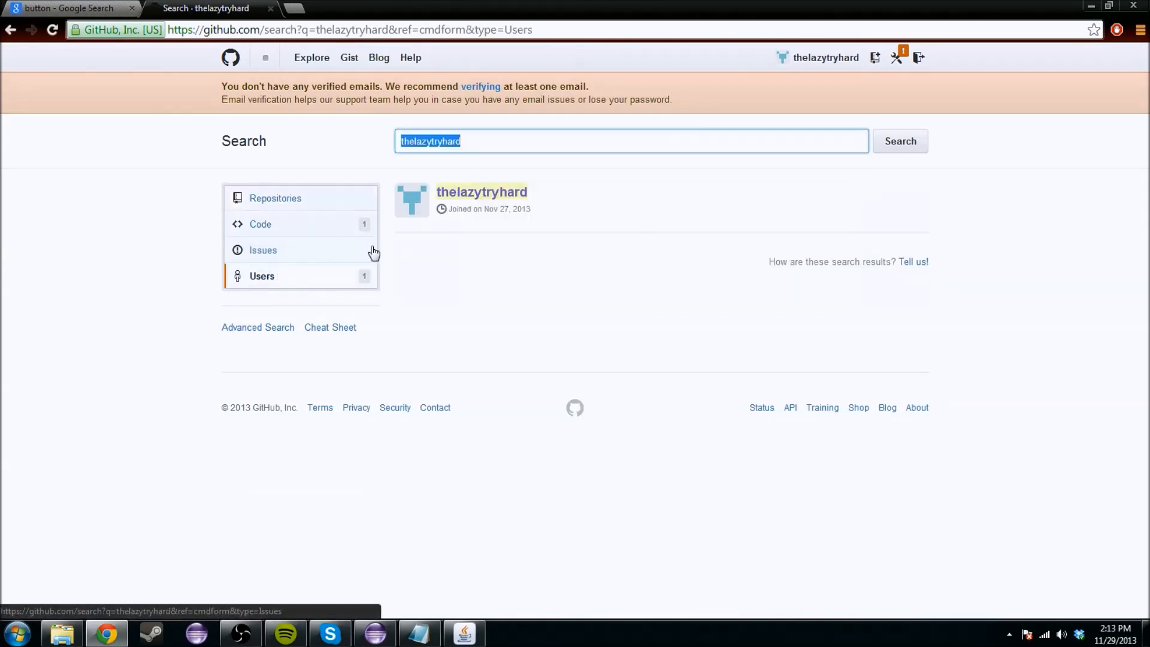
{"action": "mouse_move", "coordinate": [230, 58]}
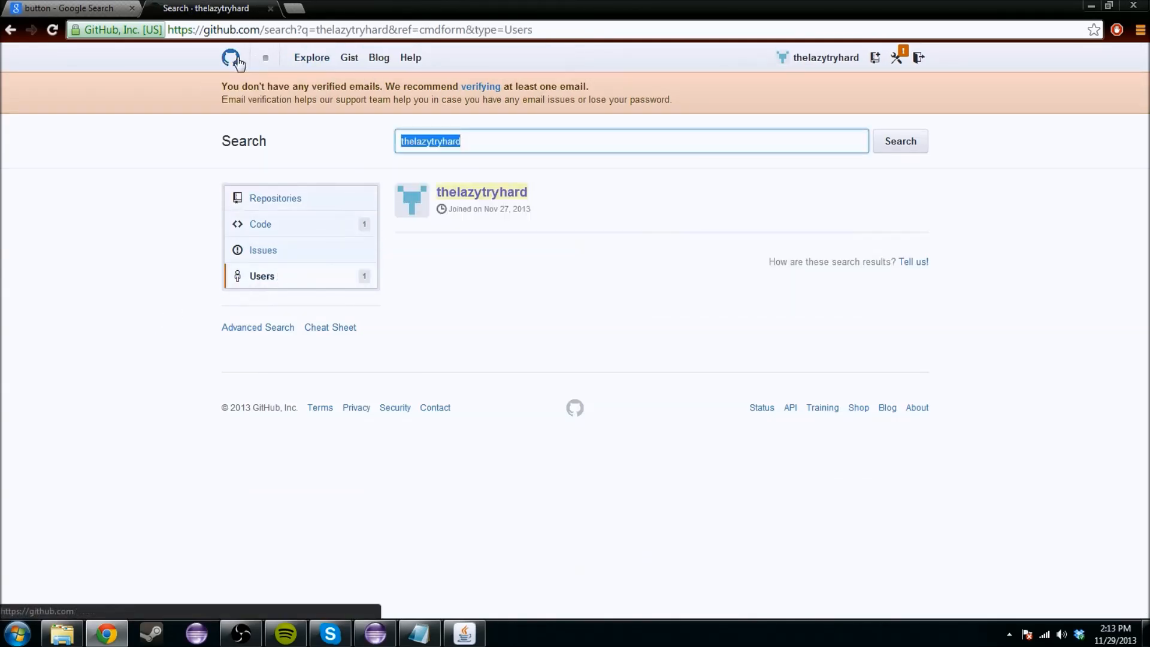
{"action": "left_click", "coordinate": [480, 192]}
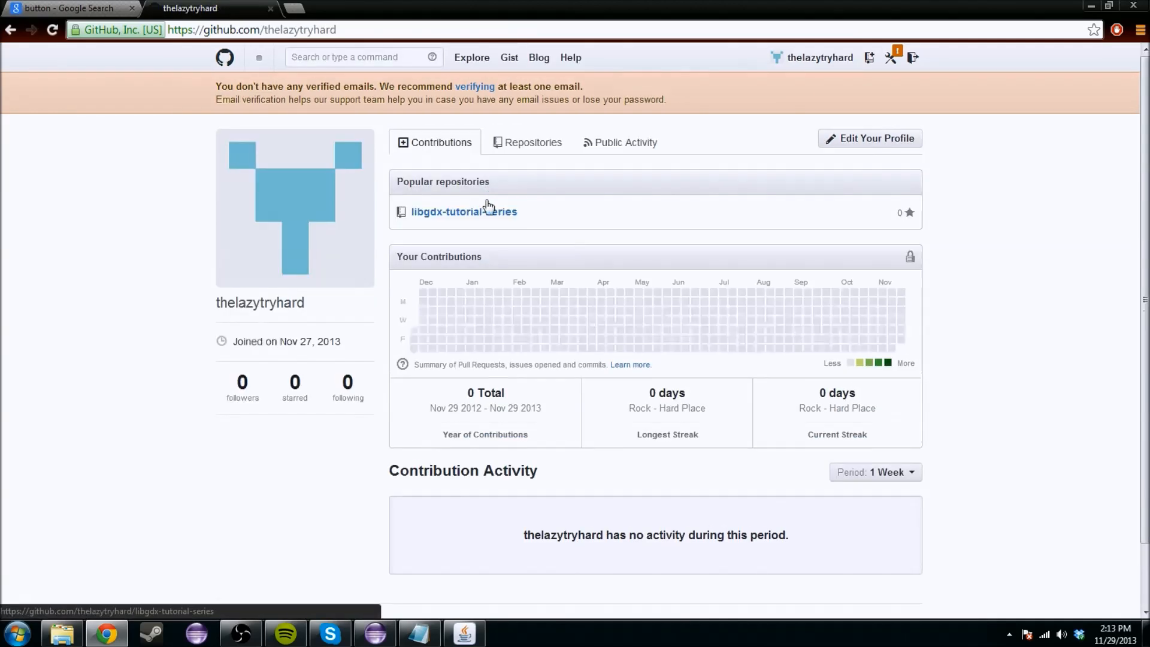
{"action": "mouse_move", "coordinate": [535, 301]}
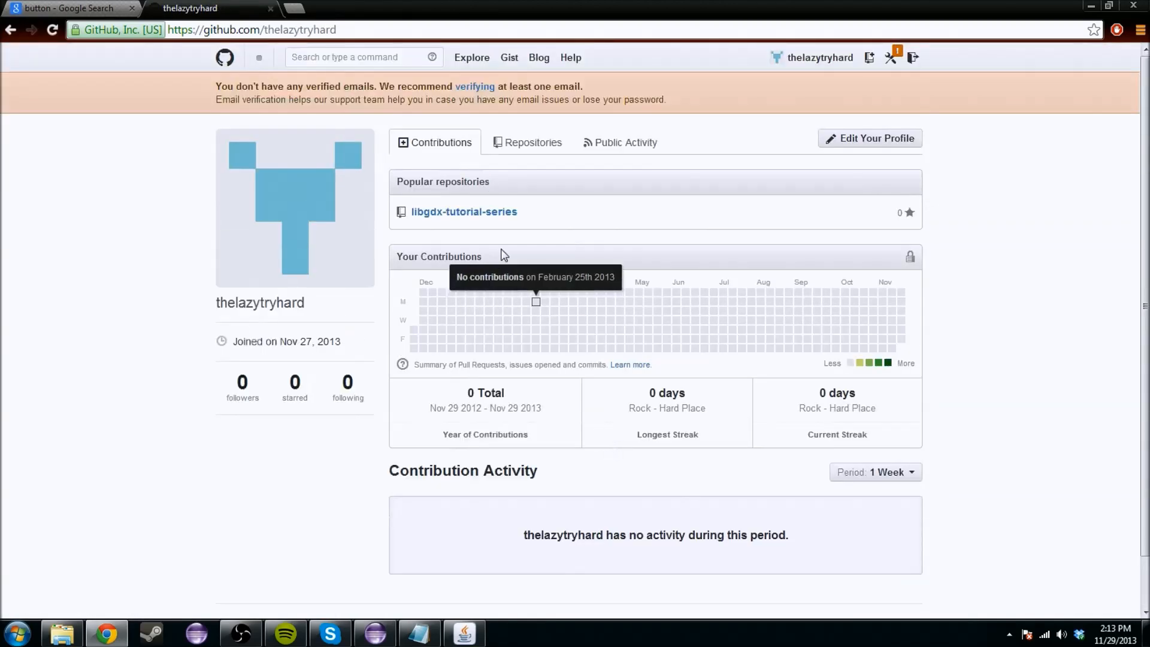
{"action": "mouse_move", "coordinate": [464, 212]}
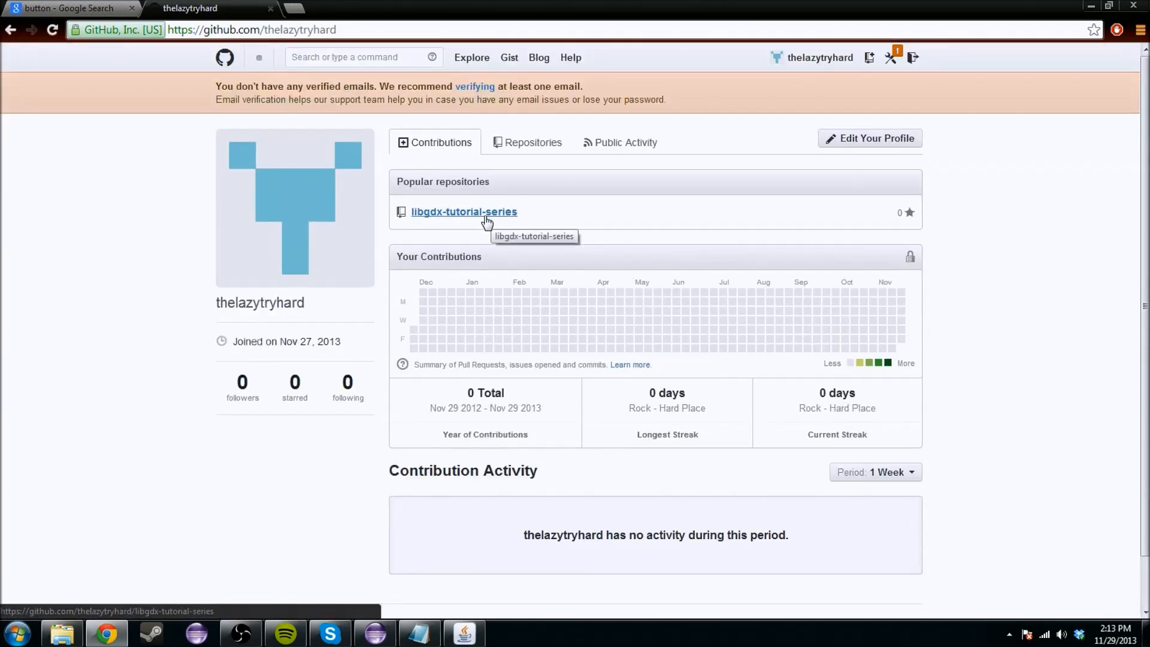
Browse libgdx-tutorial-series into Tutorial > src > Tutorial package and view Enemy.java
{"action": "left_click", "coordinate": [464, 211]}
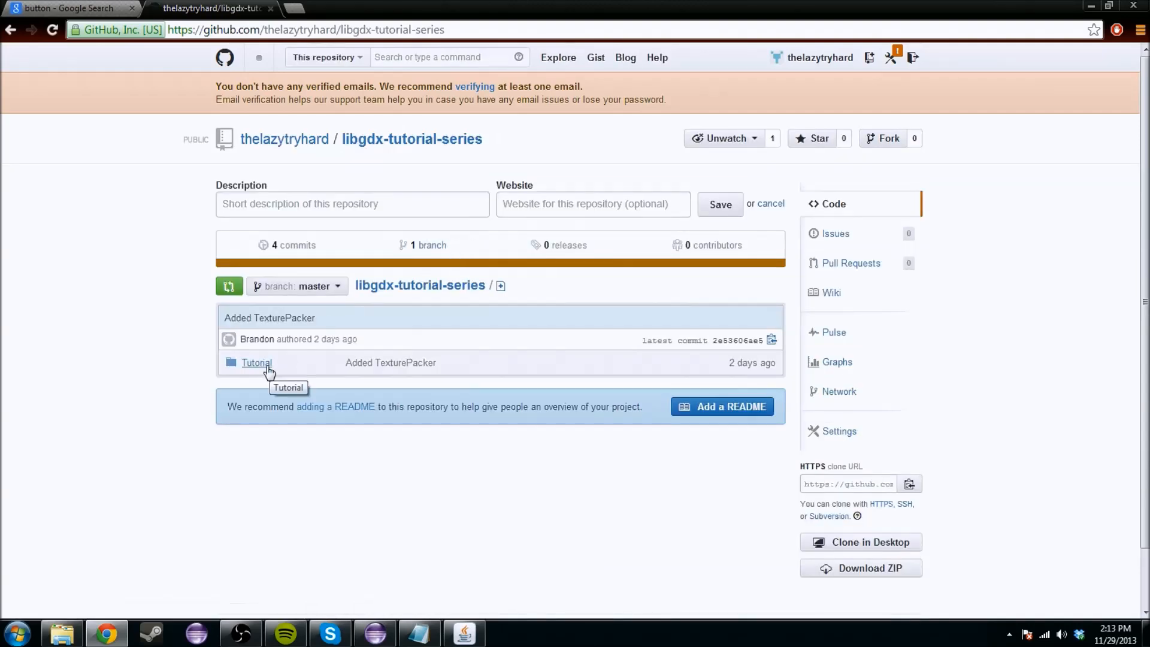
{"action": "left_click", "coordinate": [256, 362]}
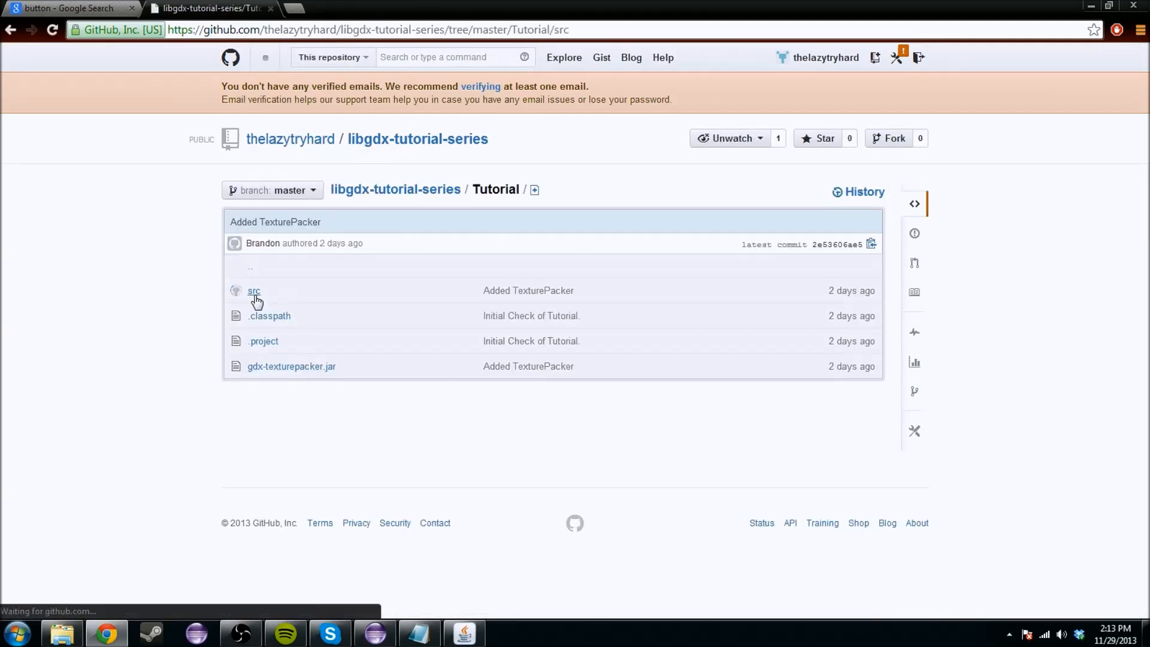
{"action": "left_click", "coordinate": [254, 290]}
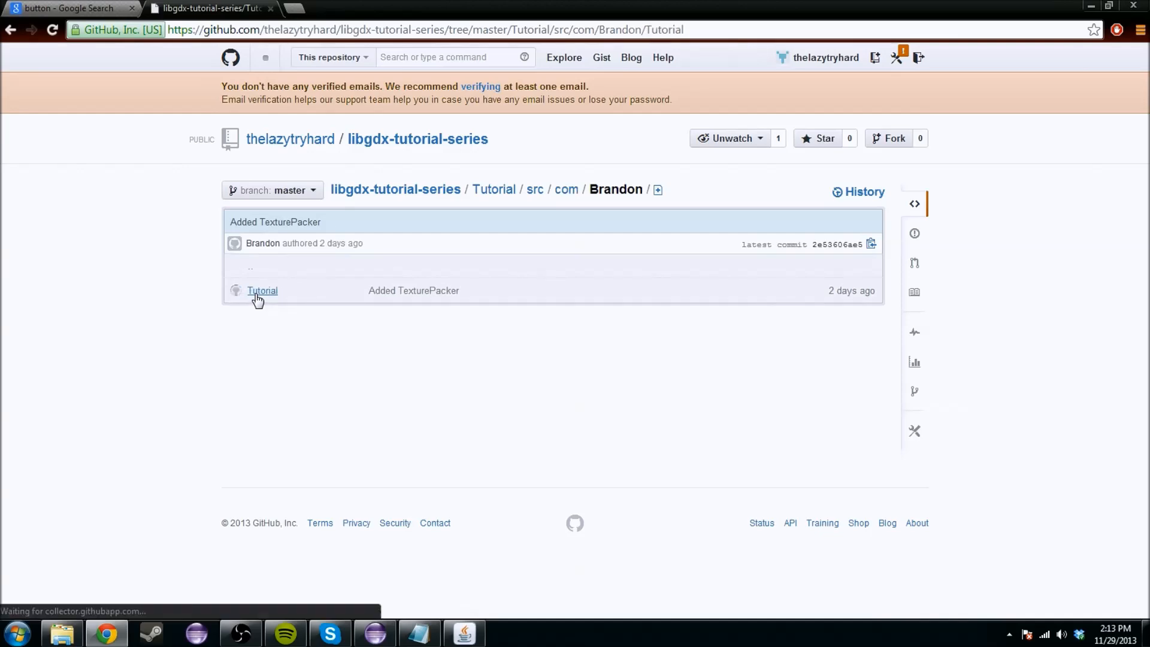
{"action": "left_click", "coordinate": [262, 290]}
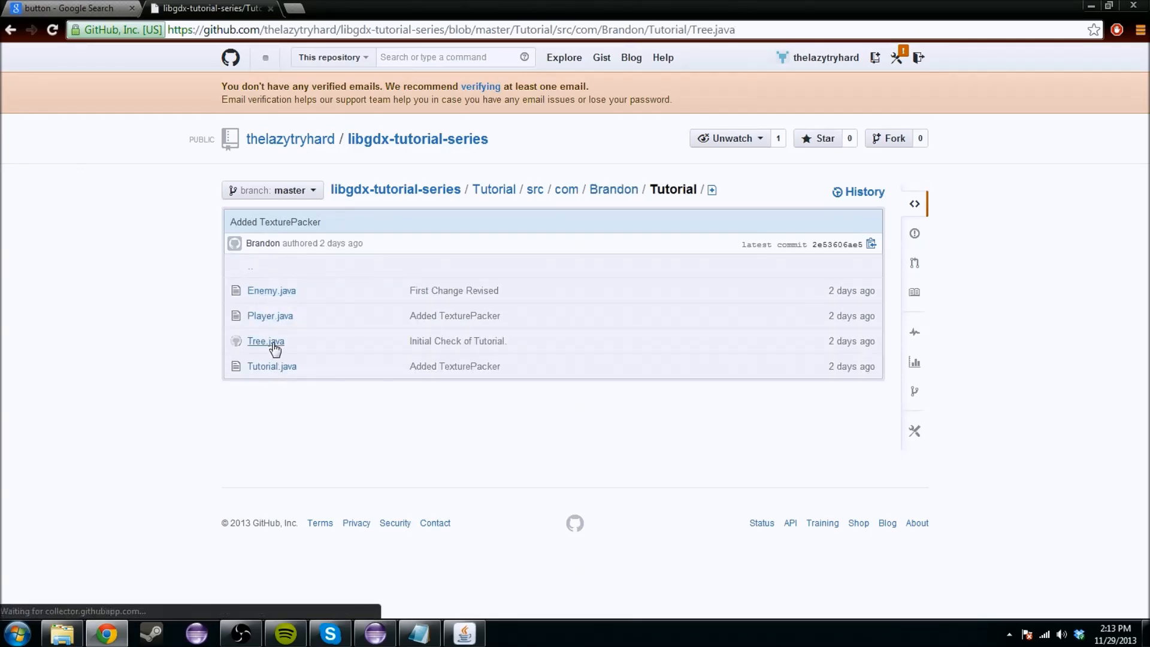
{"action": "left_click", "coordinate": [266, 341]}
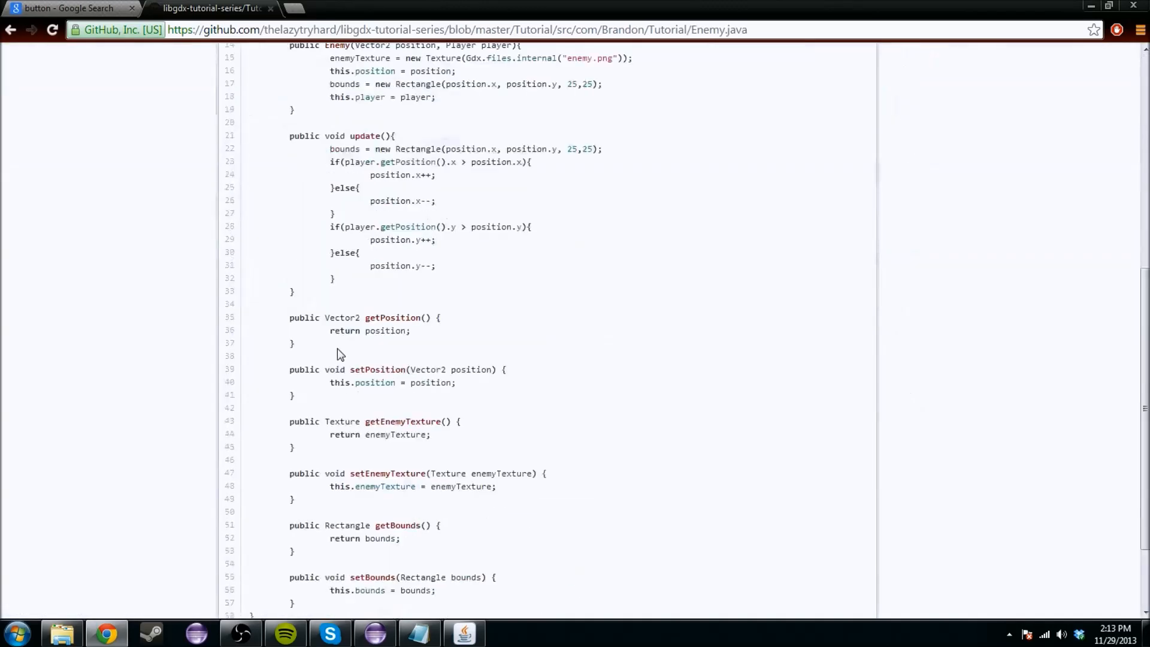
{"action": "left_click", "coordinate": [10, 30]}
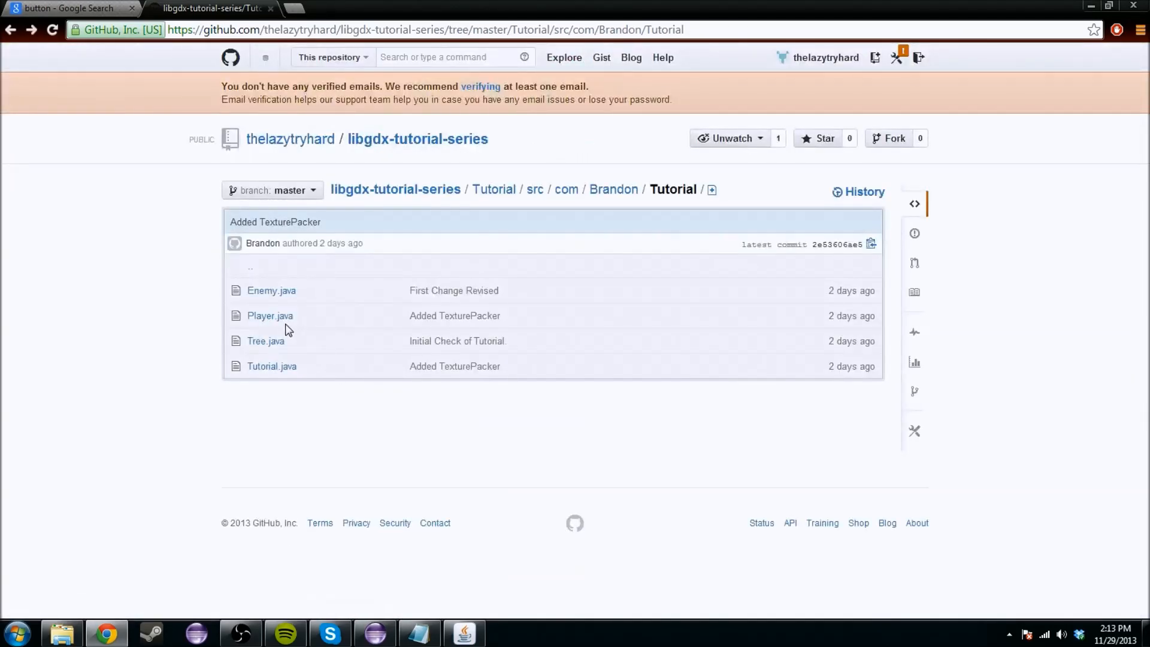
{"action": "mouse_move", "coordinate": [270, 315]}
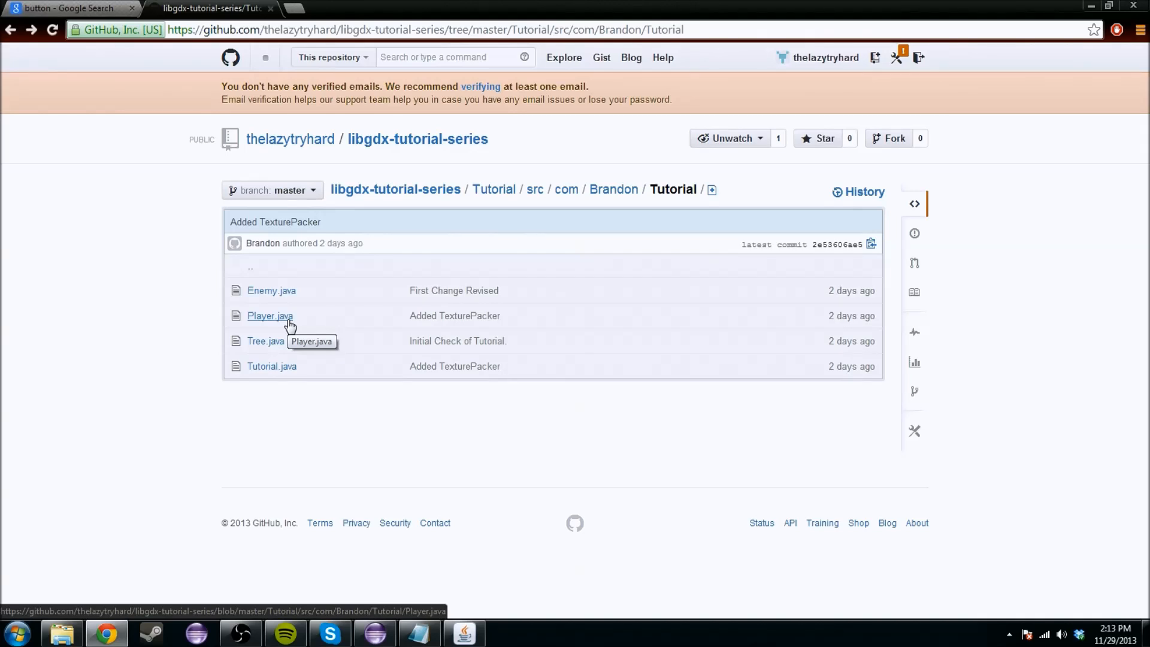
{"action": "mouse_move", "coordinate": [272, 366]}
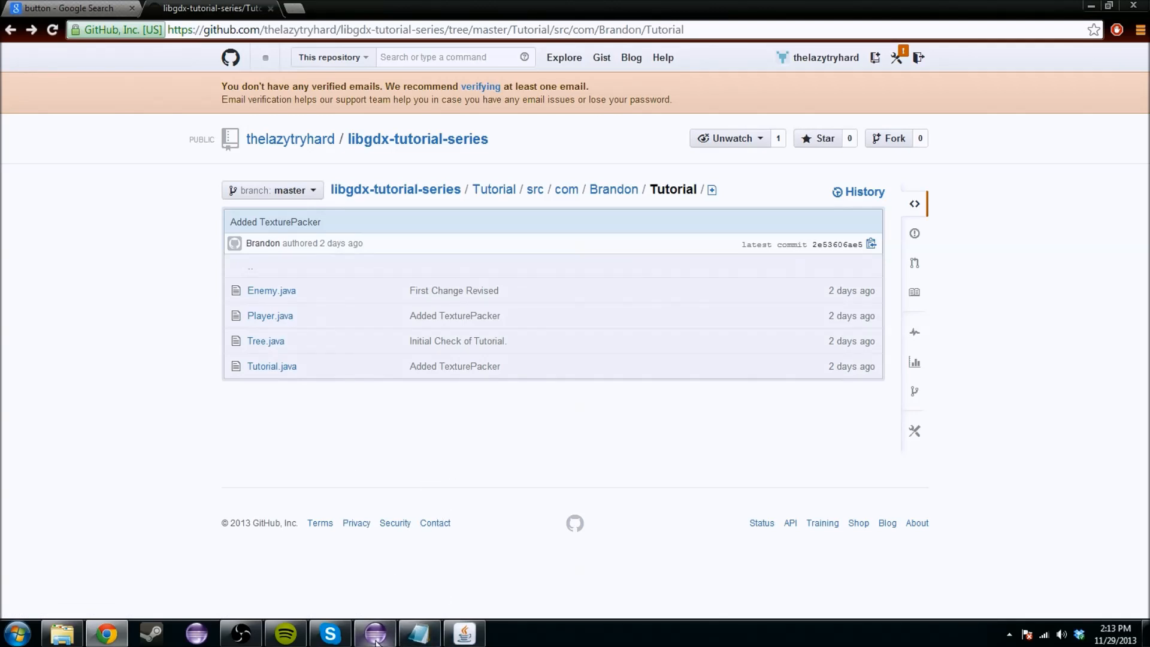
In Eclipse, add an empty line after 'BitmapFont font;' in Tutorial.java
{"action": "left_click", "coordinate": [464, 633]}
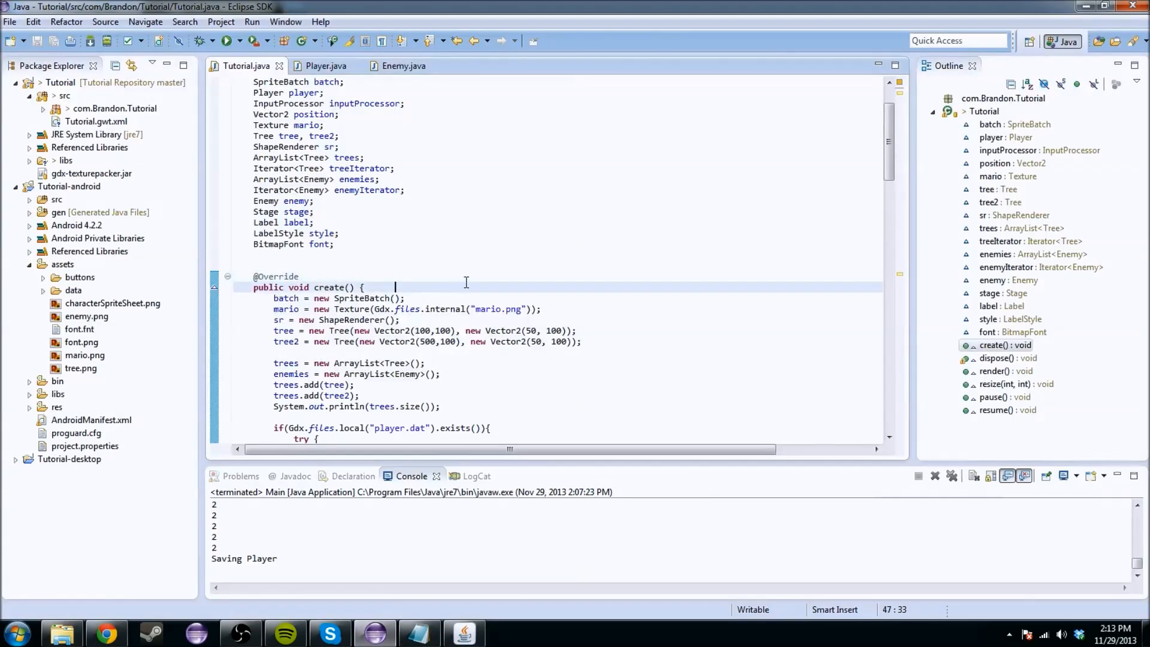
{"action": "left_click", "coordinate": [335, 243]}
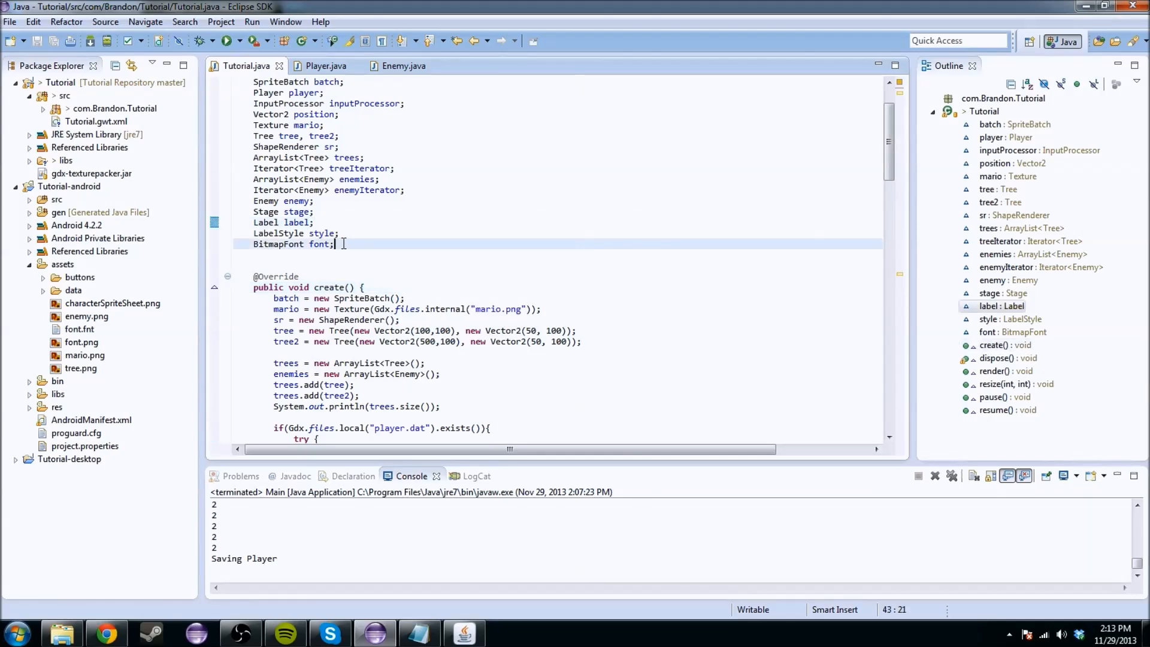
{"action": "key", "text": "Return"}
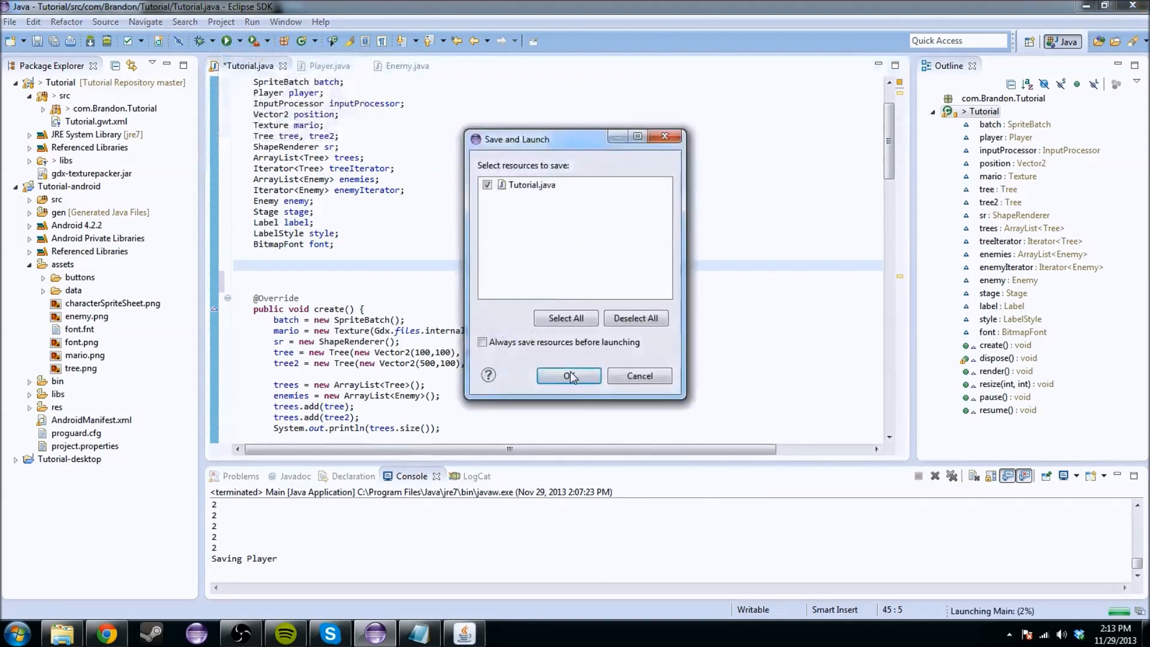
Save Tutorial.java, launch the game, then close the game window
{"action": "left_click", "coordinate": [568, 375]}
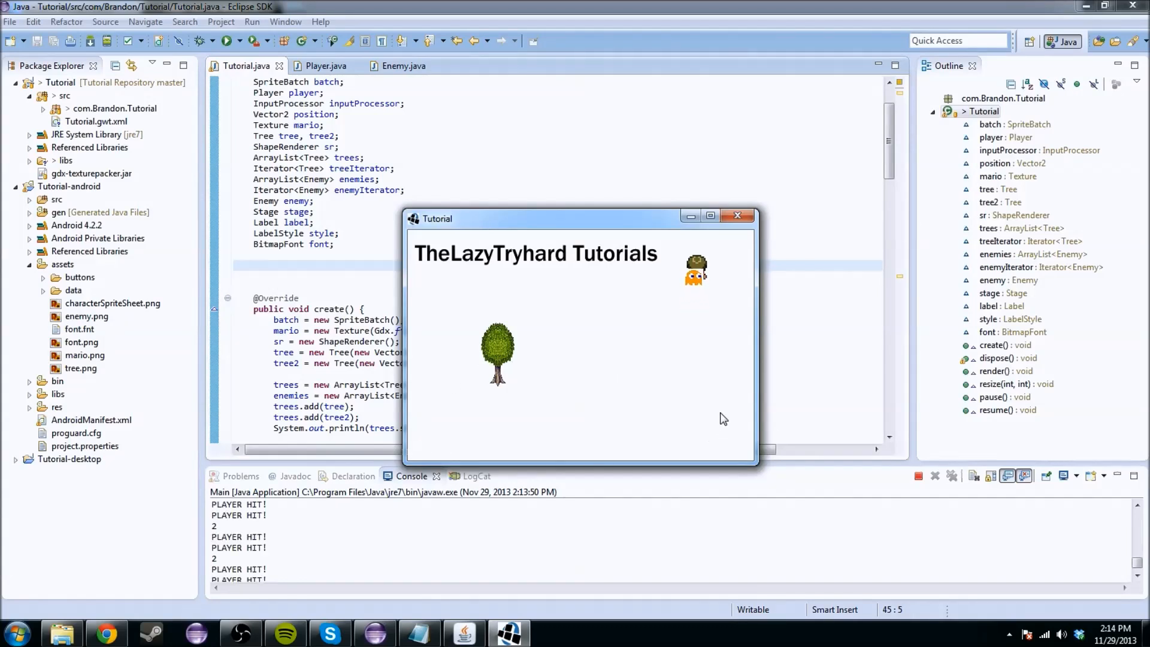
{"action": "left_click", "coordinate": [737, 217]}
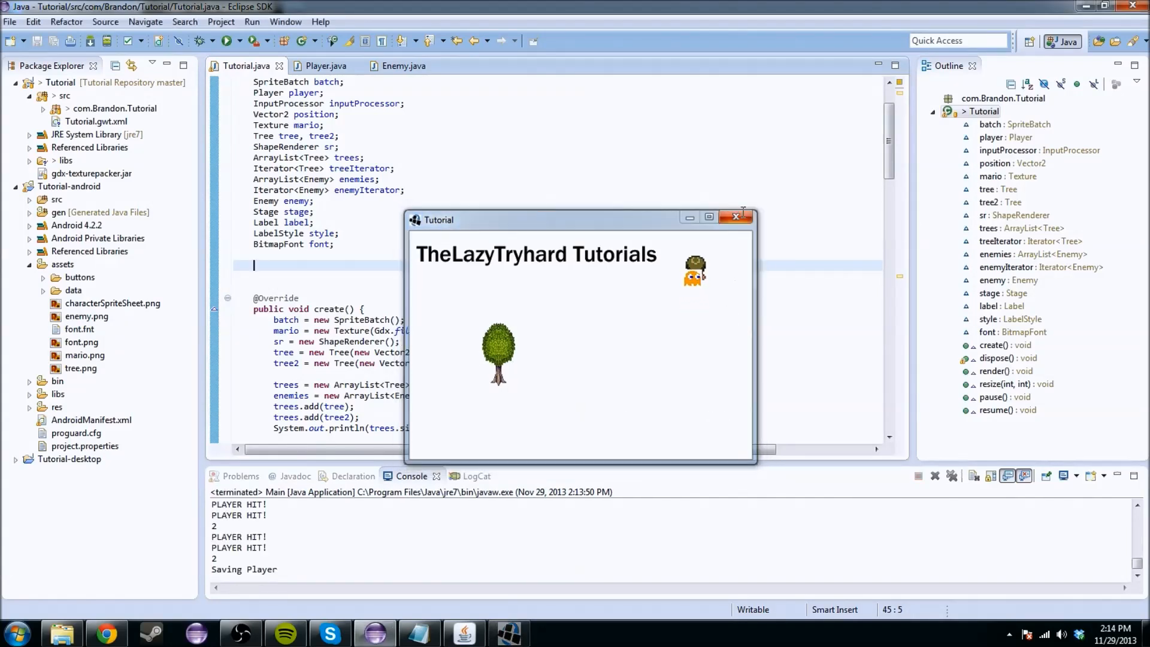
{"action": "left_click", "coordinate": [735, 216]}
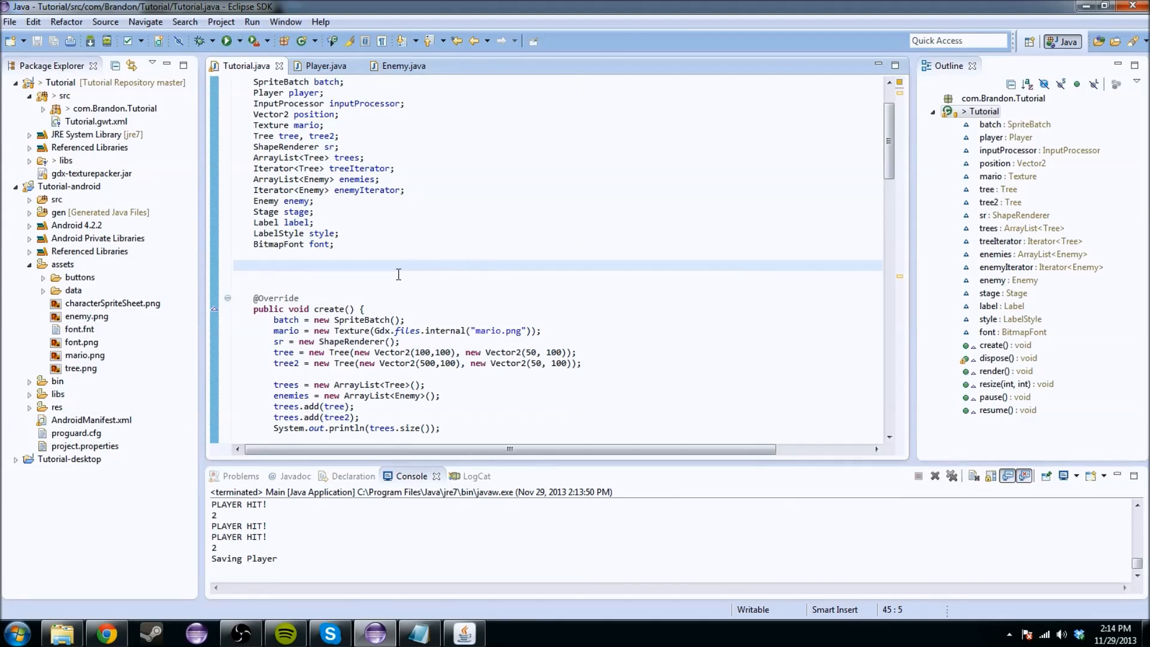
Declare TextureAtlas buttonAtlas, TextButtonStyle, TextButton button and Skin skin fields
{"action": "left_click", "coordinate": [254, 265]}
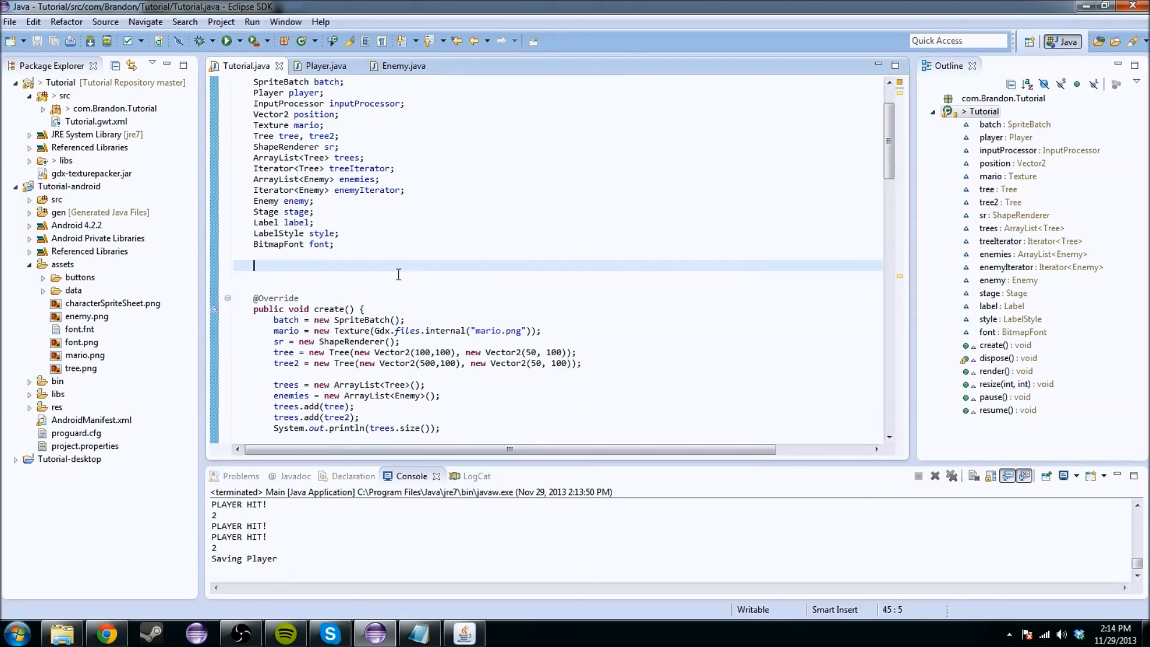
{"action": "type", "text": "TextureAtlas"}
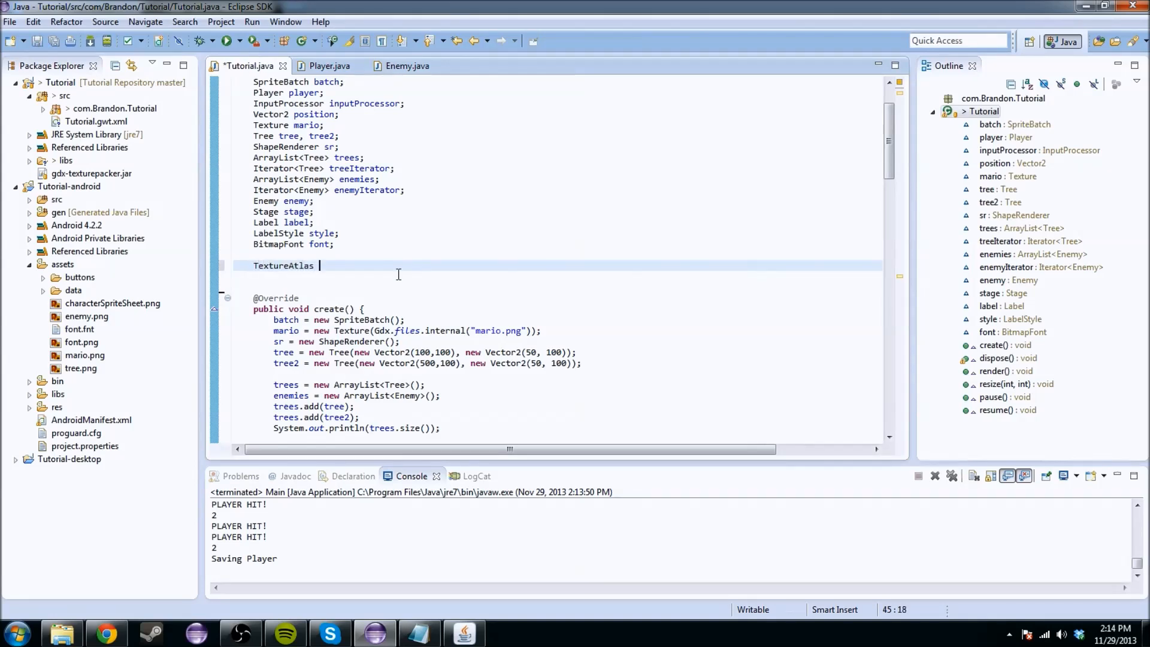
{"action": "type", "text": "buttonAtlas;"}
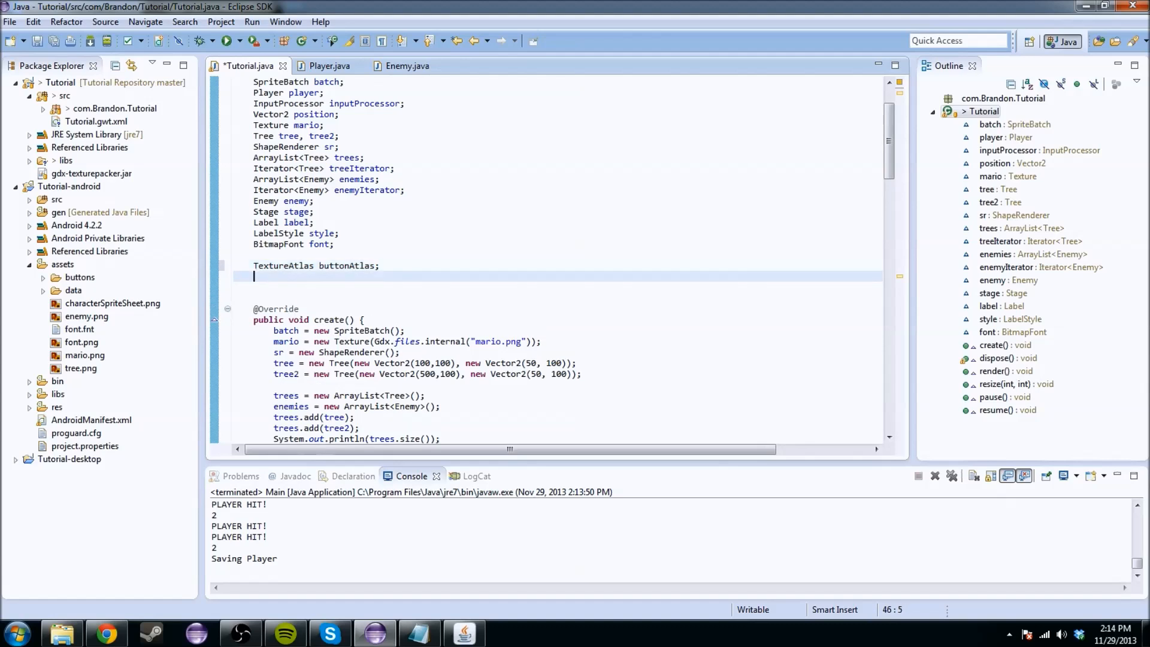
{"action": "mouse_move", "coordinate": [285, 266]}
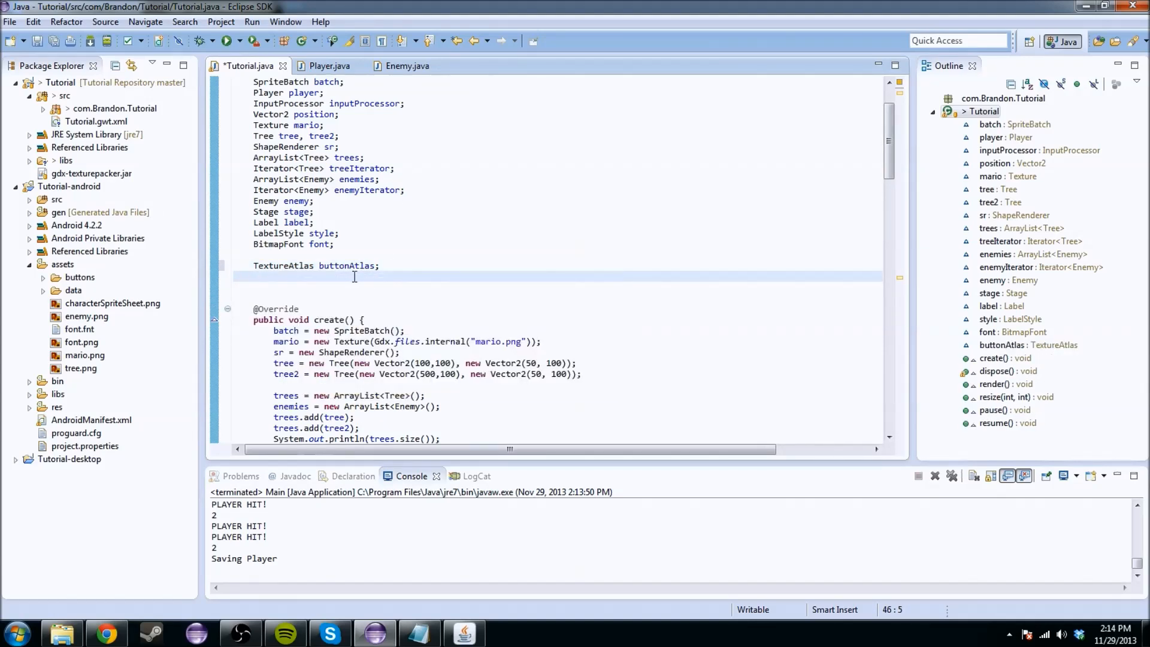
{"action": "mouse_move", "coordinate": [348, 266]}
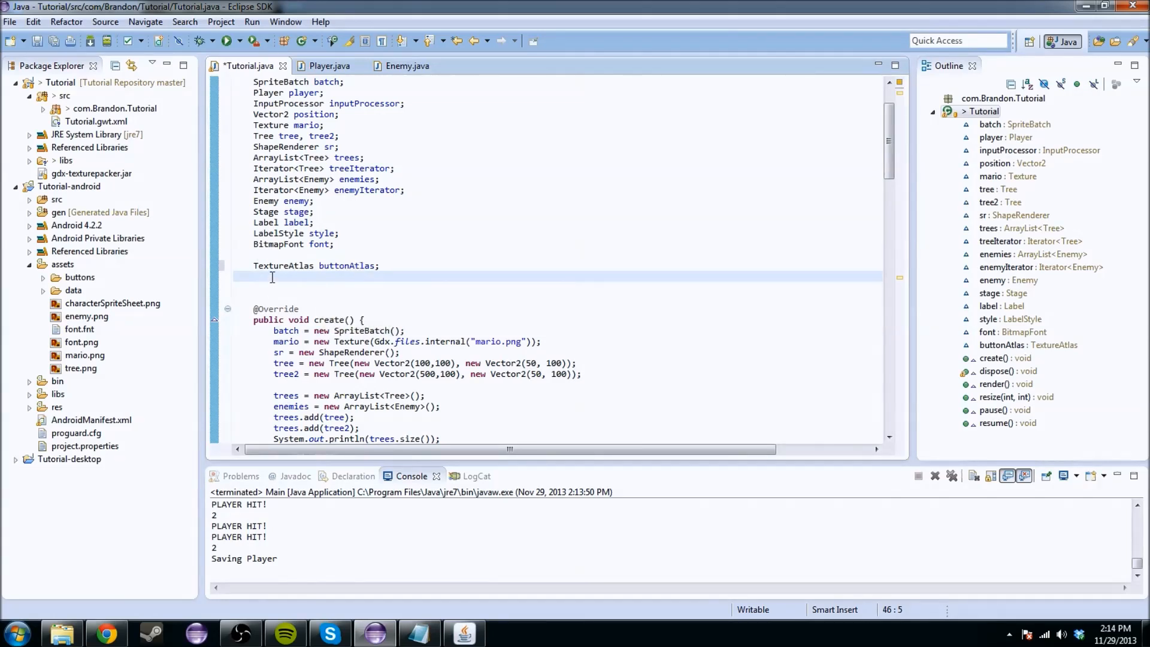
{"action": "mouse_move", "coordinate": [272, 265]}
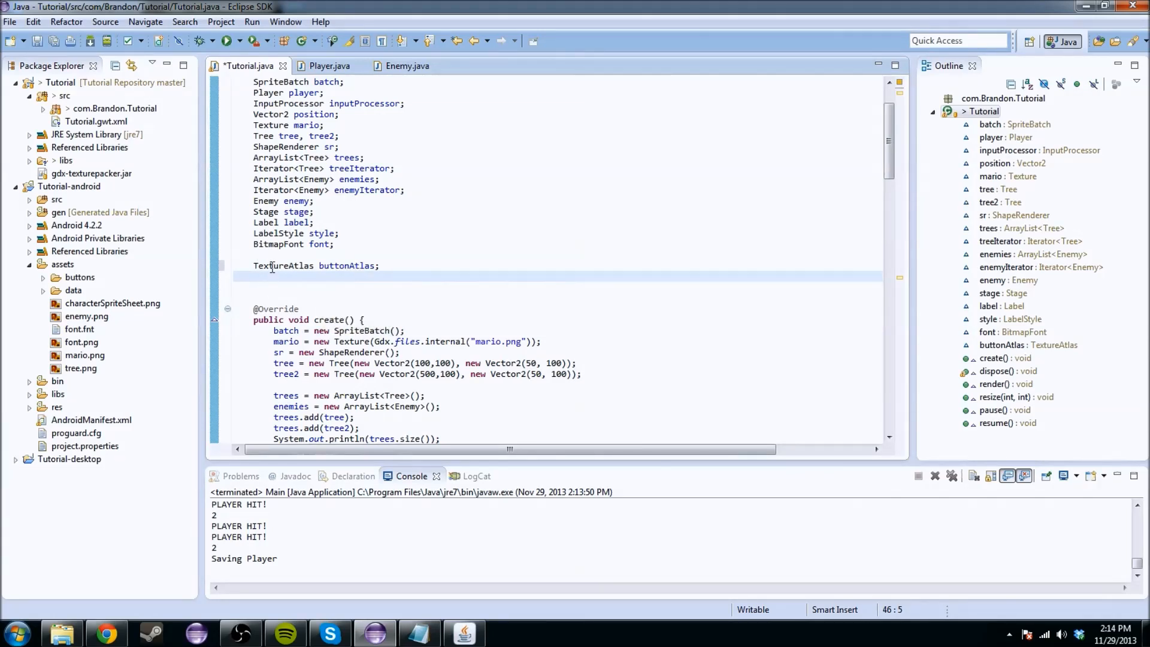
{"action": "mouse_move", "coordinate": [284, 266]}
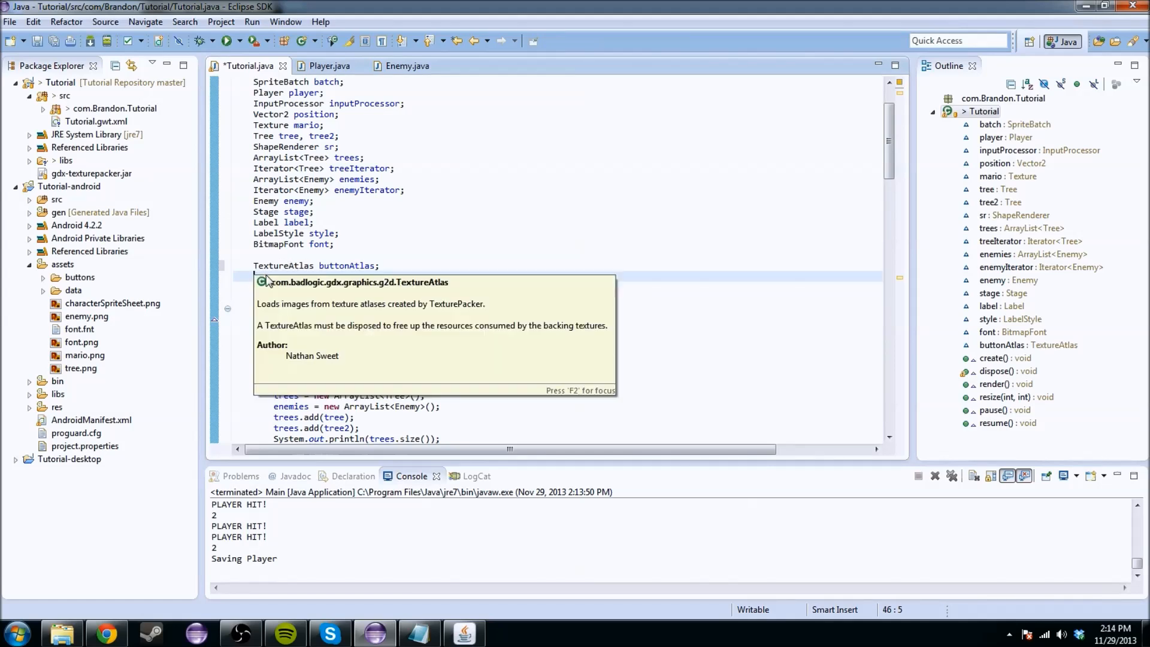
{"action": "left_click", "coordinate": [273, 285]}
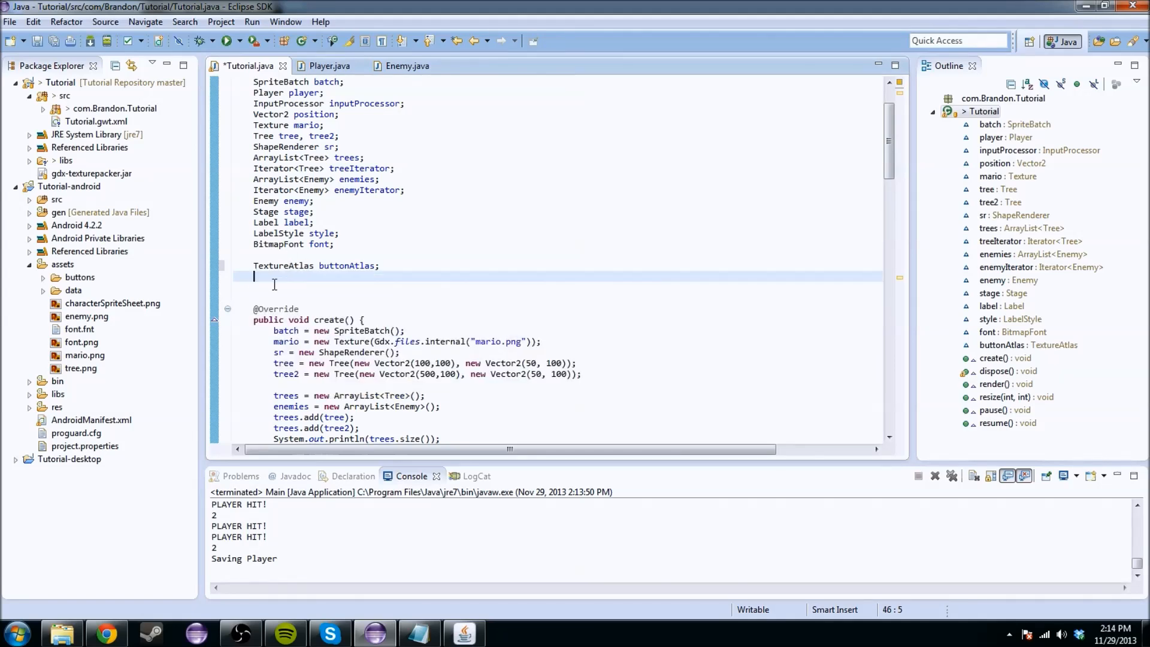
{"action": "type", "text": "textur"}
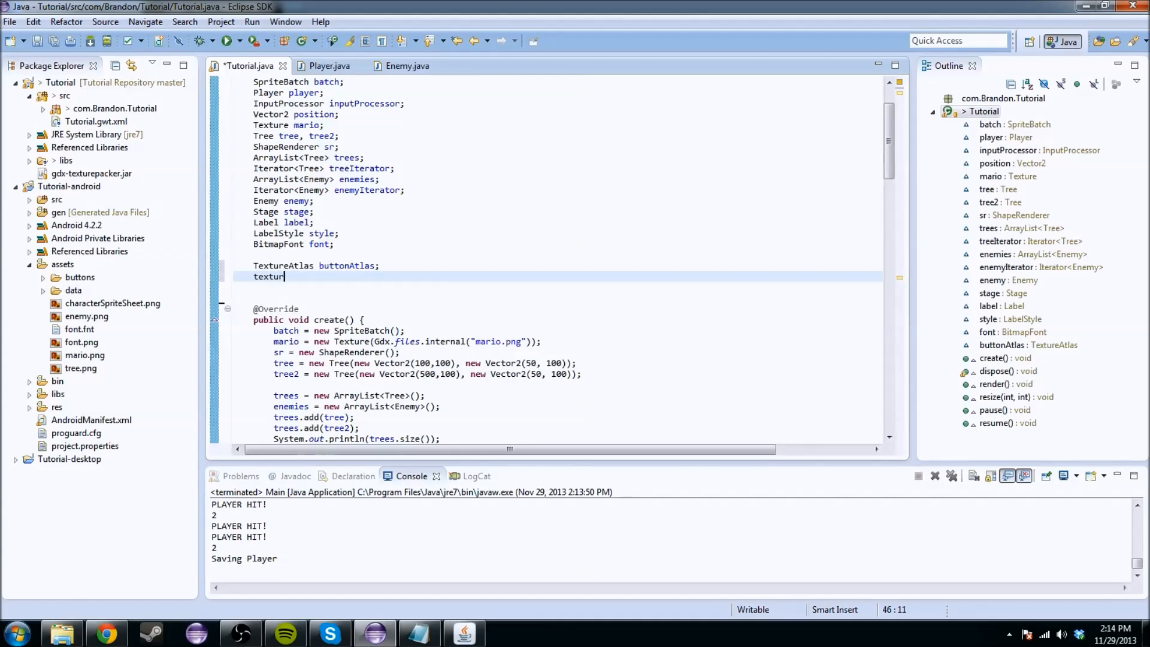
{"action": "key", "text": "BackSpace"}
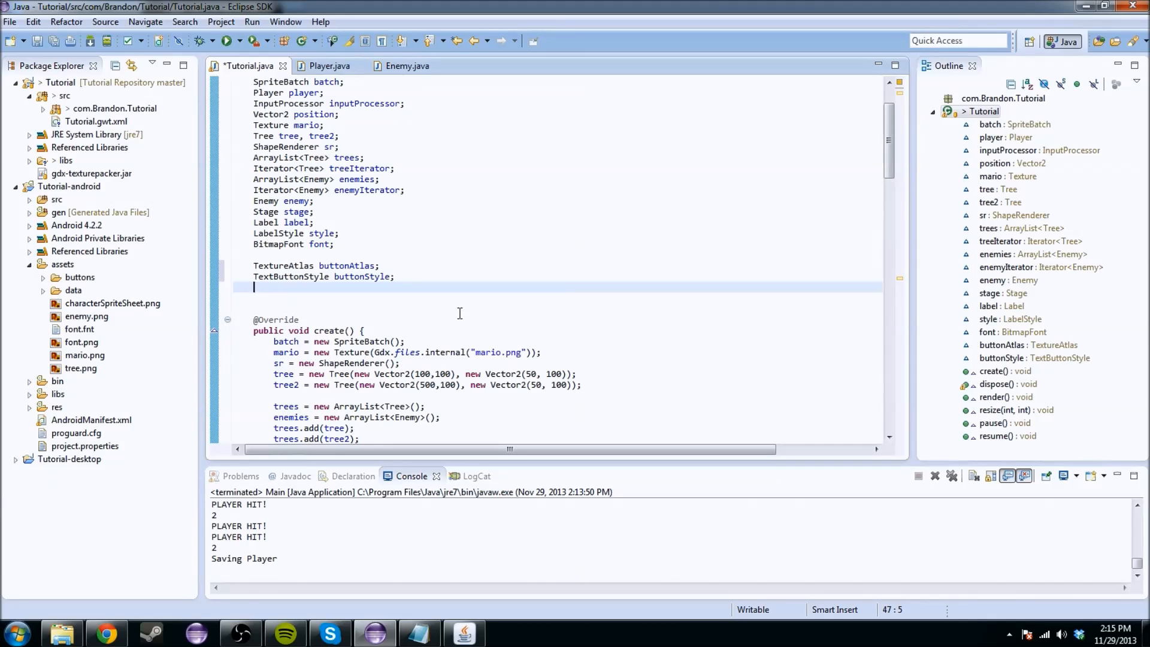
{"action": "mouse_move", "coordinate": [353, 297]}
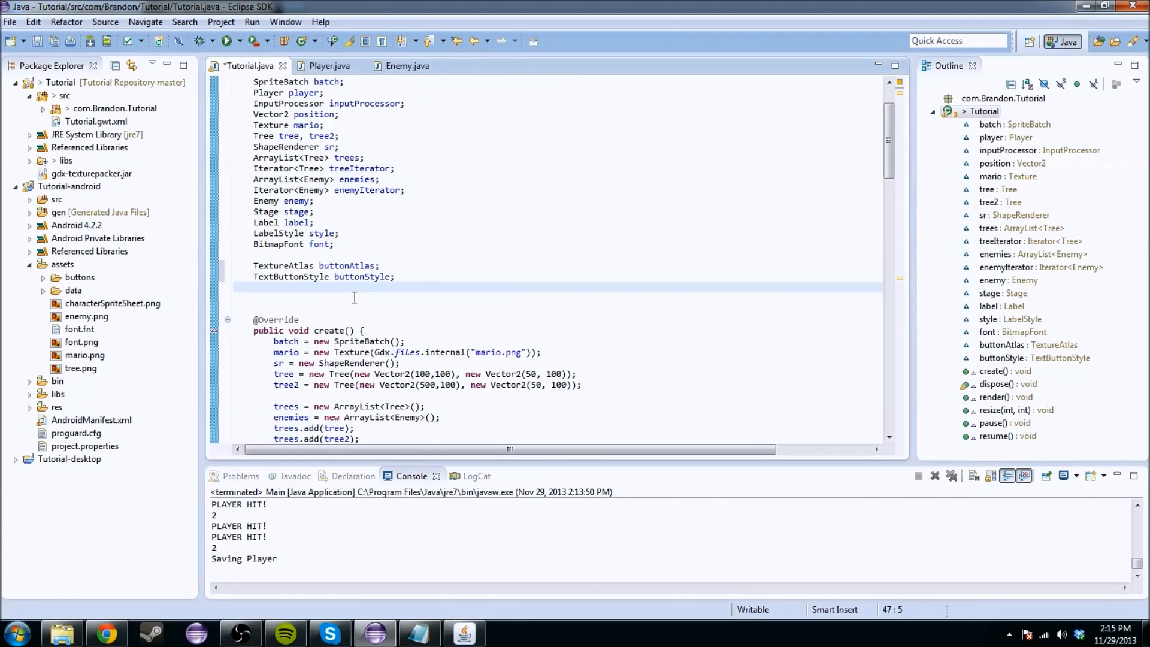
{"action": "type", "text": "TextButton"}
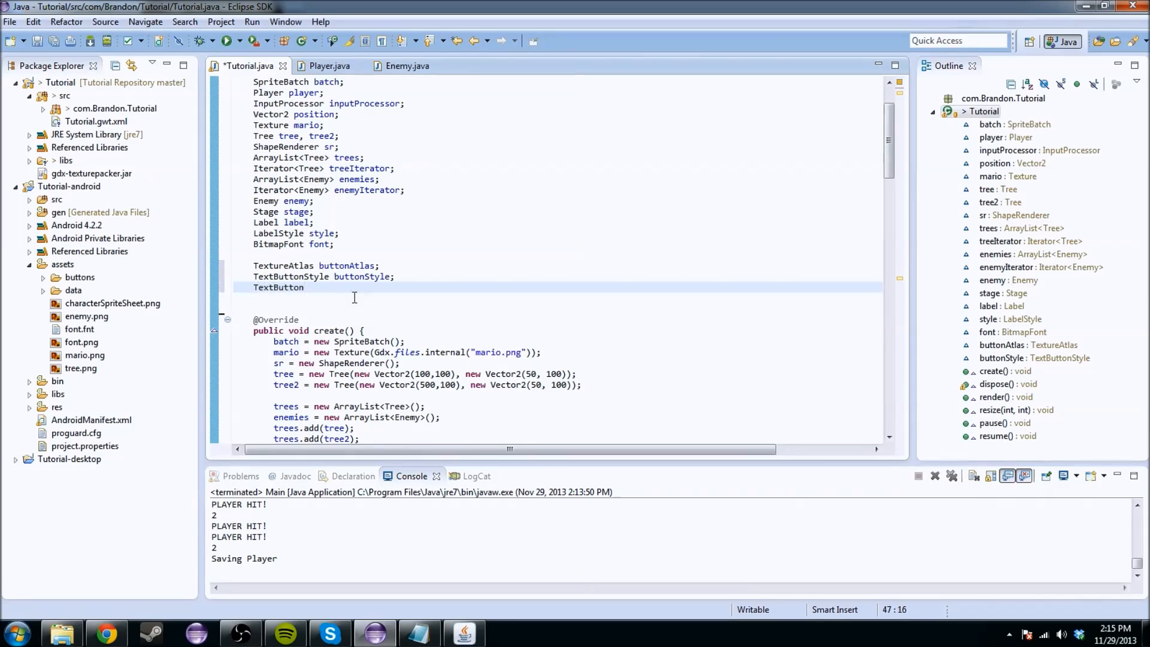
{"action": "type", "text": "button;"}
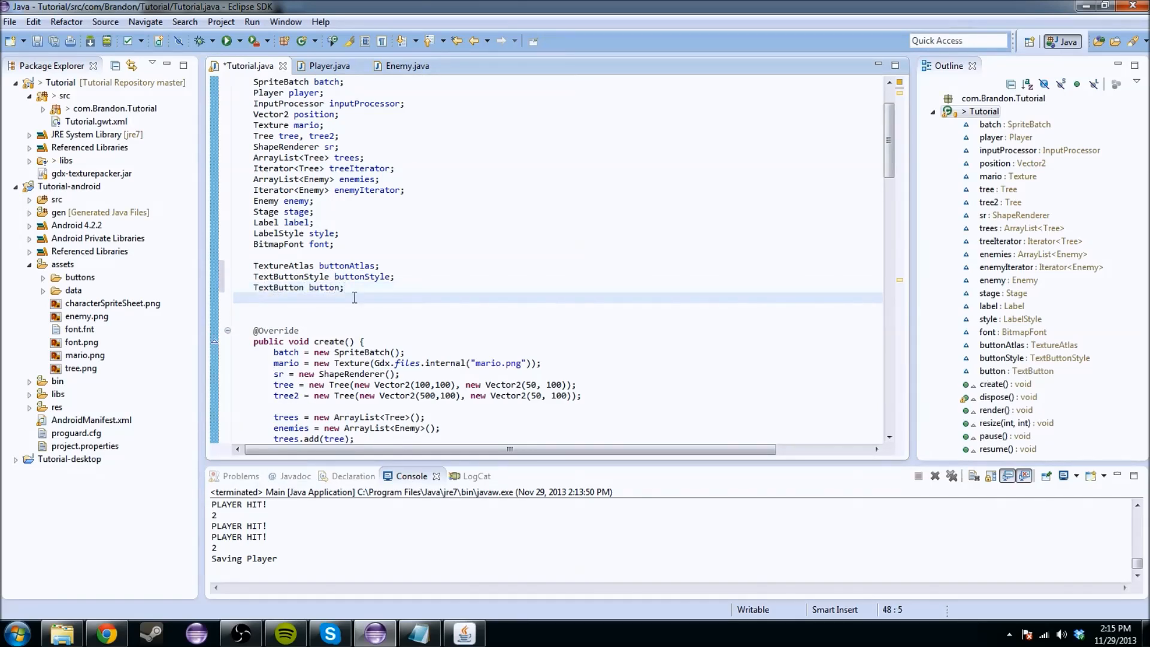
{"action": "type", "text": "Skin skin;"}
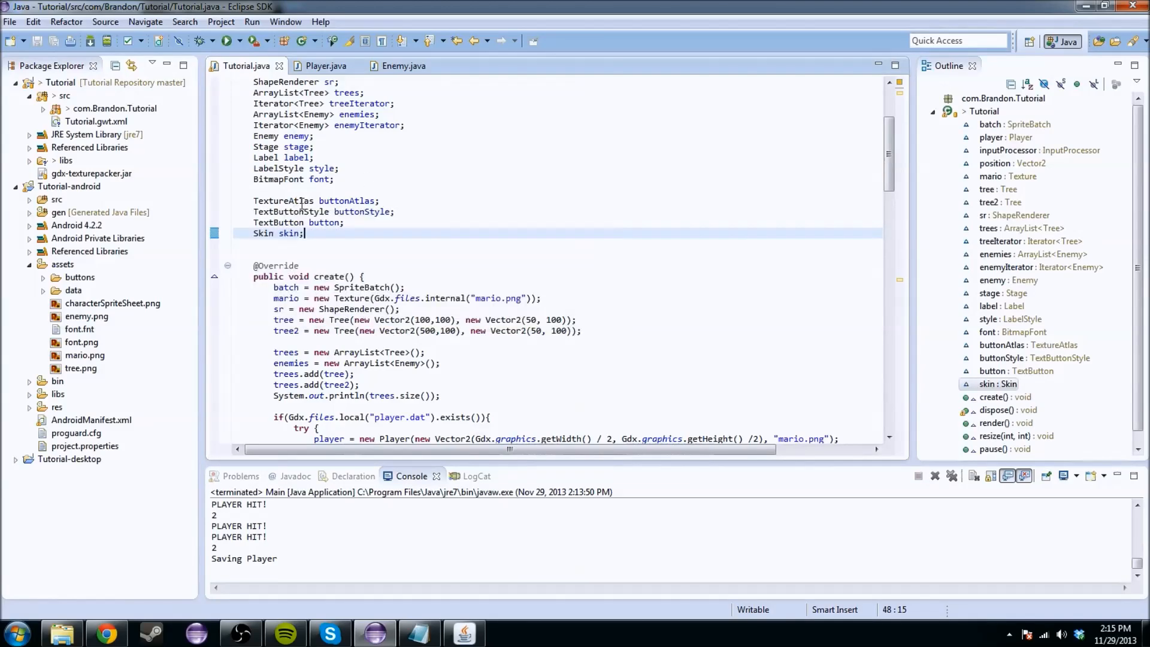
In create(), add skin = new Skin() and buttonAtlas = new TextureAtlas("buttons/button.pack")
{"action": "scroll", "scroll_direction": "down", "scroll_amount": 3}
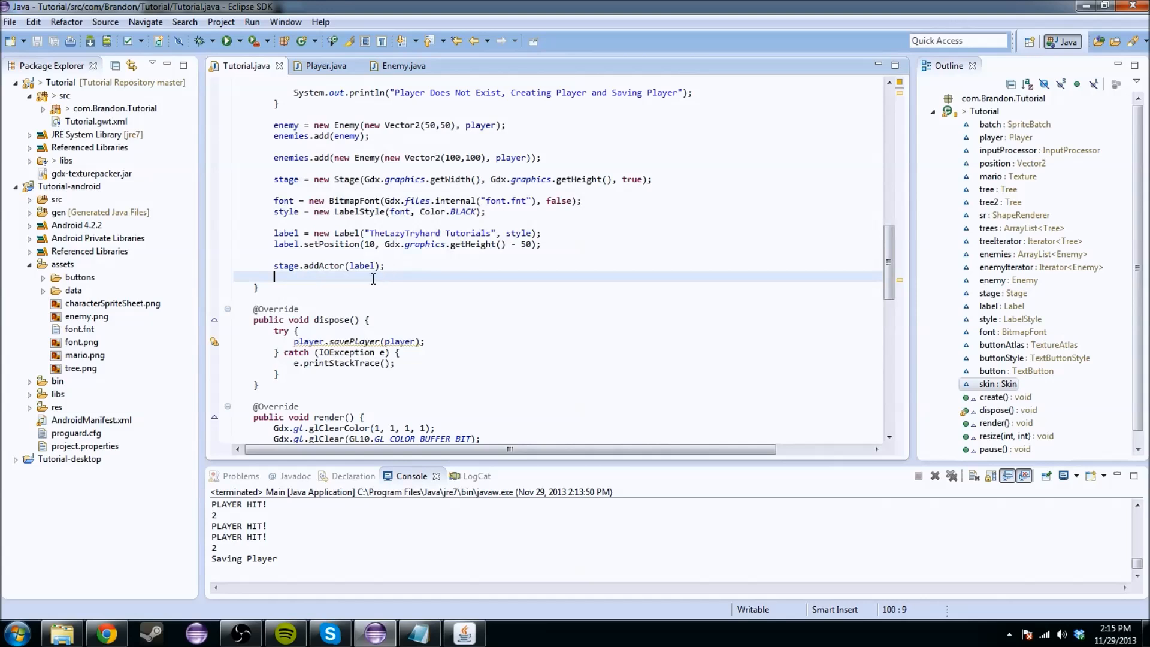
{"action": "key", "text": "enter"}
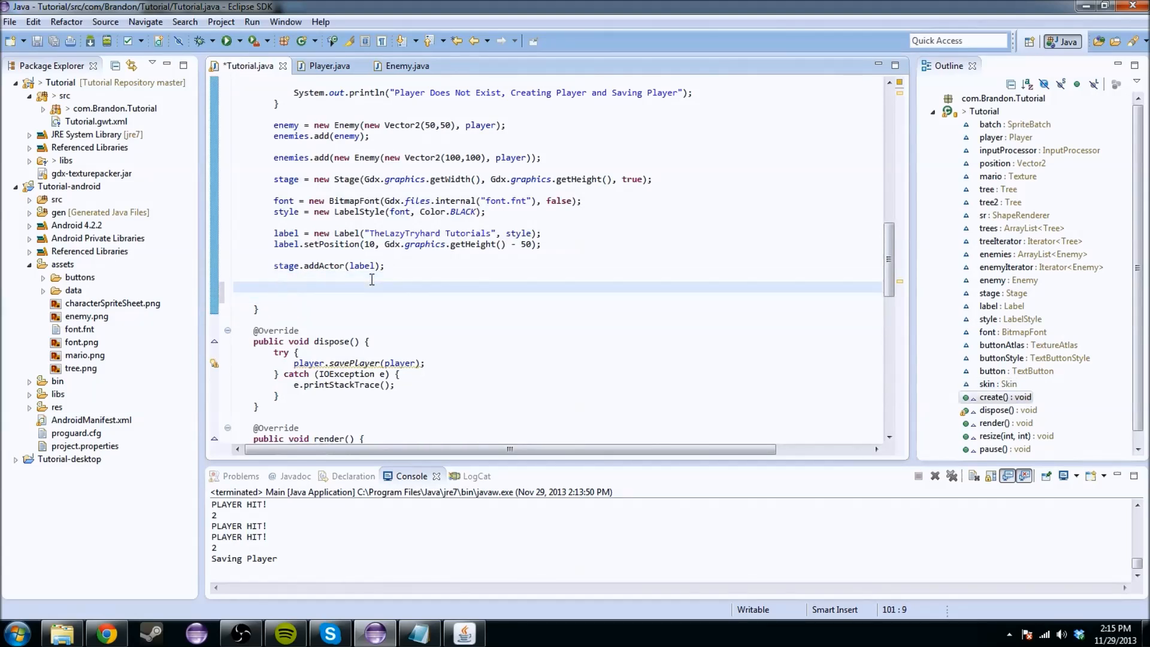
{"action": "mouse_move", "coordinate": [331, 266]}
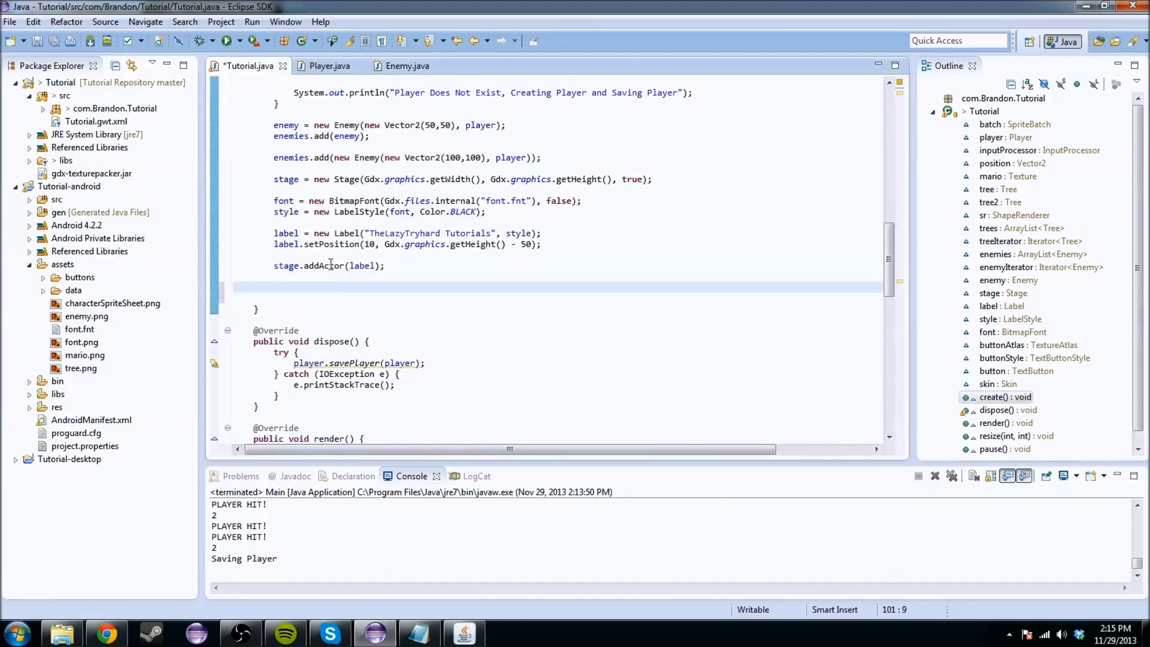
{"action": "mouse_move", "coordinate": [666, 274]}
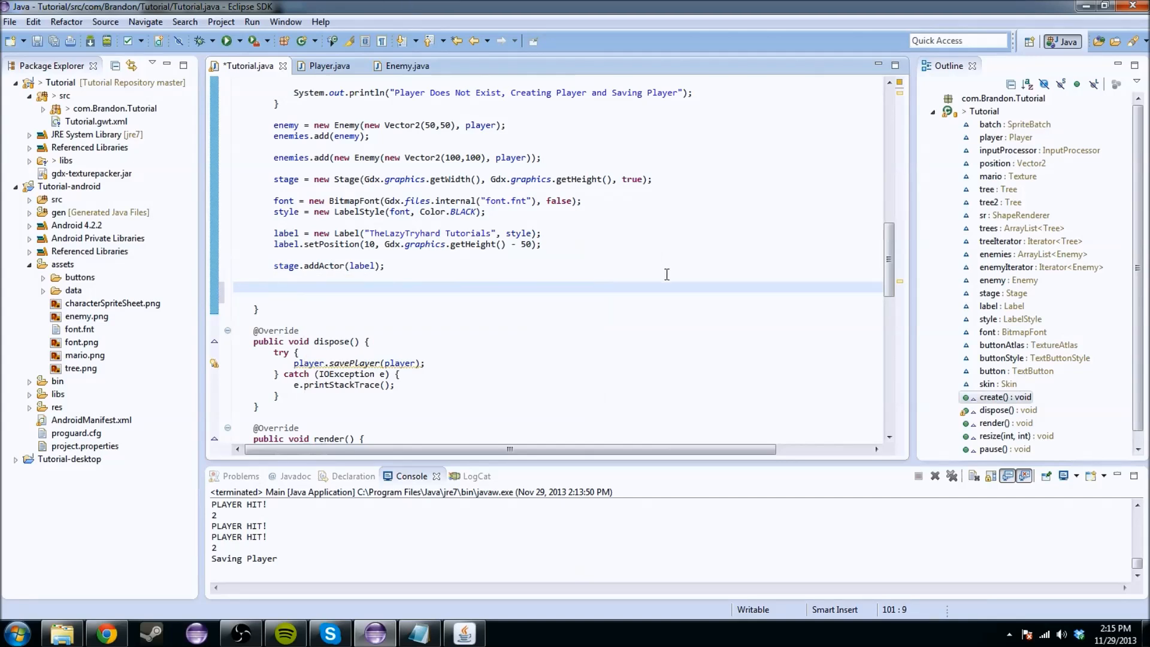
{"action": "type", "text": "skin ="}
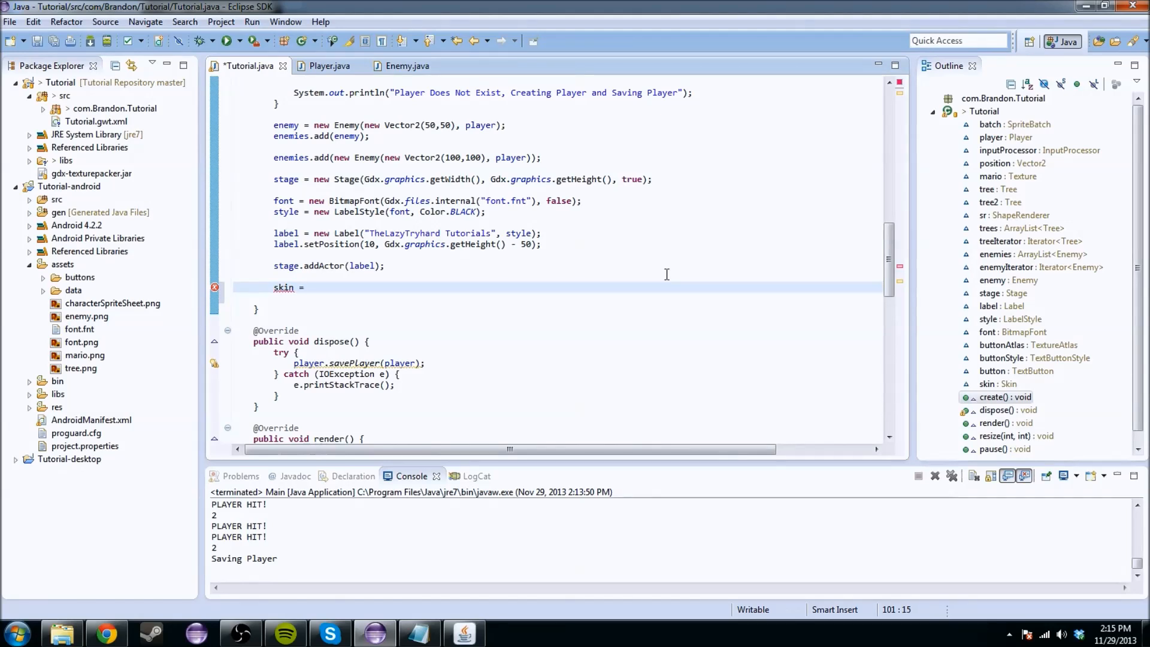
{"action": "type", "text": "new Sking"}
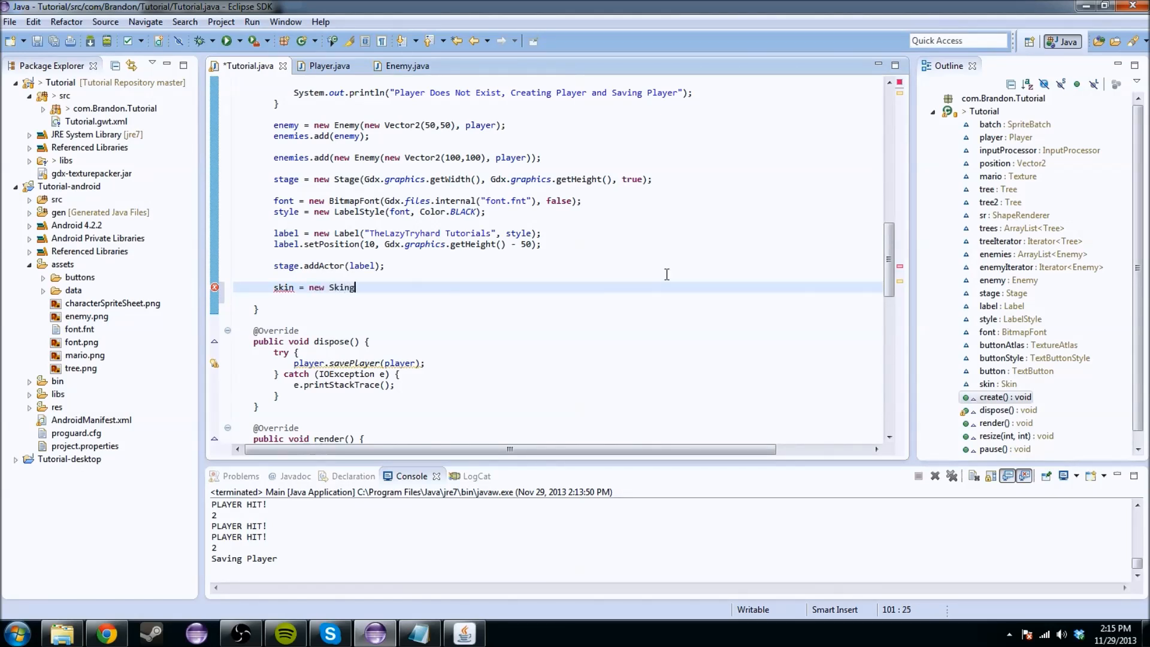
{"action": "type", "text": "();"}
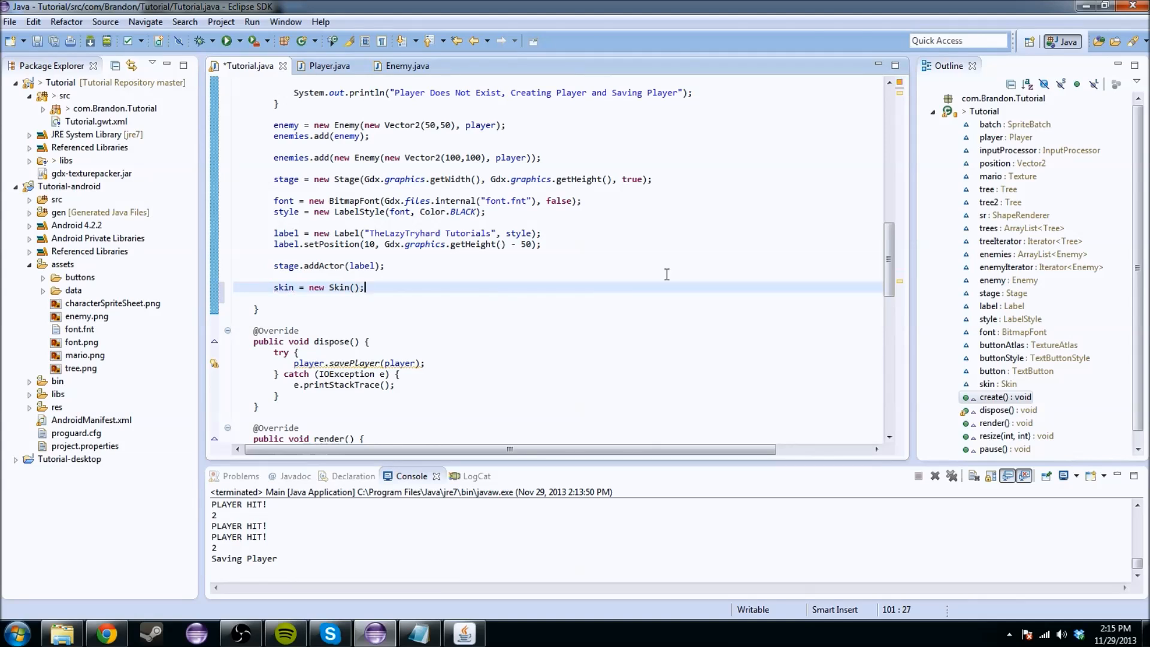
{"action": "type", "text": "buttonAtlas ="}
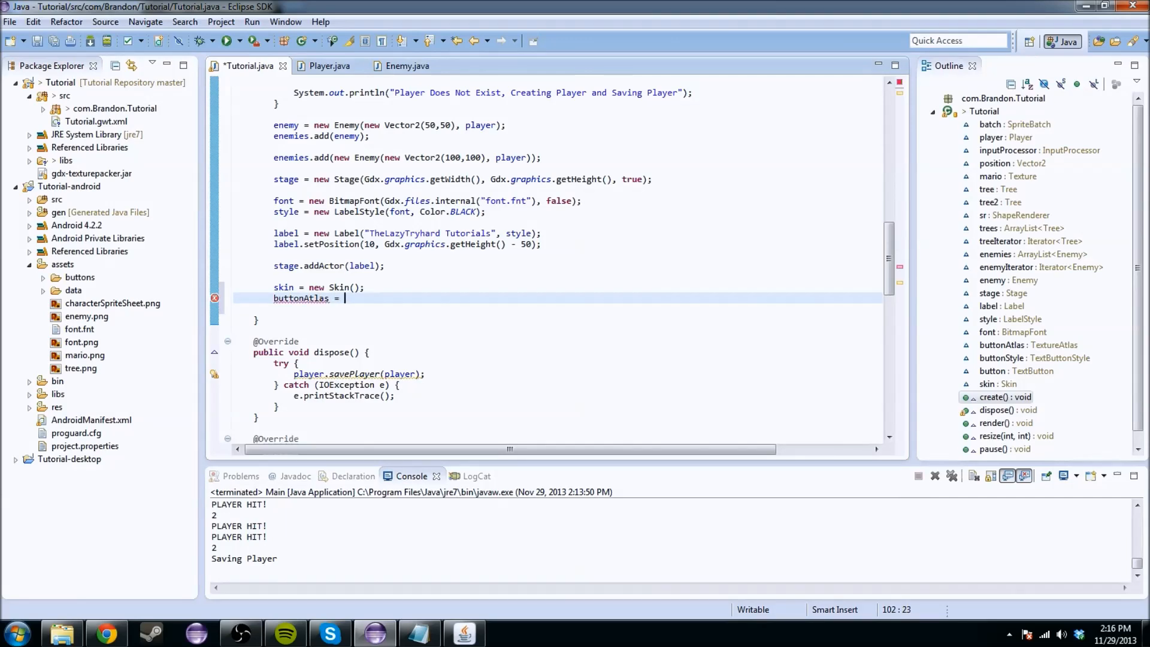
{"action": "type", "text": "new Texture"}
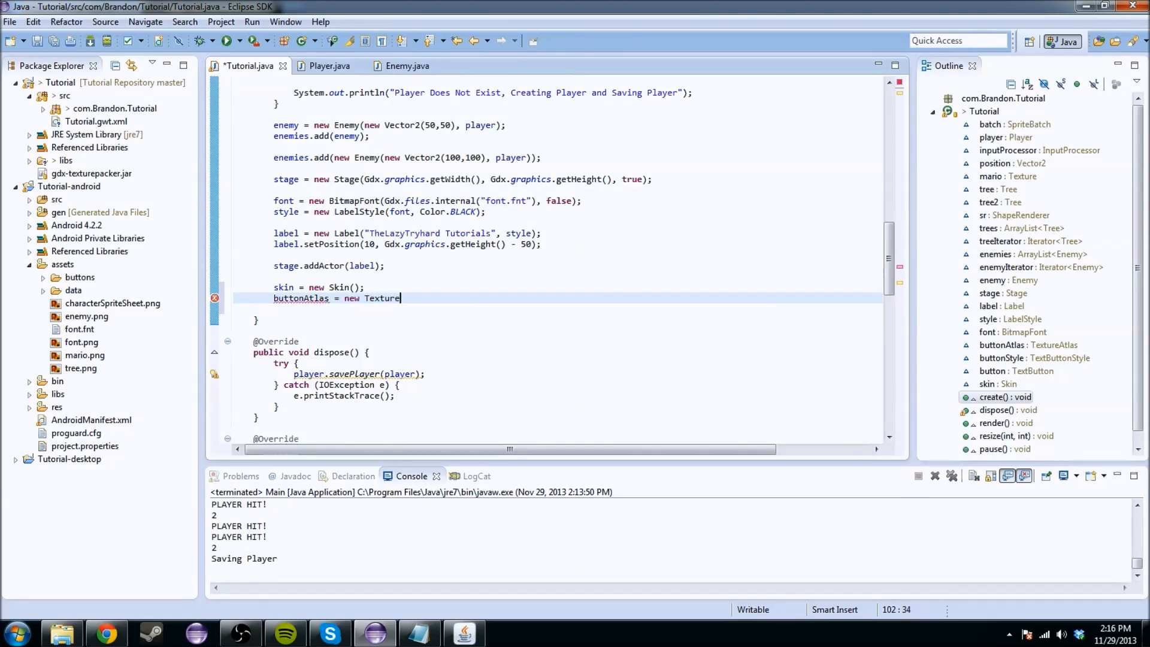
{"action": "mouse_move", "coordinate": [666, 274]}
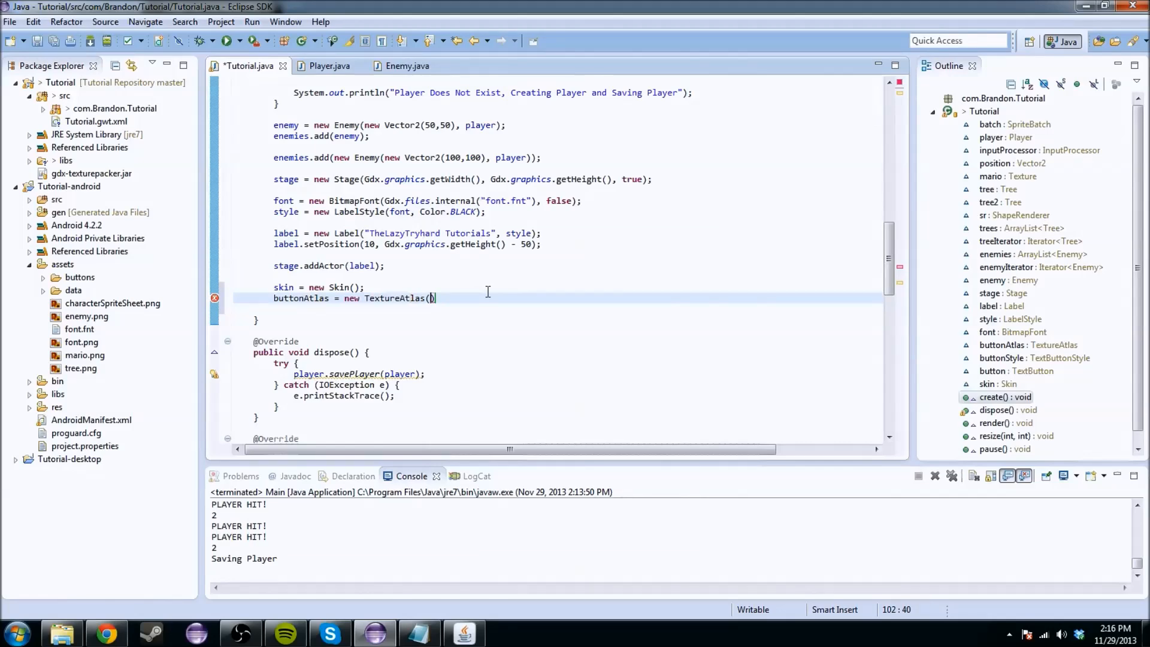
{"action": "type", "text": "buttons/b"}
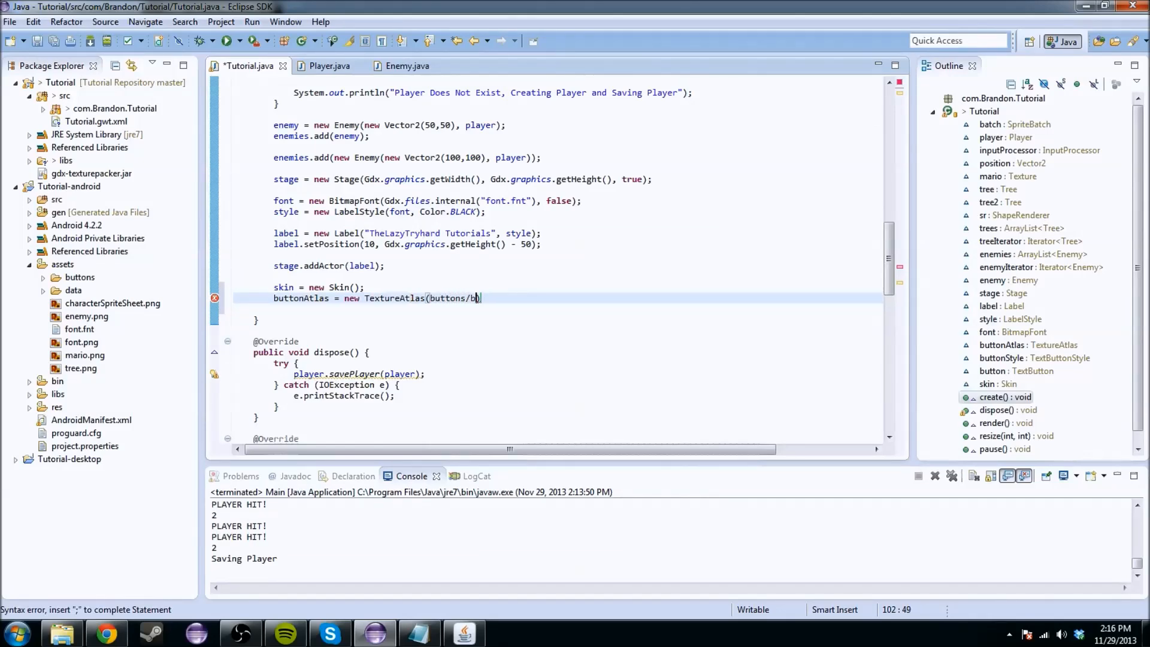
{"action": "type", "text": "utton.pack\""}
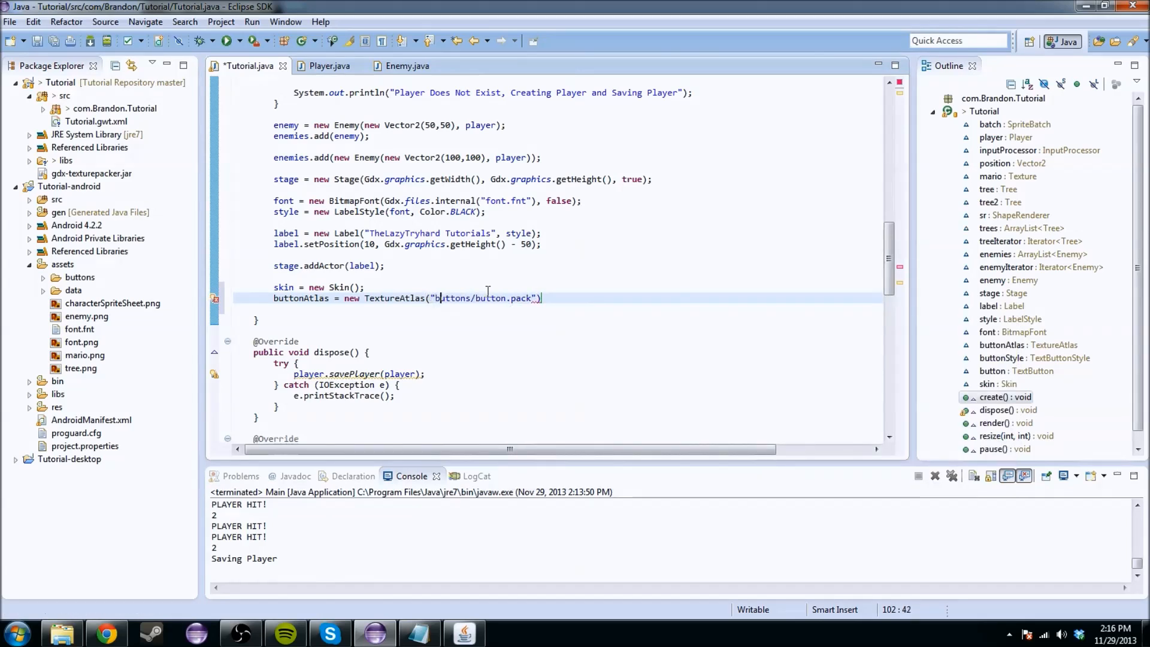
{"action": "type", "text": ";"}
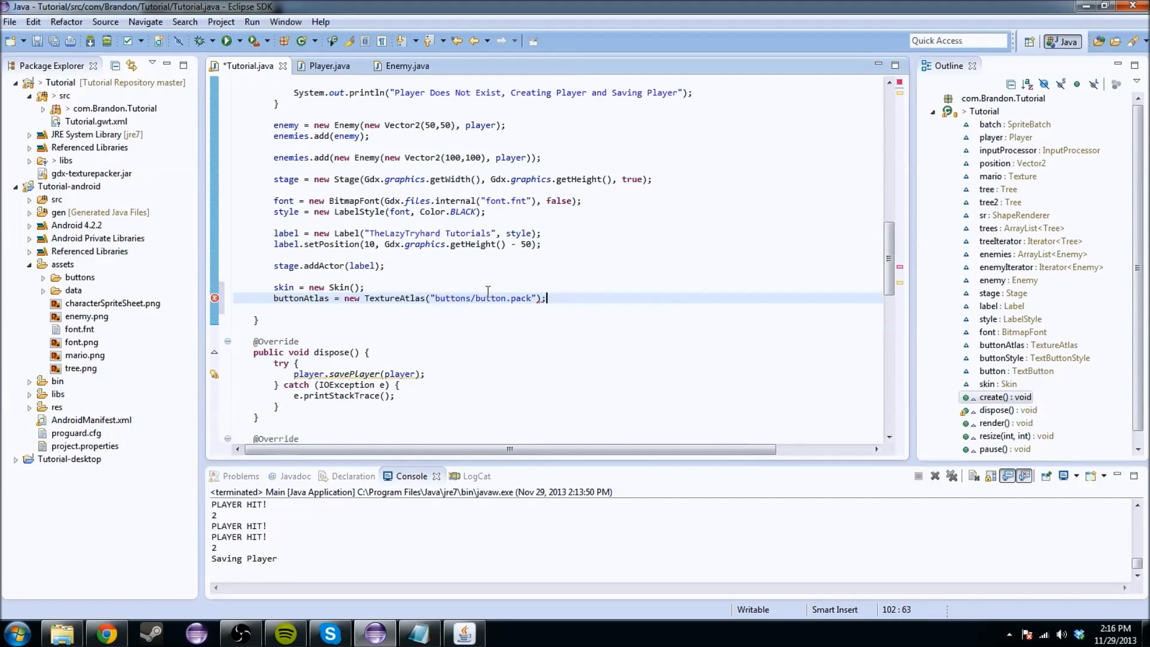
Check that the assets buttons folder holds button.pack and button.png, then collapse it
{"action": "left_click", "coordinate": [43, 276]}
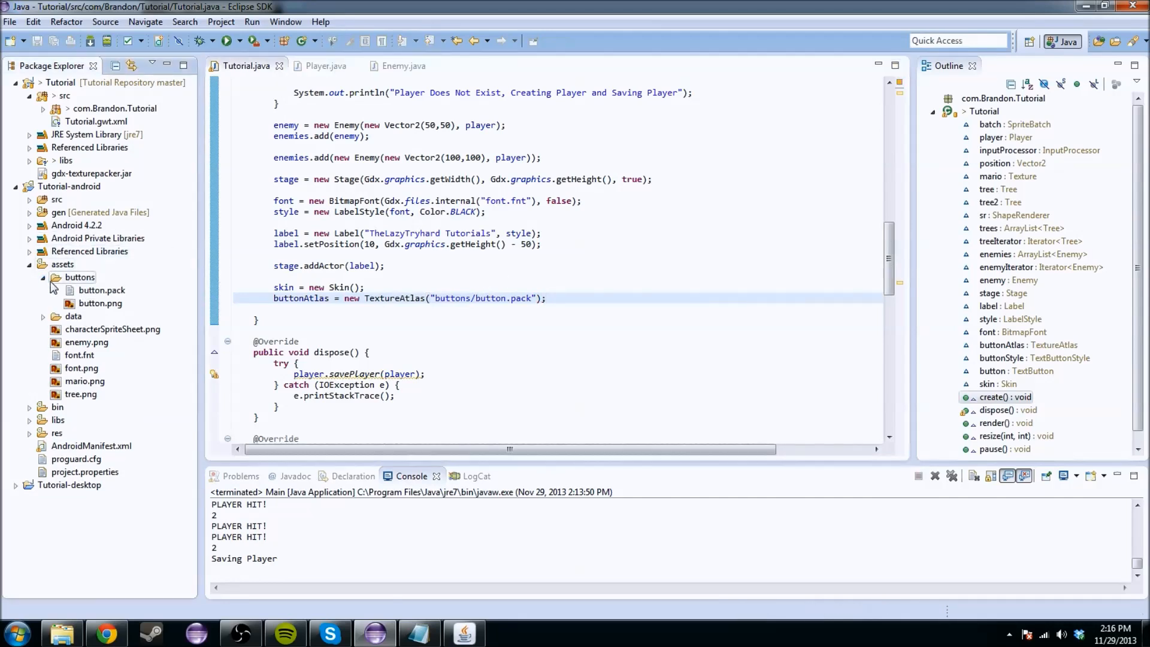
{"action": "left_click", "coordinate": [42, 276]}
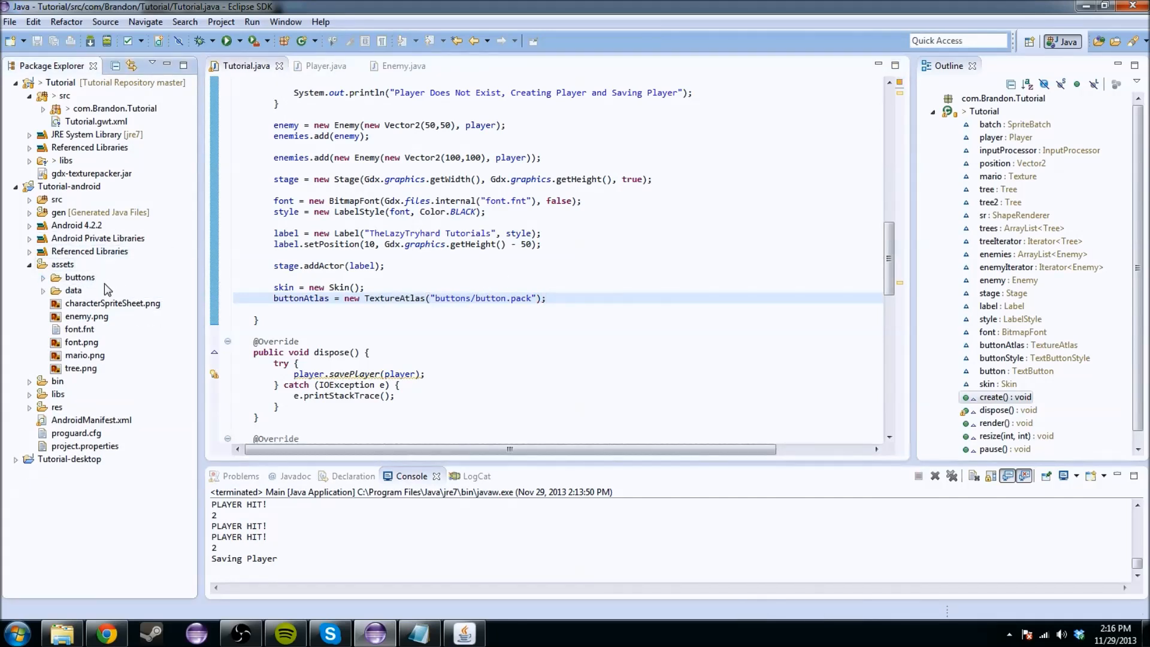
{"action": "left_click", "coordinate": [510, 297]}
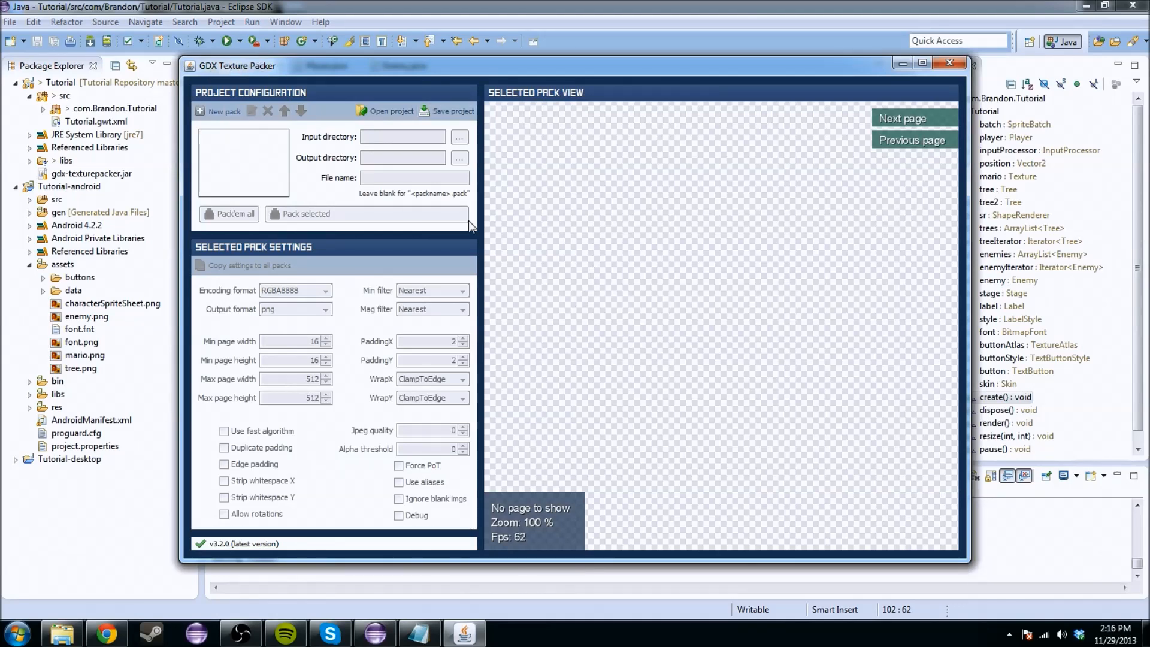
{"action": "mouse_move", "coordinate": [509, 221]}
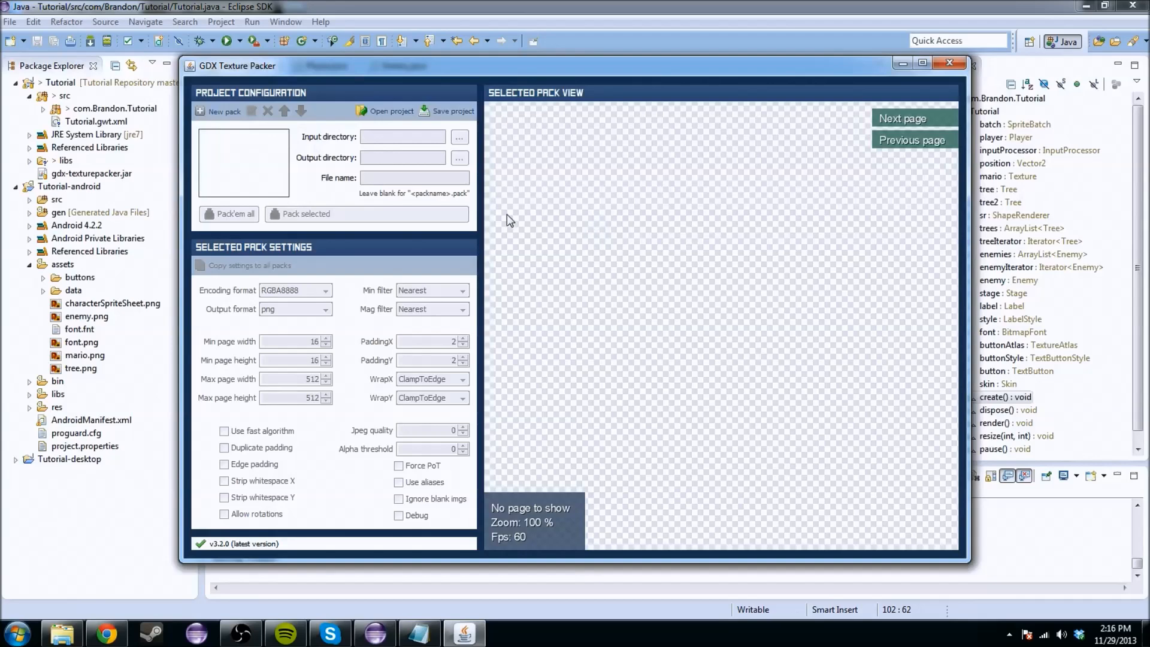
Create a new pack named button.pack in GDX Texture Packer
{"action": "left_click", "coordinate": [223, 111]}
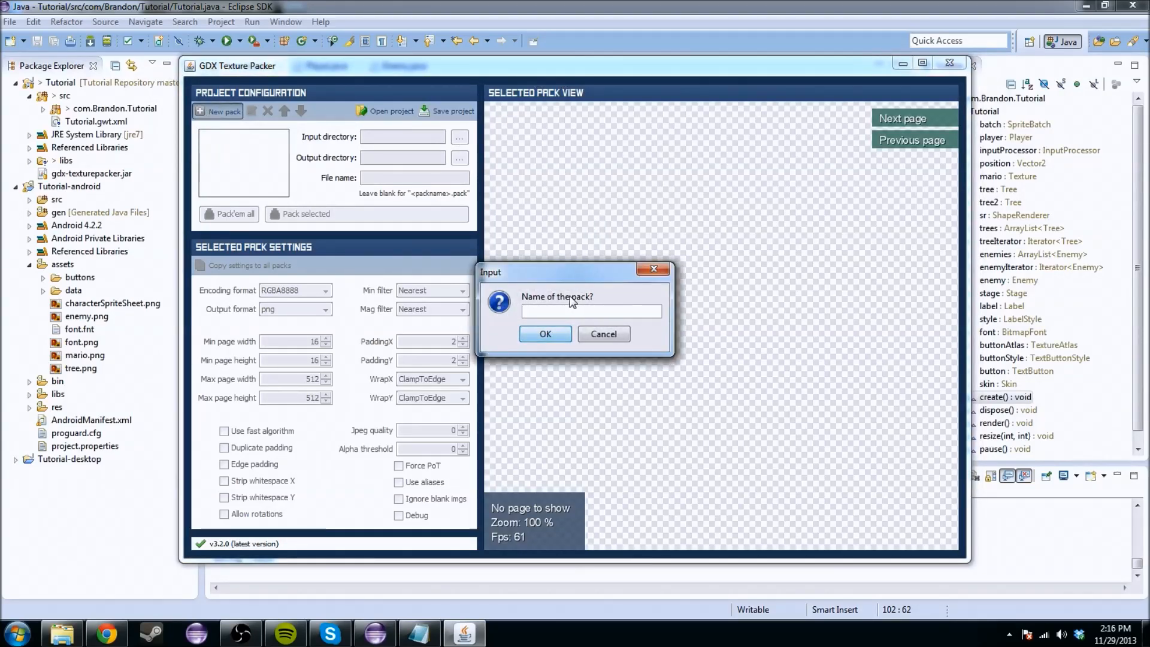
{"action": "type", "text": "button."}
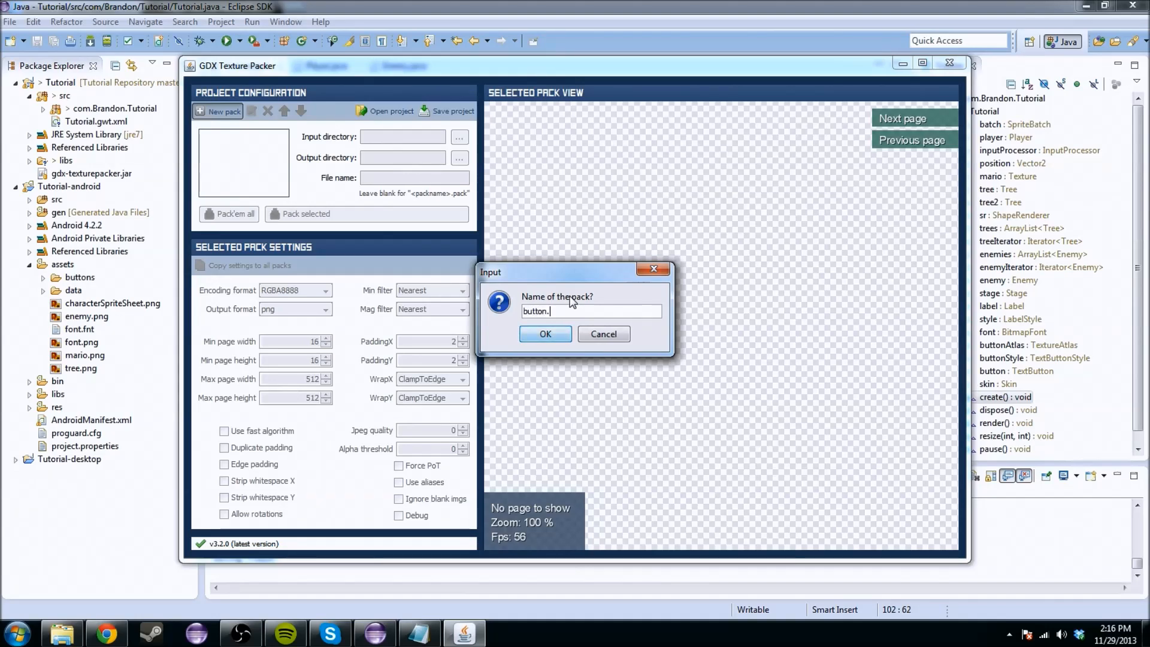
{"action": "left_click", "coordinate": [544, 334]}
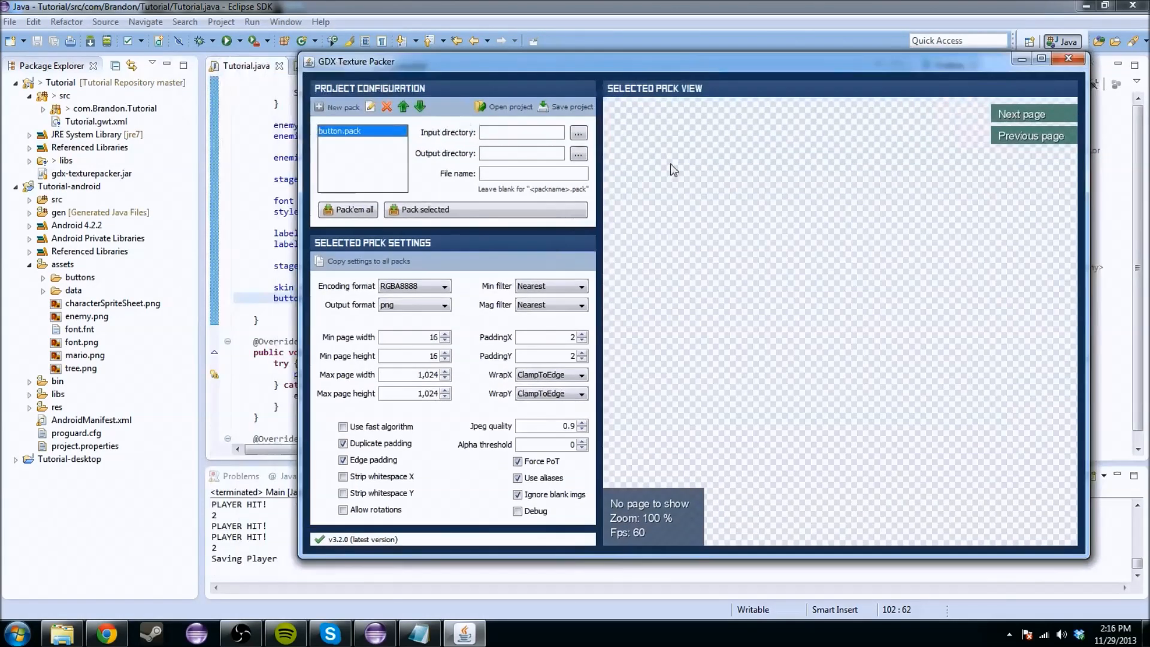
{"action": "mouse_move", "coordinate": [412, 134]}
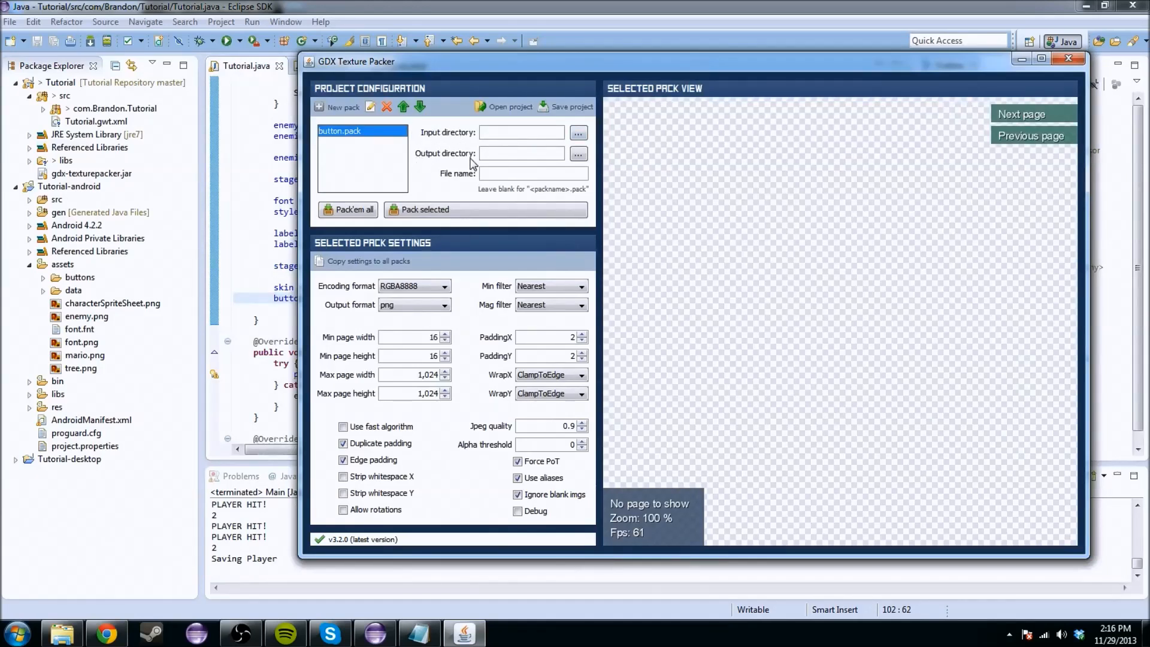
{"action": "mouse_move", "coordinate": [62, 632]}
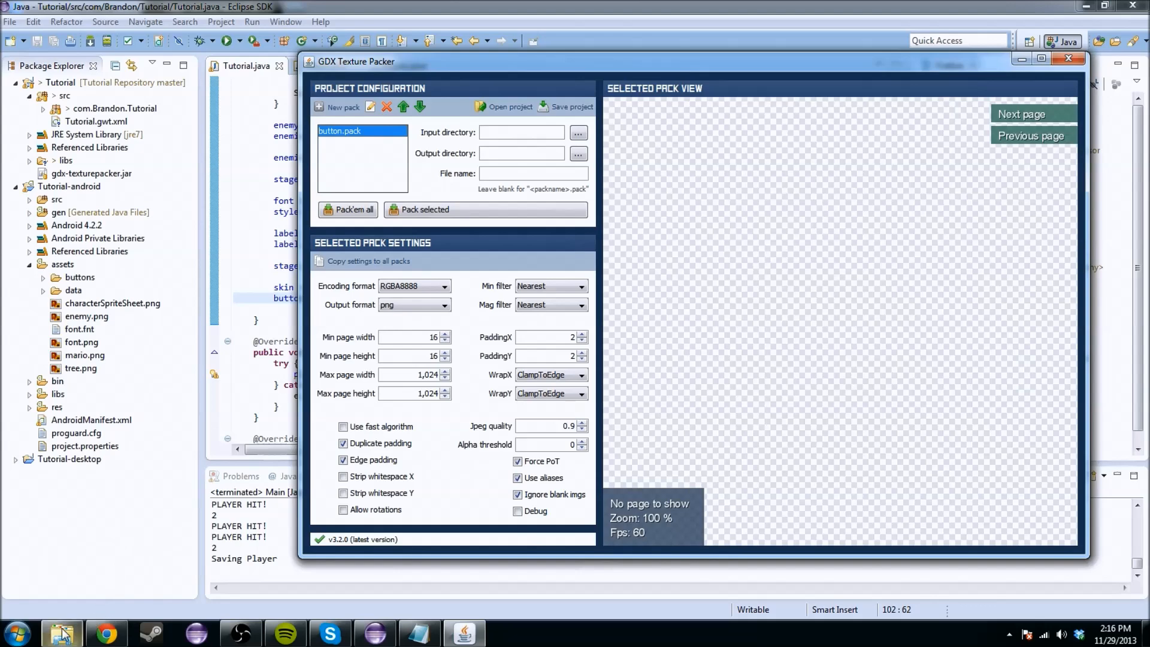
{"action": "left_click", "coordinate": [578, 133]}
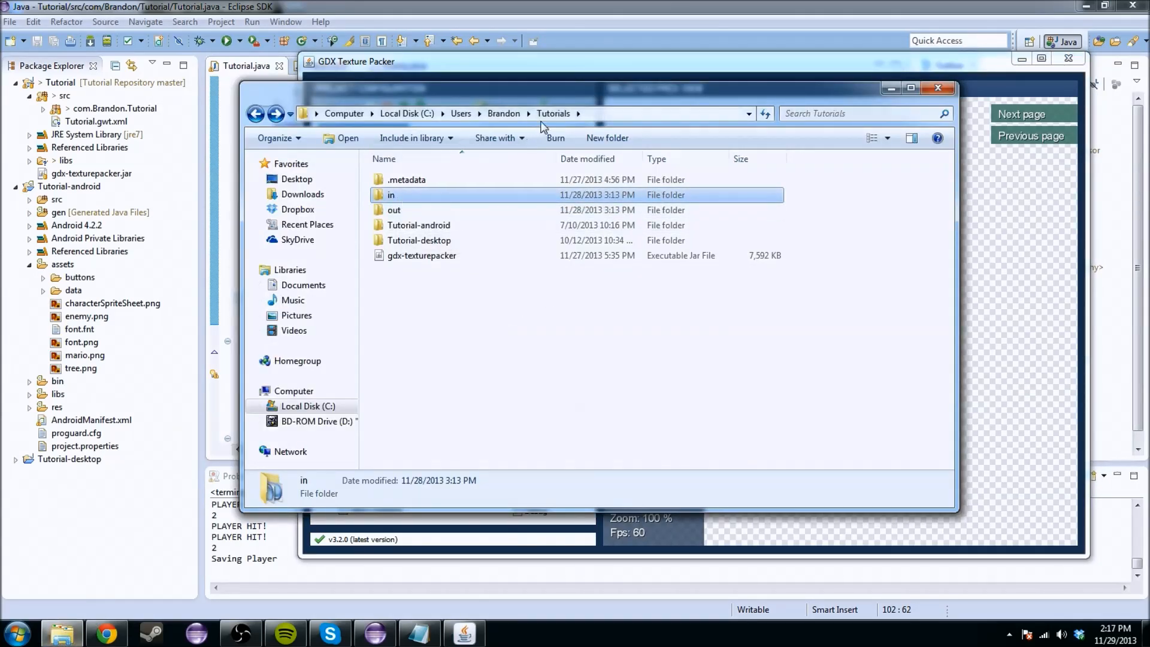
{"action": "mouse_move", "coordinate": [532, 151]}
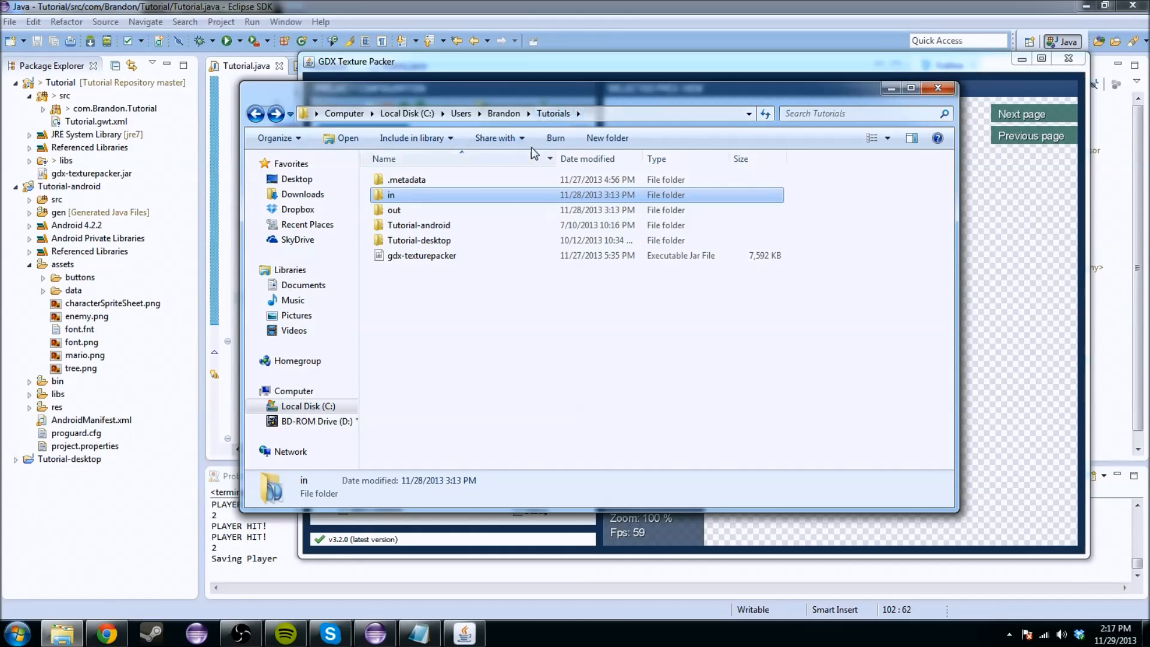
{"action": "mouse_move", "coordinate": [417, 200]}
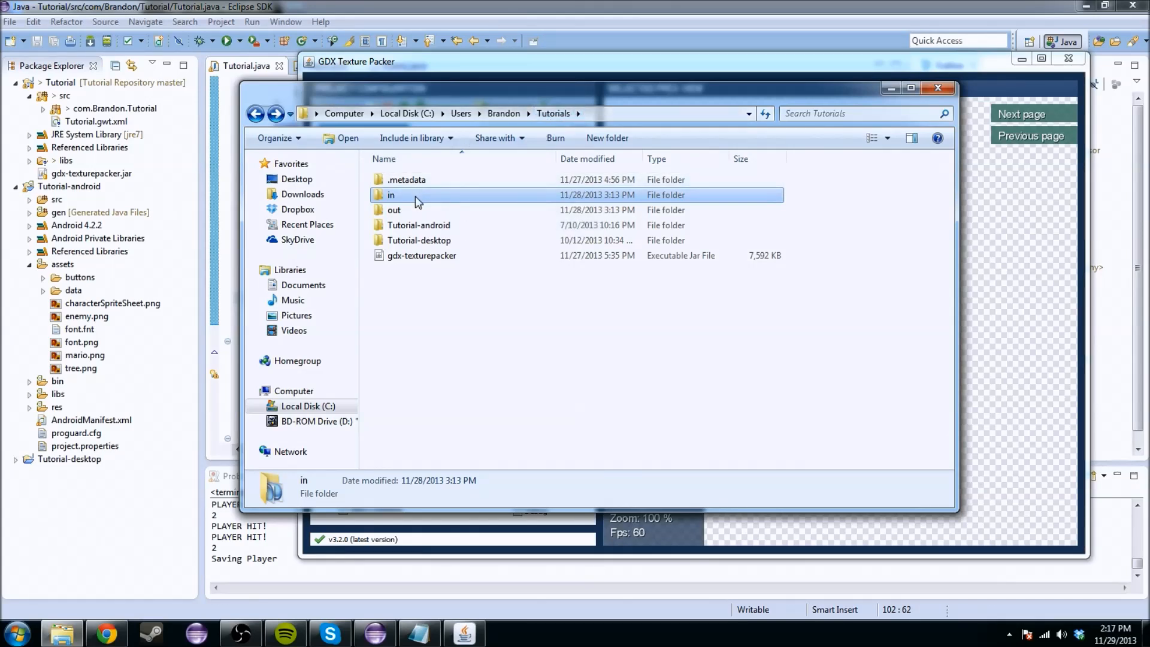
{"action": "mouse_move", "coordinate": [437, 209]}
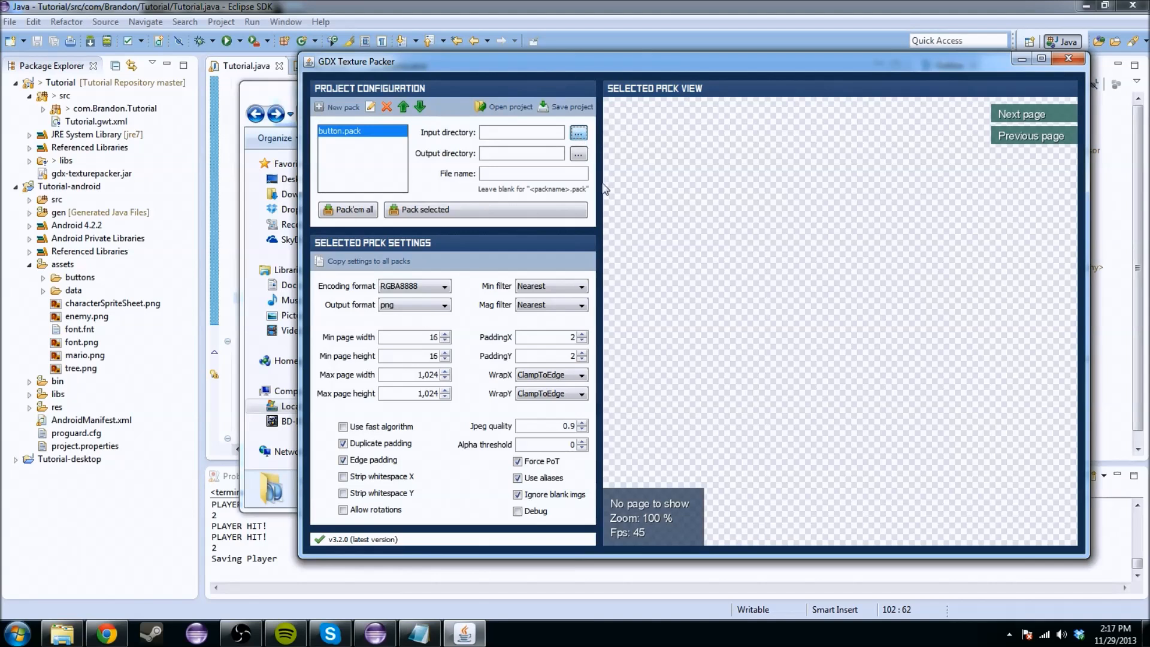
{"action": "mouse_move", "coordinate": [557, 242]}
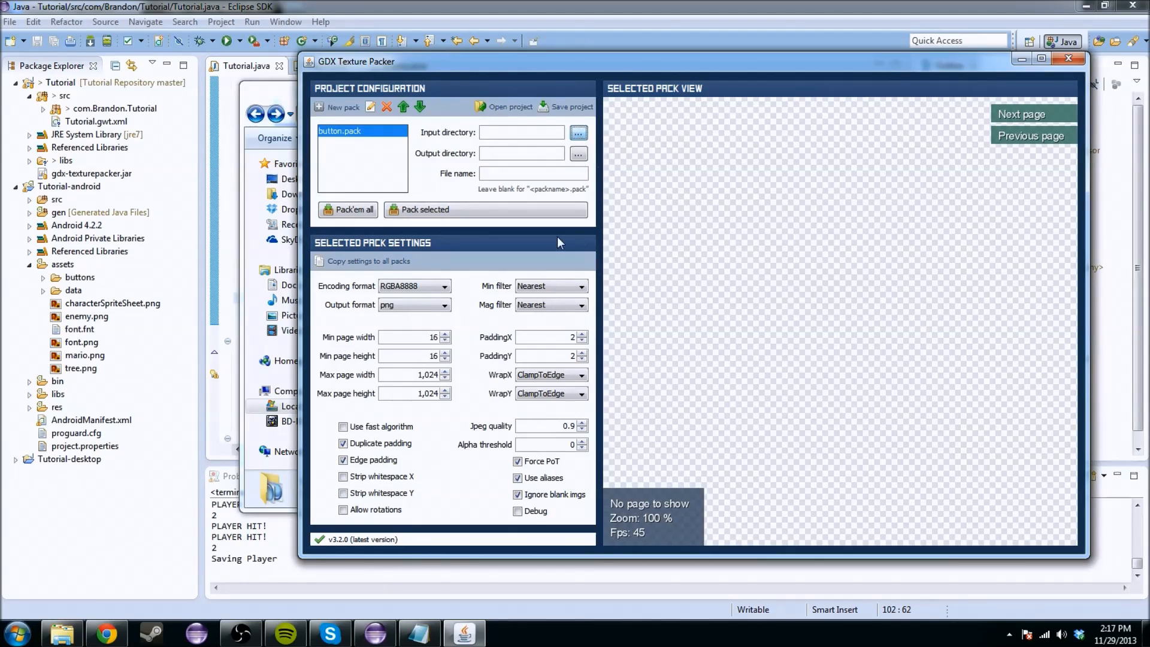
{"action": "mouse_move", "coordinate": [507, 197]}
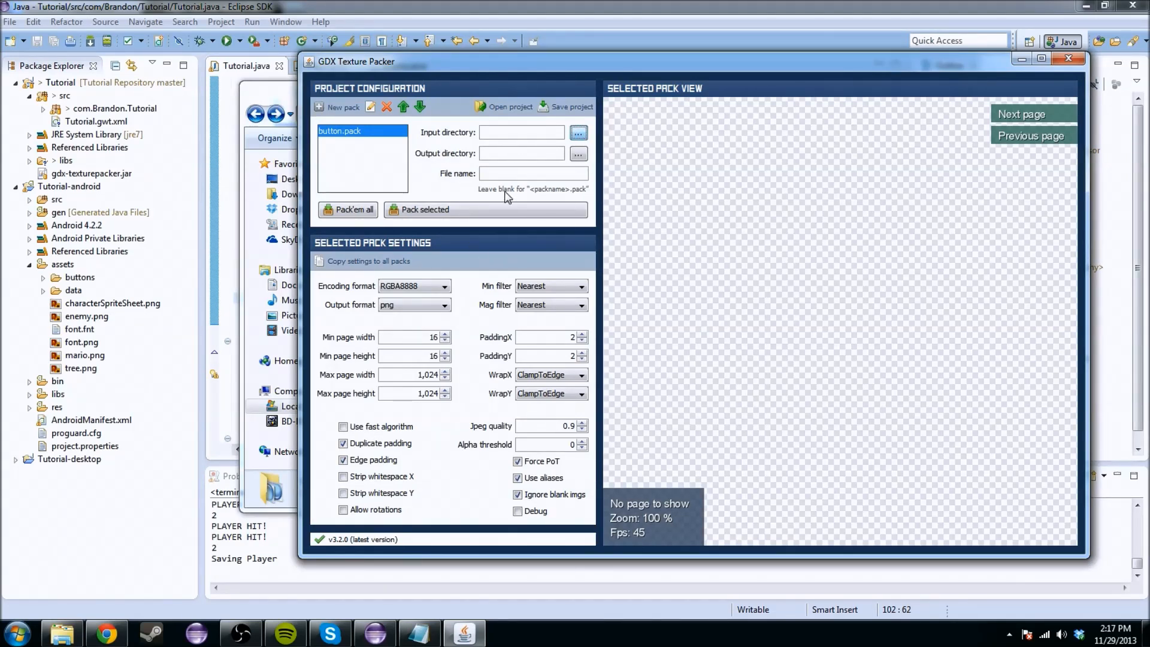
Set the button pack's input directory to the Tutorials 'in' folder
{"action": "left_click", "coordinate": [578, 133]}
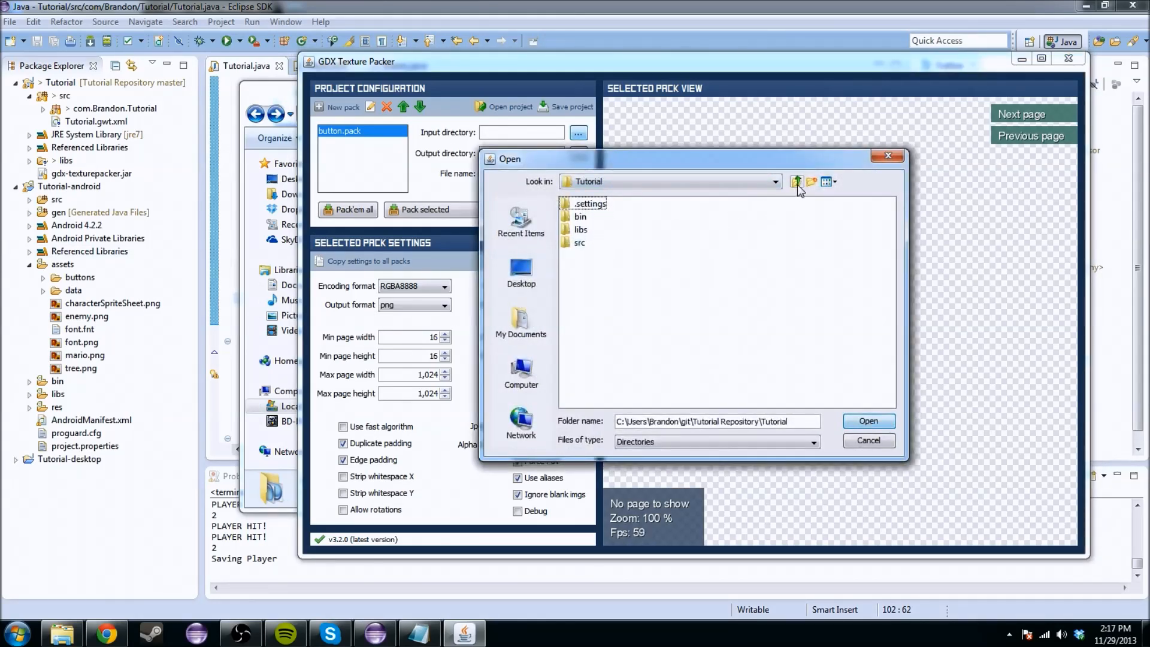
{"action": "mouse_move", "coordinate": [797, 182]}
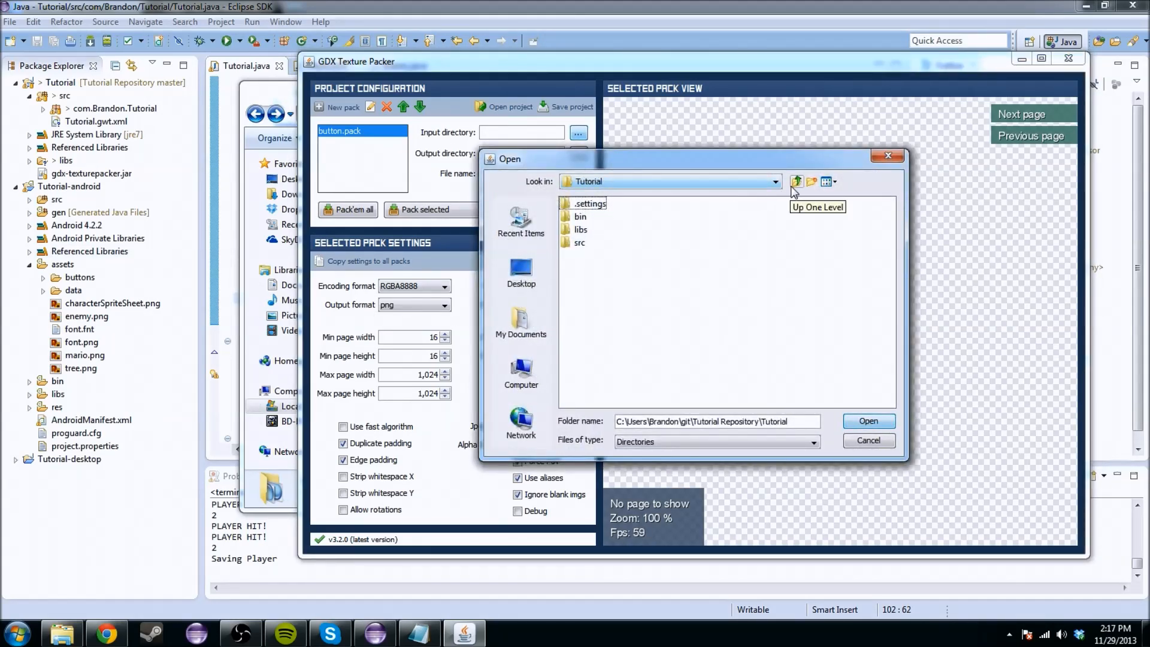
{"action": "left_click", "coordinate": [797, 181]}
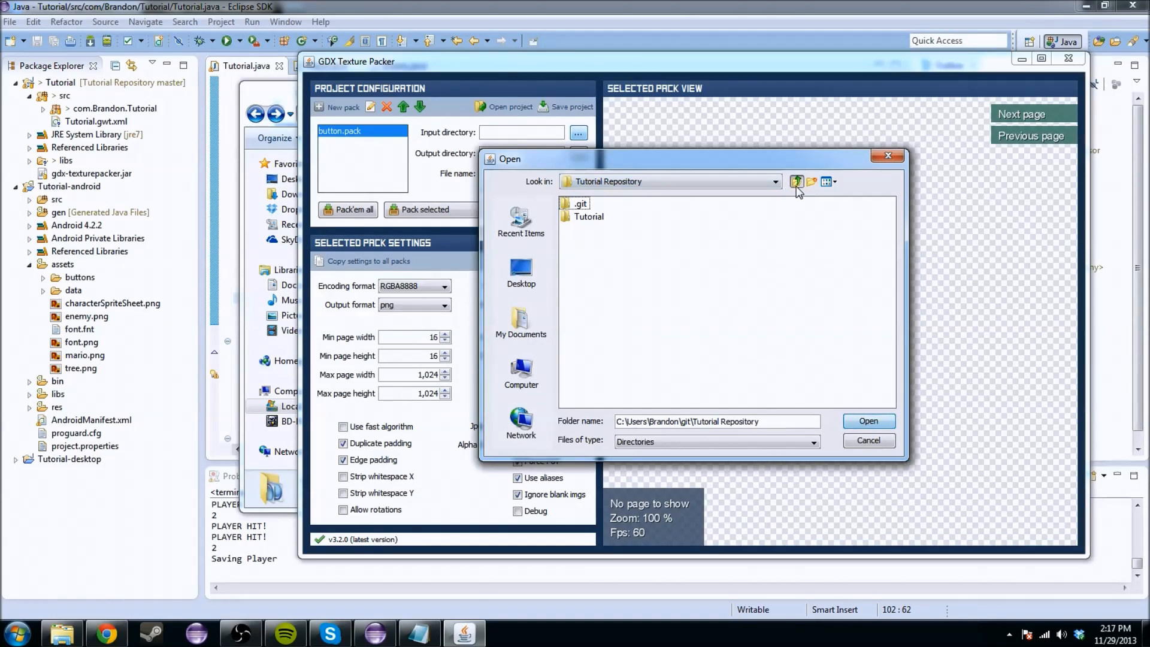
{"action": "left_click", "coordinate": [797, 181]}
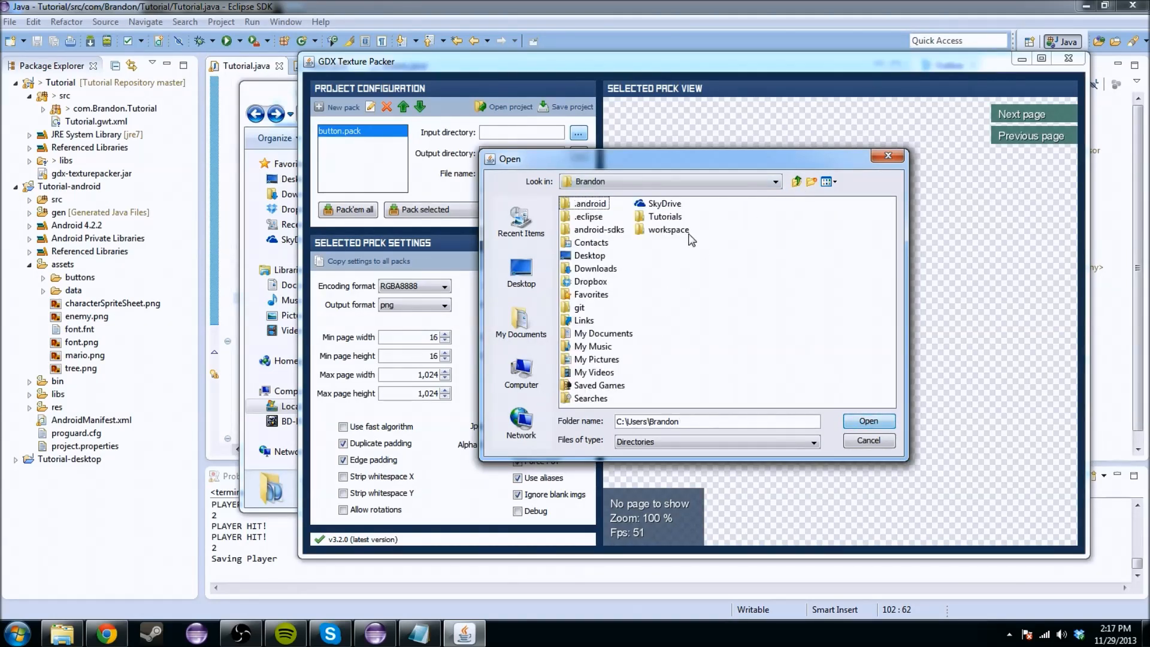
{"action": "double_click", "coordinate": [663, 216]}
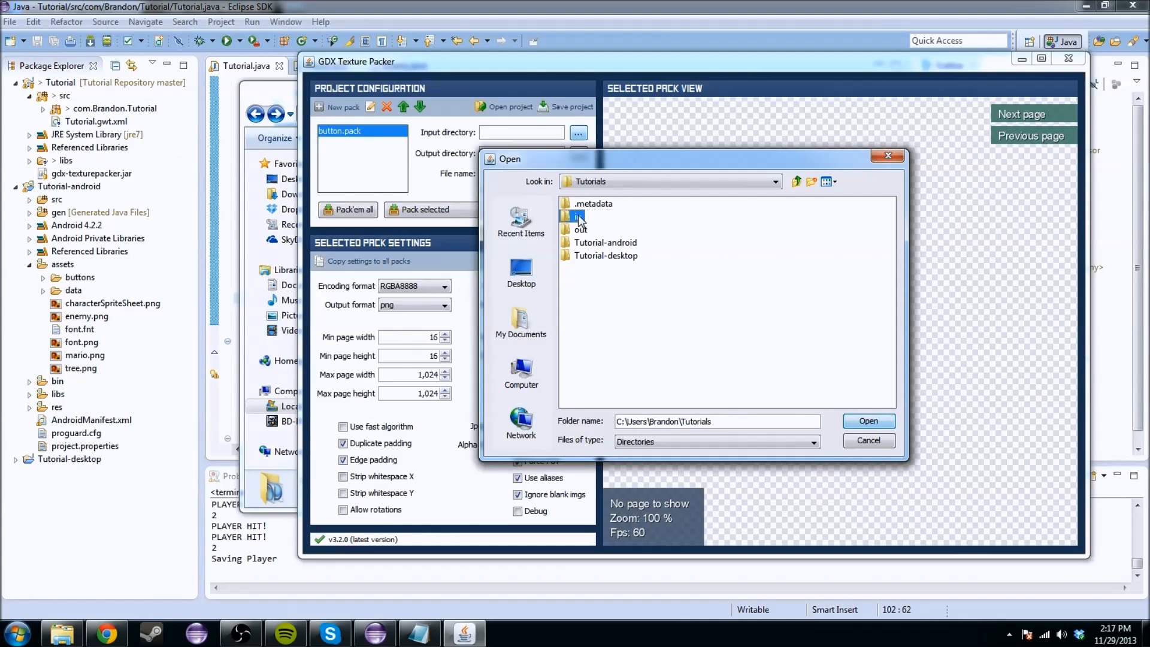
{"action": "left_click", "coordinate": [869, 420]}
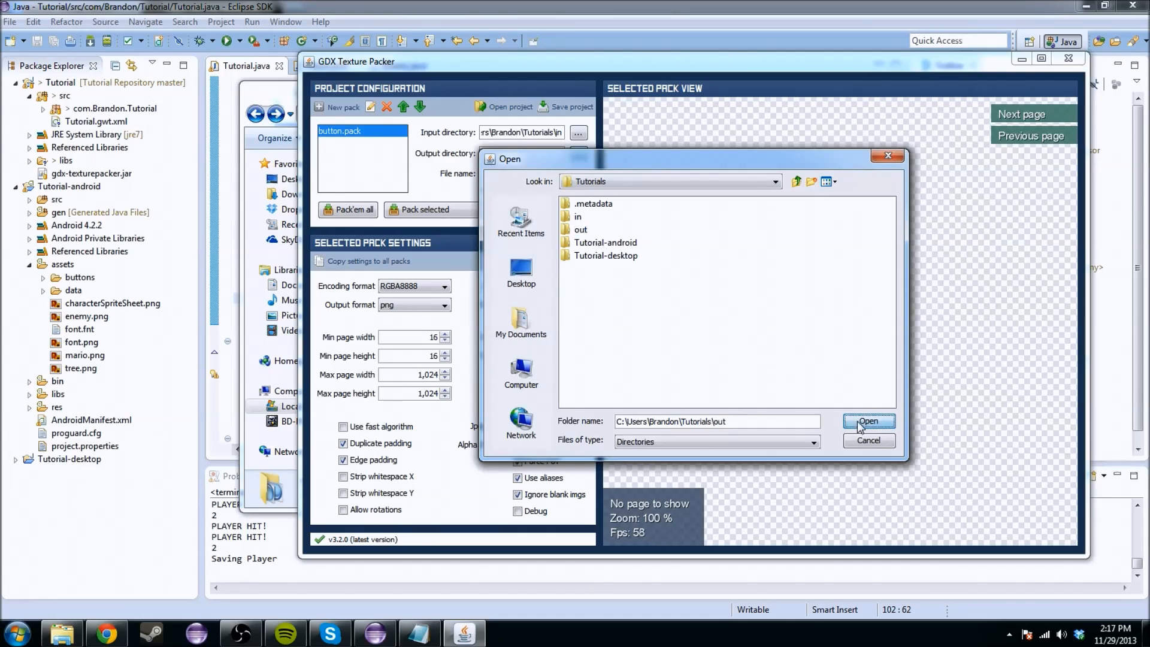
{"action": "left_click", "coordinate": [868, 420]}
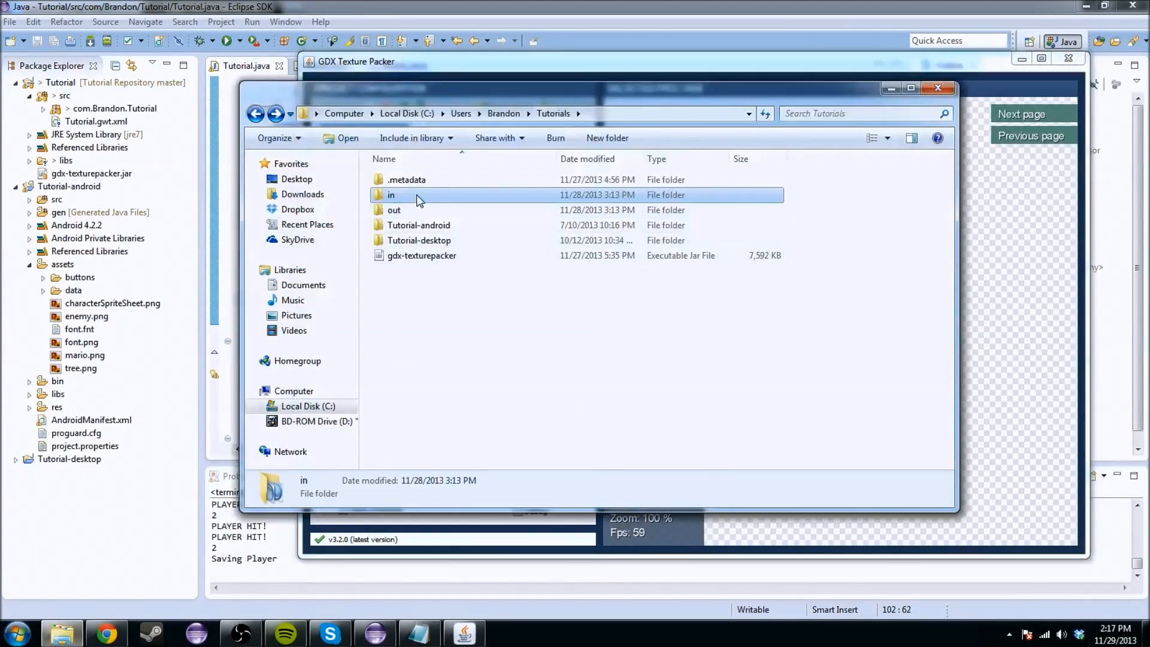
Open the Tutorials 'in' folder in Explorer, then switch to Chrome
{"action": "double_click", "coordinate": [391, 194]}
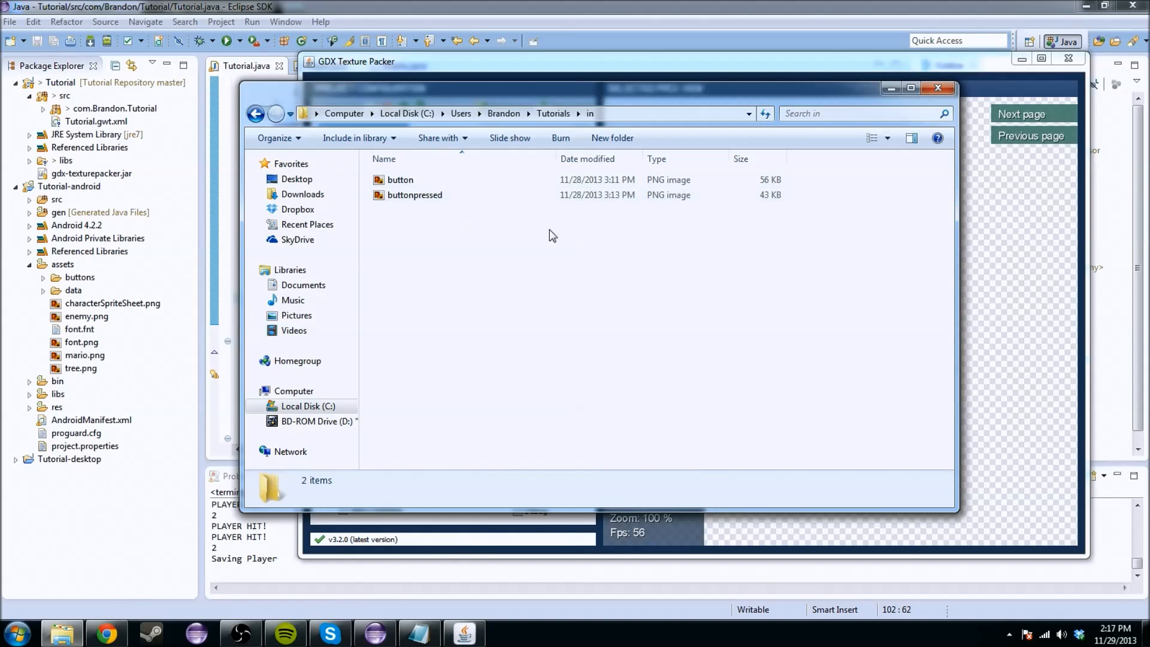
{"action": "left_click", "coordinate": [106, 632]}
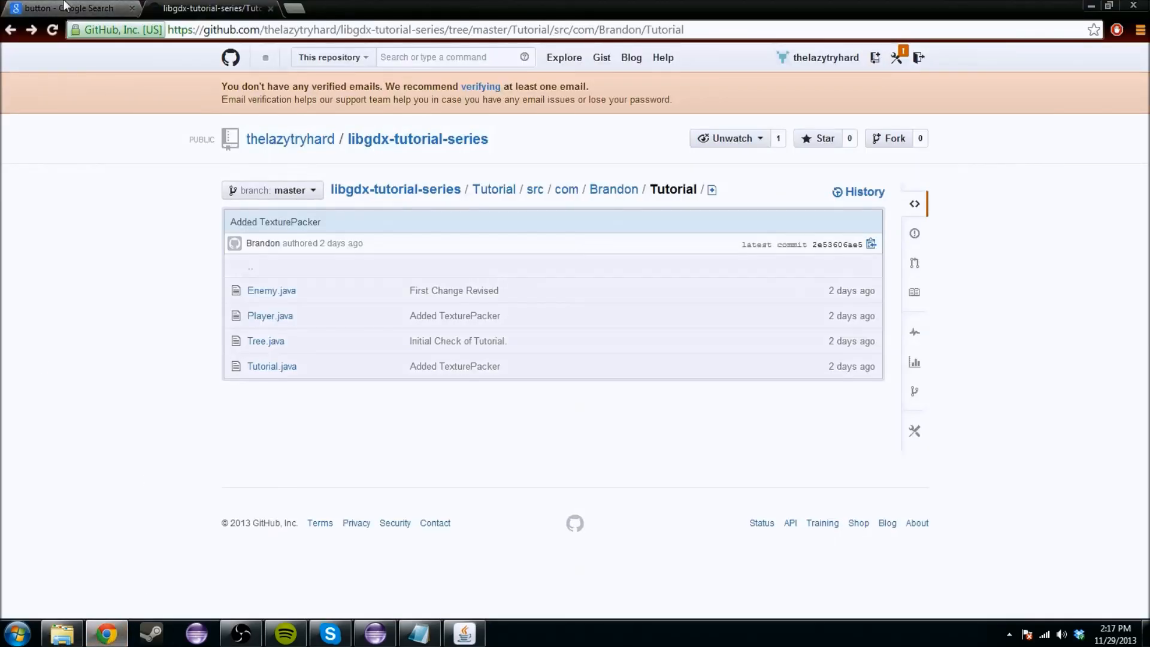
Save the blue aqua web button image from Google Images to Downloads and open it
{"action": "left_click", "coordinate": [70, 8]}
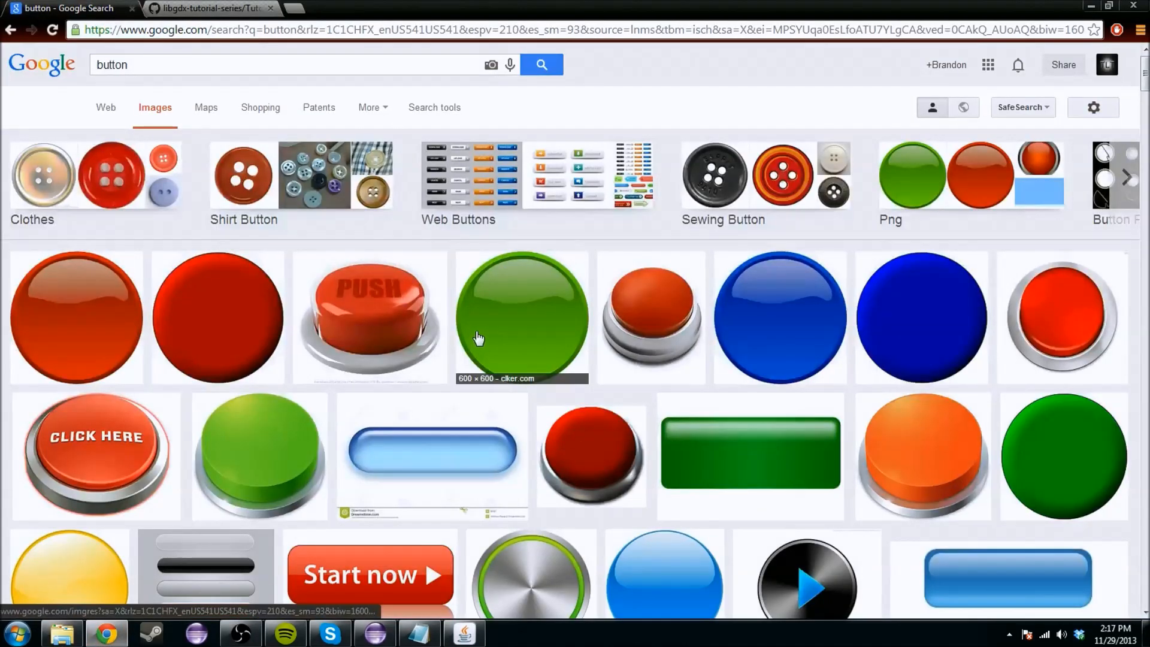
{"action": "mouse_move", "coordinate": [345, 458]}
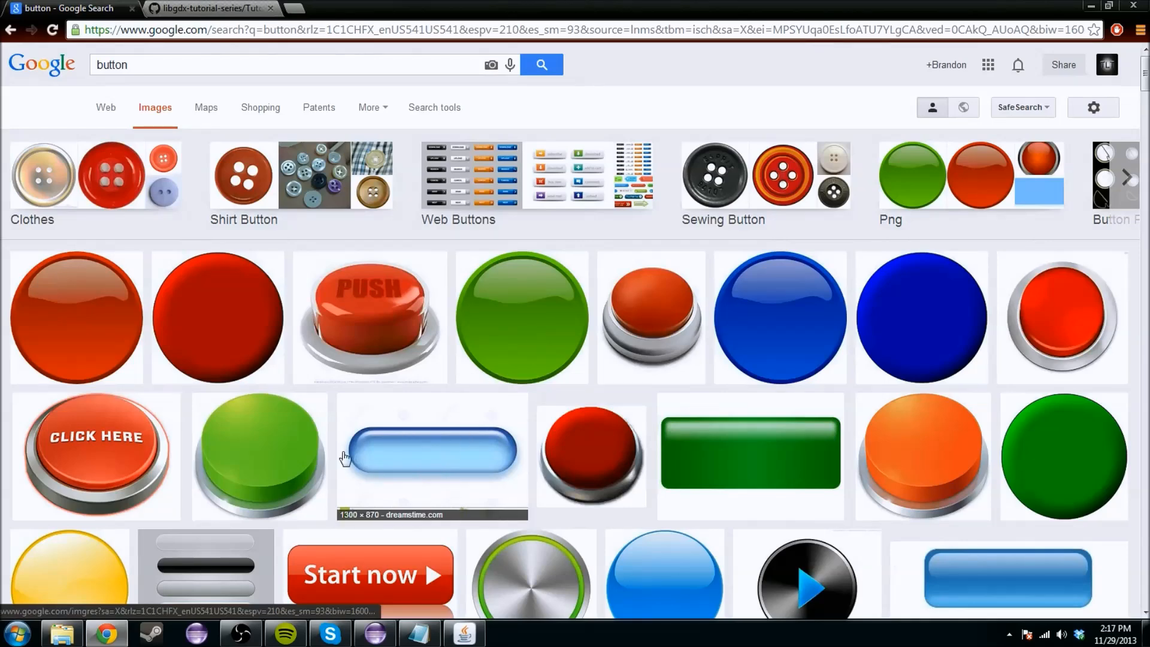
{"action": "left_click", "coordinate": [431, 451]}
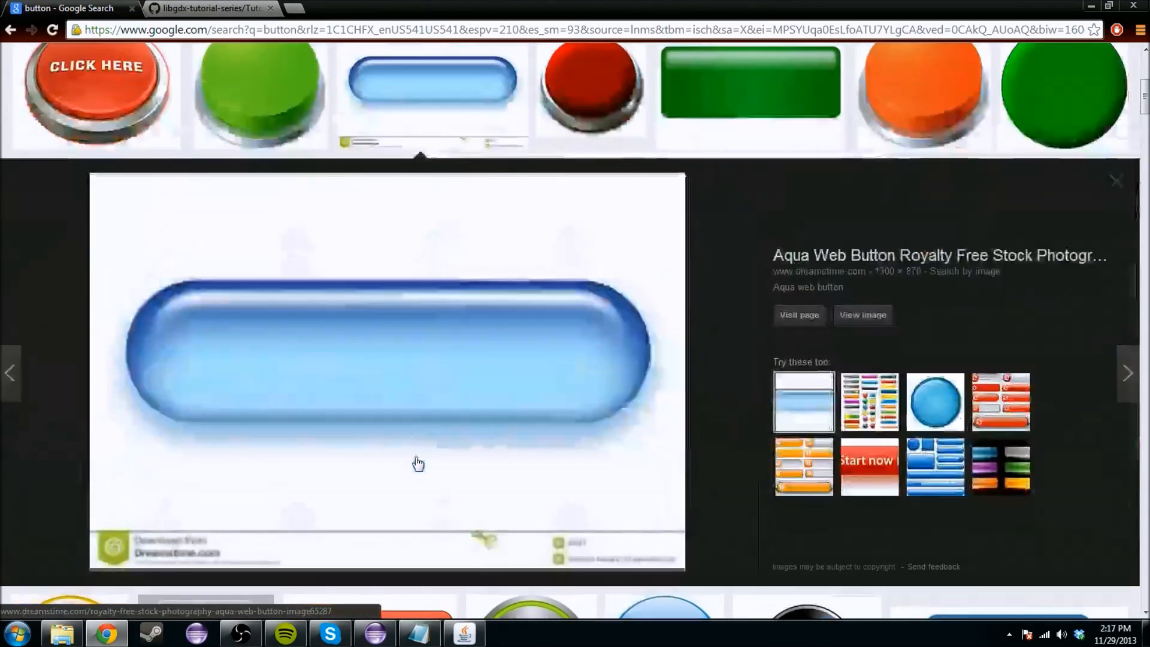
{"action": "scroll", "scroll_direction": "down", "scroll_amount": 3}
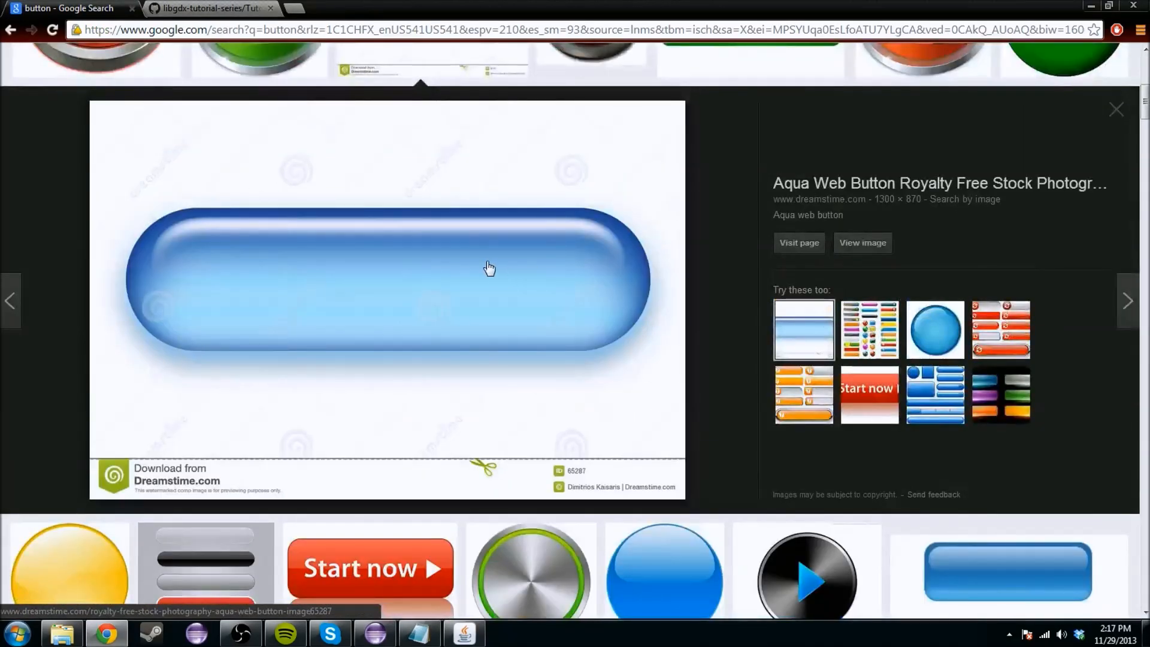
{"action": "right_click", "coordinate": [489, 267]}
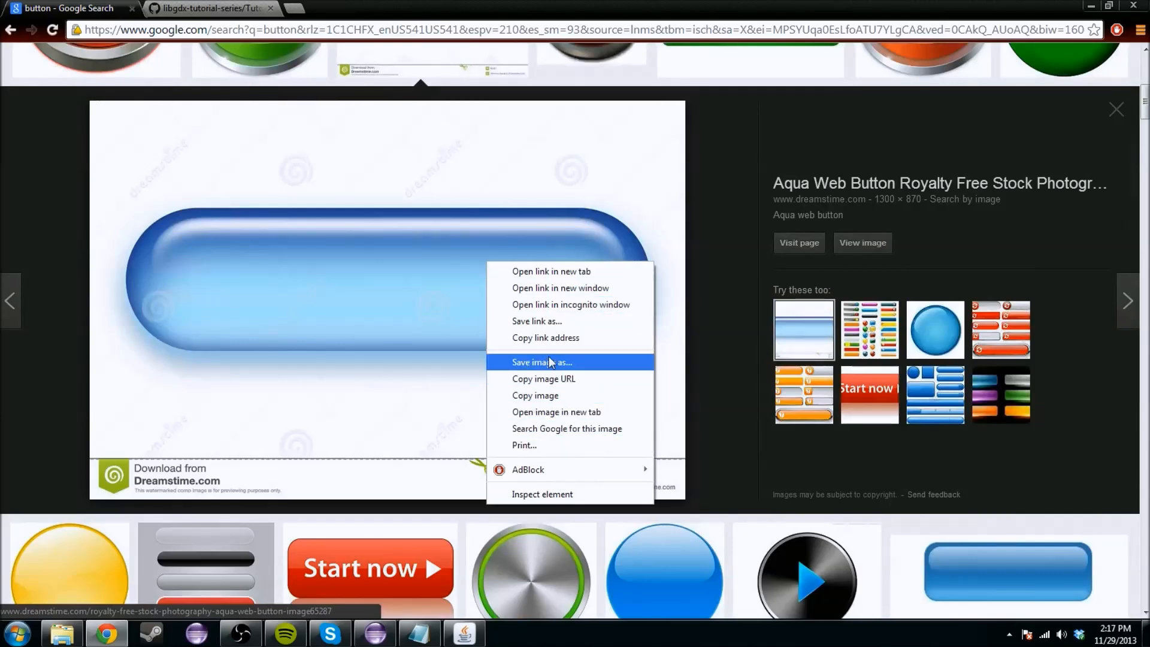
{"action": "left_click", "coordinate": [542, 361]}
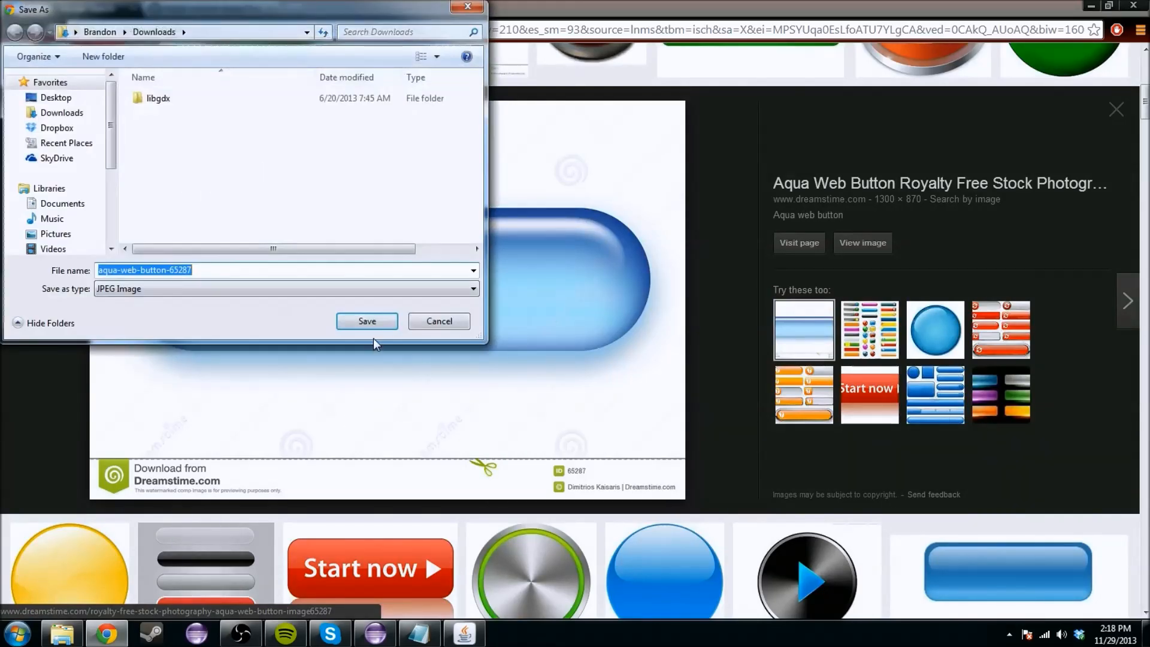
{"action": "left_click", "coordinate": [366, 321]}
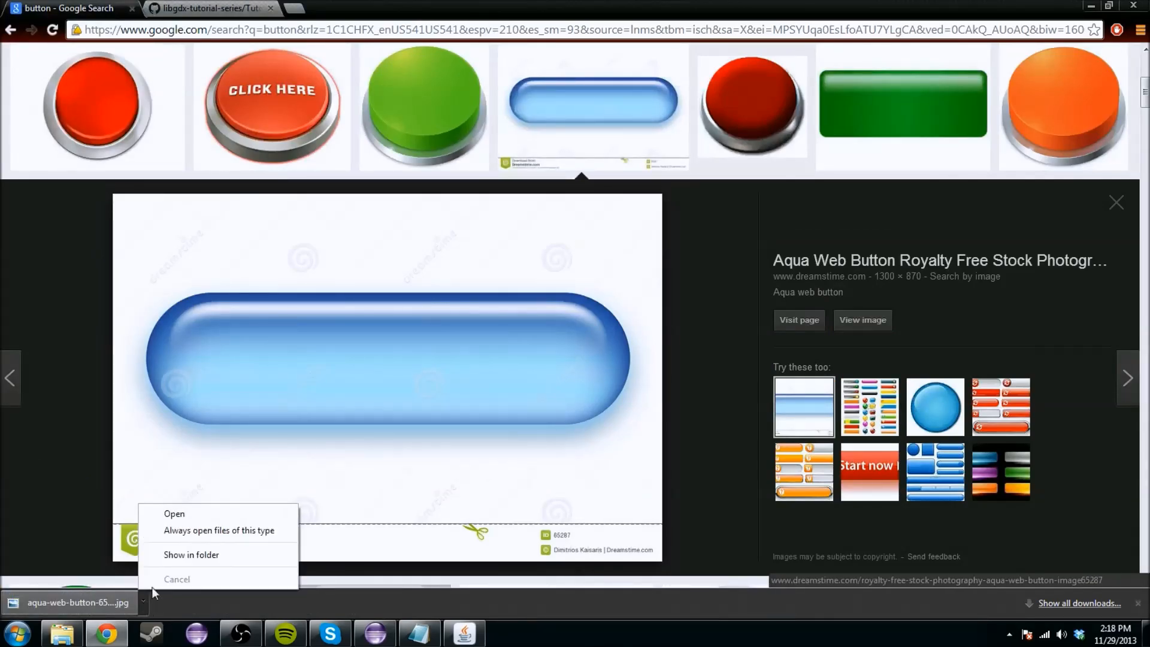
{"action": "left_click", "coordinate": [174, 513]}
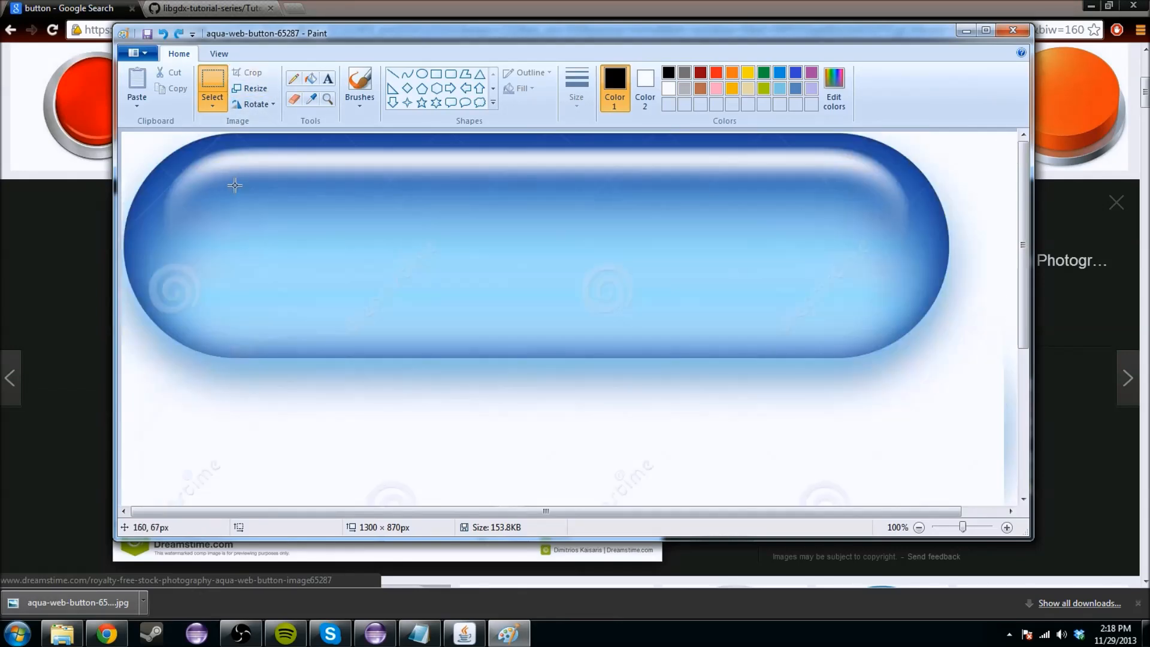
{"action": "mouse_move", "coordinate": [124, 137]}
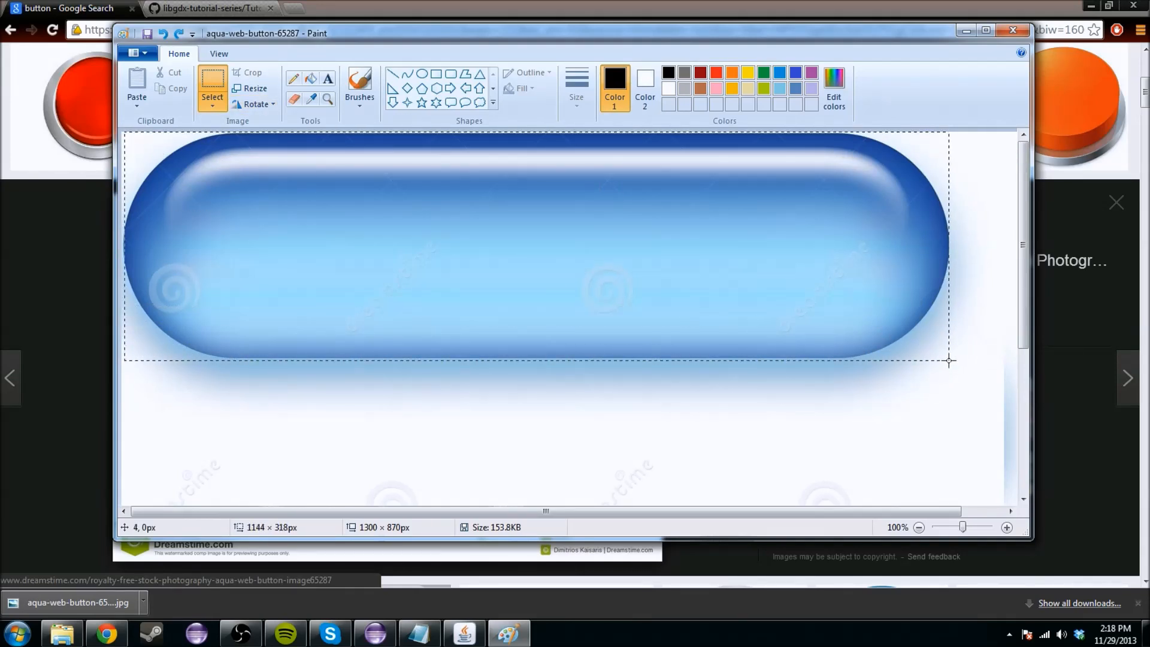
Crop the aqua button picture down to the button in Paint
{"action": "left_click", "coordinate": [252, 72]}
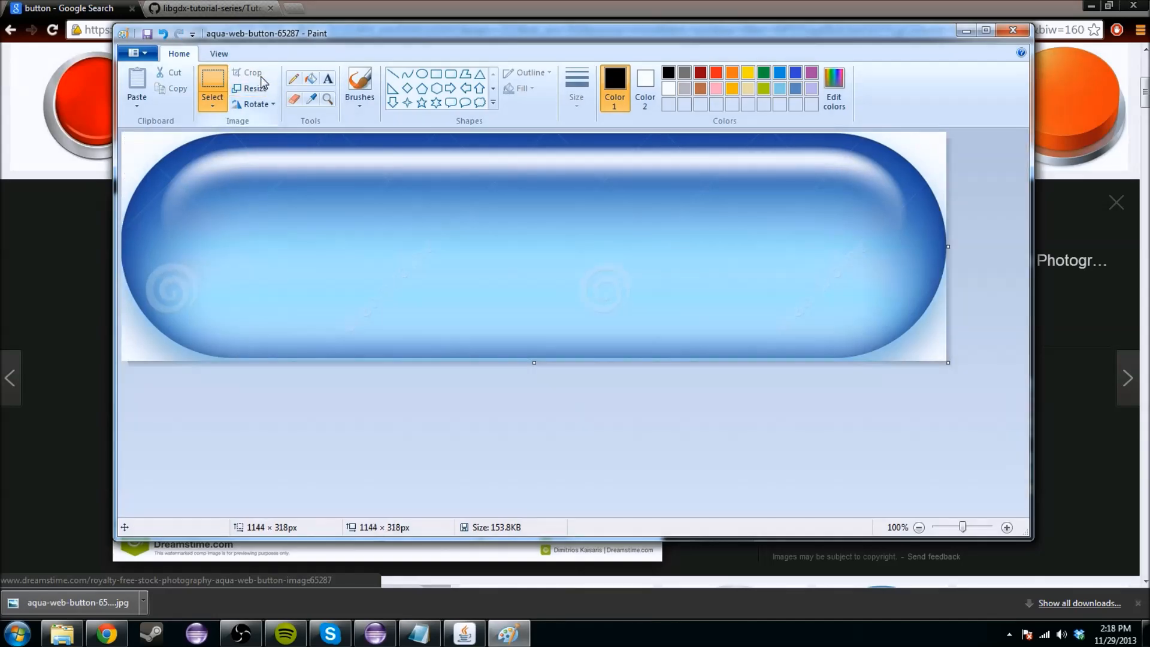
{"action": "left_click", "coordinate": [137, 52]}
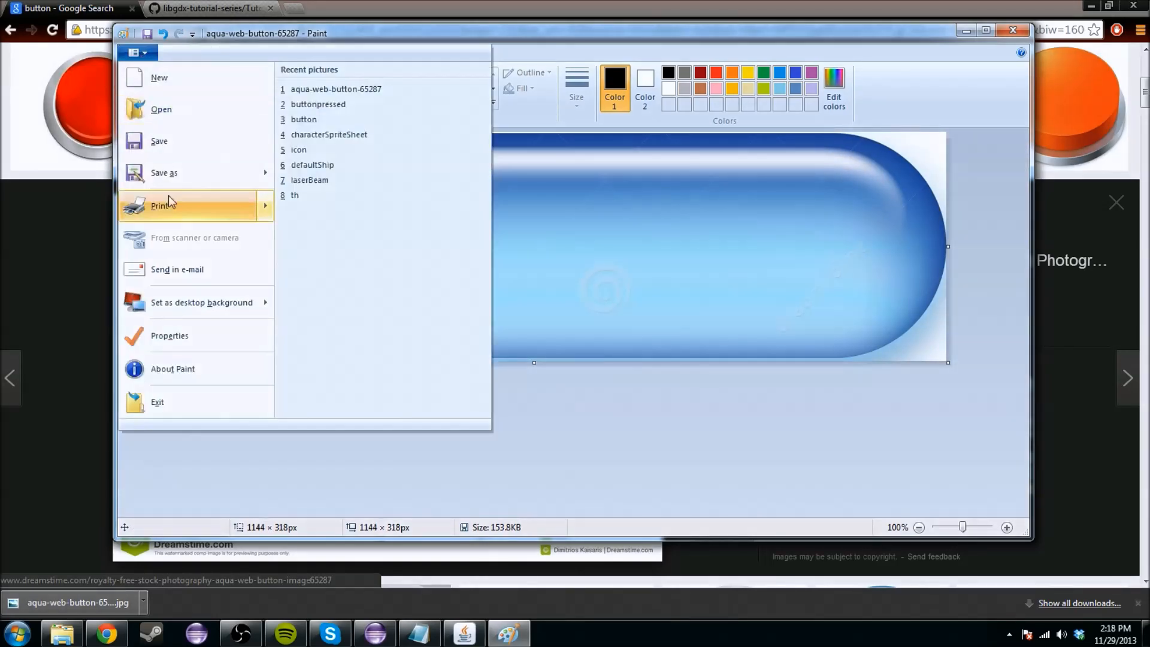
{"action": "left_click", "coordinate": [164, 172]}
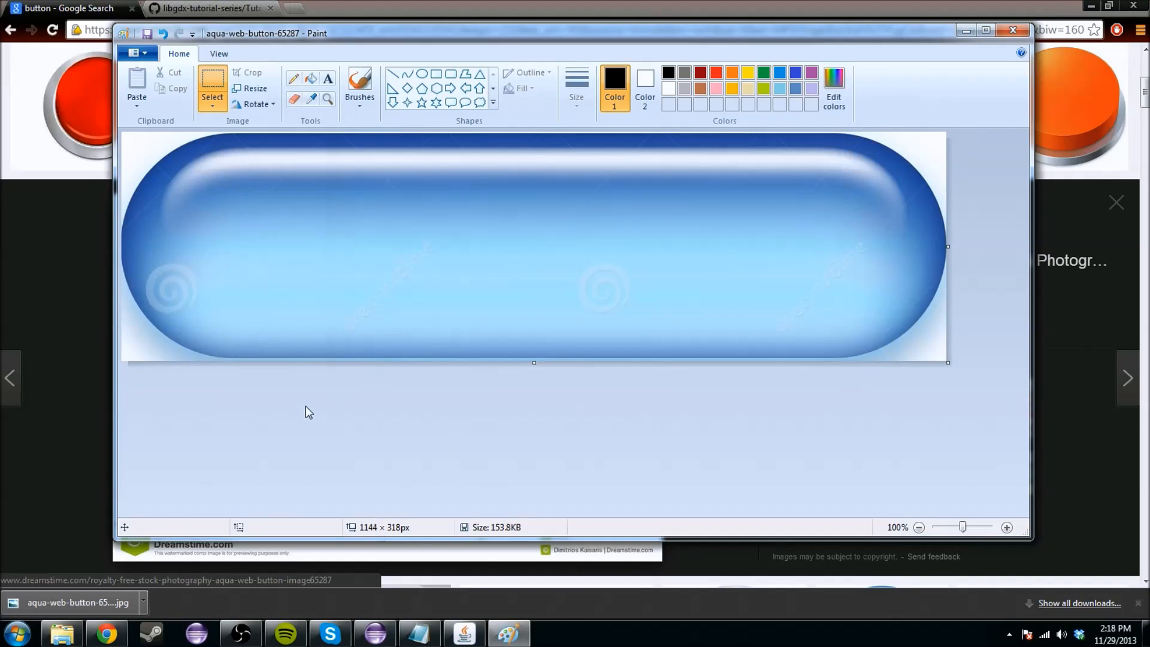
{"action": "mouse_move", "coordinate": [164, 323]}
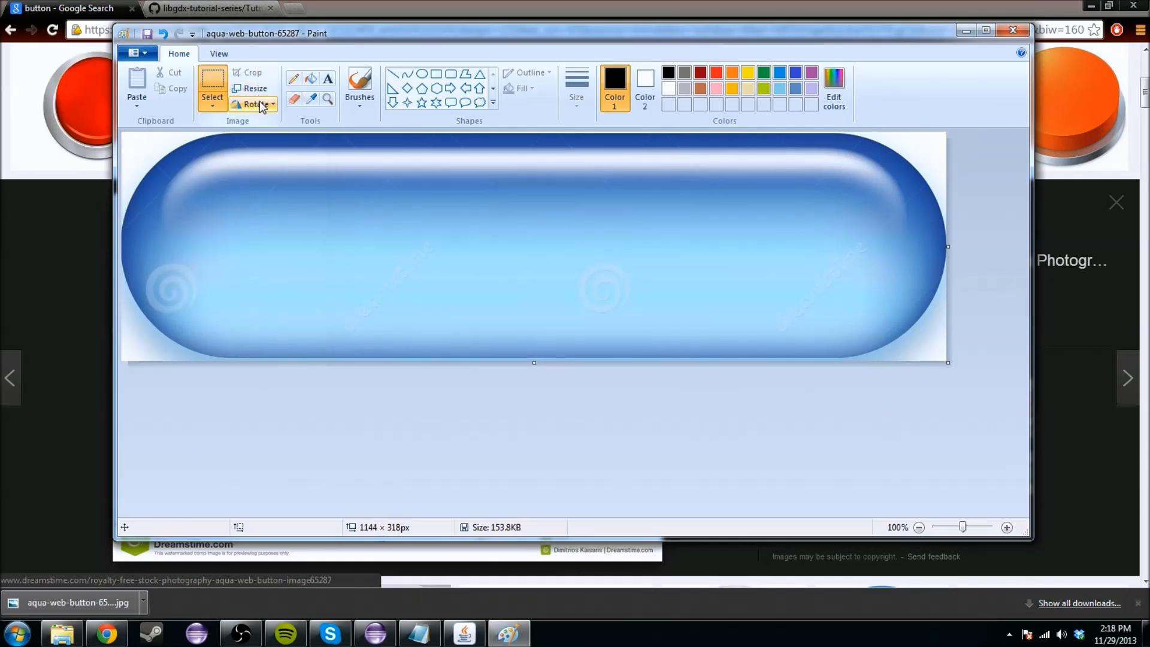
{"action": "left_click", "coordinate": [254, 104]}
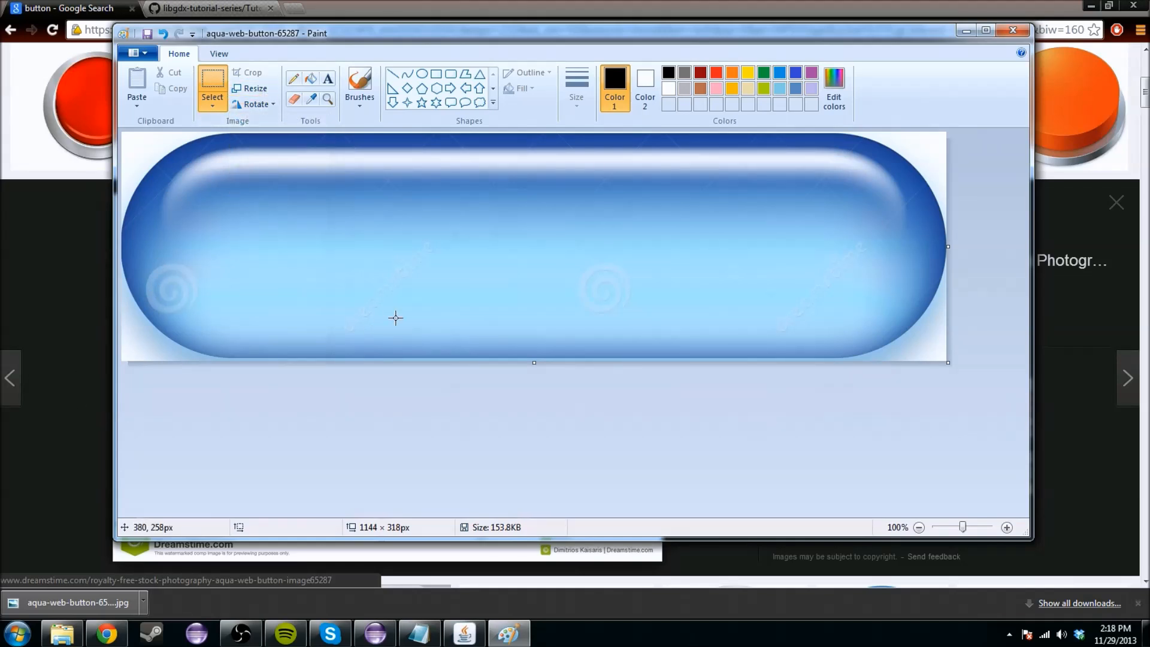
{"action": "mouse_move", "coordinate": [176, 426]}
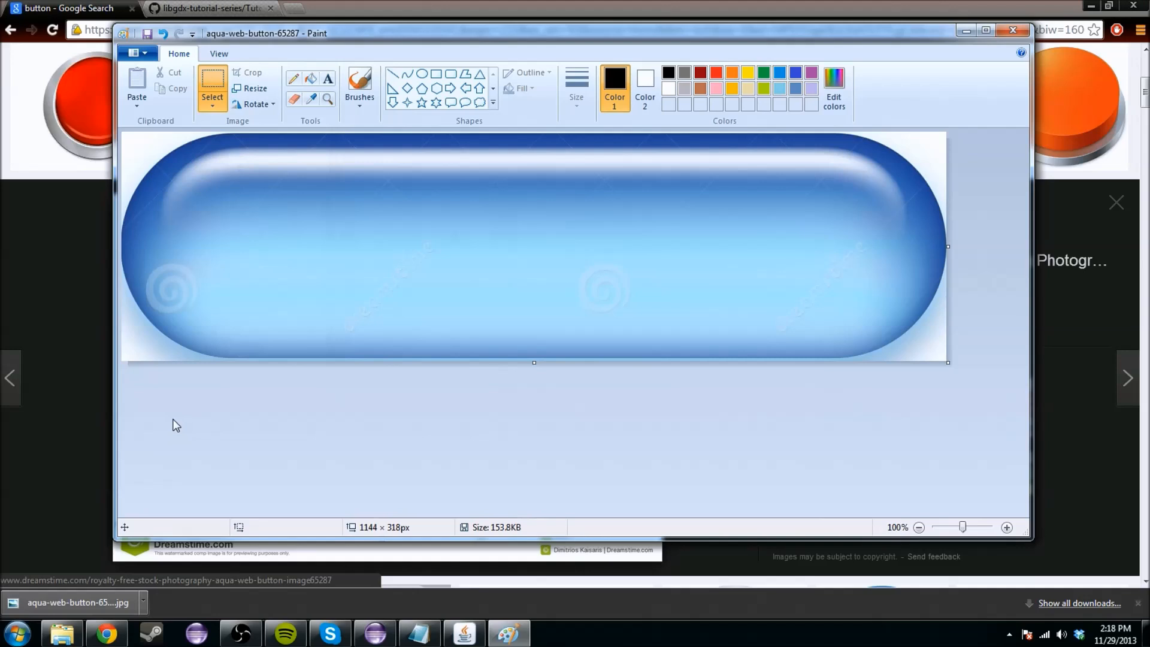
Flip the image vertically and save it as 'buttonpressed'
{"action": "left_click", "coordinate": [254, 104]}
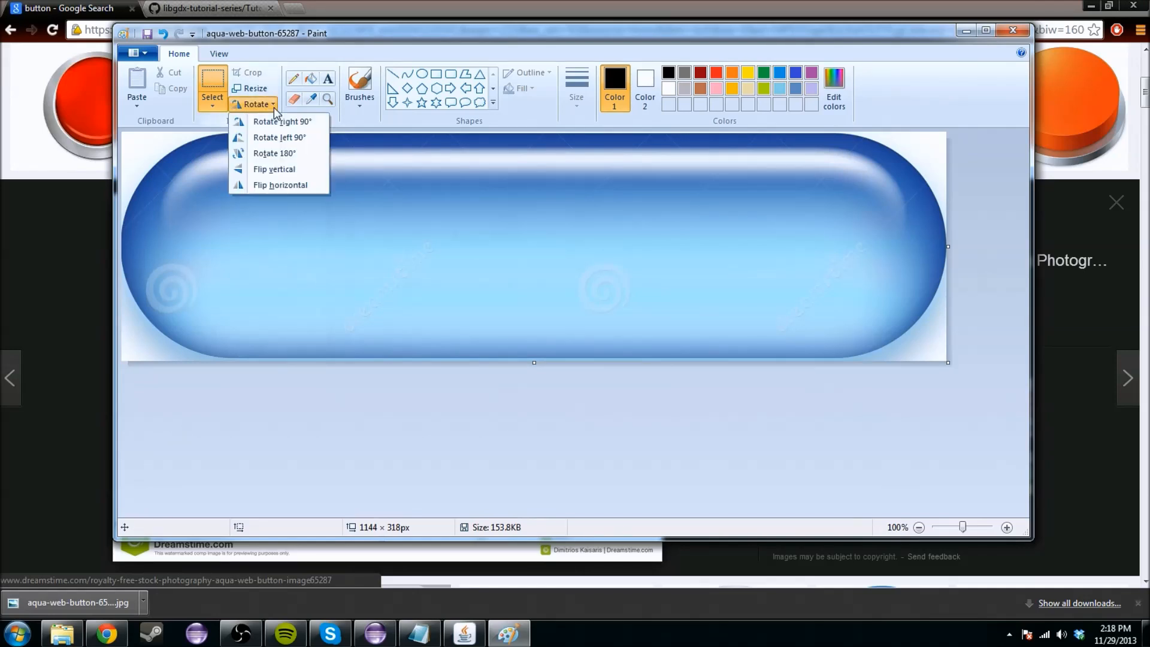
{"action": "left_click", "coordinate": [273, 169]}
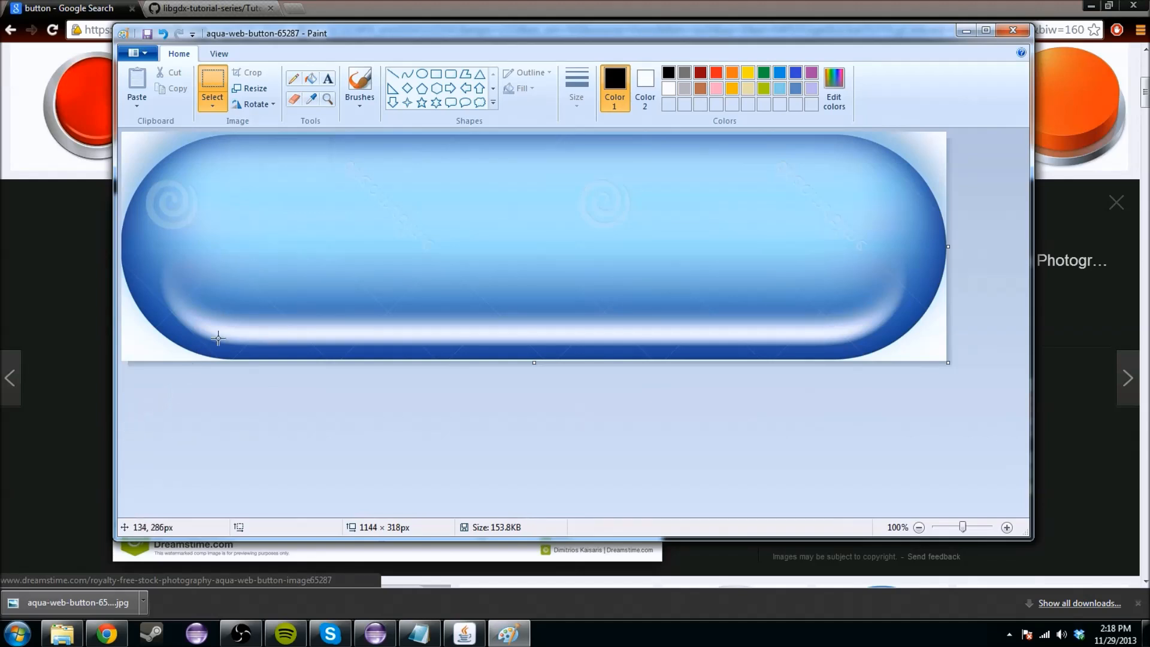
{"action": "mouse_move", "coordinate": [503, 138]}
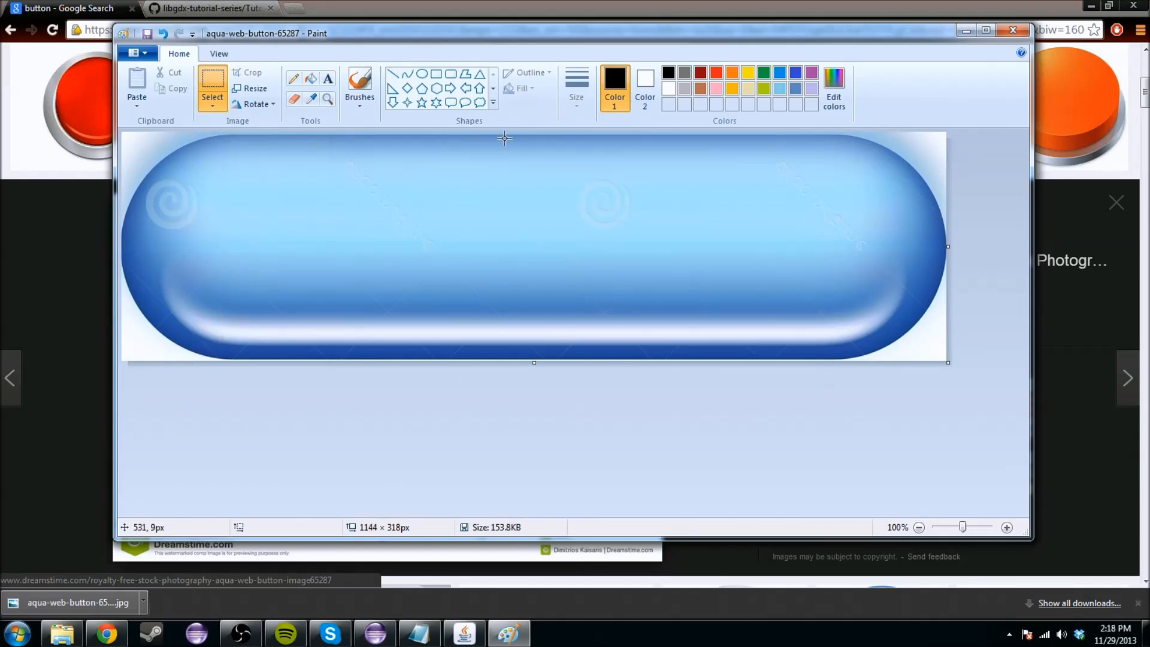
{"action": "left_click", "coordinate": [136, 52]}
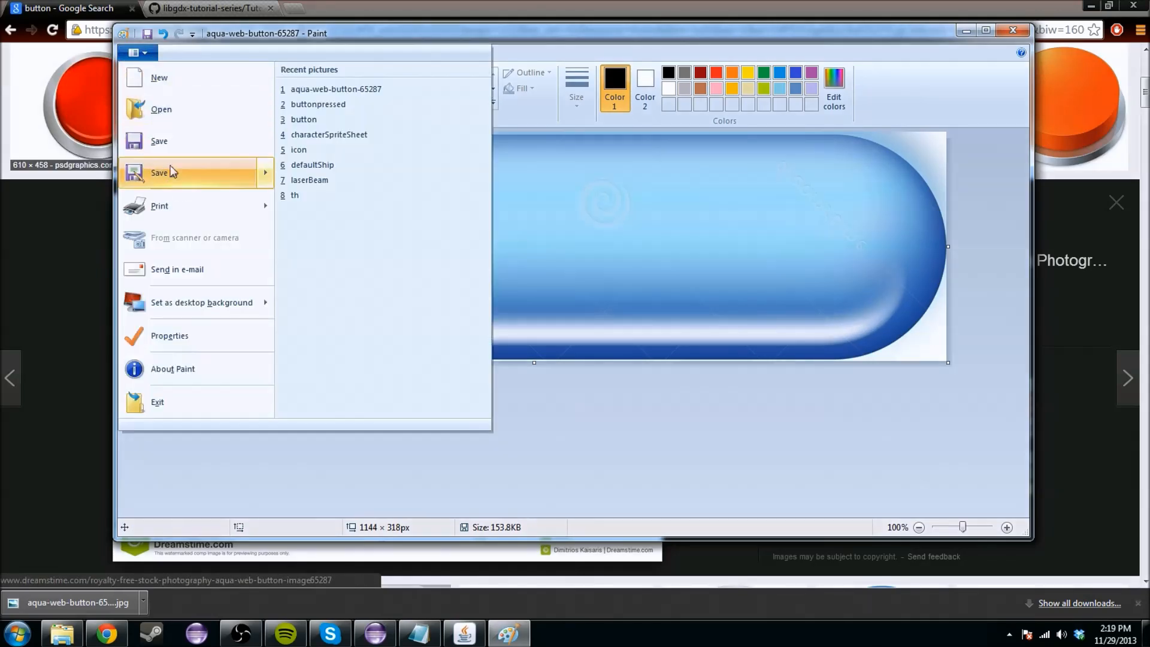
{"action": "left_click", "coordinate": [160, 173]}
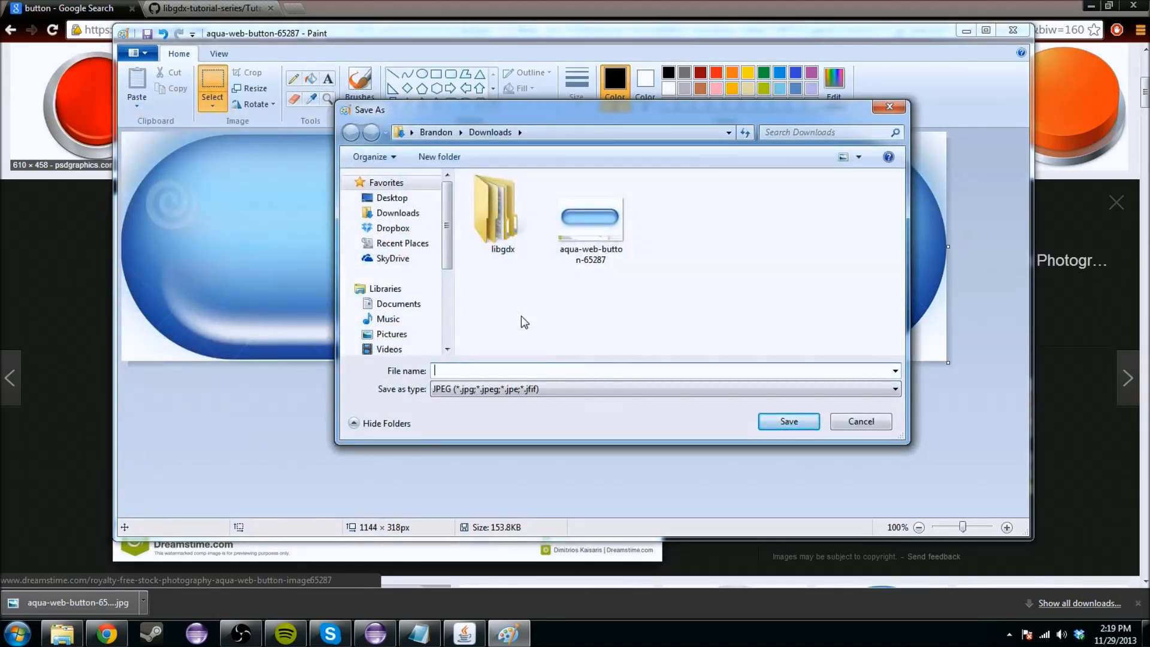
{"action": "type", "text": "buttonpresssed"}
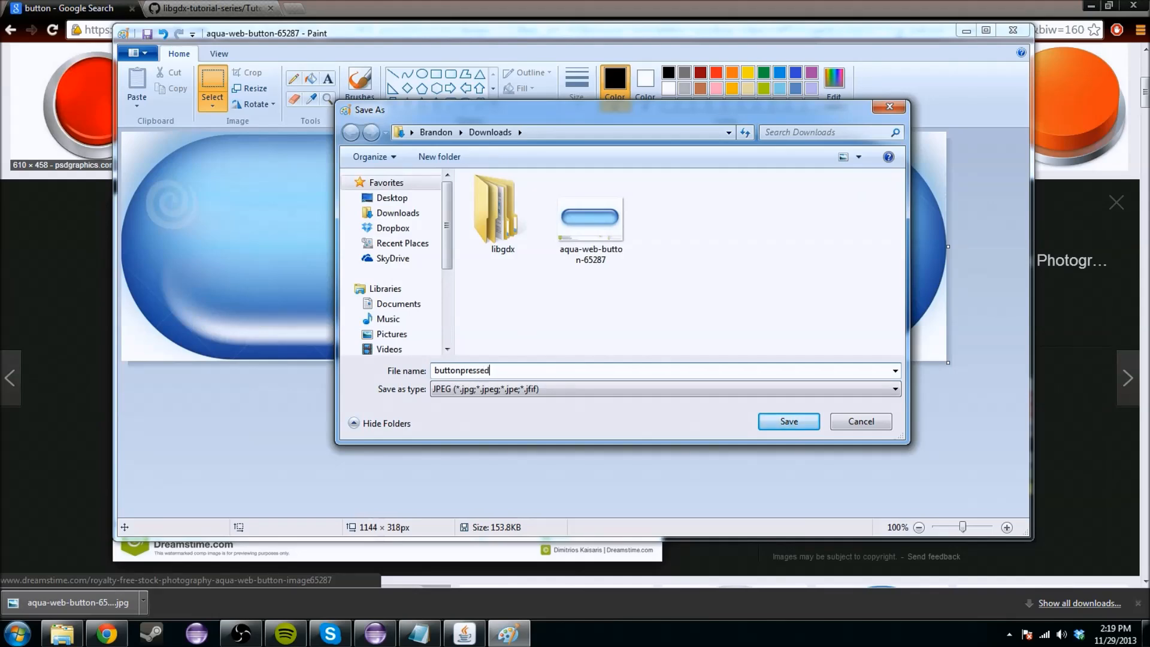
{"action": "left_click", "coordinate": [787, 421]}
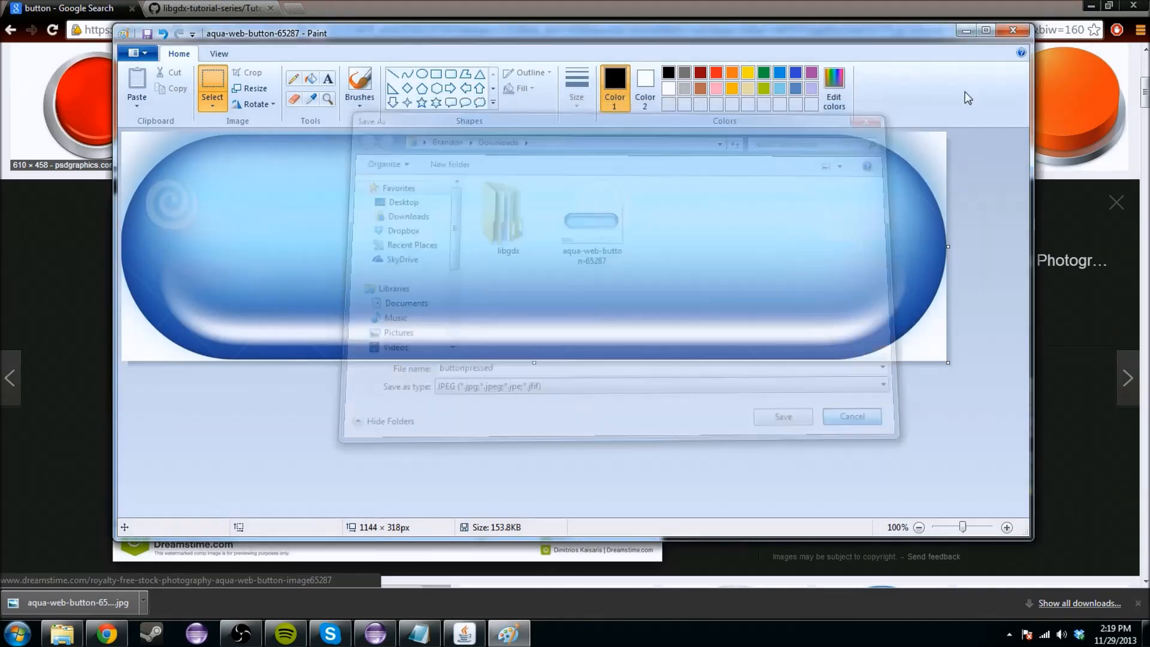
{"action": "left_click", "coordinate": [781, 415]}
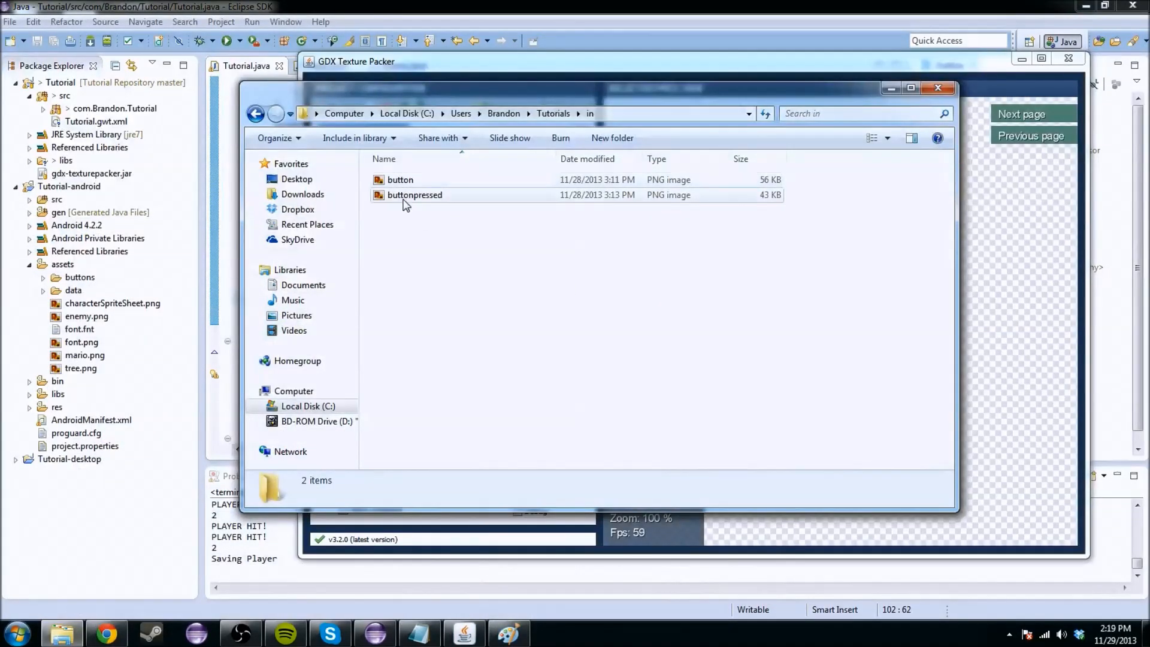
{"action": "mouse_move", "coordinate": [422, 199]}
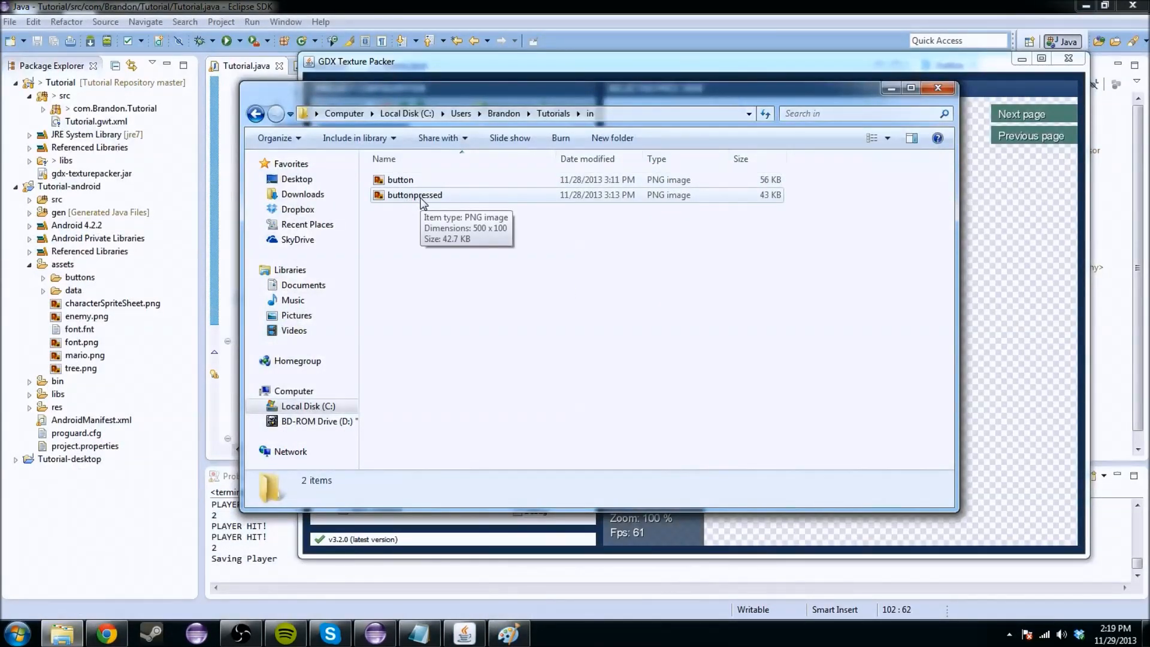
{"action": "mouse_move", "coordinate": [668, 194]}
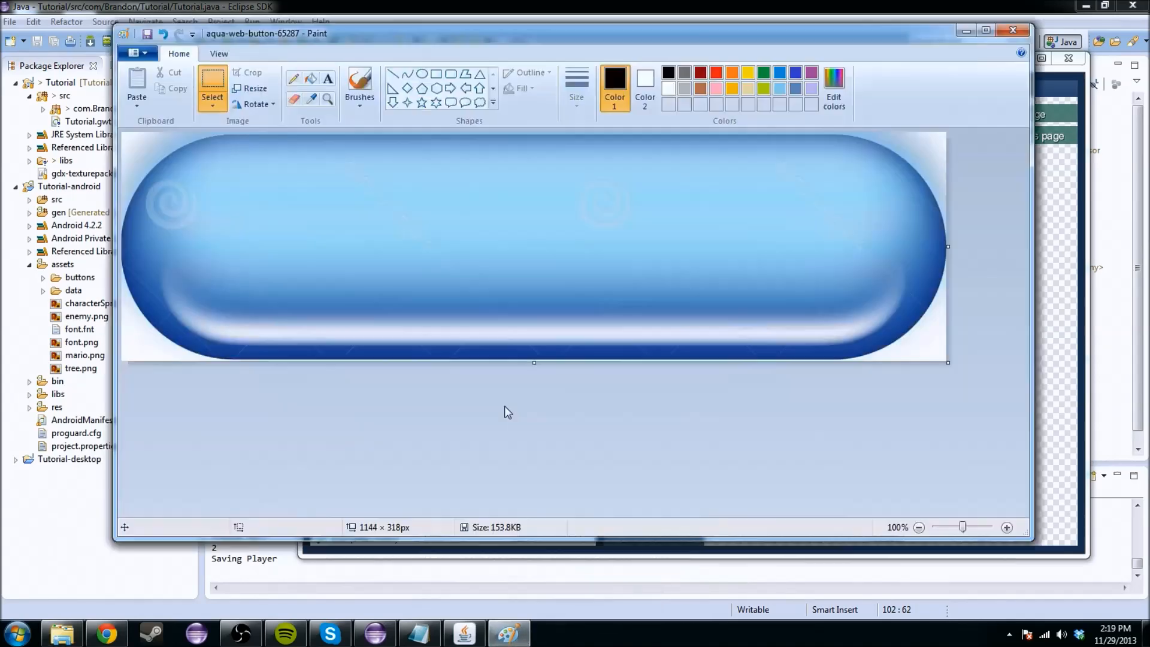
Recheck PNG as the image type in Paint's Save As, then return to GDX Texture Packer
{"action": "left_click", "coordinate": [136, 53]}
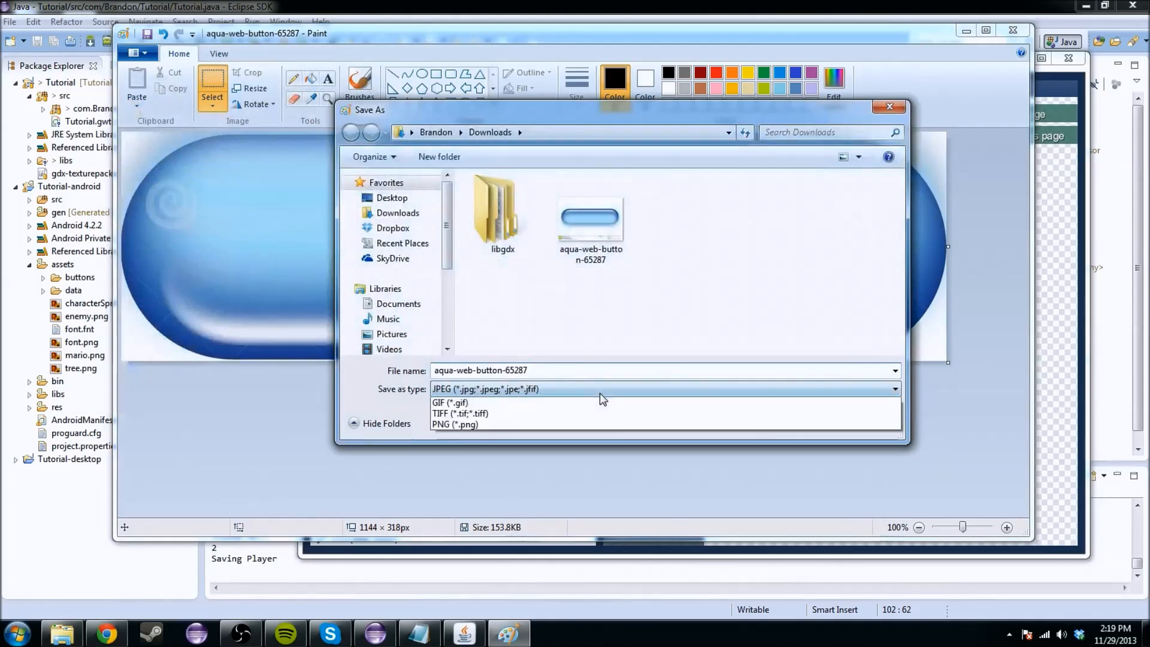
{"action": "left_click", "coordinate": [454, 424]}
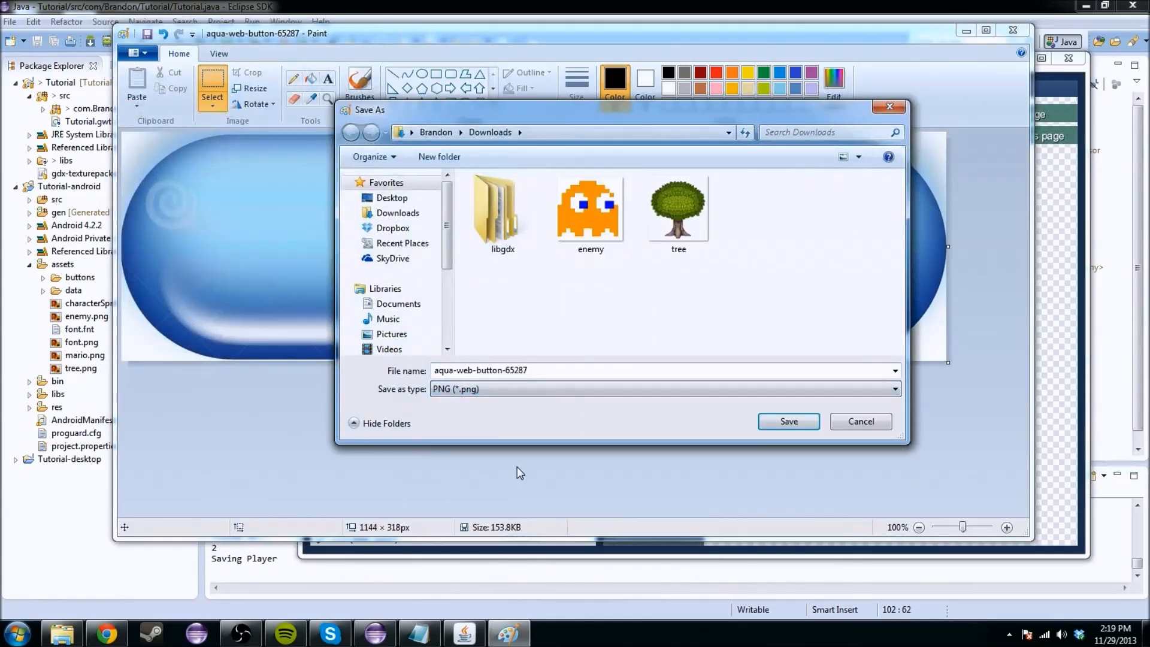
{"action": "left_click", "coordinate": [788, 421]}
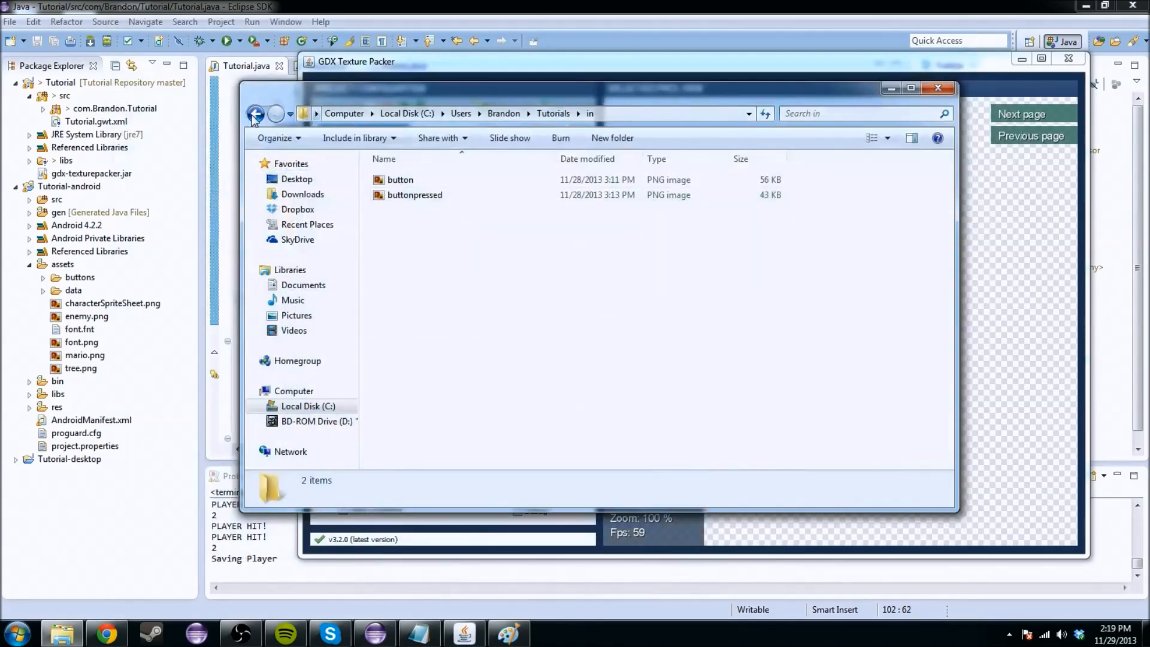
{"action": "left_click", "coordinate": [255, 114]}
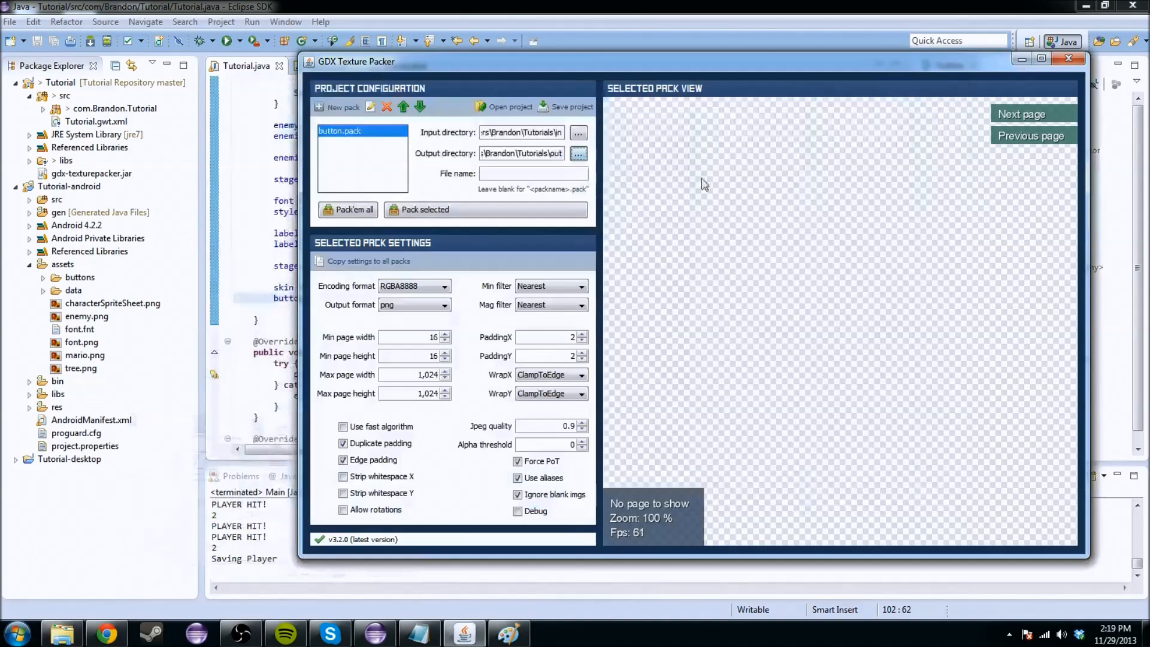
{"action": "mouse_move", "coordinate": [526, 152]}
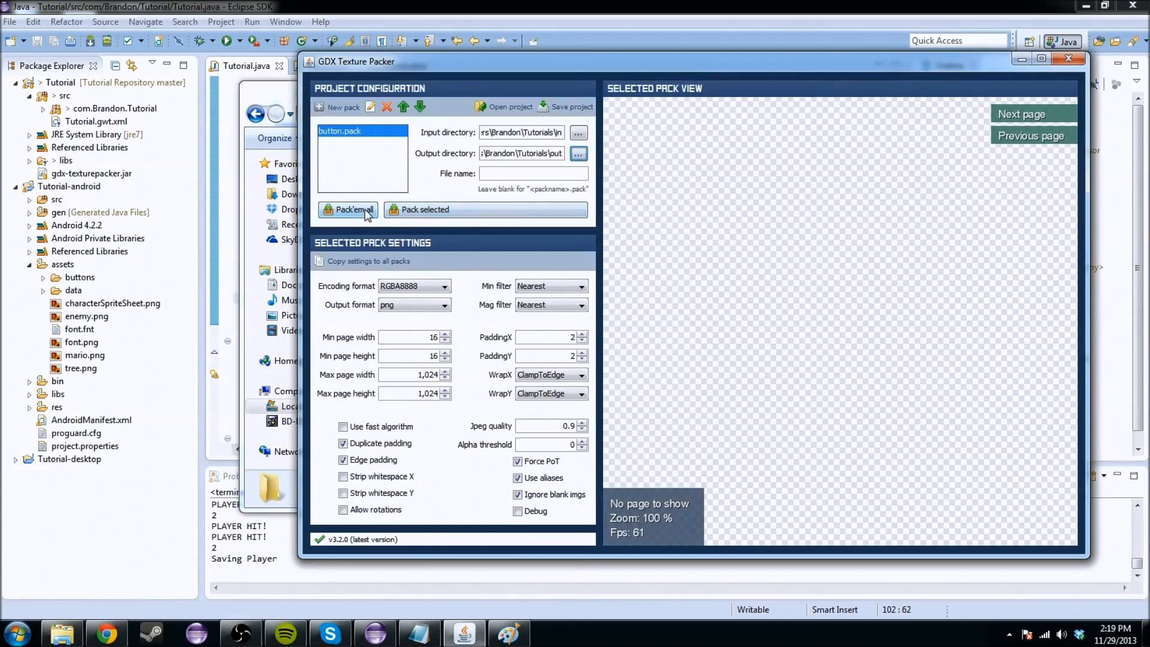
Run Pack'em all on the button images and dismiss the Done report
{"action": "left_click", "coordinate": [348, 209]}
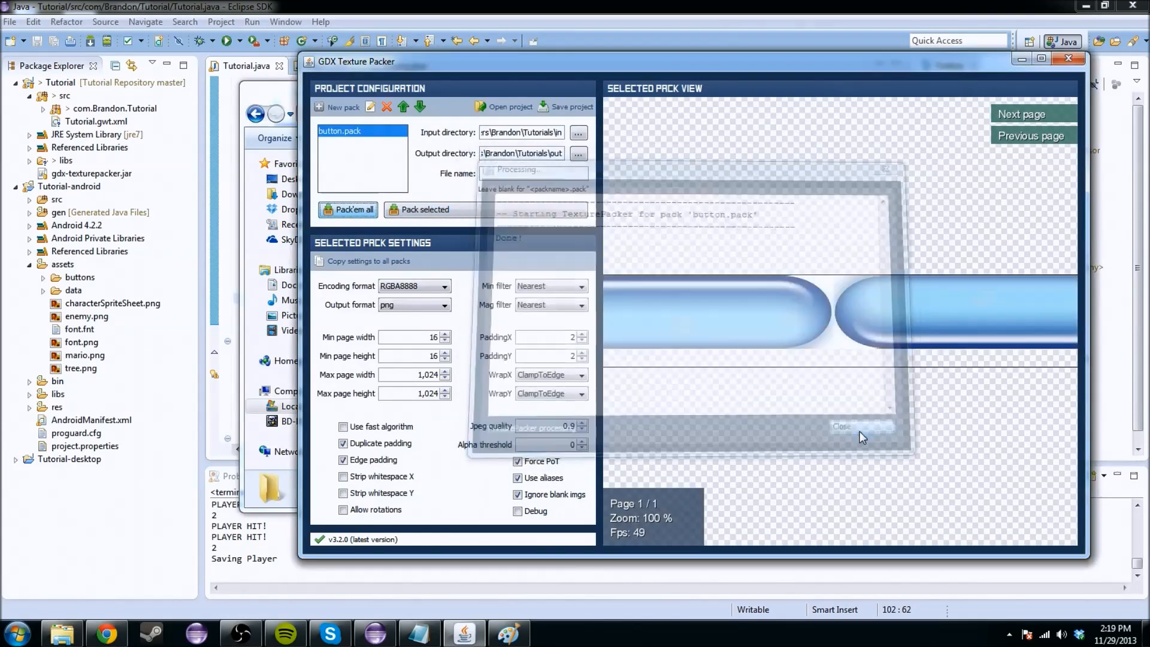
{"action": "left_click", "coordinate": [841, 426]}
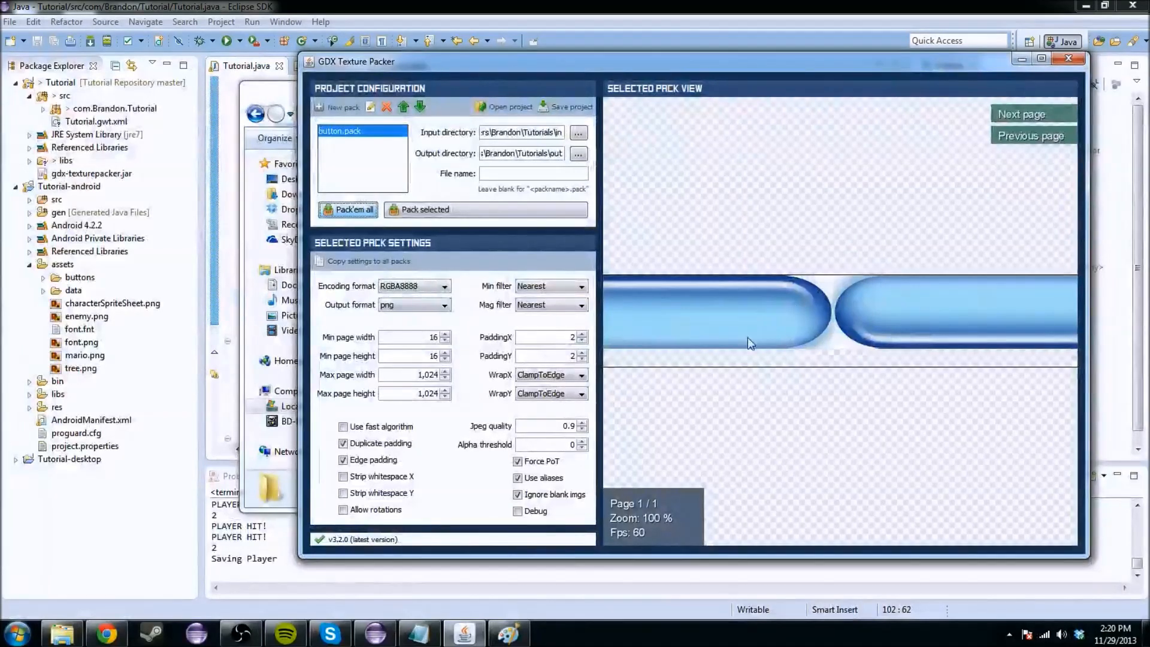
{"action": "mouse_move", "coordinate": [522, 624]}
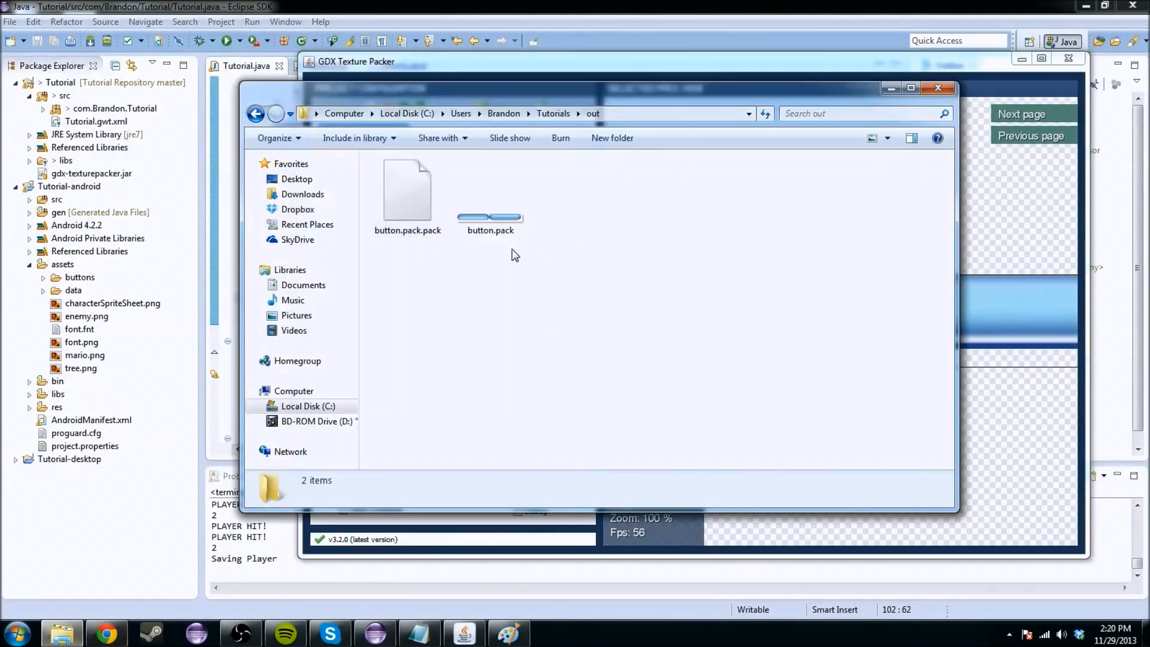
Rename button.pack.pack to button.pack and the atlas PNG to button, then close Explorer
{"action": "left_click", "coordinate": [407, 190]}
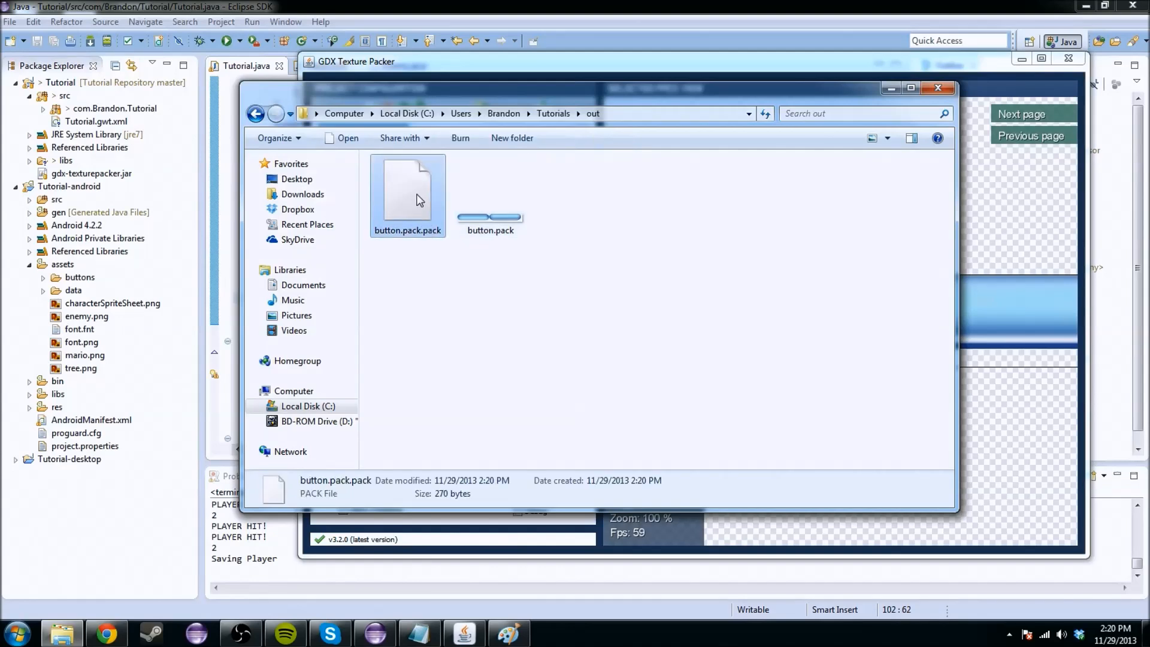
{"action": "right_click", "coordinate": [408, 194]}
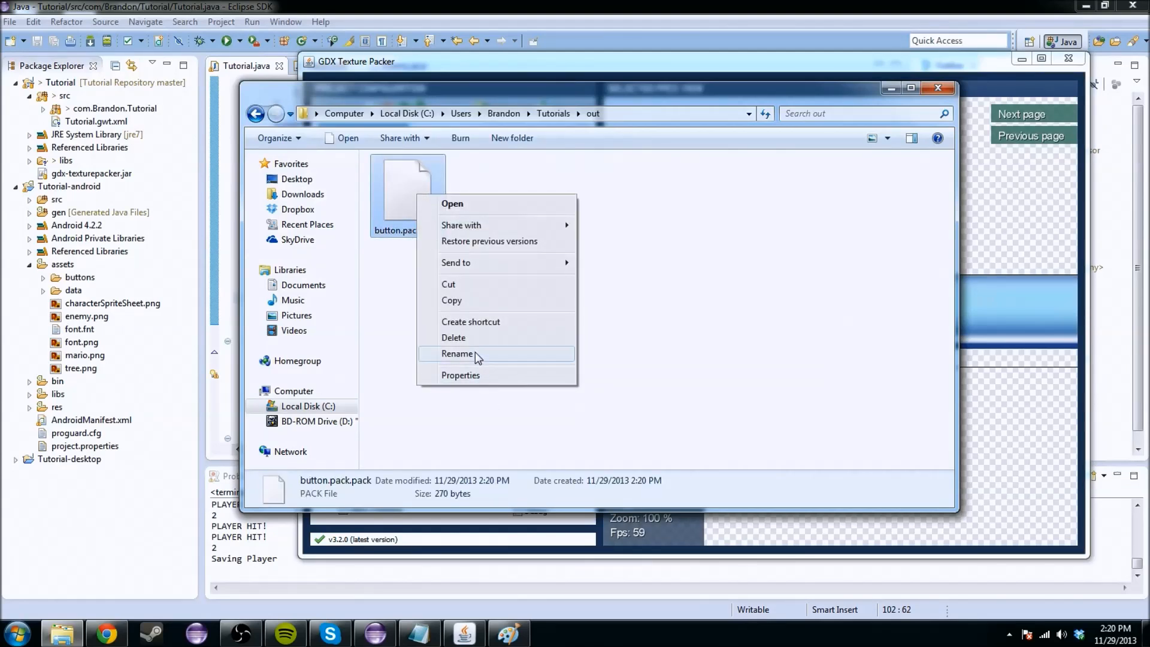
{"action": "left_click", "coordinate": [457, 353]}
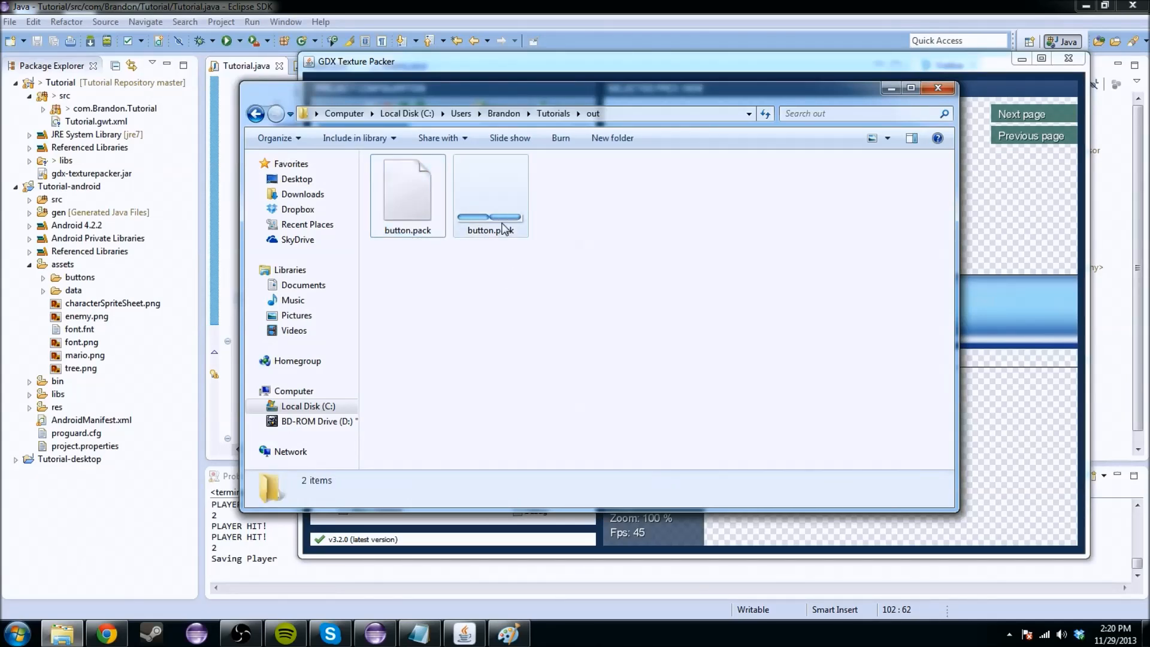
{"action": "left_click", "coordinate": [490, 194]}
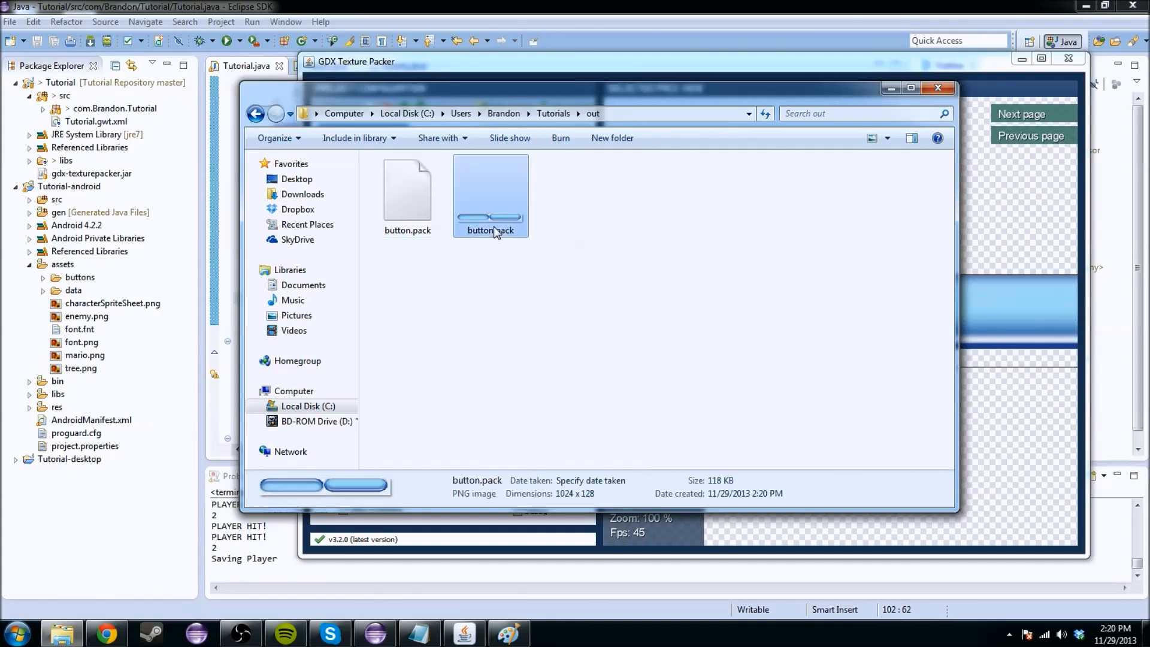
{"action": "left_click", "coordinate": [490, 229]}
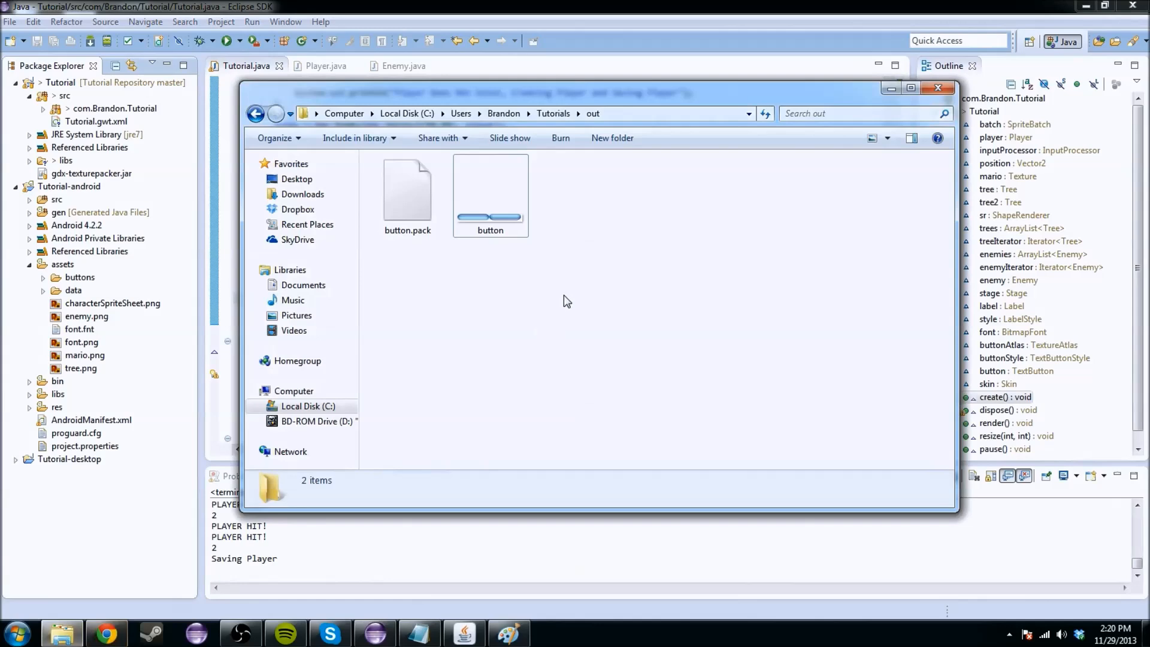
{"action": "mouse_move", "coordinate": [284, 254]}
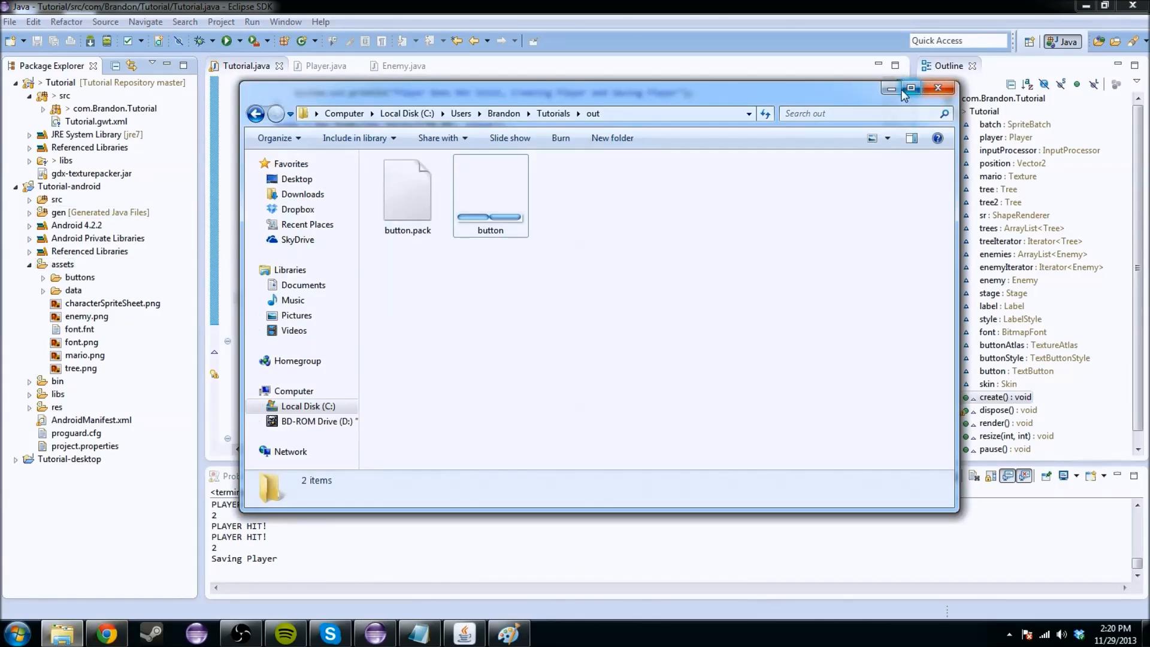
{"action": "left_click", "coordinate": [936, 88]}
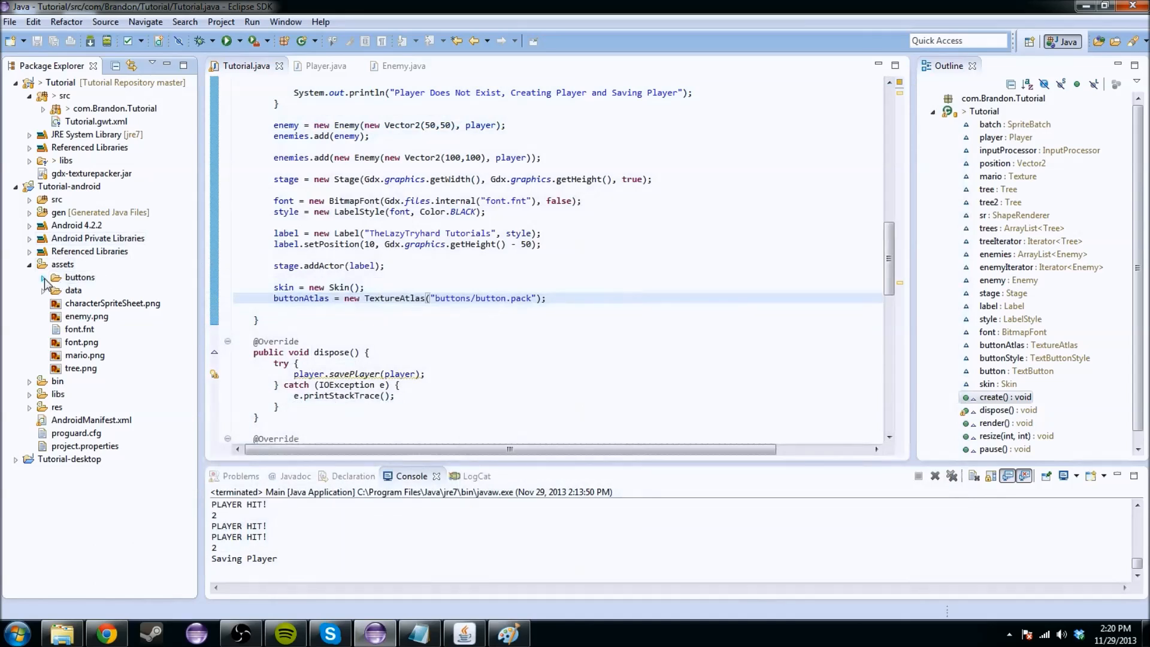
Open button.pack from the assets folder in Package Explorer
{"action": "left_click", "coordinate": [44, 277]}
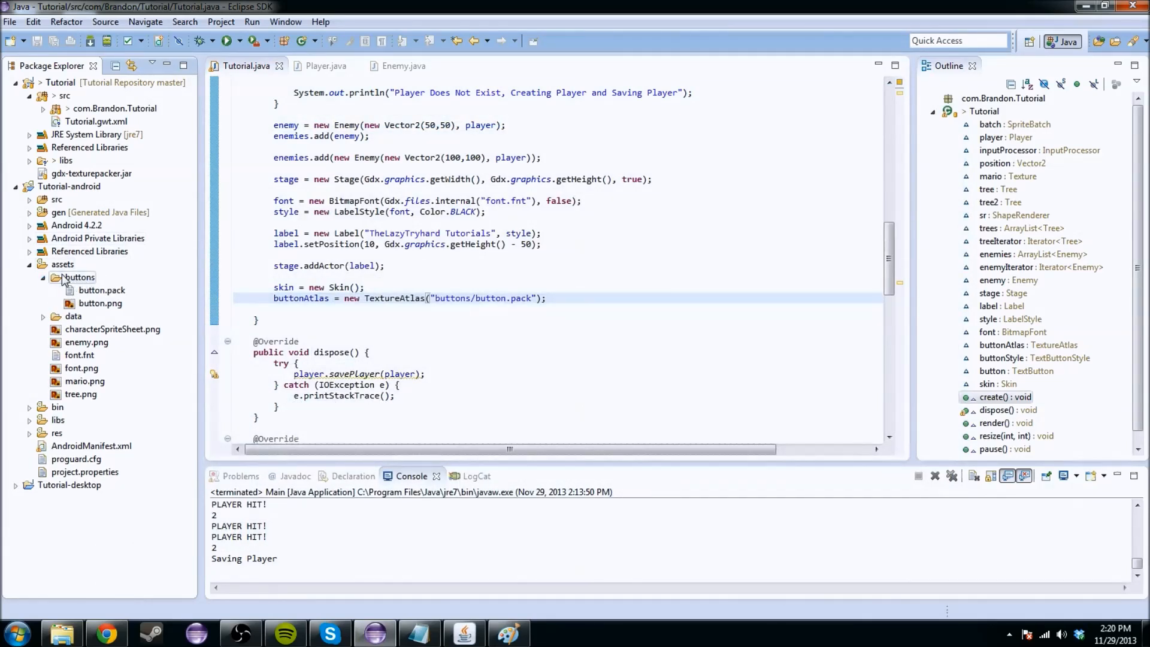
{"action": "left_click", "coordinate": [102, 290]}
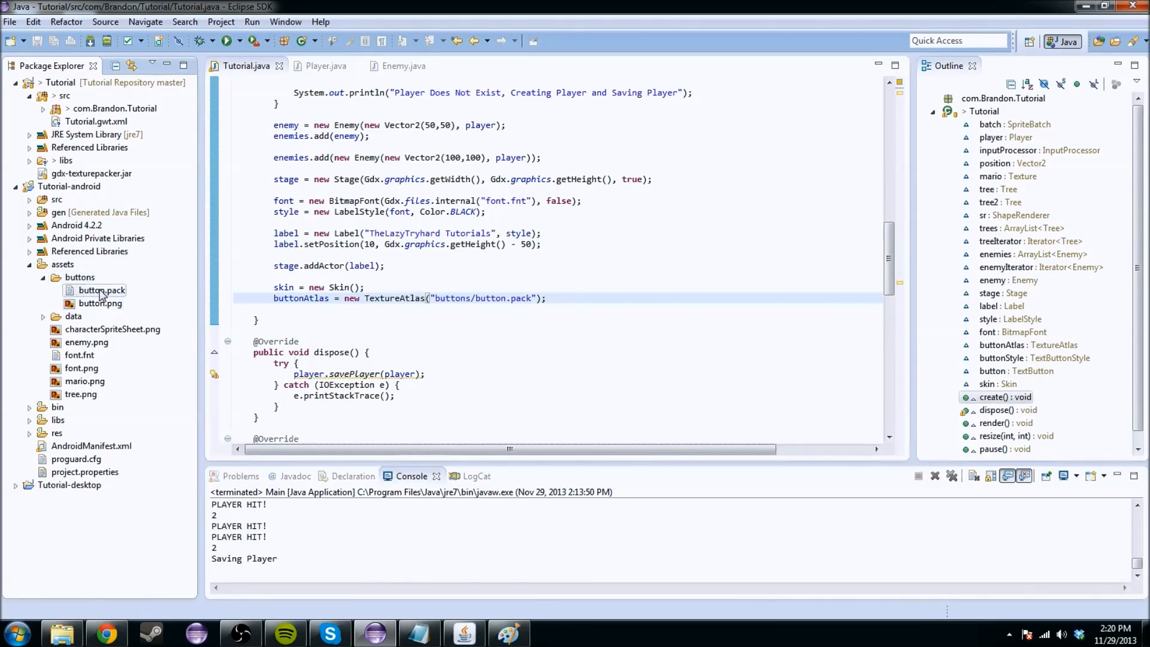
{"action": "double_click", "coordinate": [101, 290]}
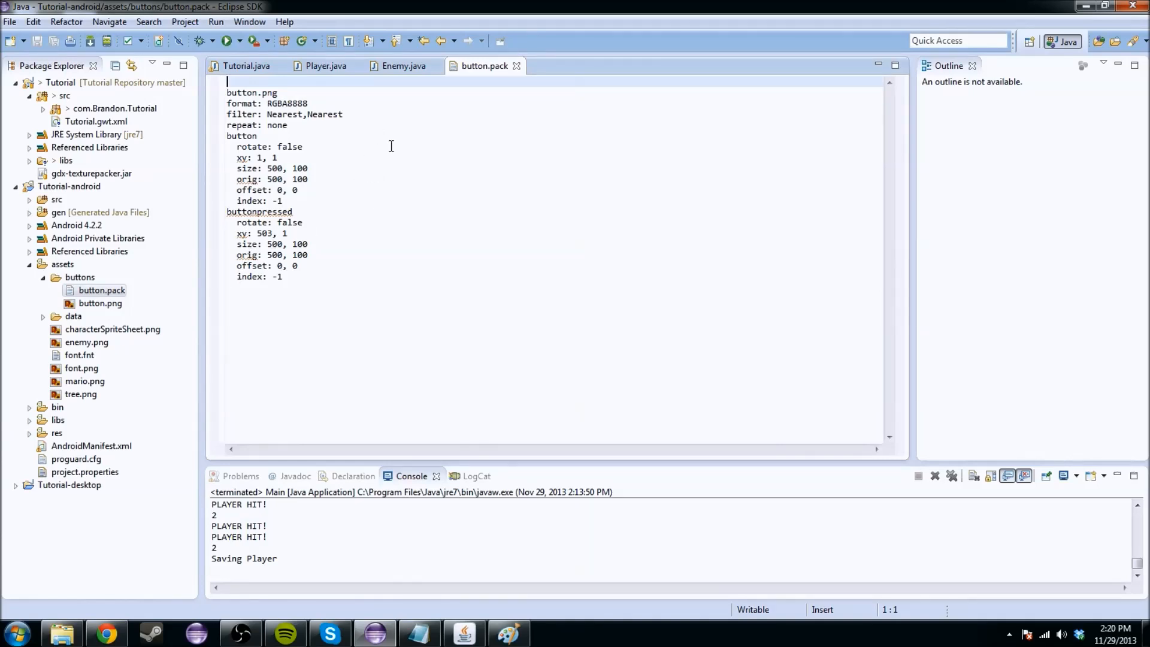
{"action": "mouse_move", "coordinate": [216, 161]}
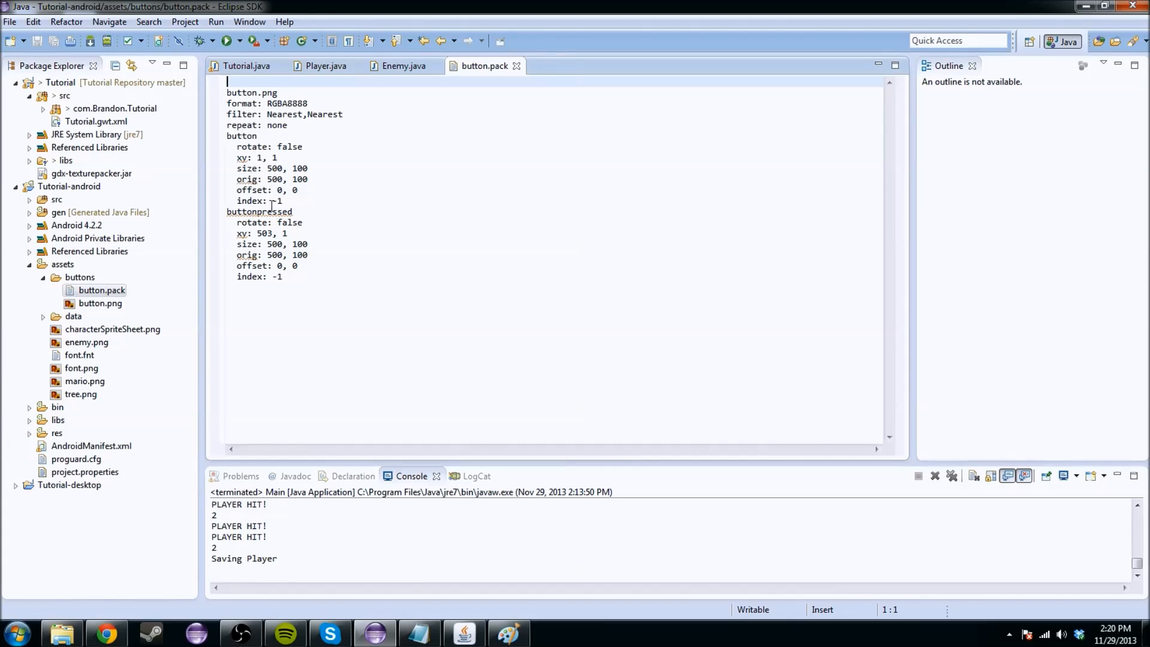
Inspect the button and buttonpressed region names, then close the button.pack tab
{"action": "double_click", "coordinate": [241, 136]}
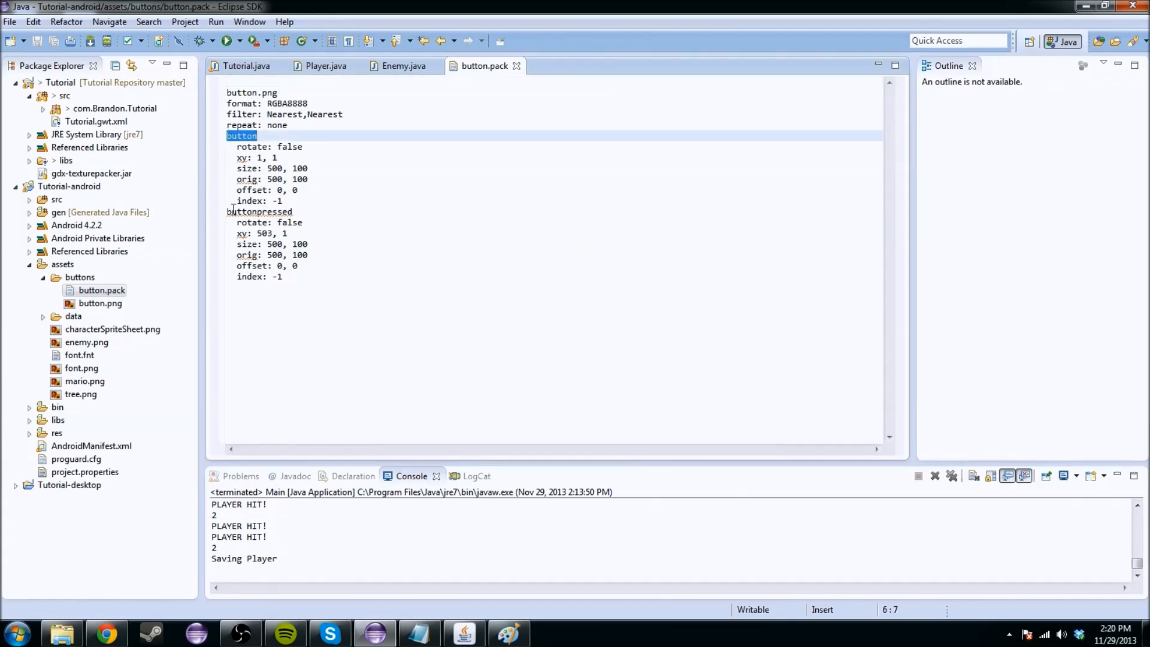
{"action": "left_click", "coordinate": [259, 211]}
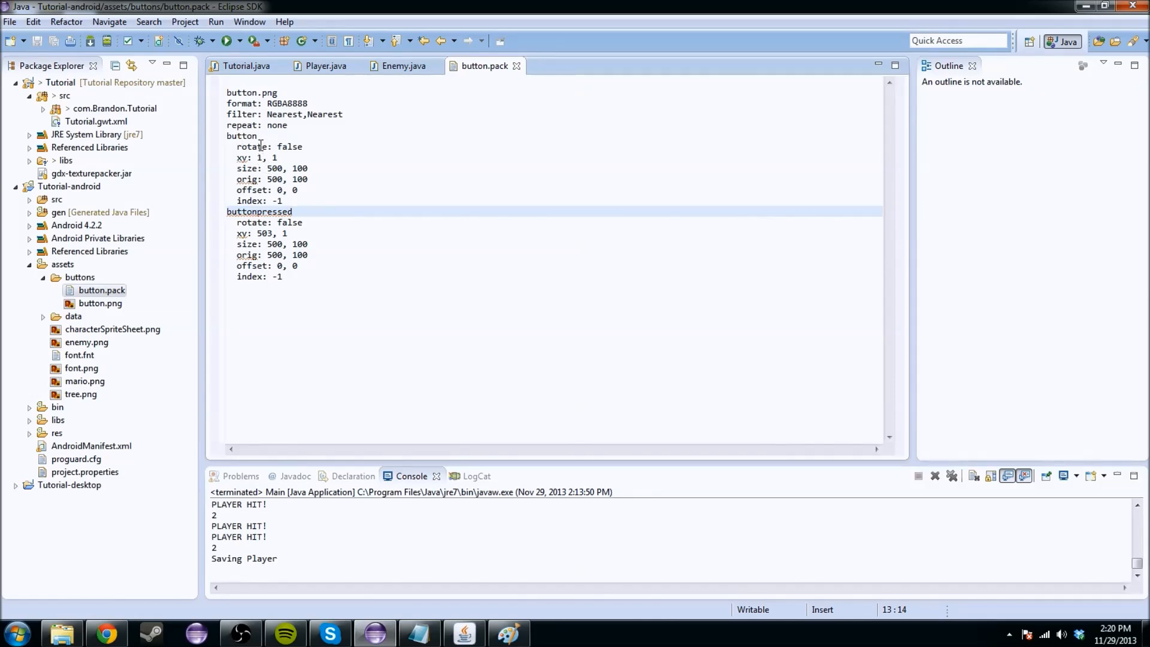
{"action": "double_click", "coordinate": [258, 212]}
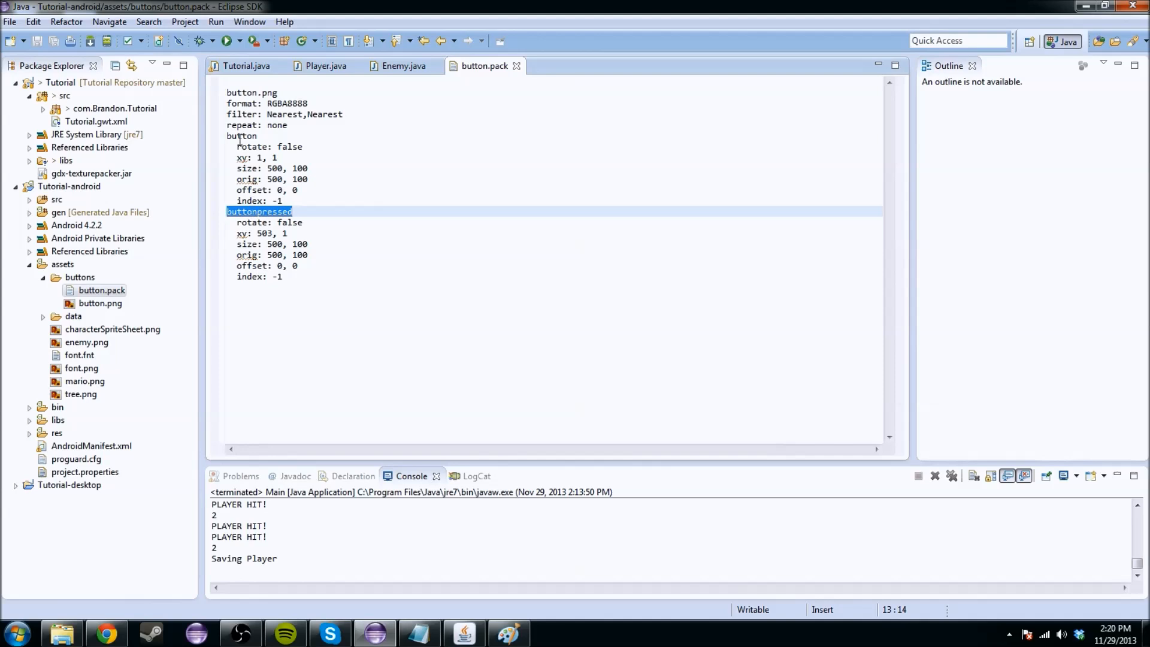
{"action": "left_click", "coordinate": [277, 200]}
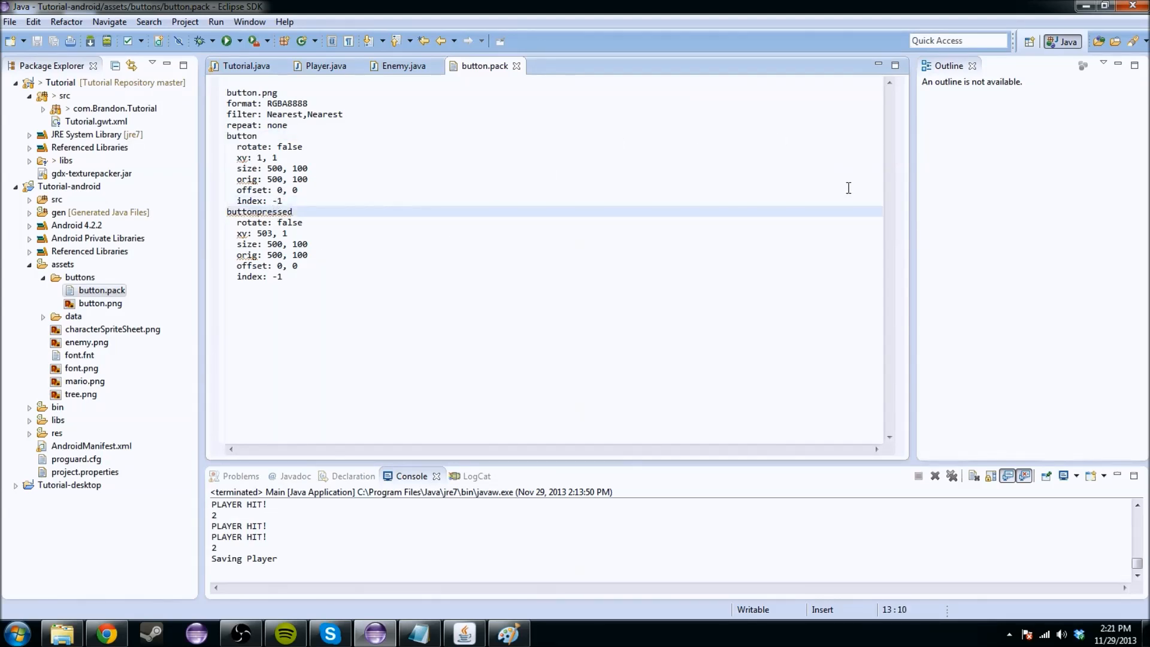
{"action": "double_click", "coordinate": [241, 136]}
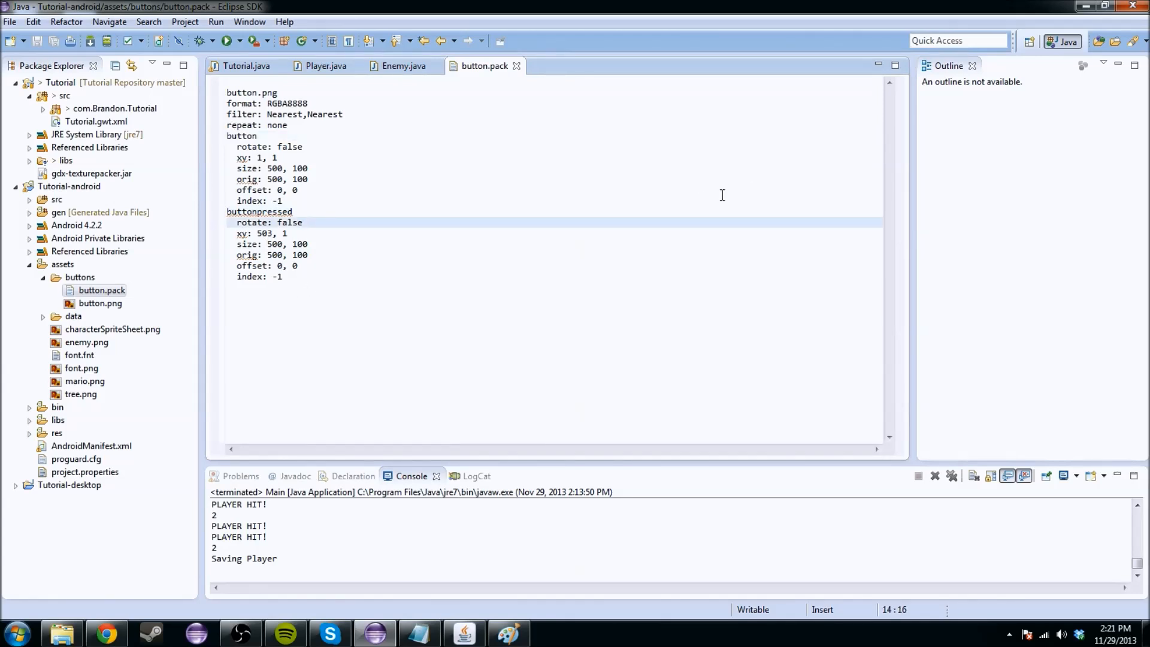
{"action": "double_click", "coordinate": [259, 211]}
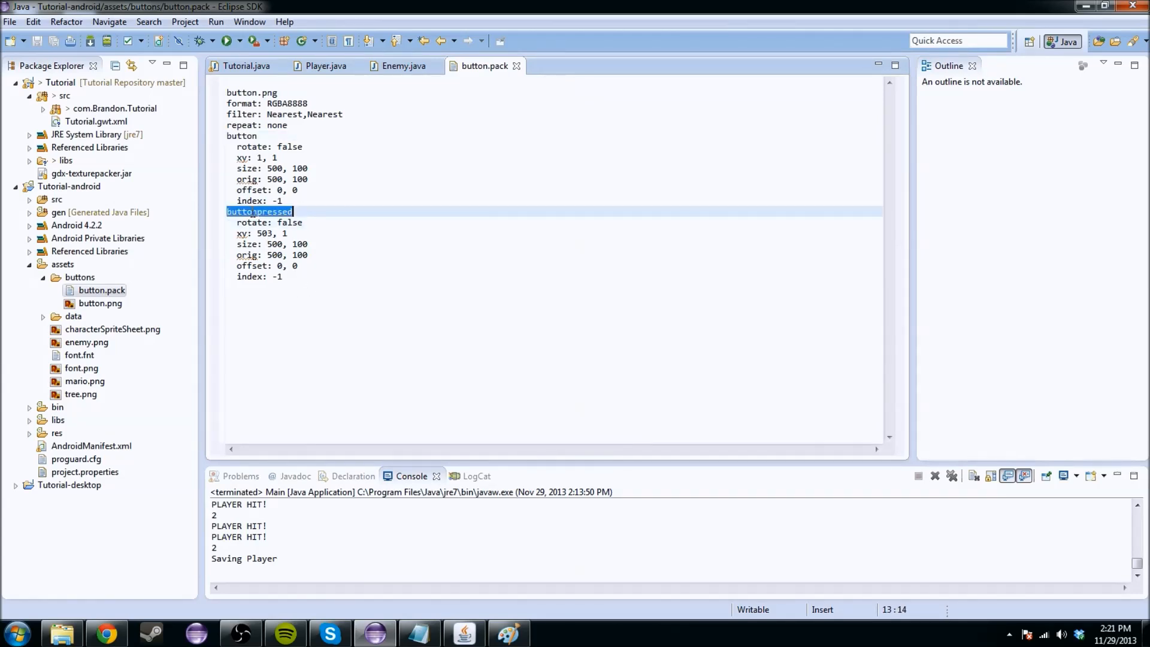
{"action": "mouse_move", "coordinate": [409, 154]}
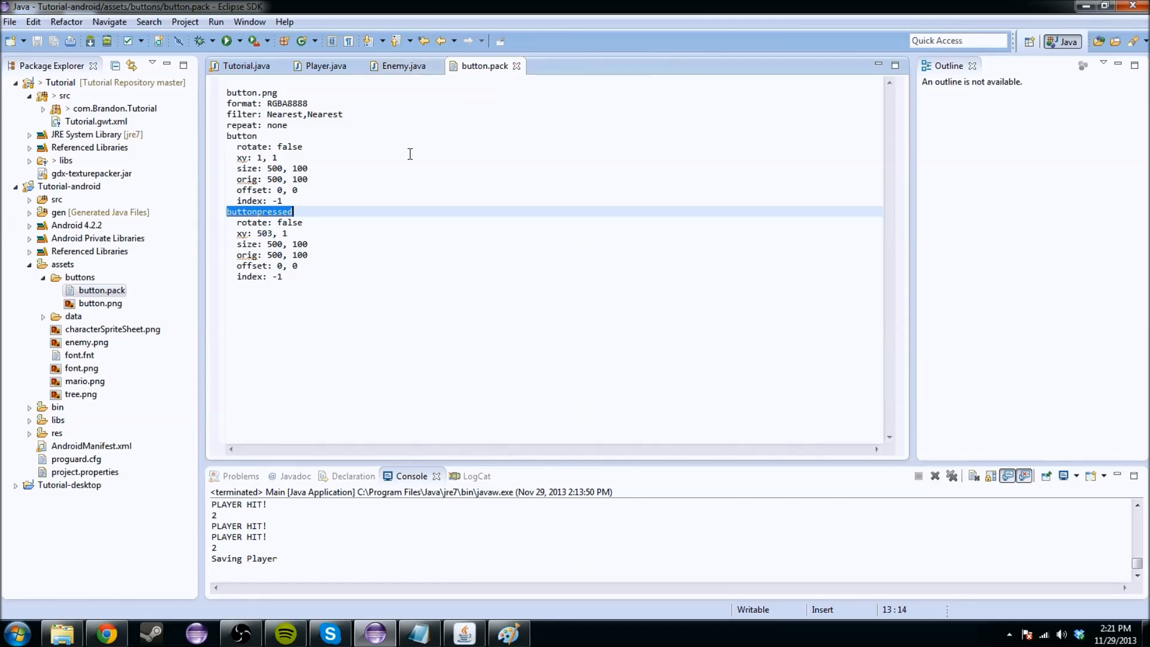
{"action": "left_click", "coordinate": [246, 65]}
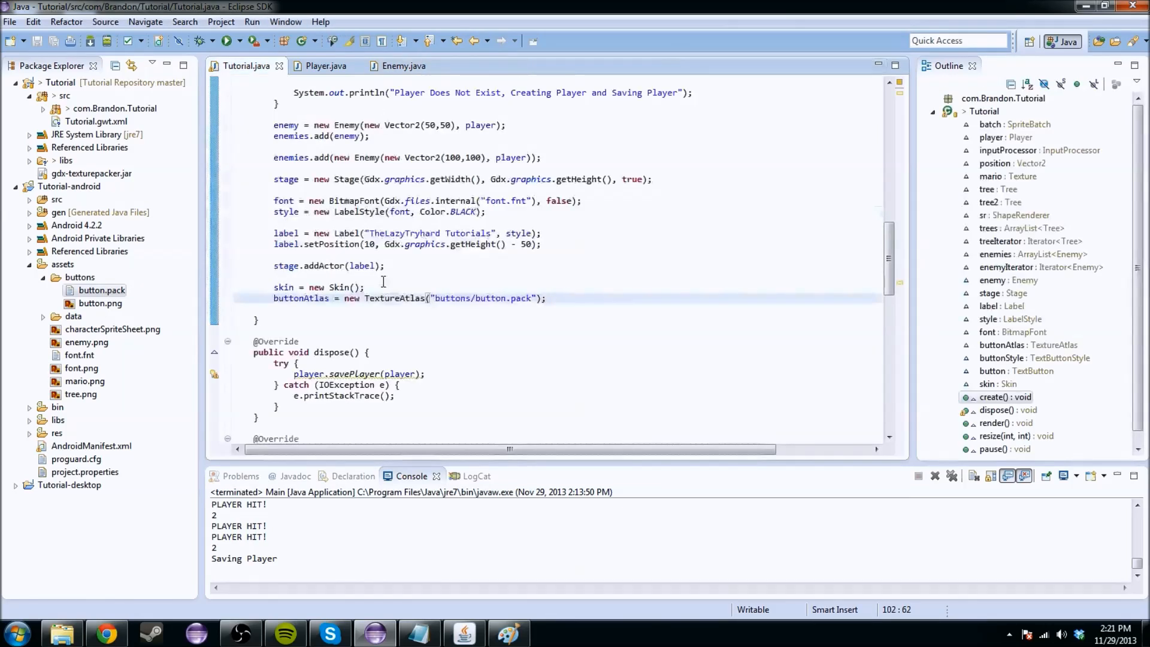
Add a blank line below the atlas load, then test-run and close the Tutorial game
{"action": "left_click", "coordinate": [293, 309]}
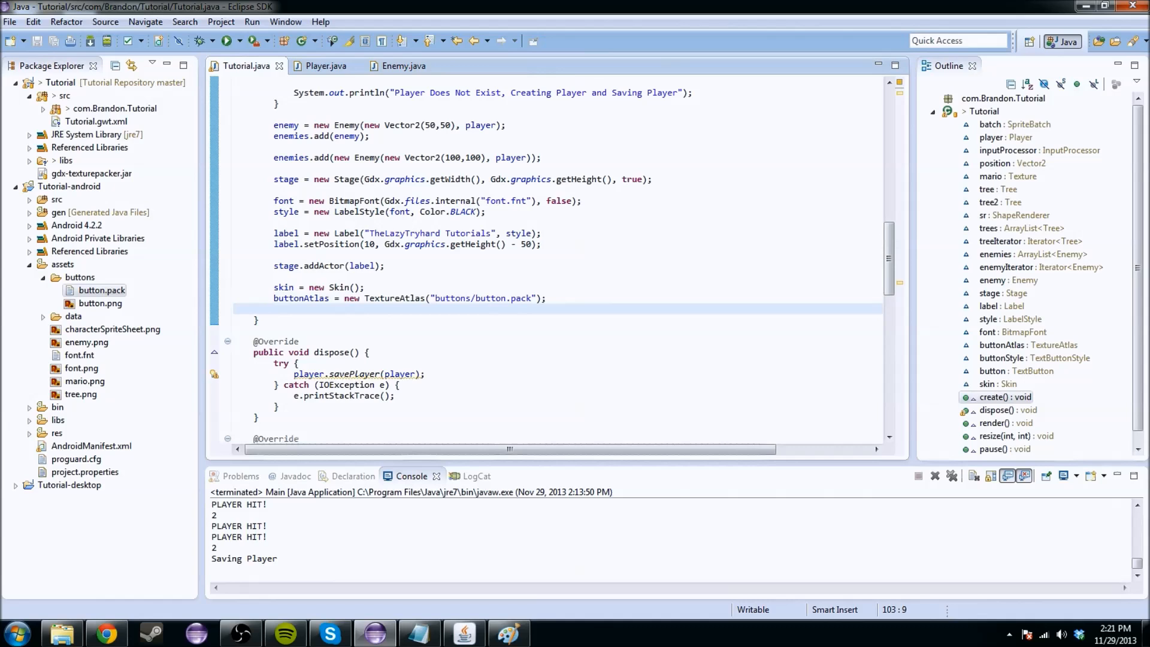
{"action": "mouse_move", "coordinate": [385, 403]}
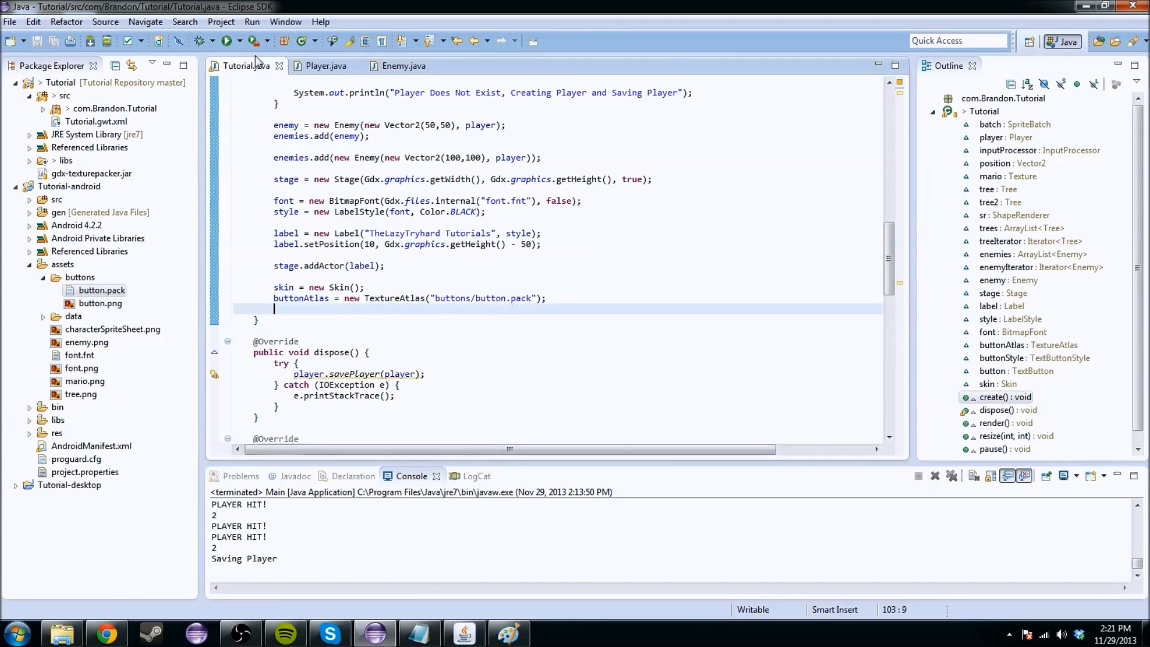
{"action": "left_click", "coordinate": [228, 40]}
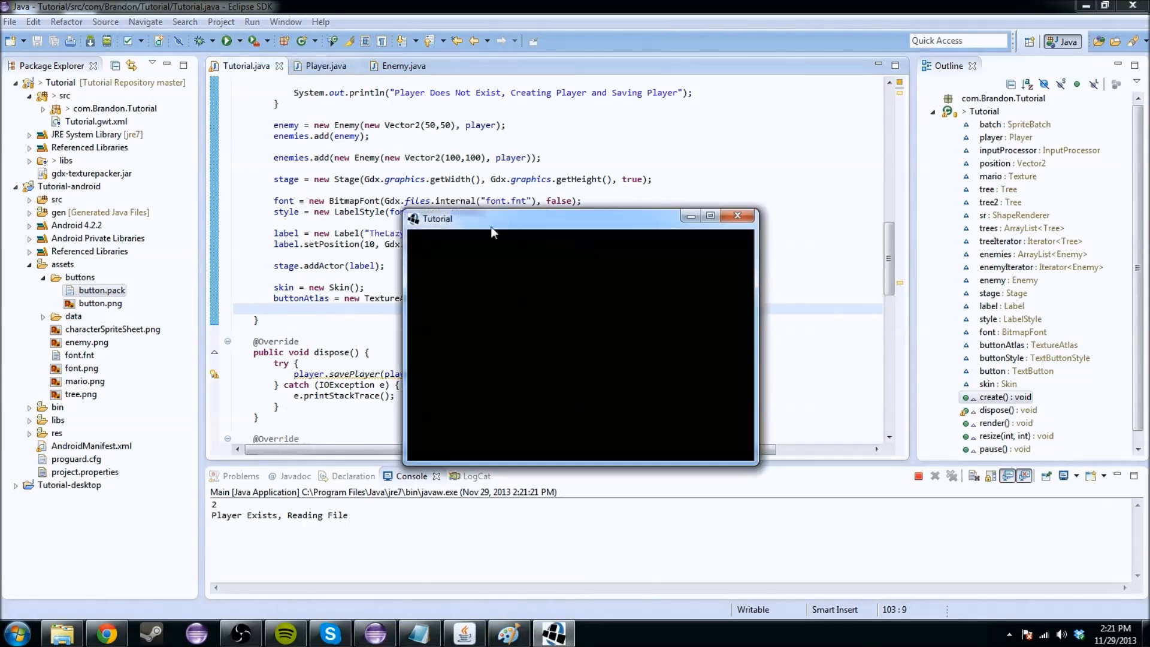
{"action": "left_click", "coordinate": [738, 216]}
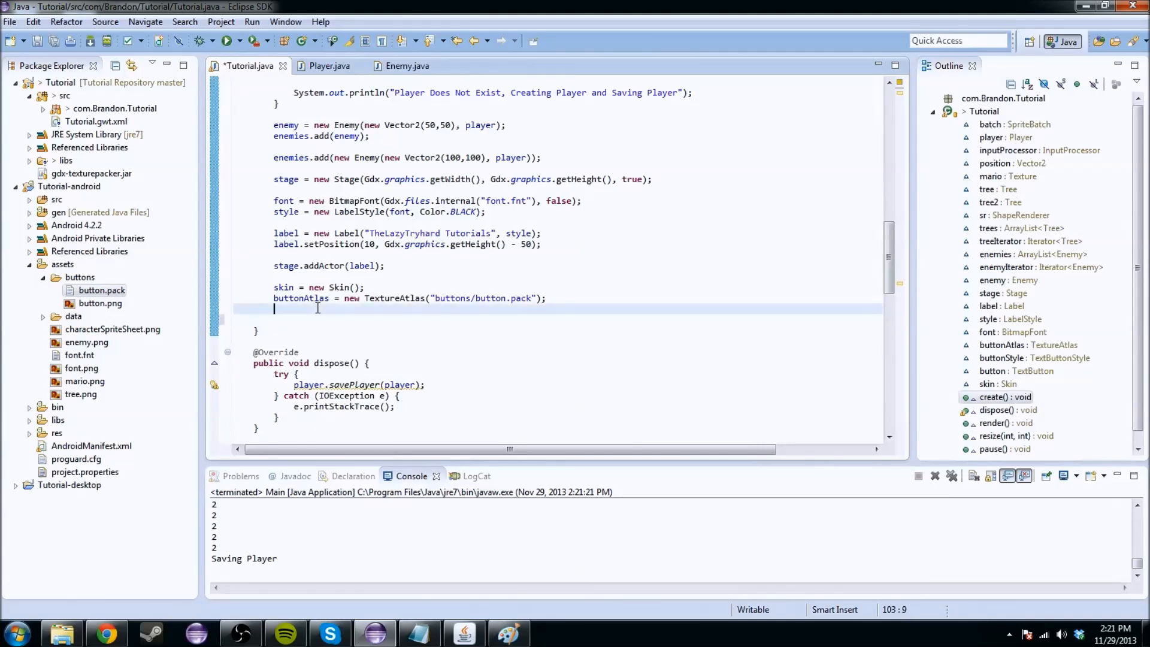
Add skin.addRegions(buttonAtlas); below the TextureAtlas line and begin the next line
{"action": "type", "text": "skin.addRegions(buttonAtla"}
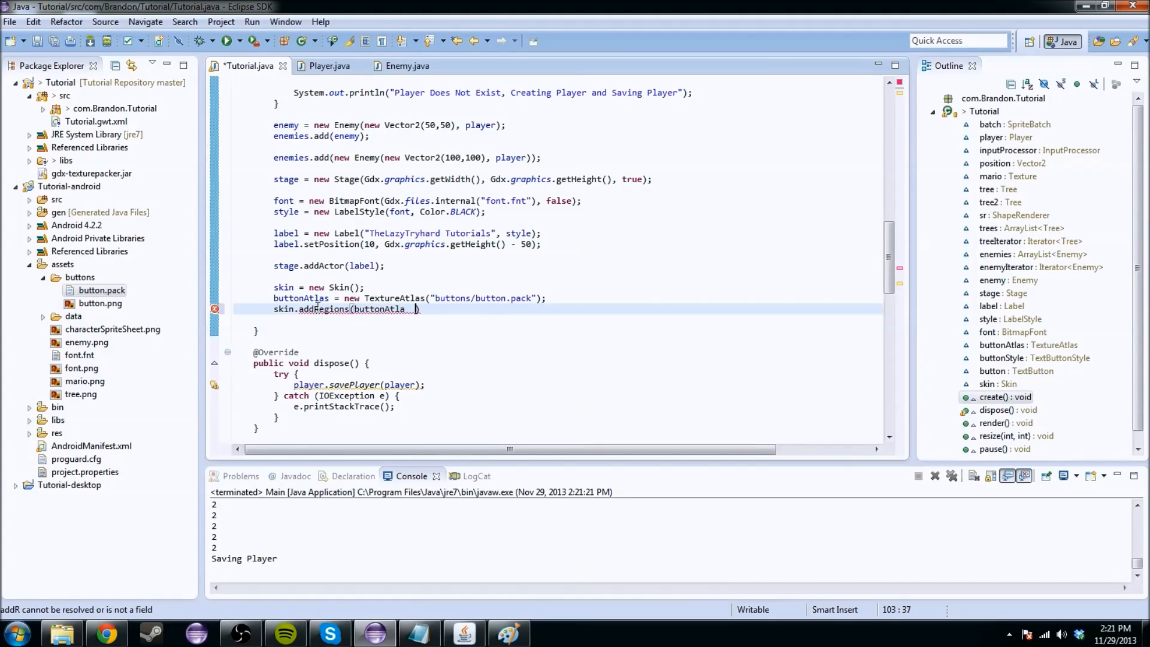
{"action": "type", "text": "s);"}
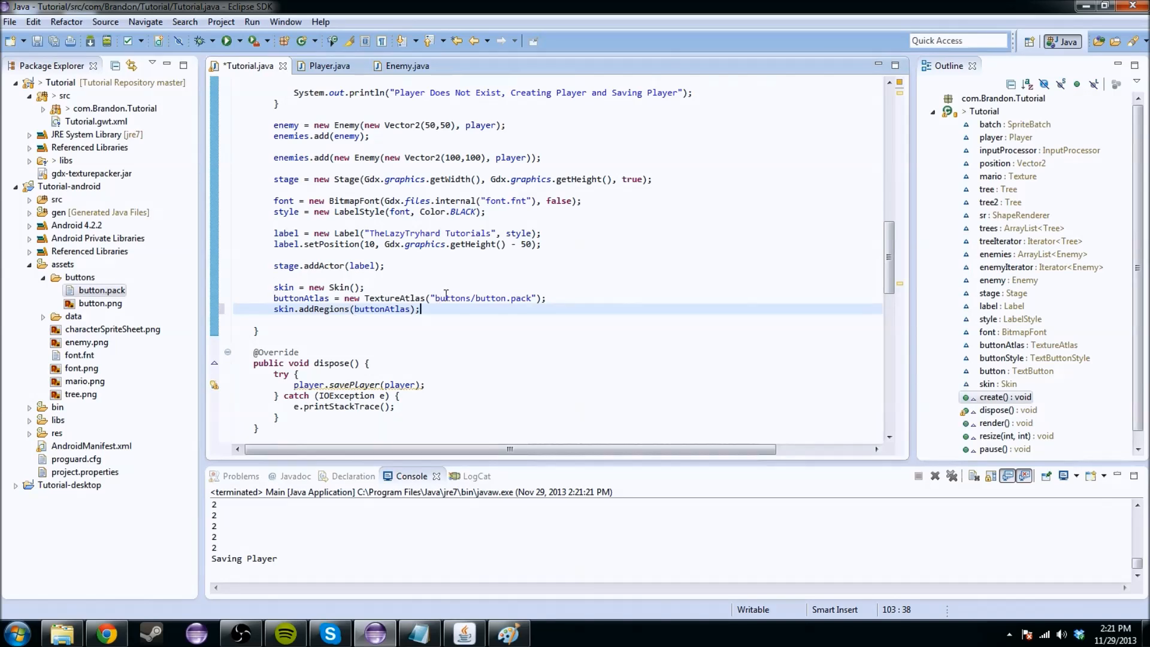
{"action": "key", "text": "Return"}
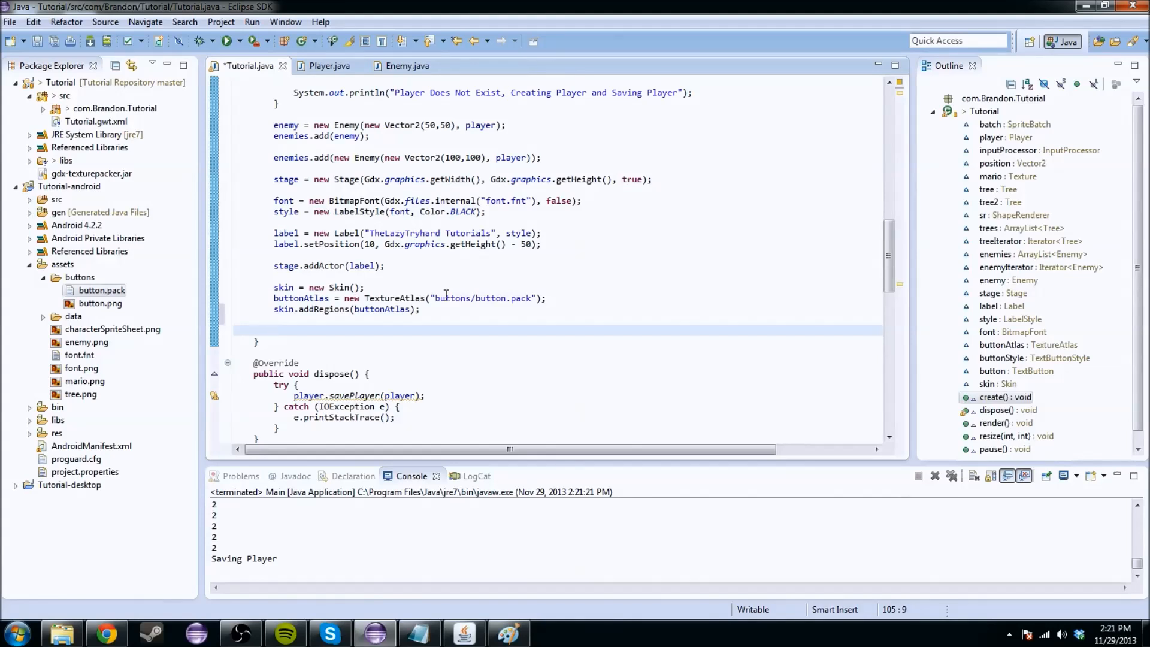
{"action": "mouse_move", "coordinate": [458, 287]}
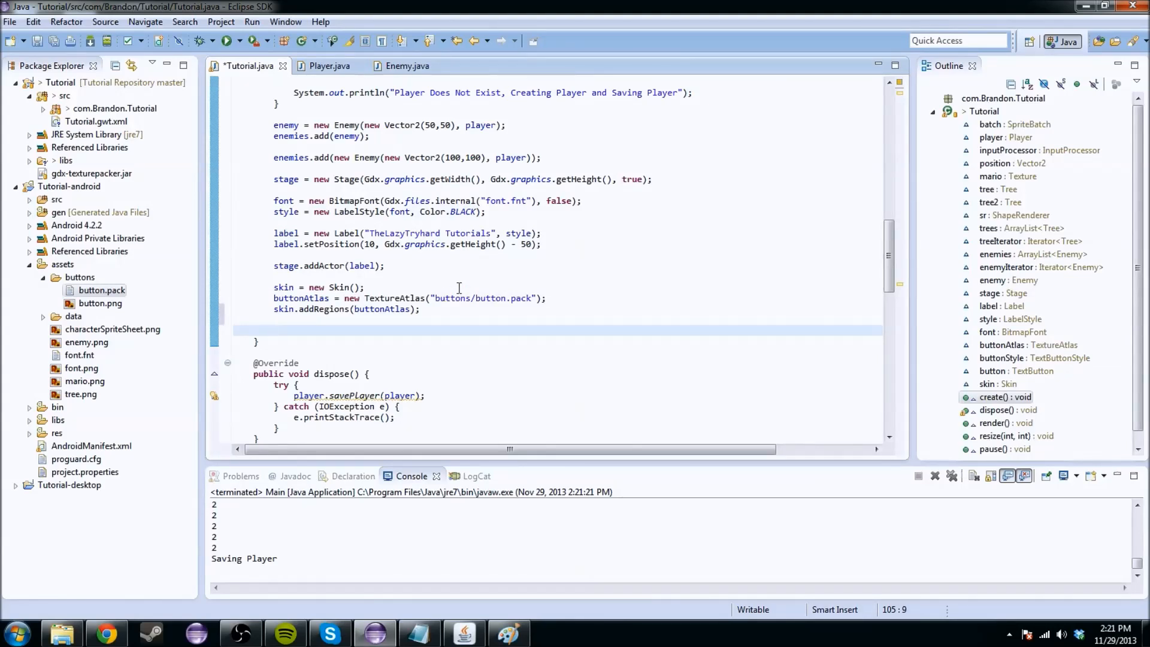
{"action": "type", "text": "button"}
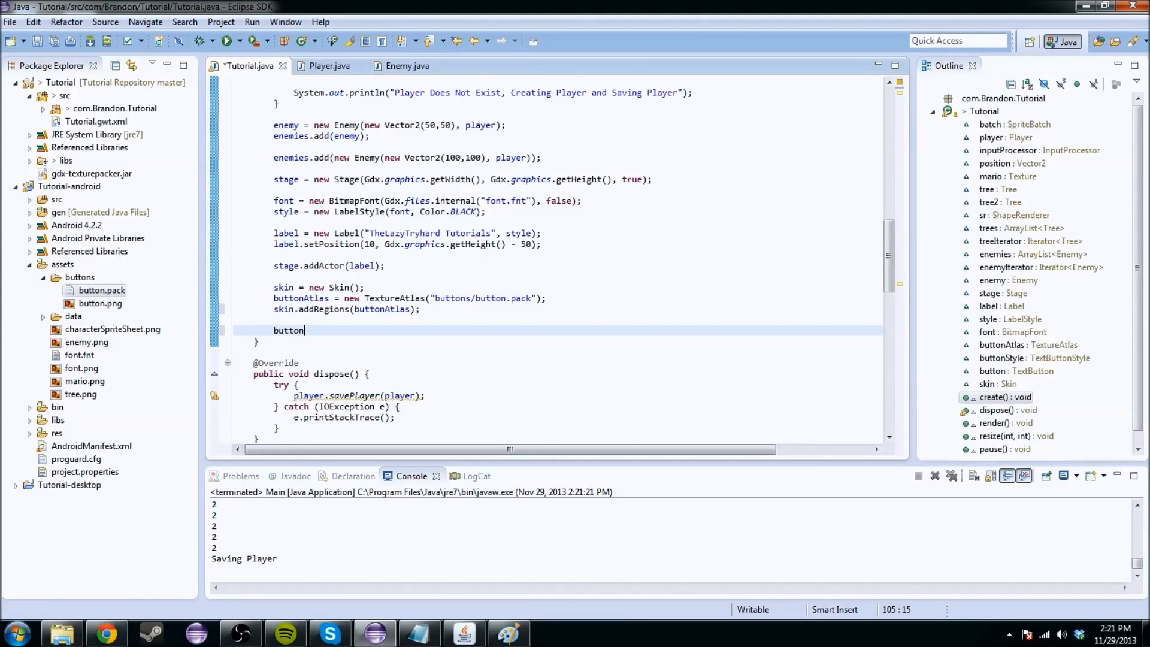
Write buttonStyle = new TextButtonStyle(); and buttonStyle.up = skin.getDrawable("button")
{"action": "type", "text": "Style"}
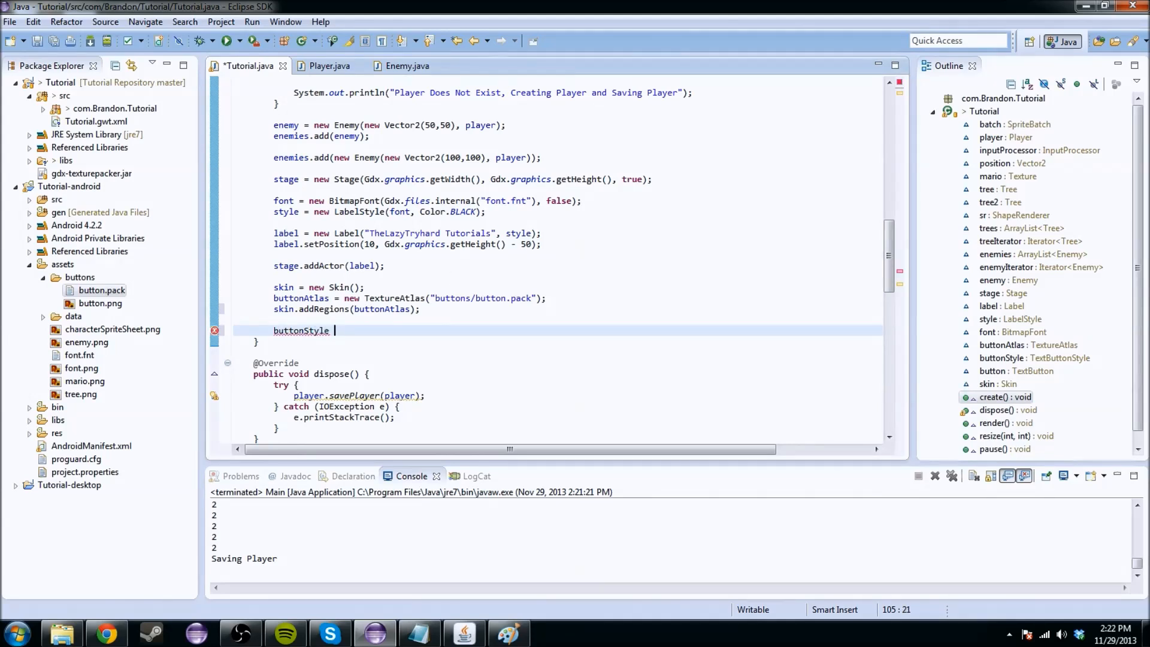
{"action": "type", "text": "= new Te"}
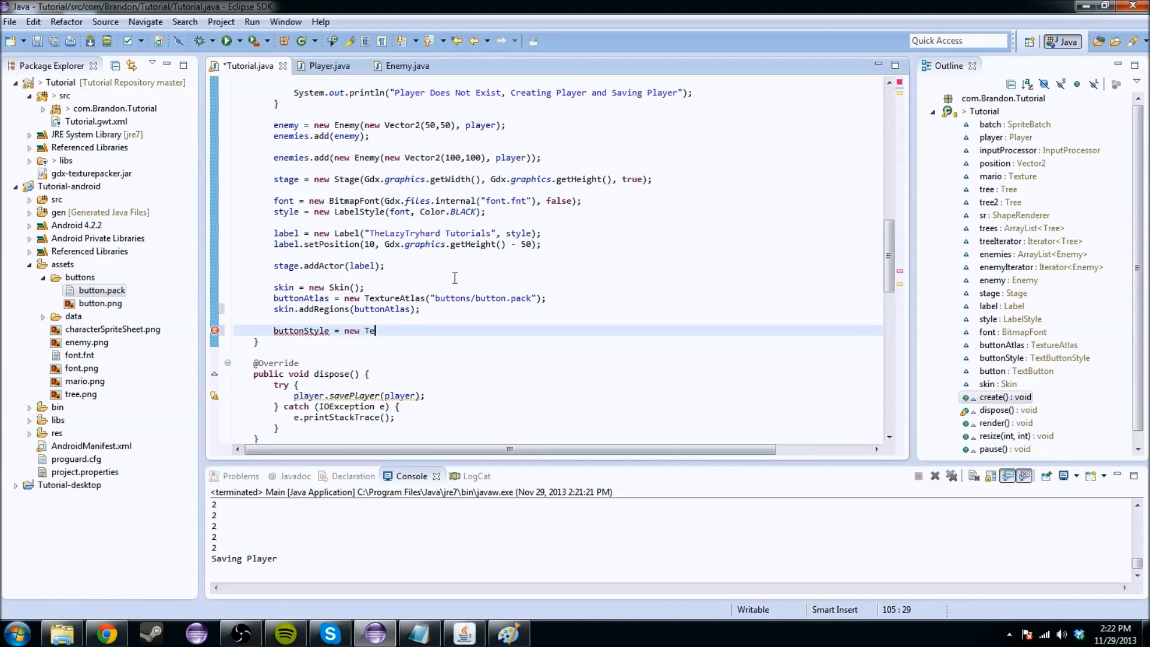
{"action": "type", "text": "xtButtonStyle();"}
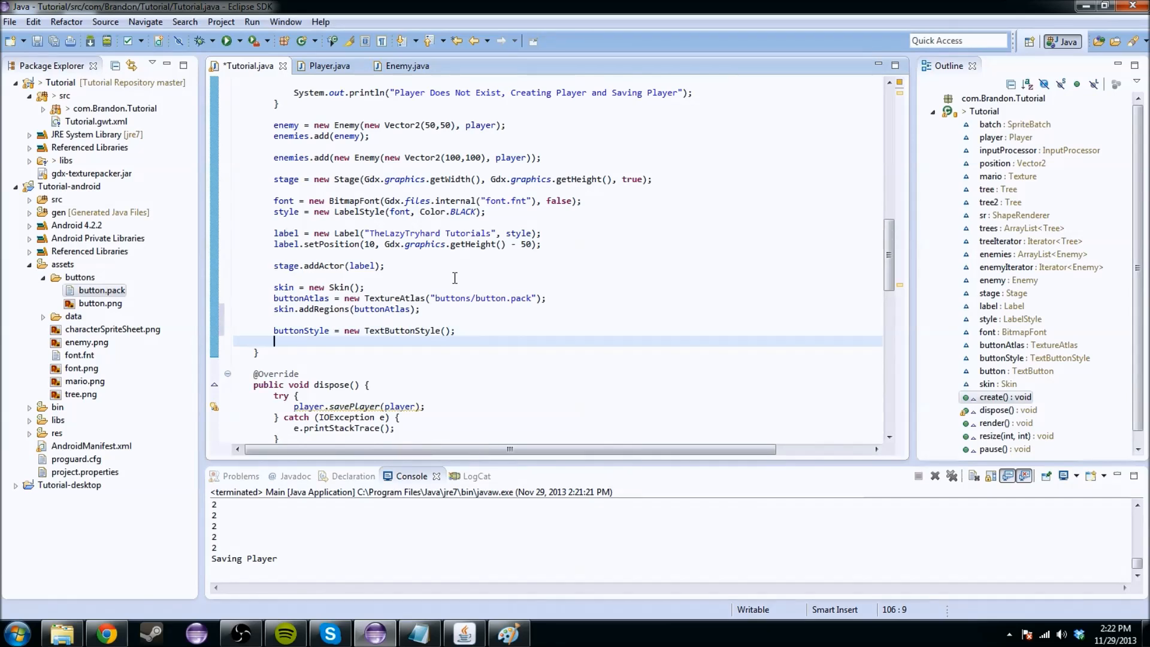
{"action": "type", "text": "buttonStyle"}
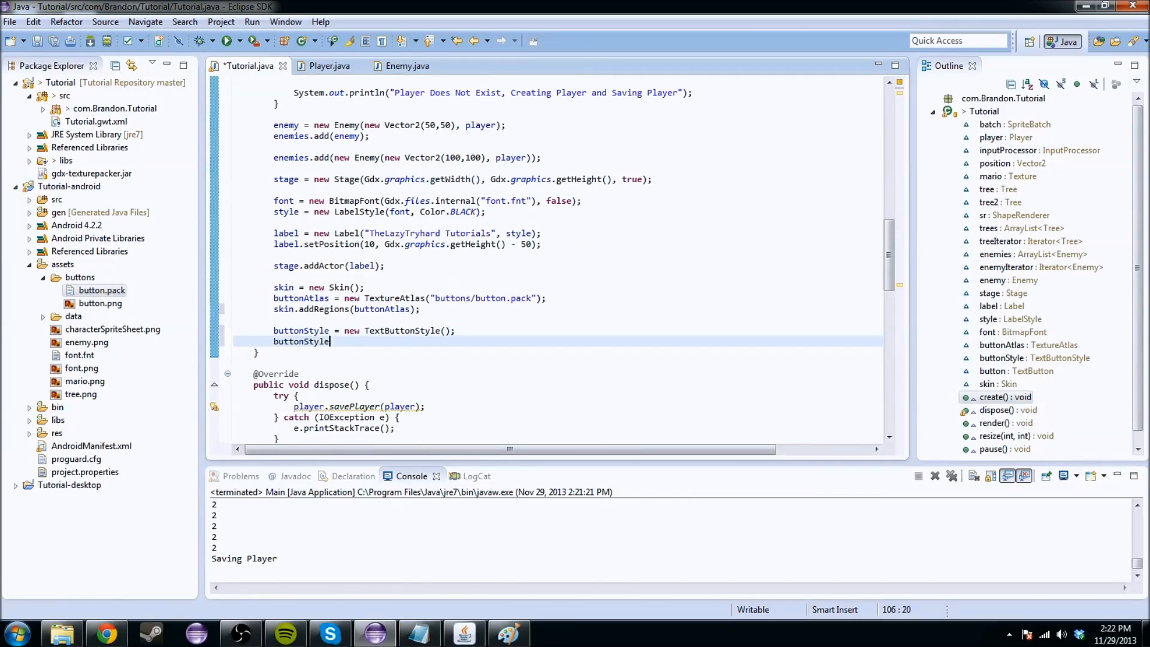
{"action": "type", "text": ".up"}
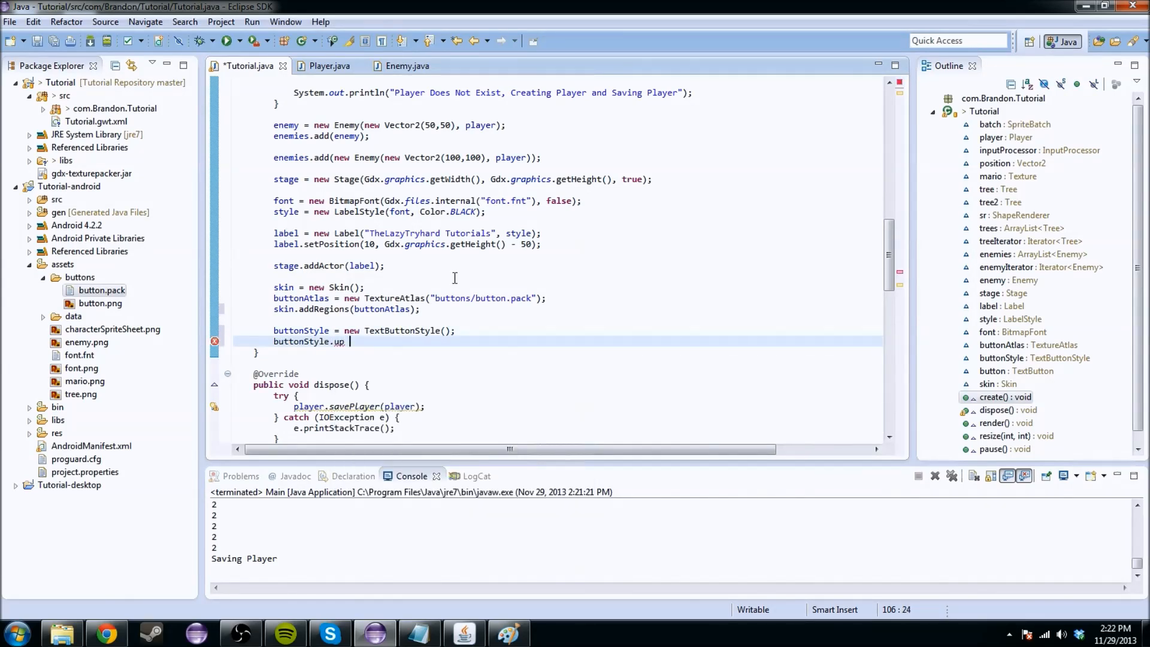
{"action": "type", "text": "="}
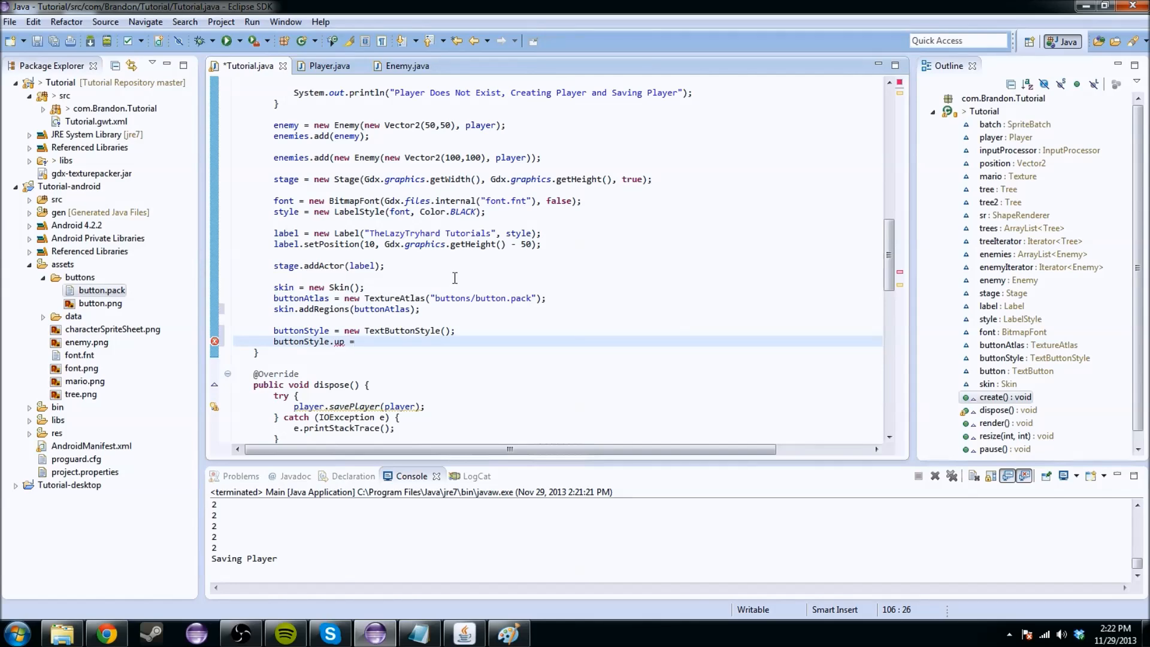
{"action": "type", "text": "skin"}
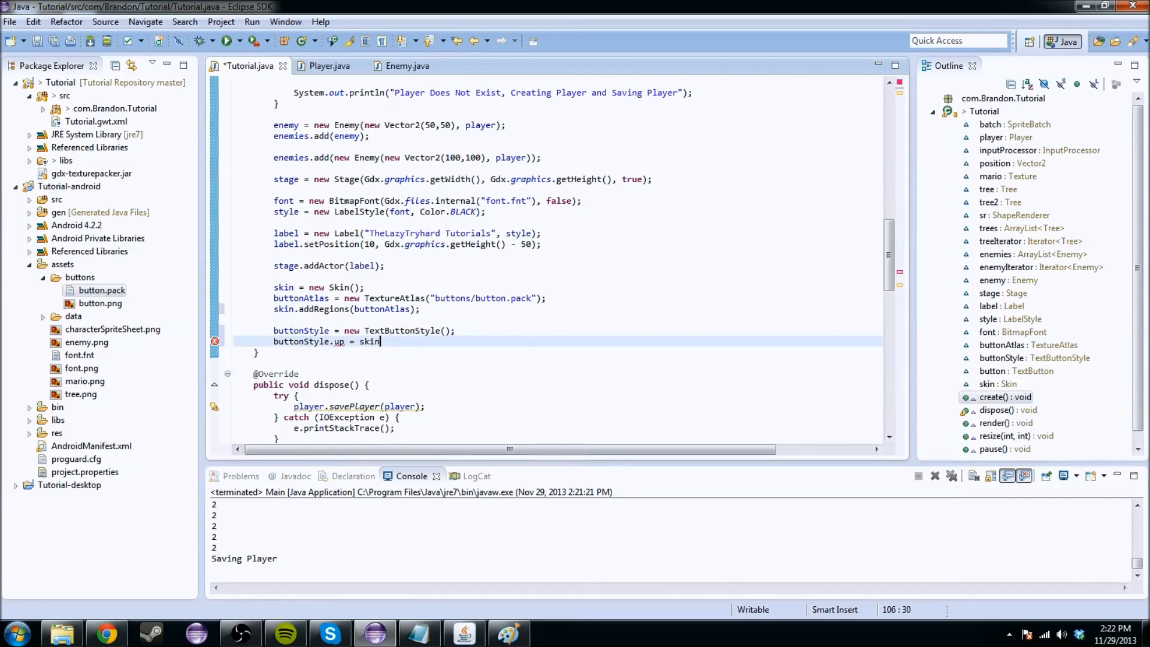
{"action": "type", "text": ".getDrawable(\"button\");"}
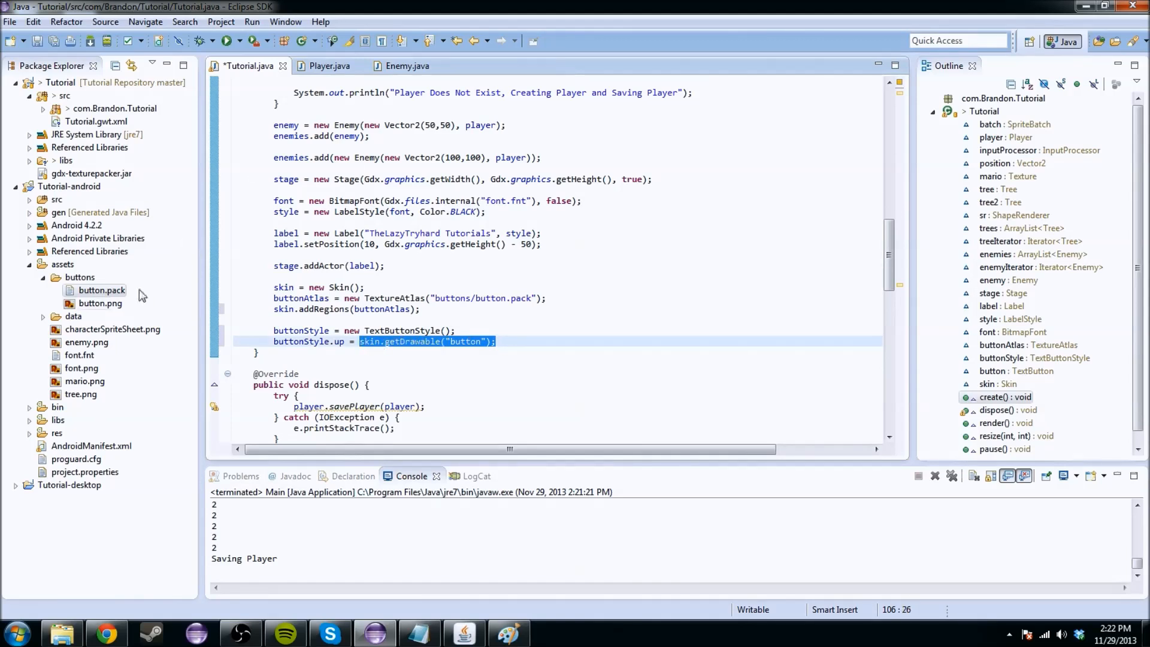
Reopen button.pack to confirm the region name 'button', then return to Tutorial.java
{"action": "double_click", "coordinate": [102, 290]}
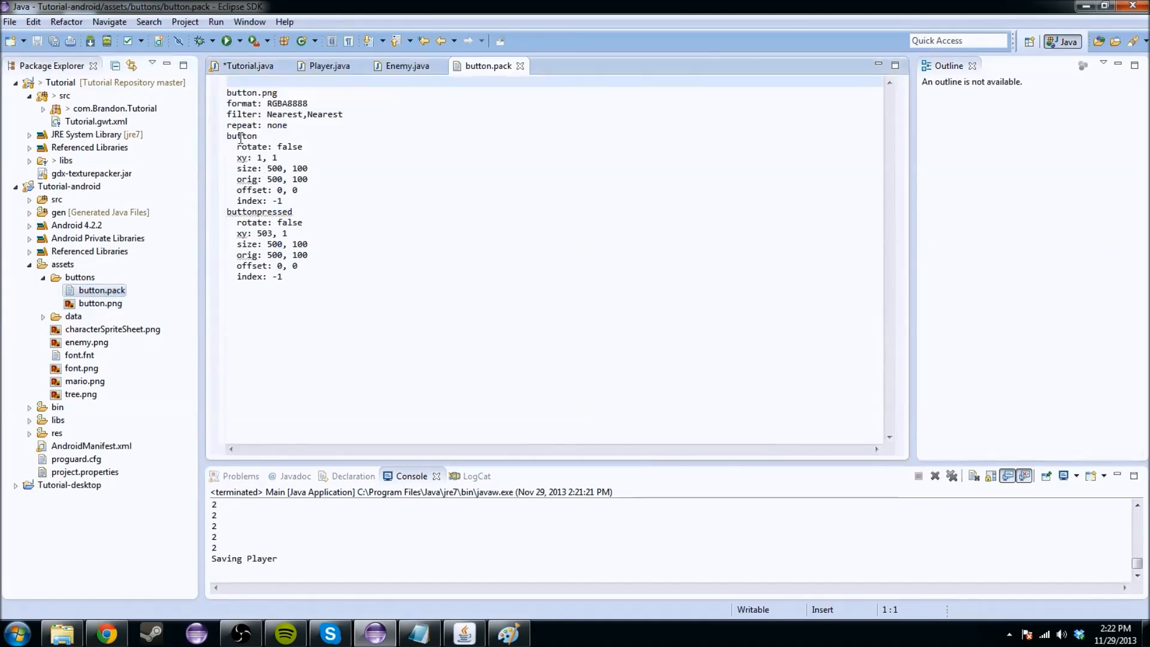
{"action": "left_click", "coordinate": [258, 136]}
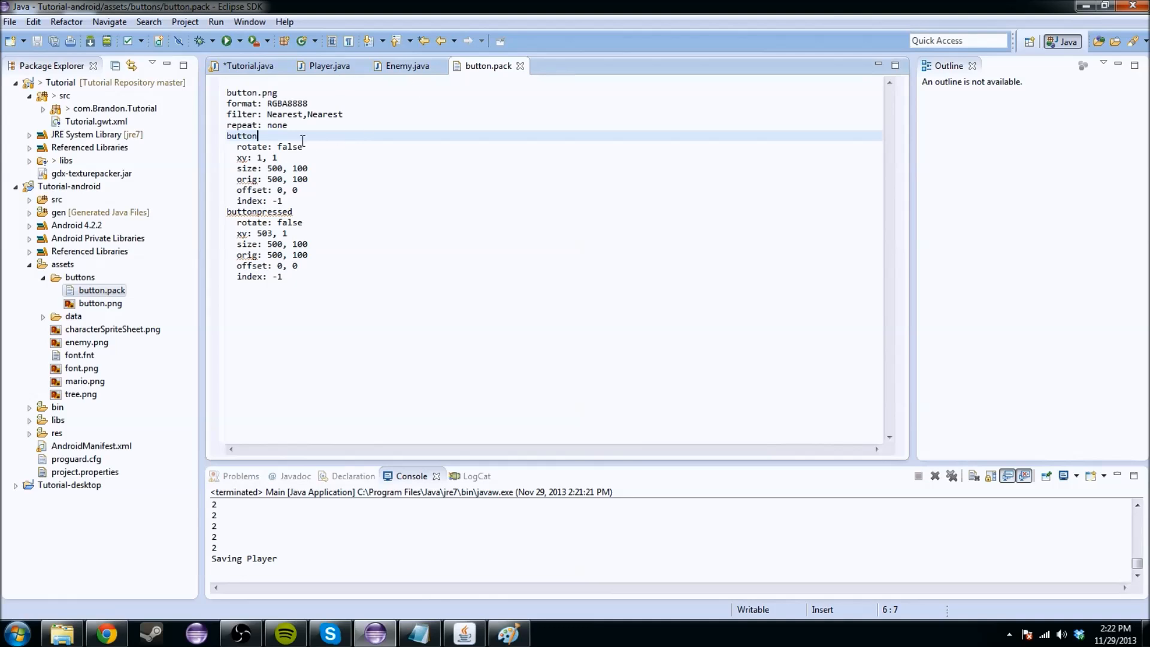
{"action": "left_click", "coordinate": [248, 65]}
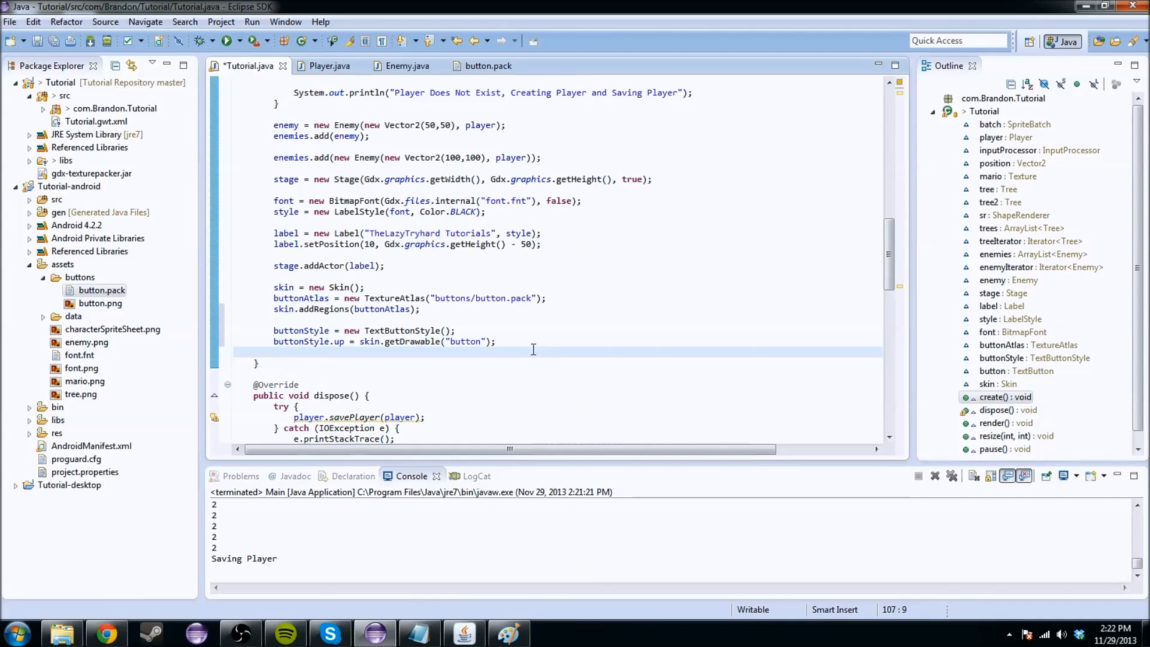
Set the button style's over and down drawables to buttonpressed and its font to font
{"action": "type", "text": "bu"}
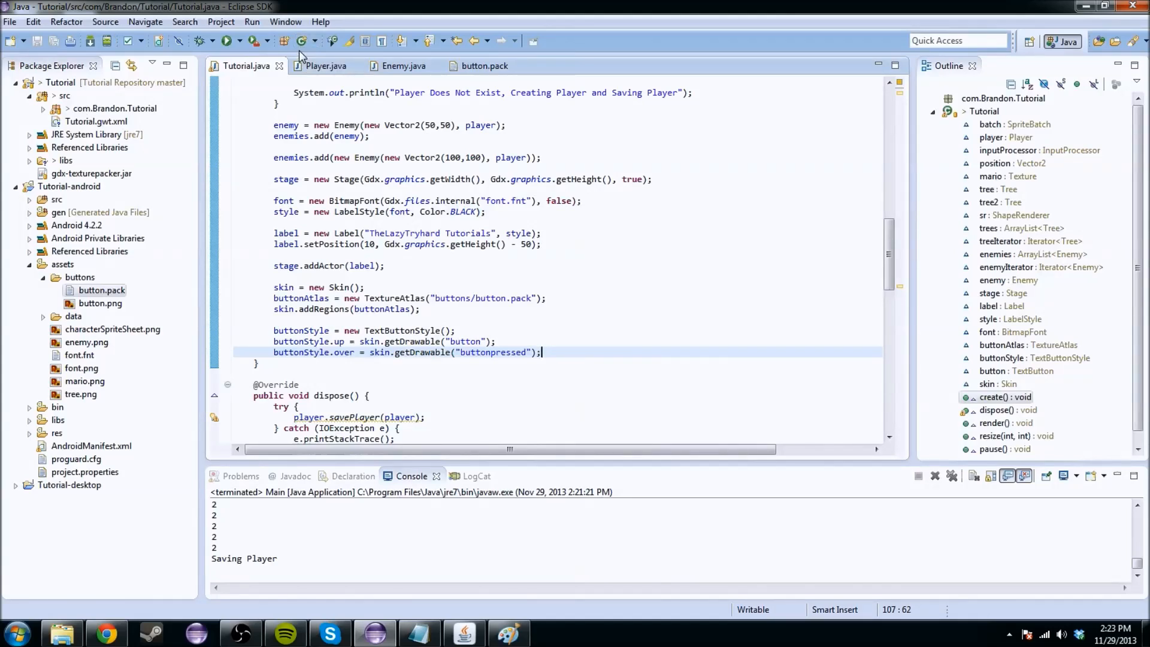
{"action": "mouse_move", "coordinate": [300, 40]}
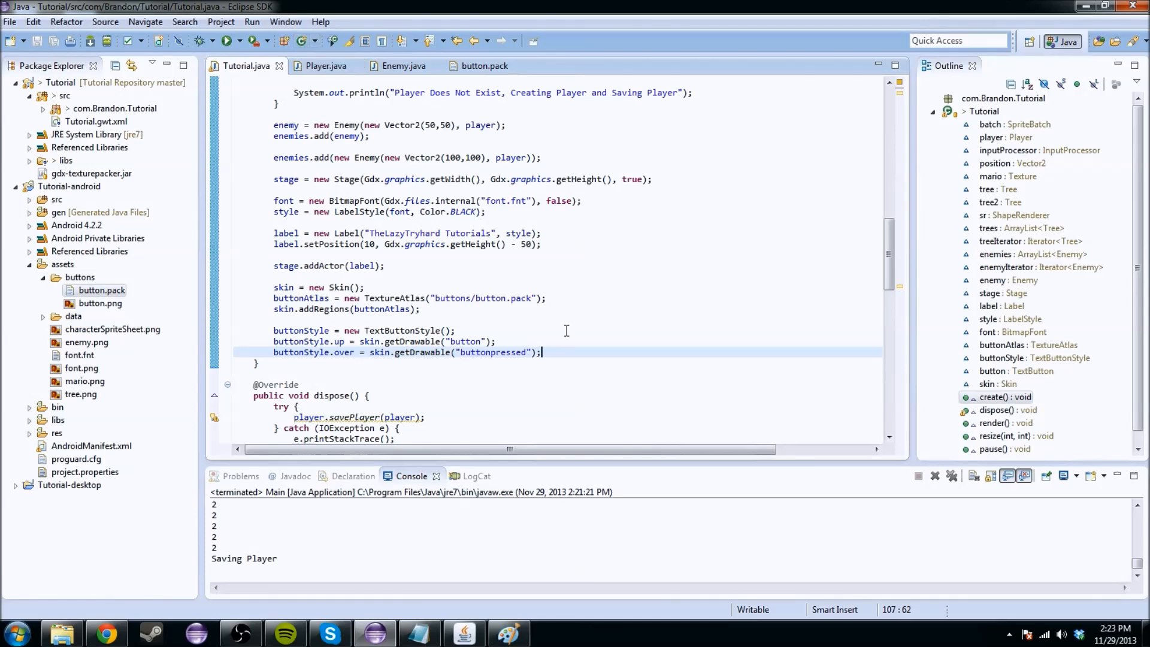
{"action": "key", "text": "Return"}
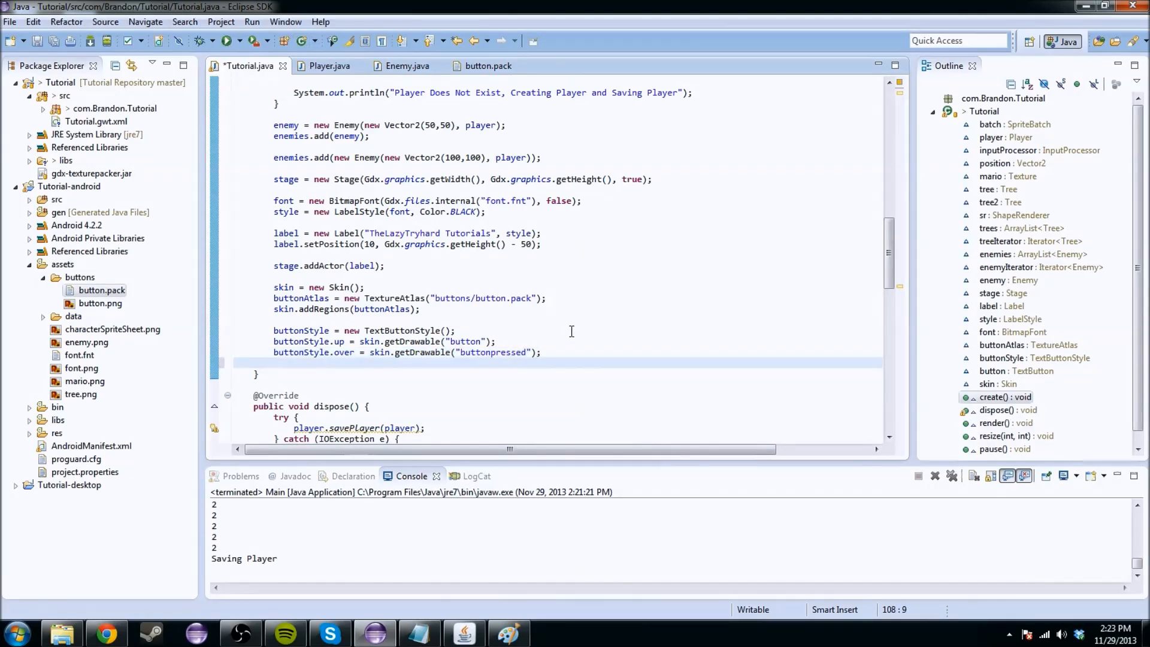
{"action": "type", "text": "buttonS"}
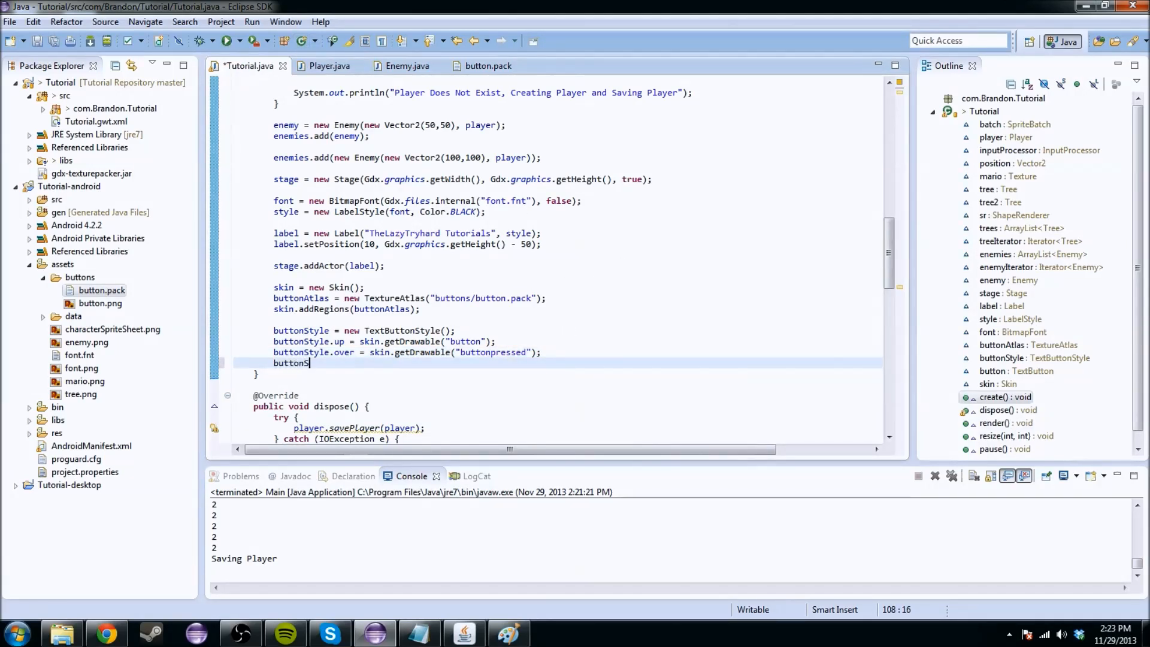
{"action": "type", "text": "."}
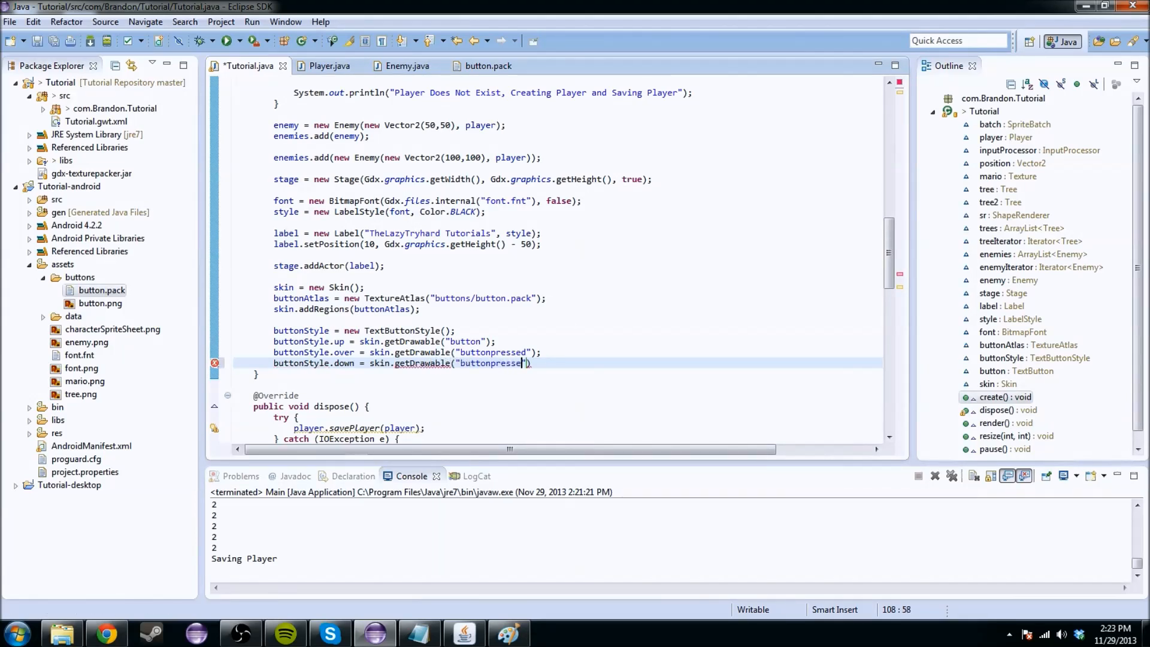
{"action": "type", "text": "\");"}
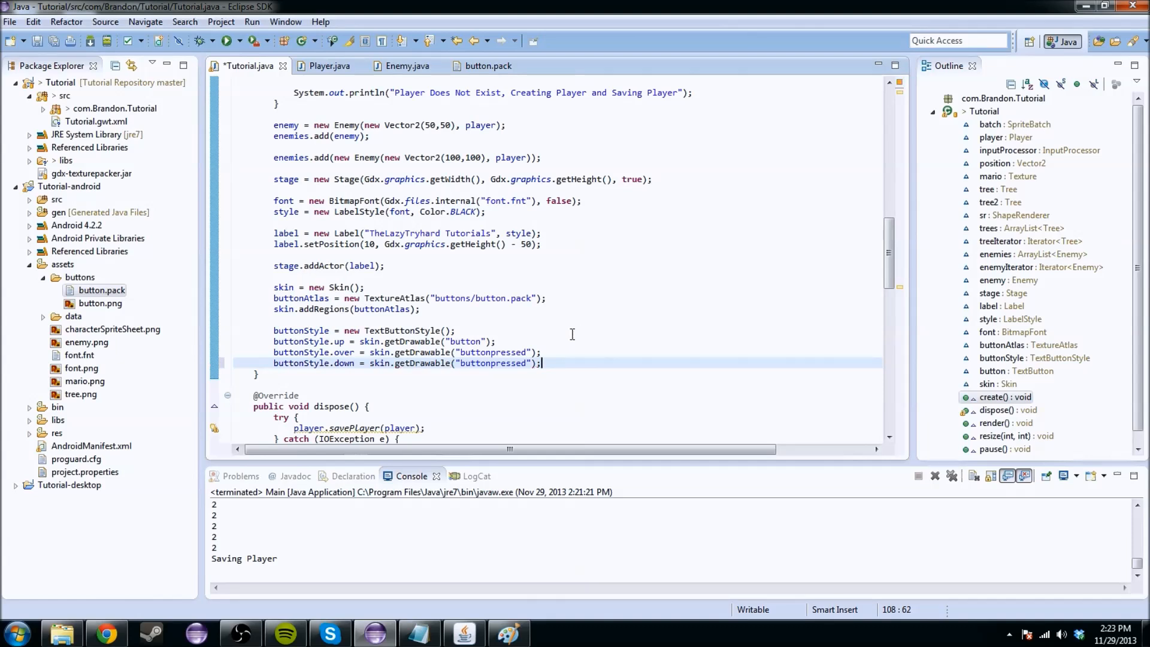
{"action": "key", "text": "Return"}
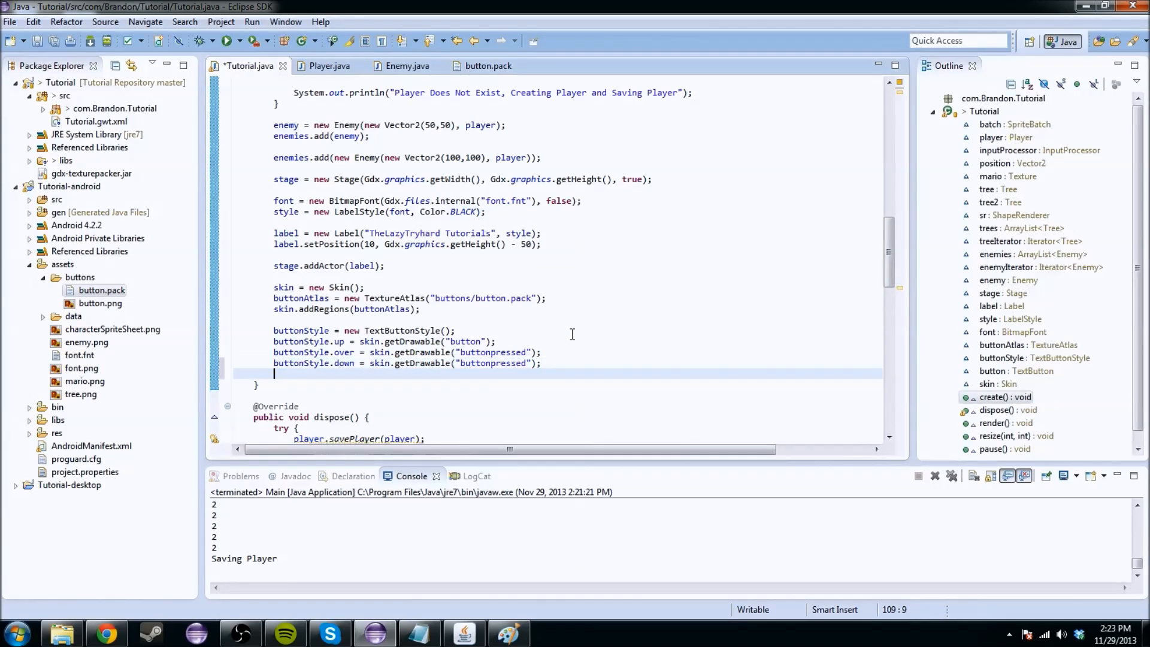
{"action": "type", "text": "buttonStyle.font ="}
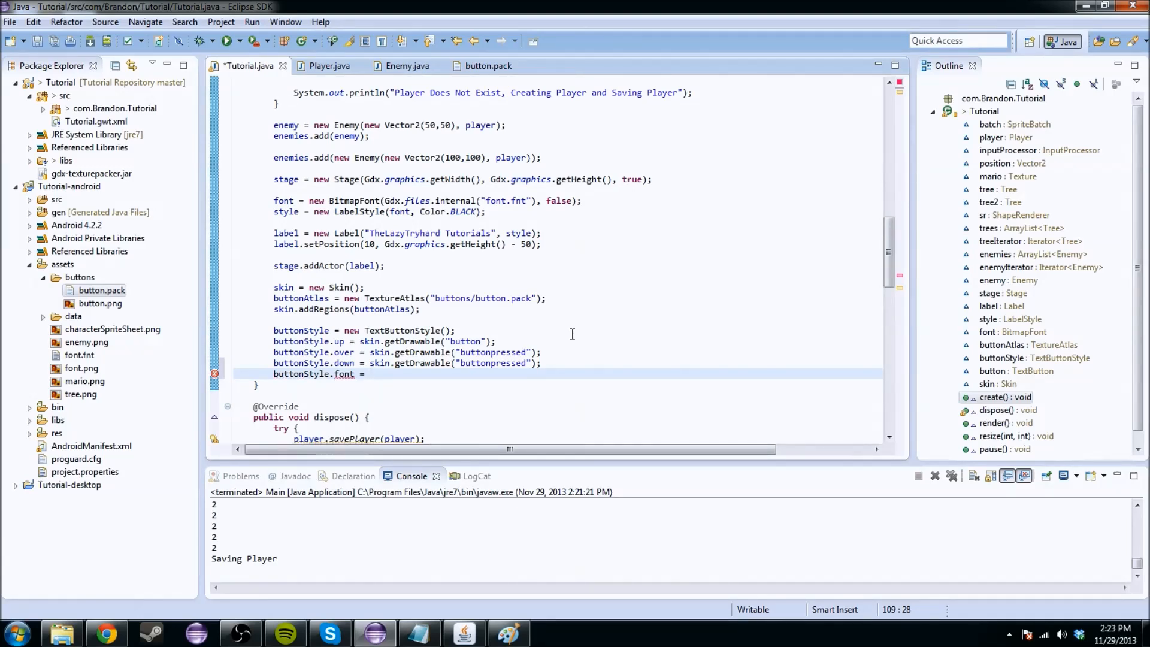
{"action": "type", "text": "font;"}
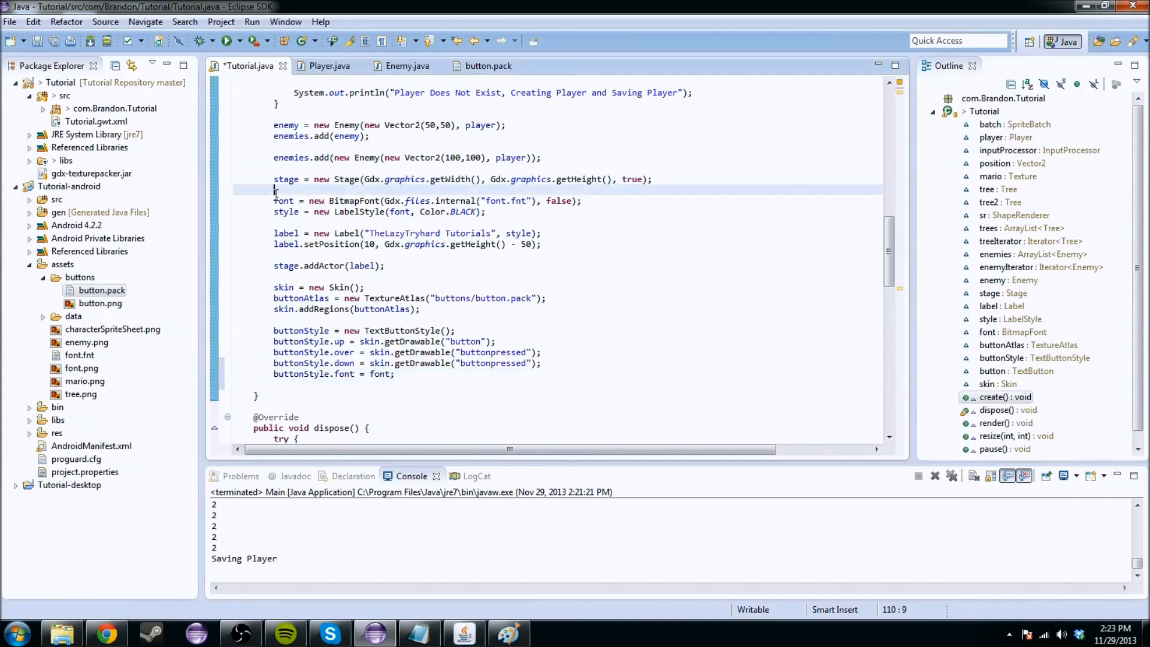
{"action": "left_click", "coordinate": [578, 200]}
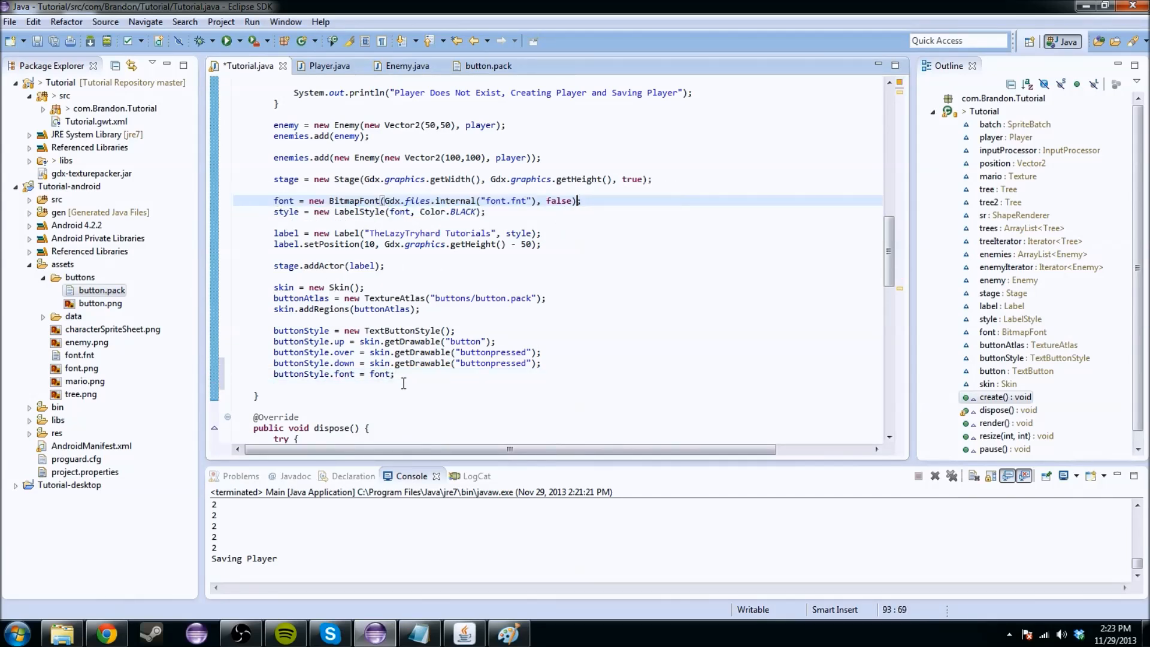
Save Tutorial.java, launch the game to confirm it starts, then close its window
{"action": "left_click", "coordinate": [228, 40]}
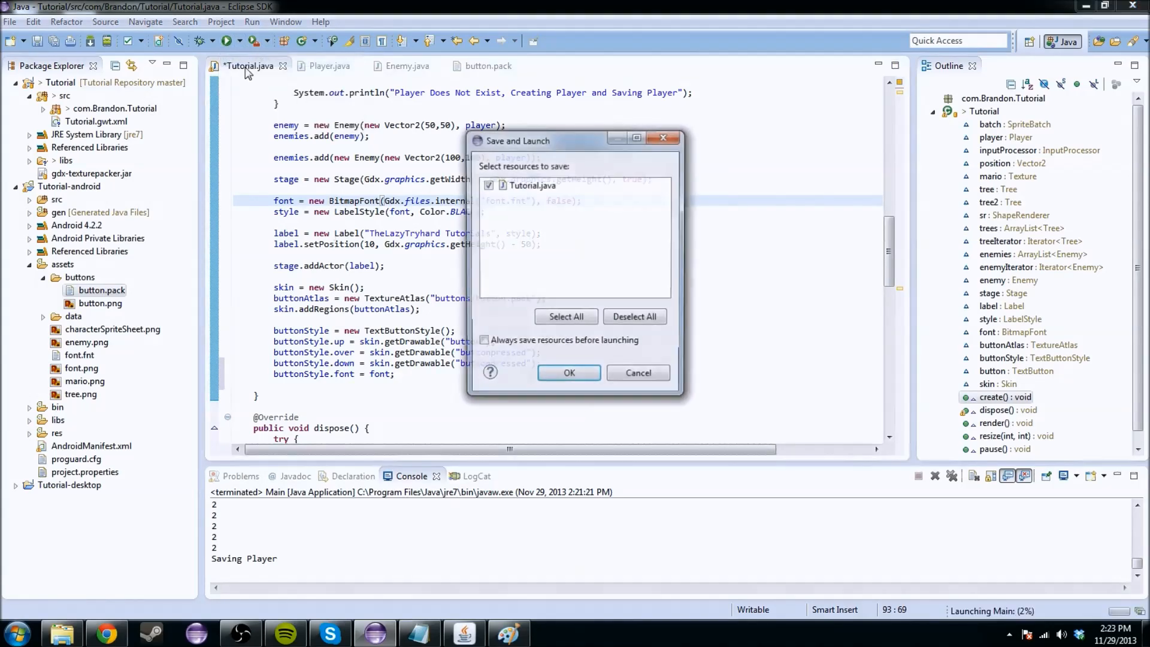
{"action": "left_click", "coordinate": [568, 372]}
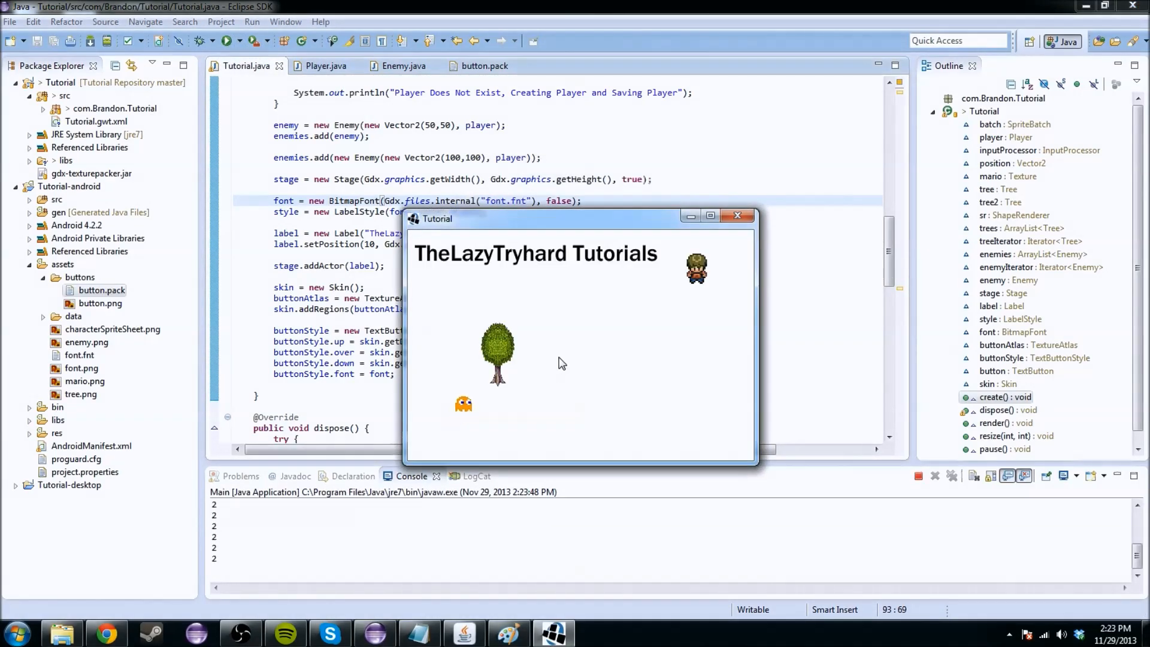
{"action": "left_click", "coordinate": [737, 215]}
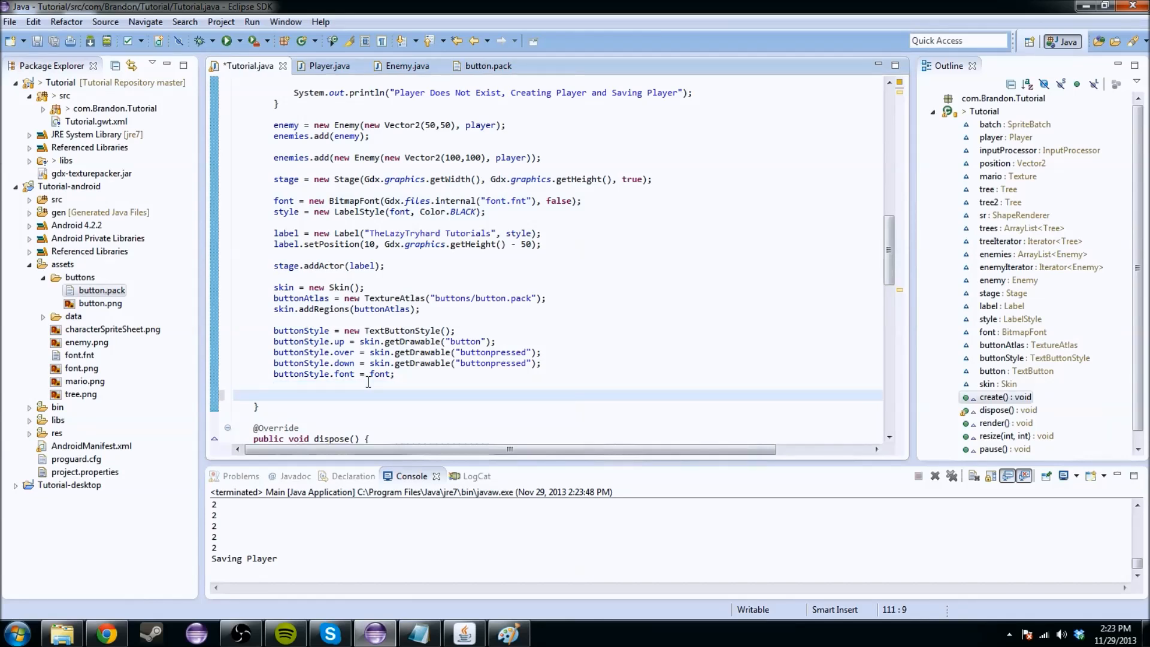
Type button = new TextButton("thelazytryhard is awesome", buttonStyle); in create()
{"action": "type", "text": "button"}
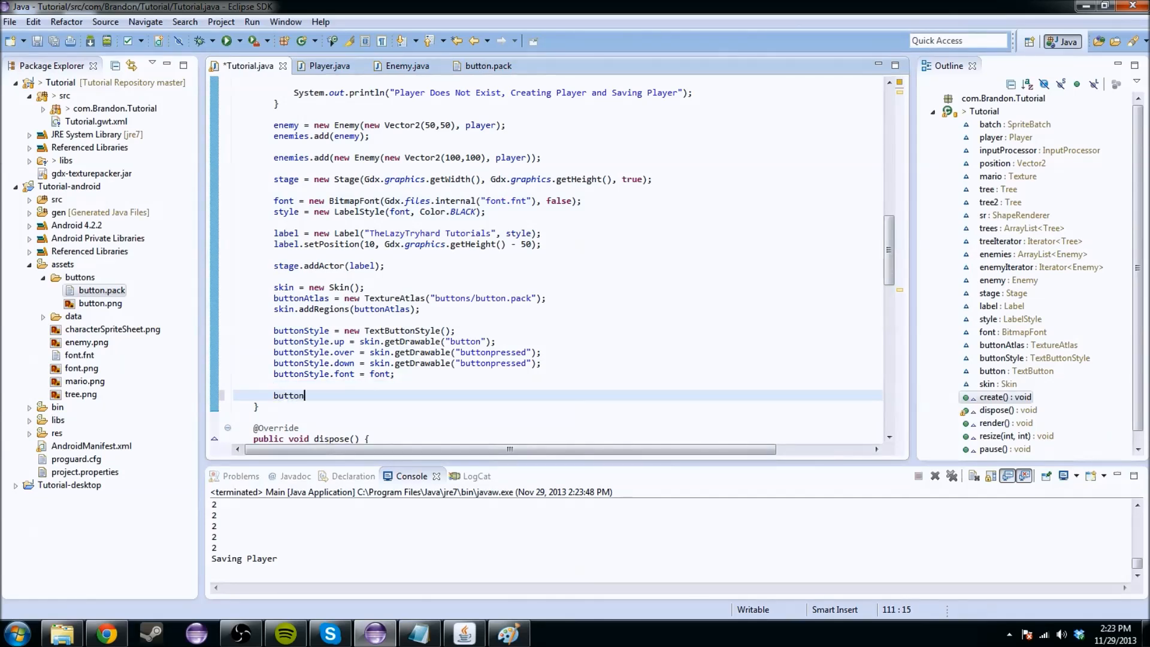
{"action": "type", "text": "= new Textu"}
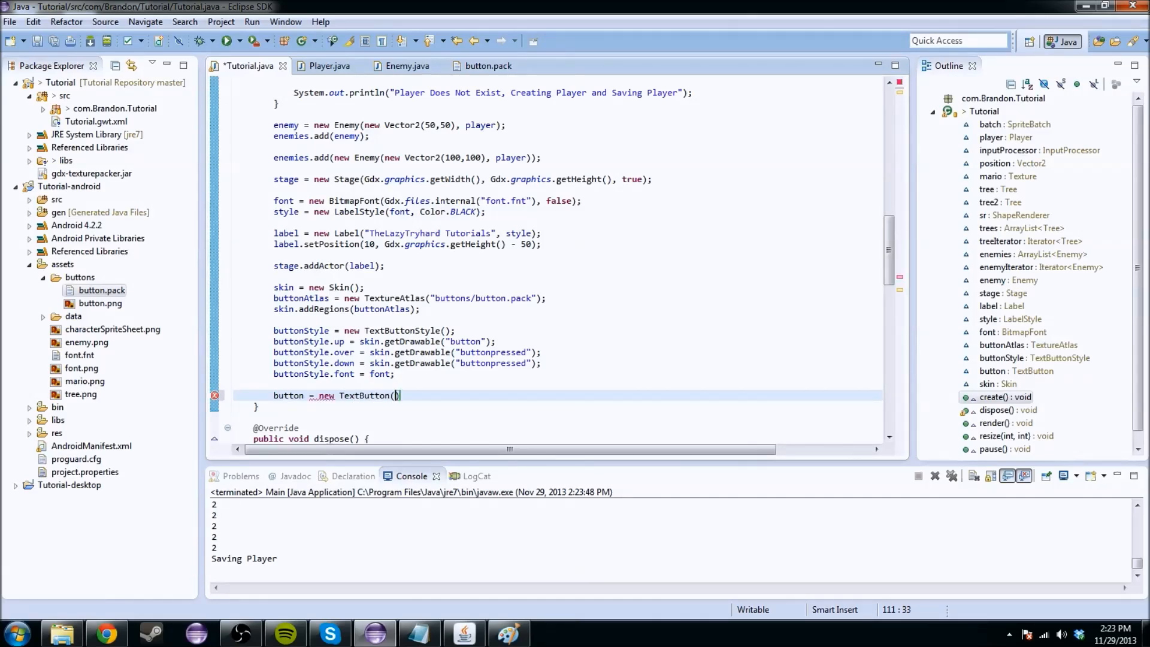
{"action": "type", "text": "\""}
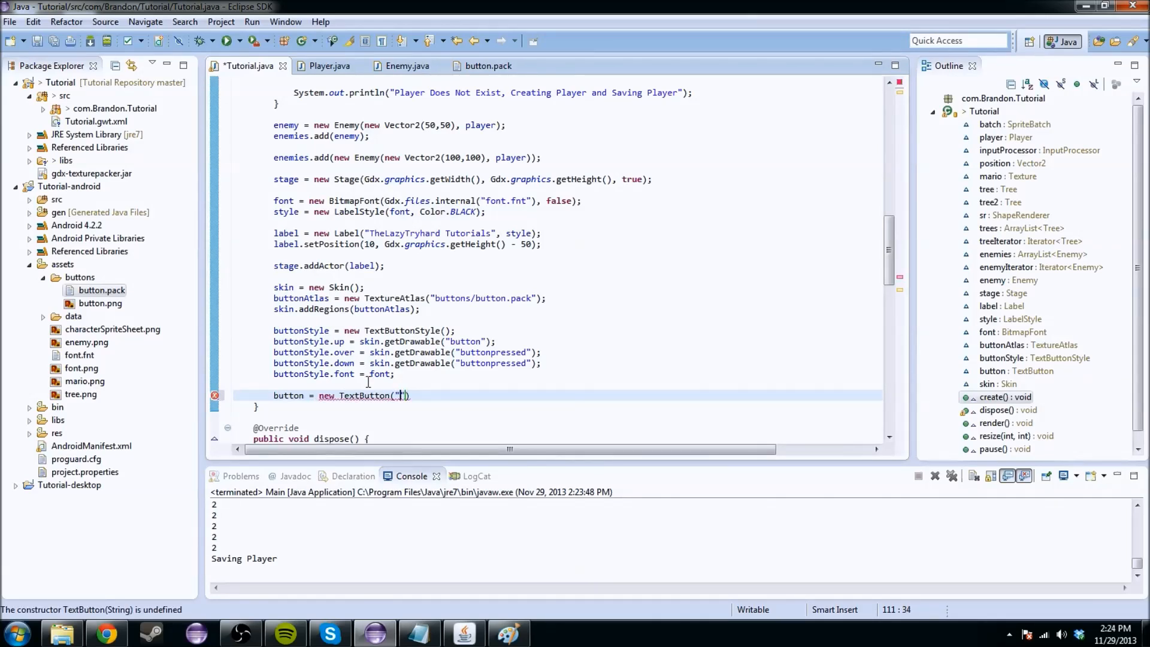
{"action": "type", "text": "thelazytryhard is awesom"}
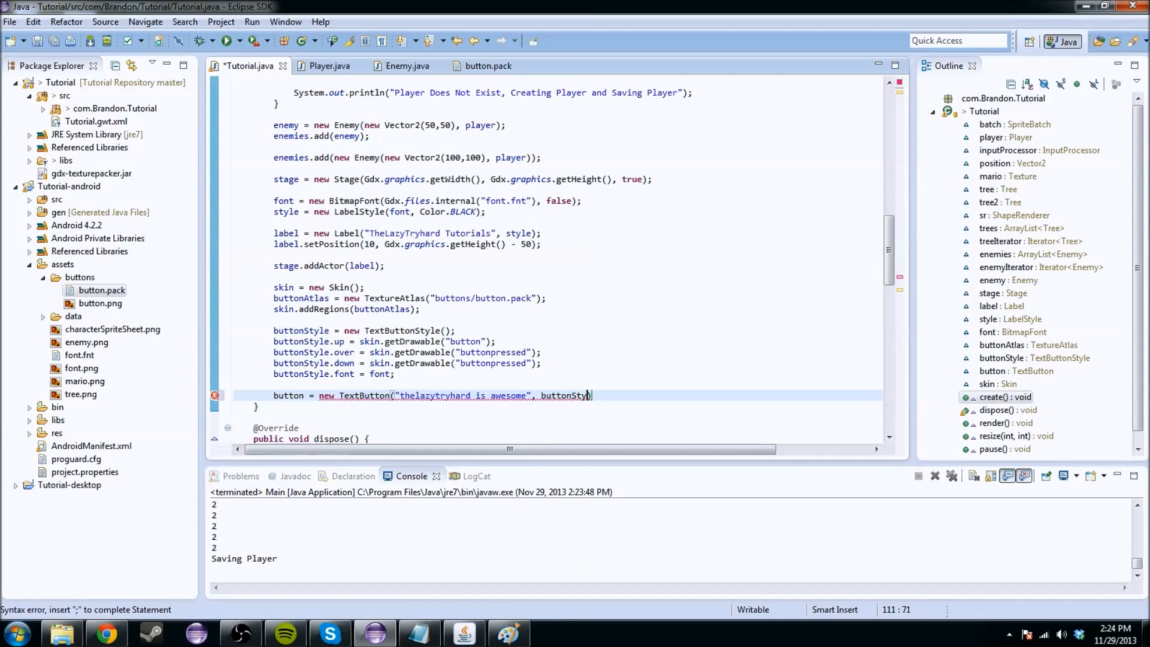
{"action": "type", "text": "e);"}
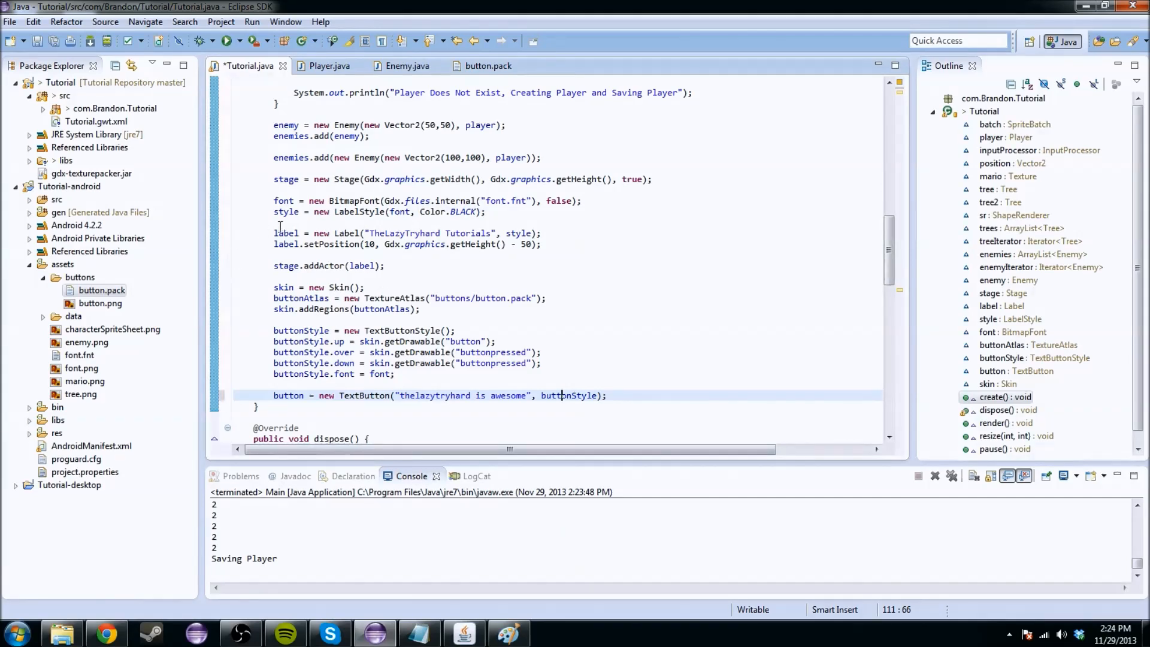
Compare the button's text and style arguments with the label's constructor line
{"action": "left_click", "coordinate": [545, 233]}
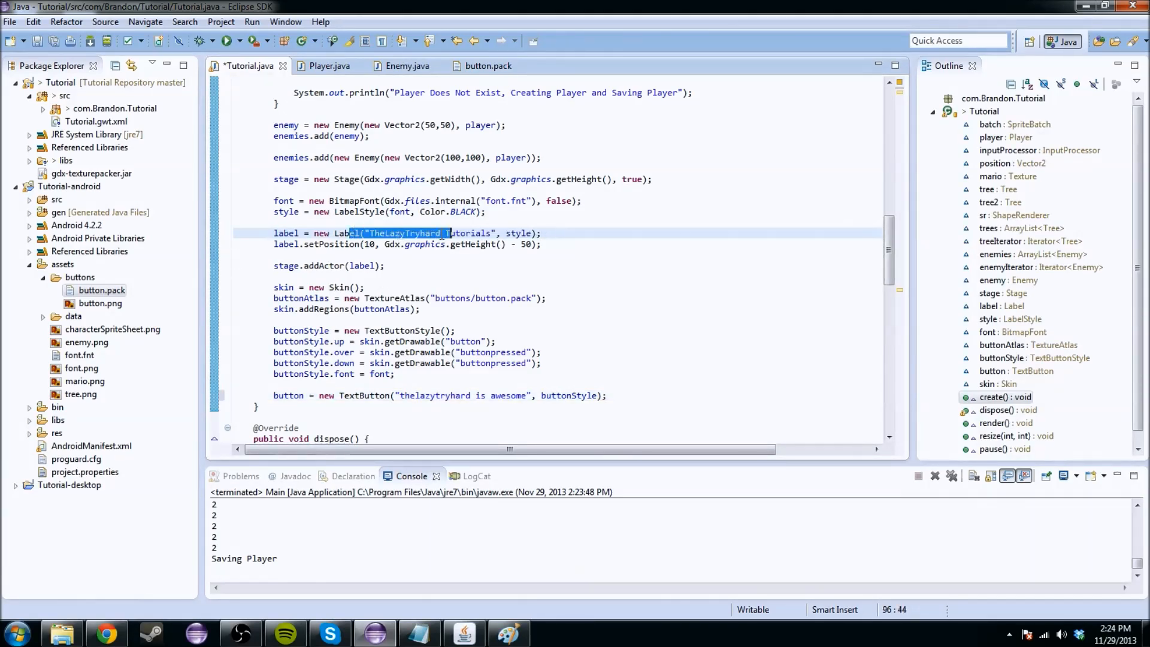
{"action": "left_click", "coordinate": [504, 233]}
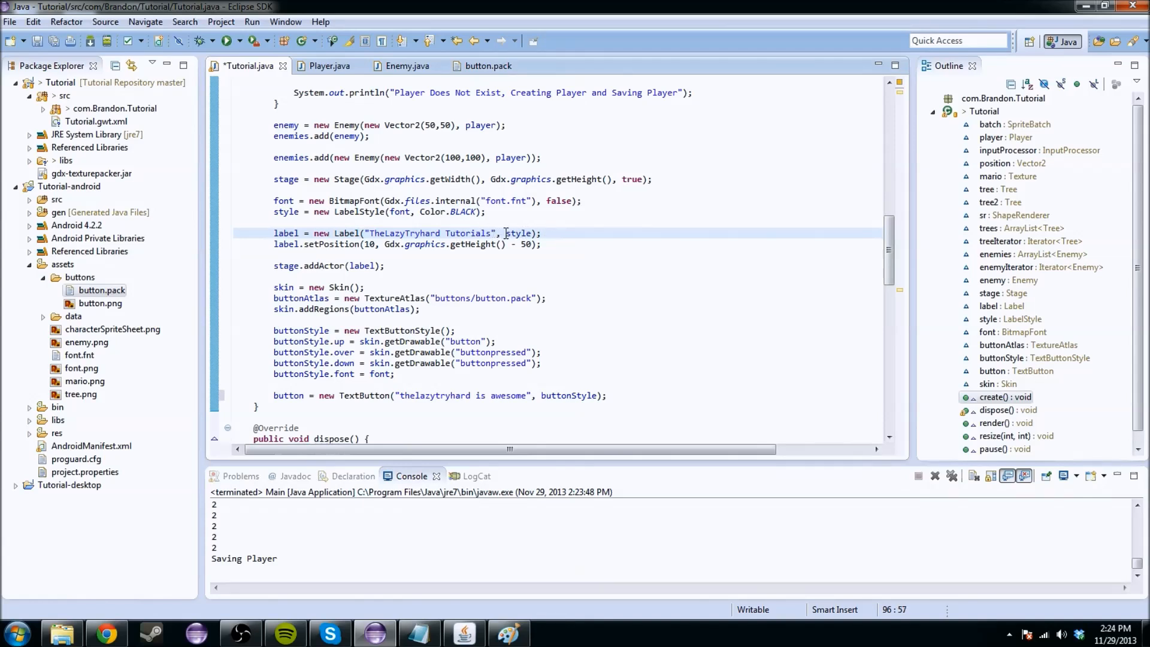
{"action": "left_click", "coordinate": [562, 395]}
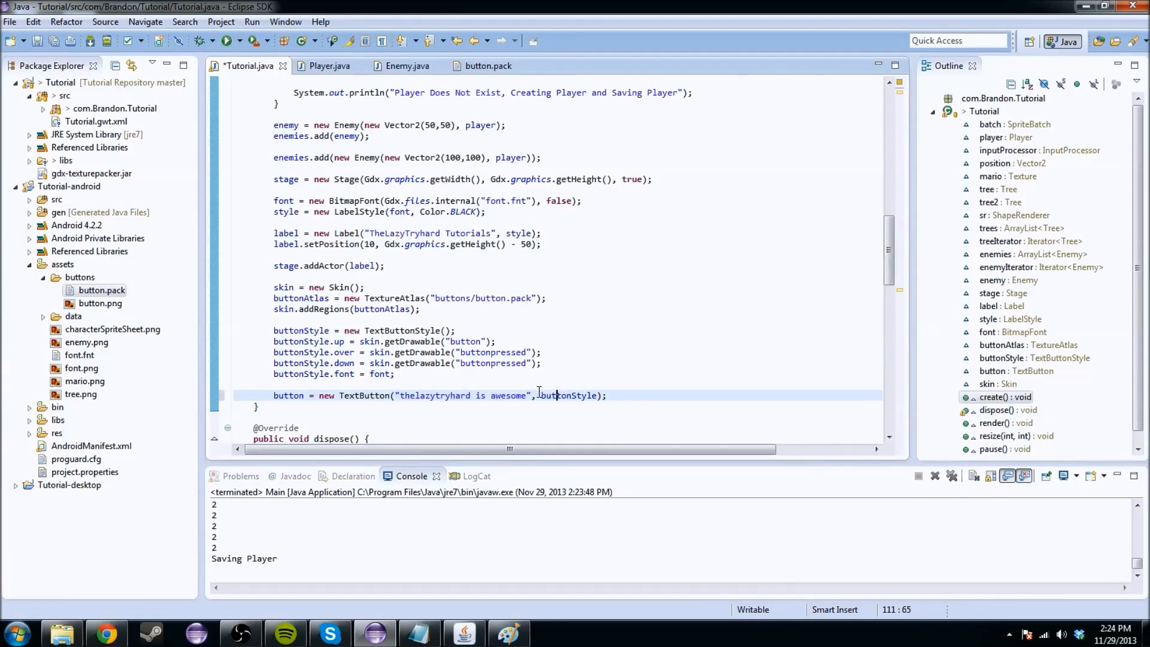
{"action": "left_click", "coordinate": [630, 401]}
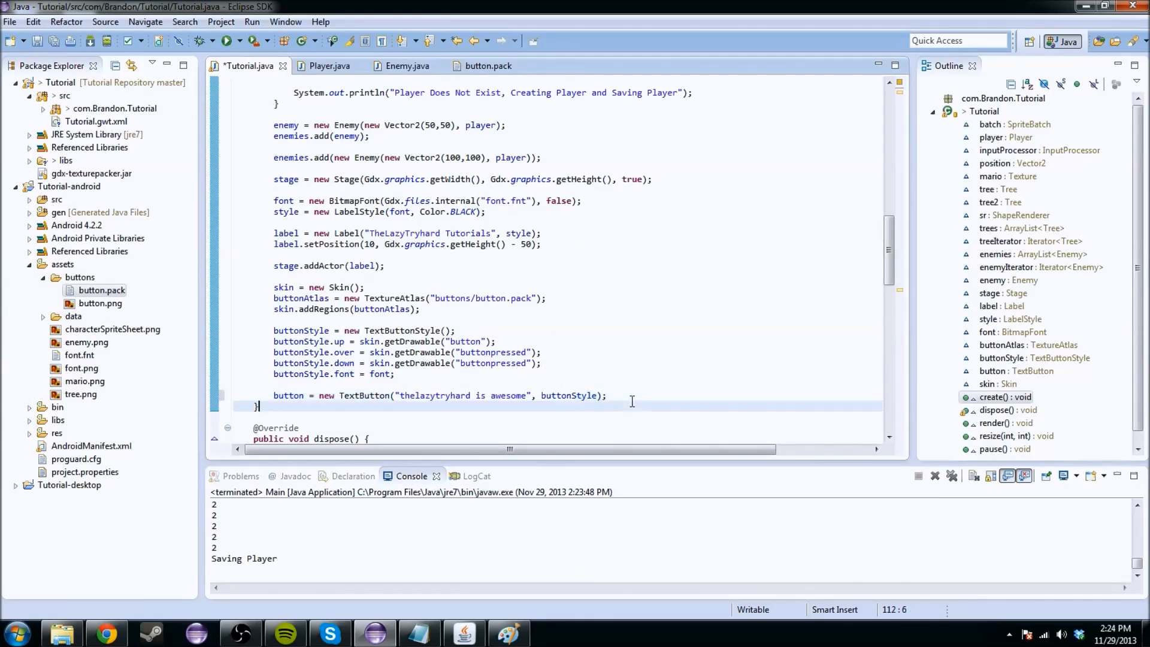
Add stage.addActor(button); on a new line, then save and run the game
{"action": "key", "text": "enter"}
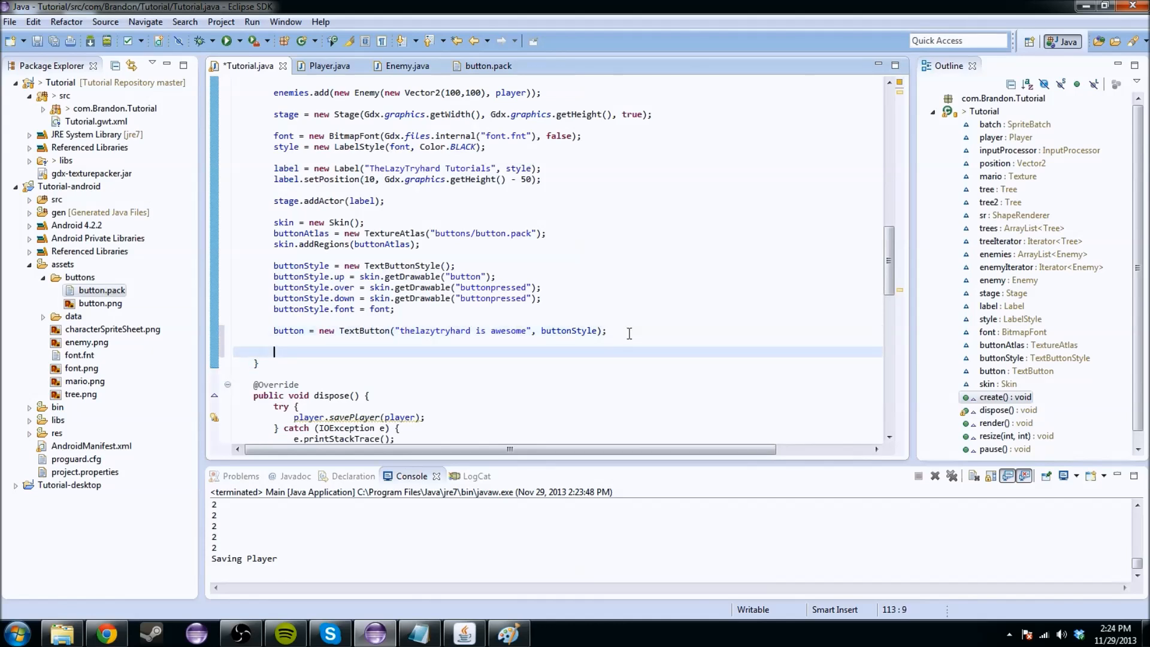
{"action": "type", "text": "bu"}
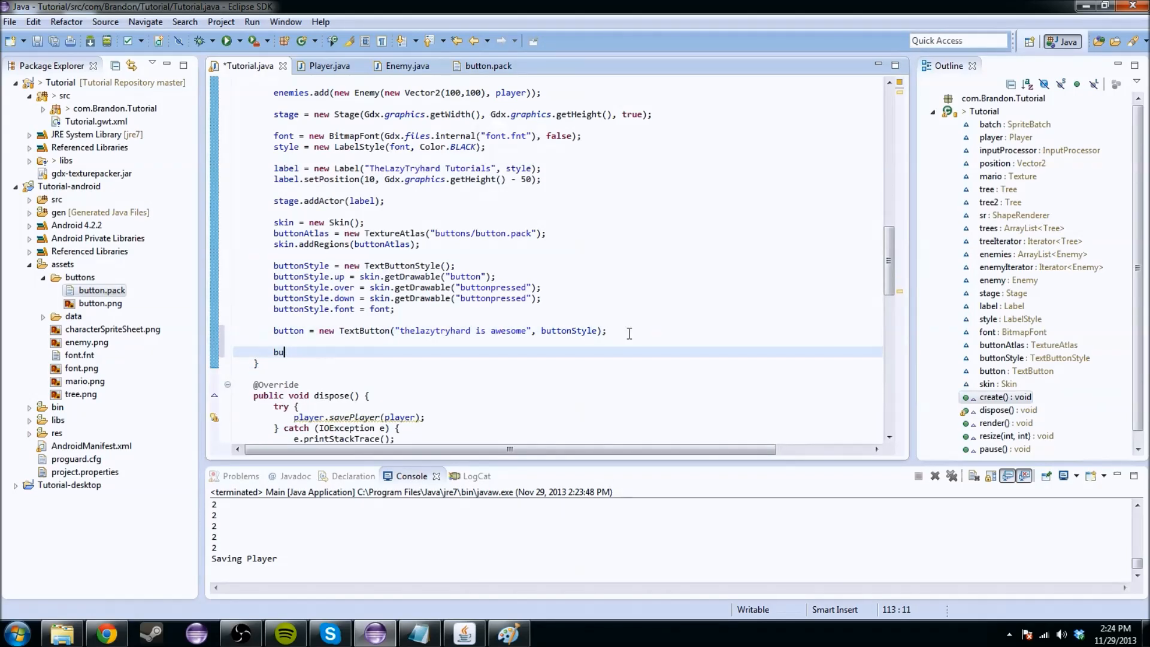
{"action": "key", "text": "BackSpace"}
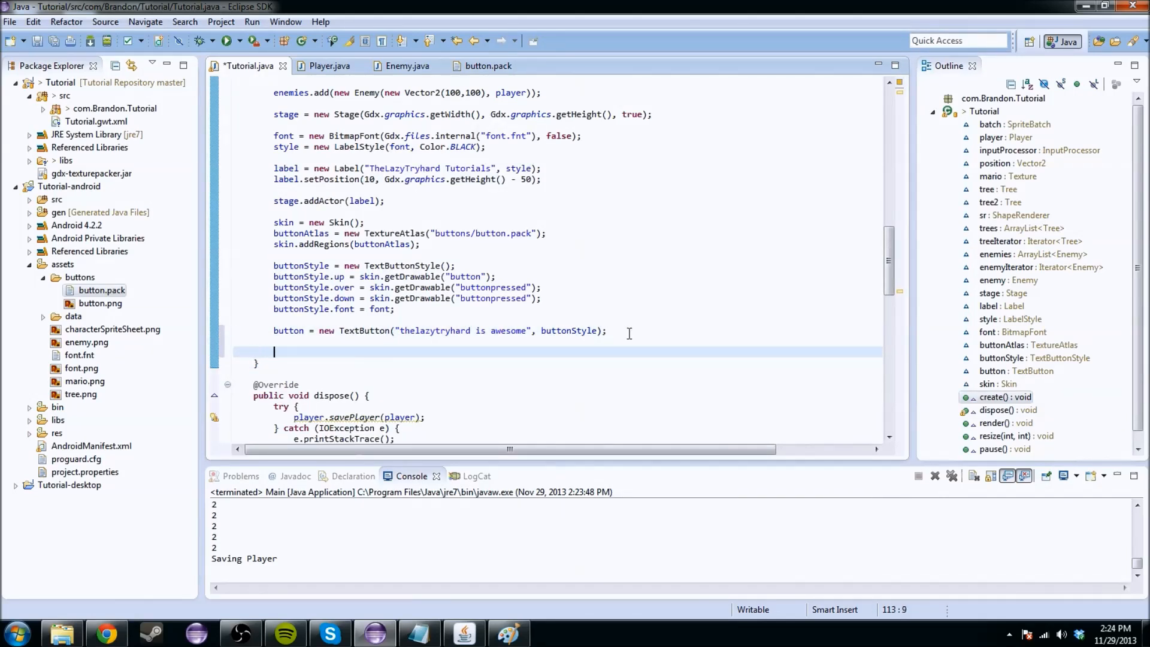
{"action": "type", "text": "stage.addActor(button"}
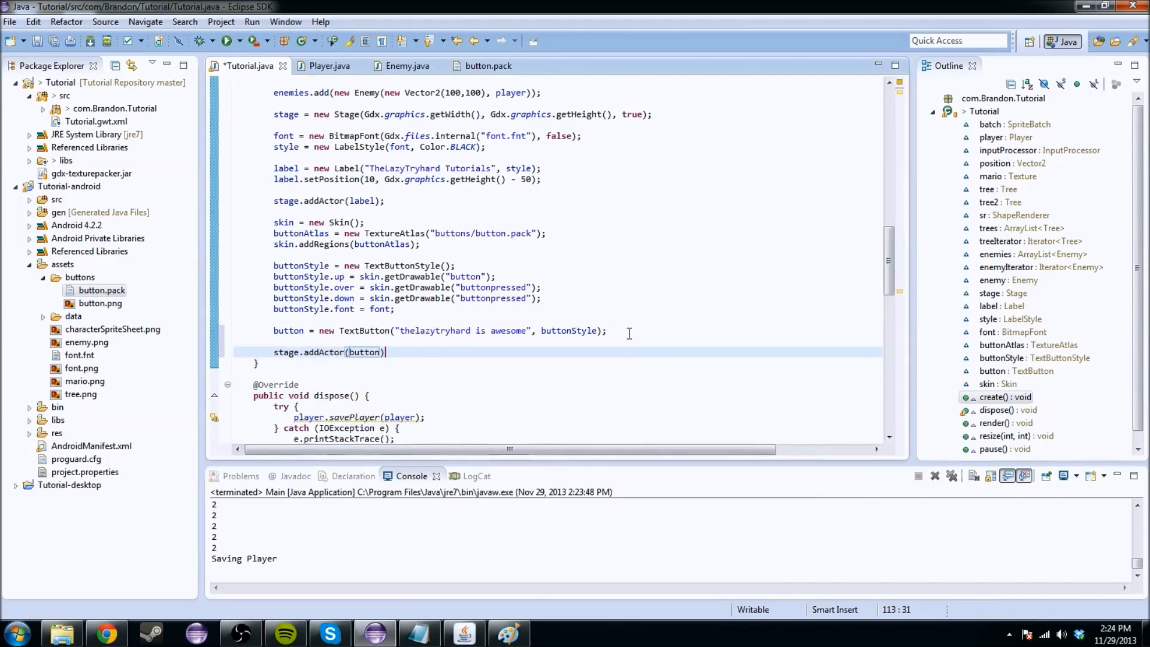
{"action": "type", "text": ";"}
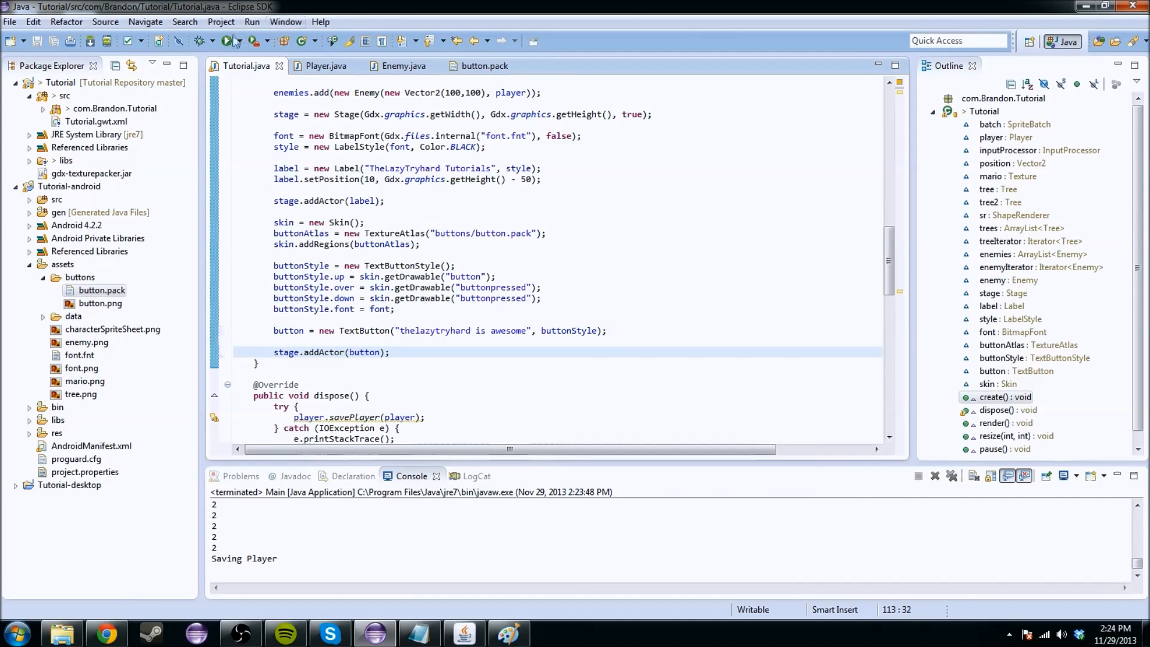
{"action": "left_click", "coordinate": [229, 40]}
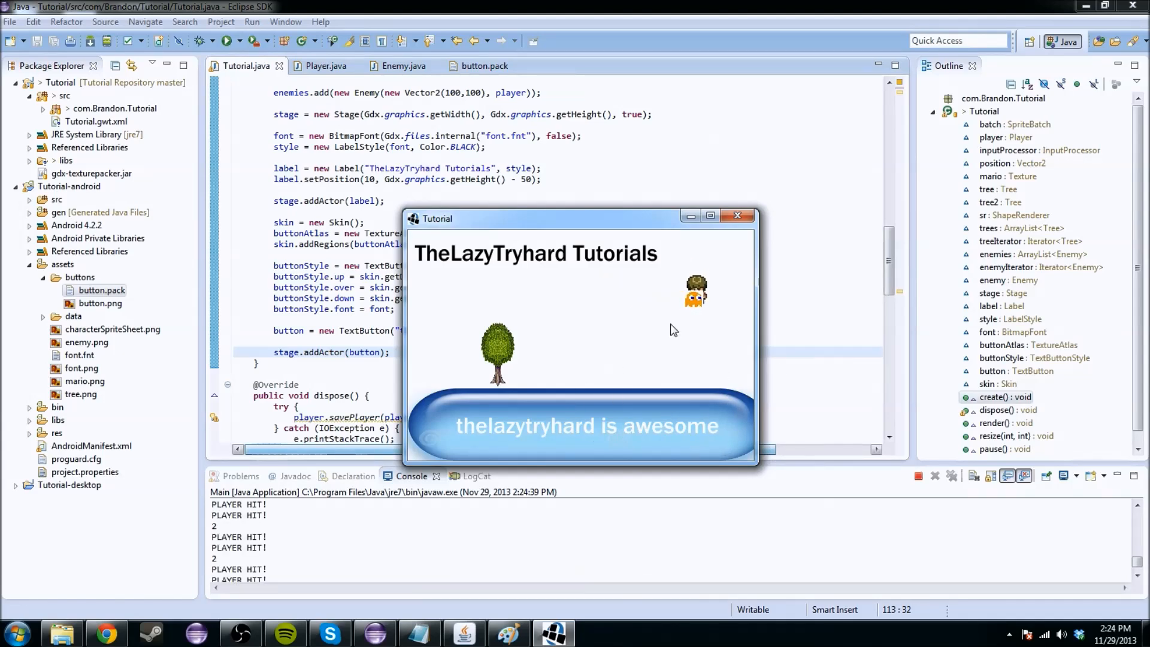
Close the game and add a Gdx input-processor line setting the stage in create()
{"action": "left_click", "coordinate": [737, 216]}
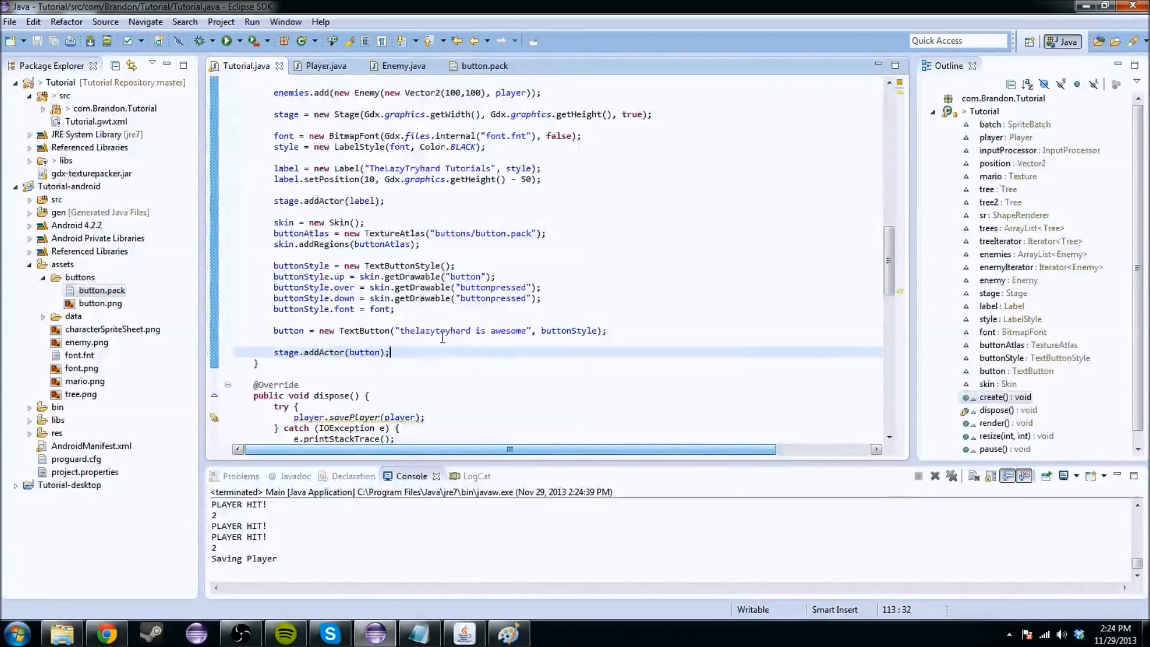
{"action": "key", "text": "Return"}
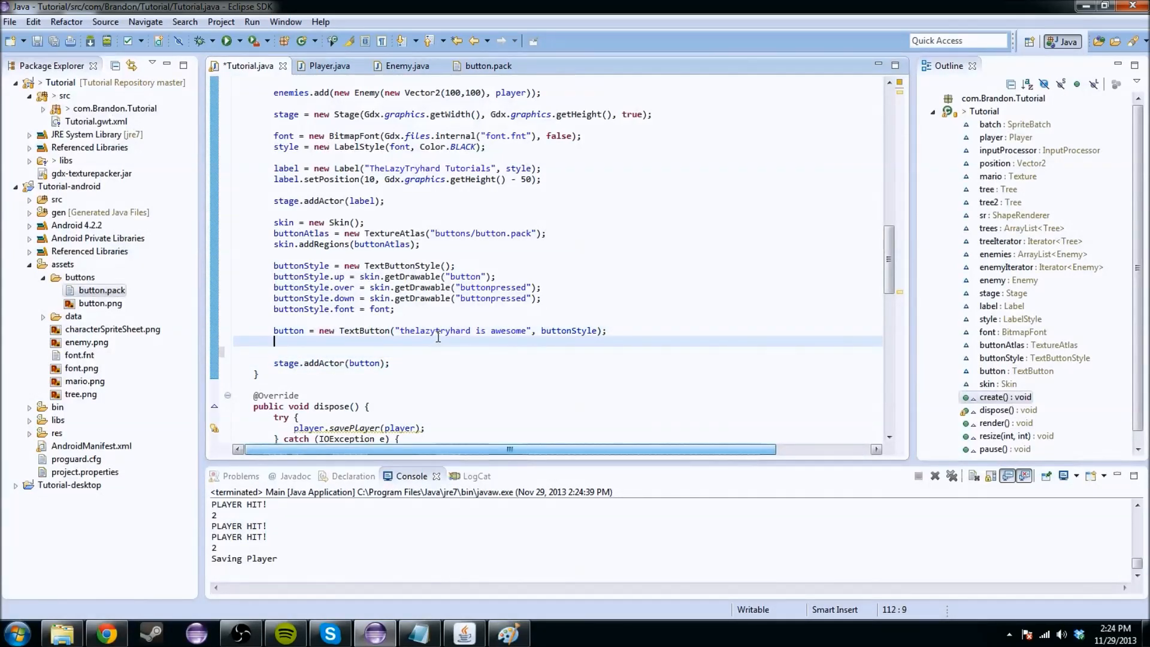
{"action": "key", "text": "Return"}
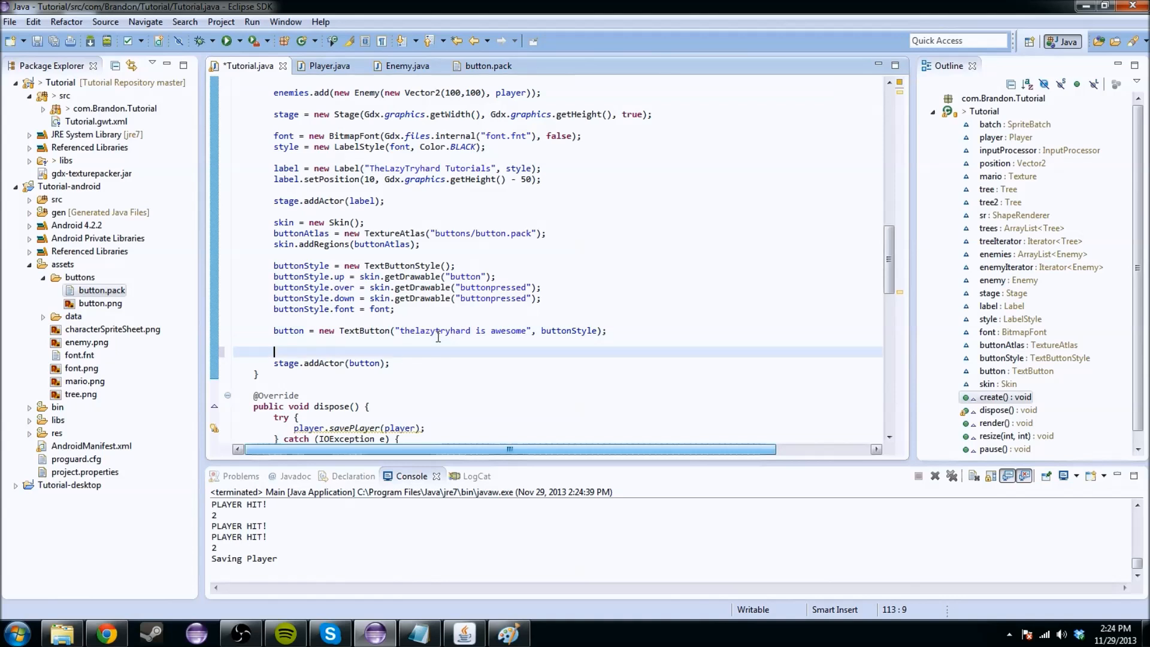
{"action": "key", "text": "Enter"}
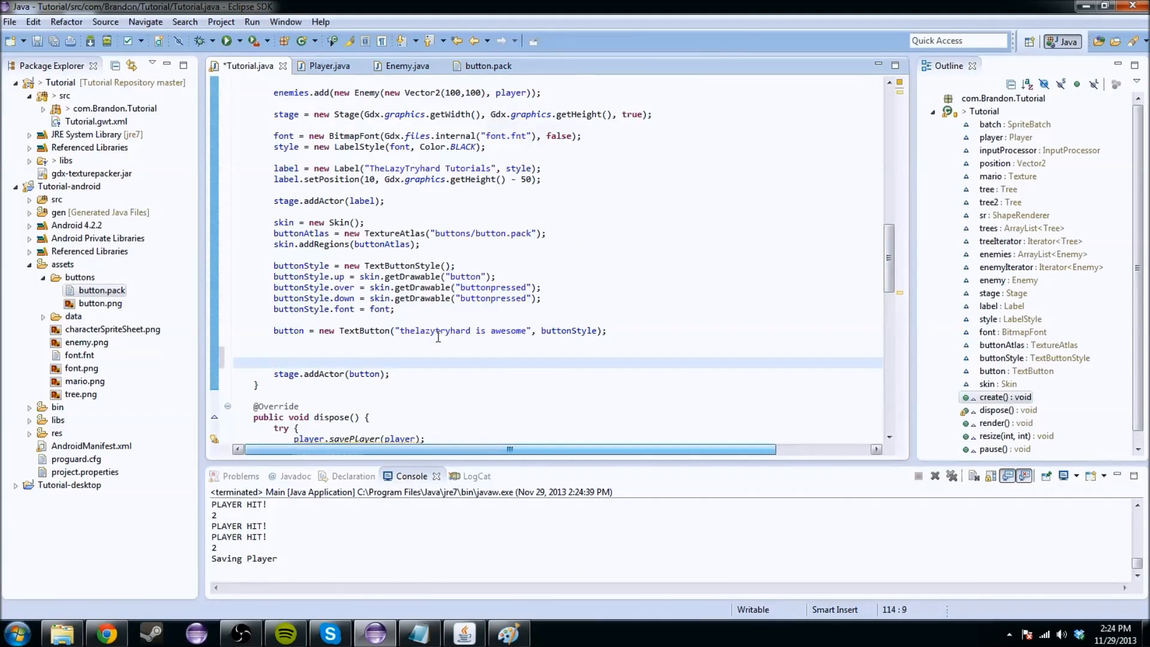
{"action": "type", "text": "G"}
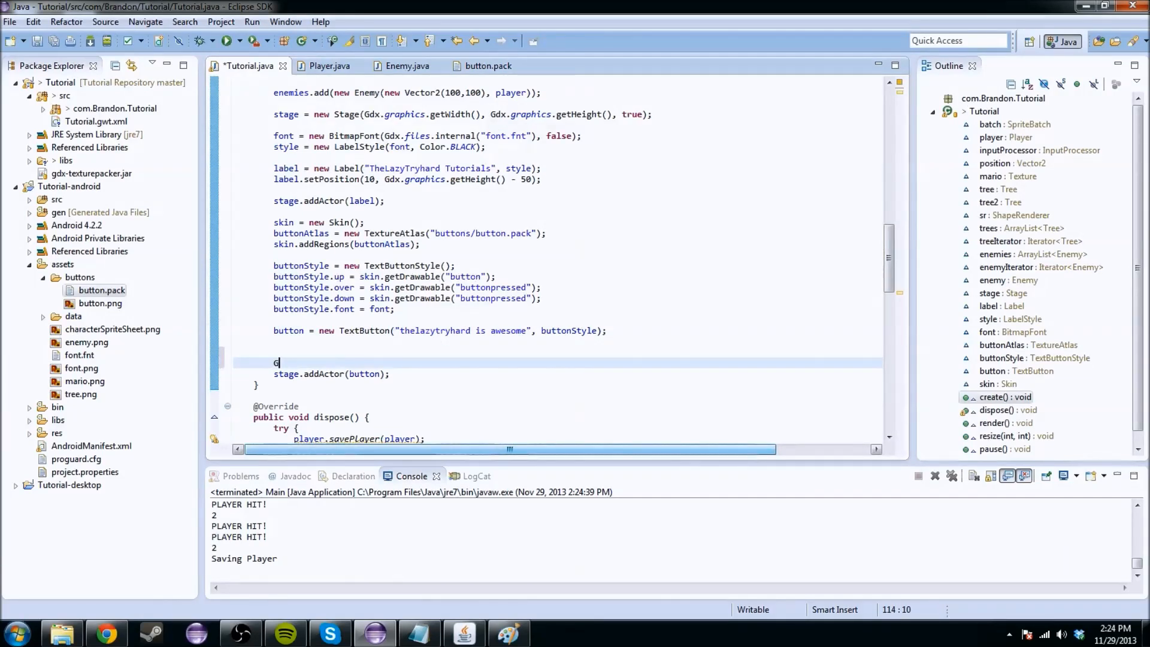
{"action": "type", "text": "dex"}
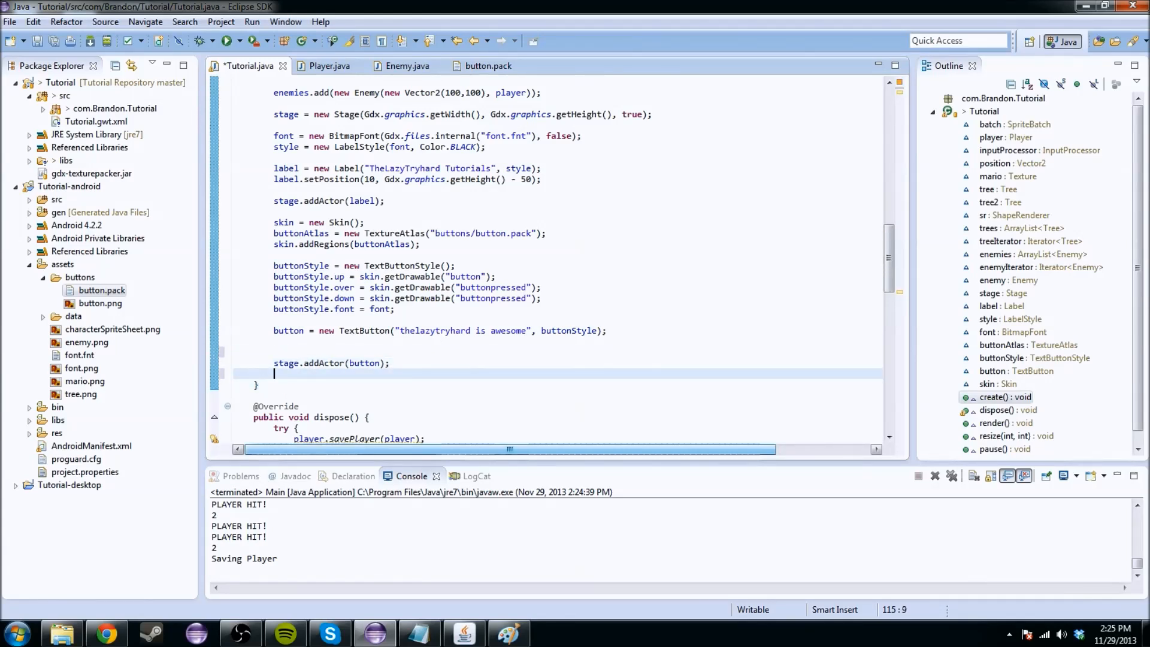
{"action": "type", "text": "Gdx.input.setInputProcessor(stage);"}
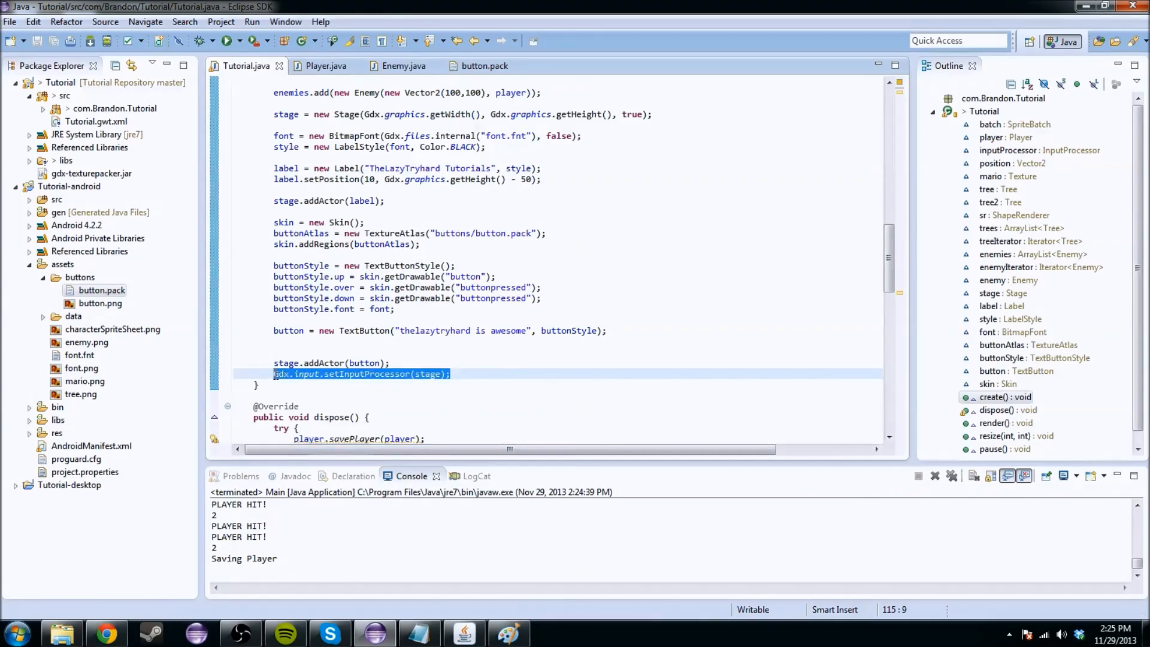
Relaunch the desktop Main configuration from the Run dropdown
{"action": "left_click", "coordinate": [475, 404]}
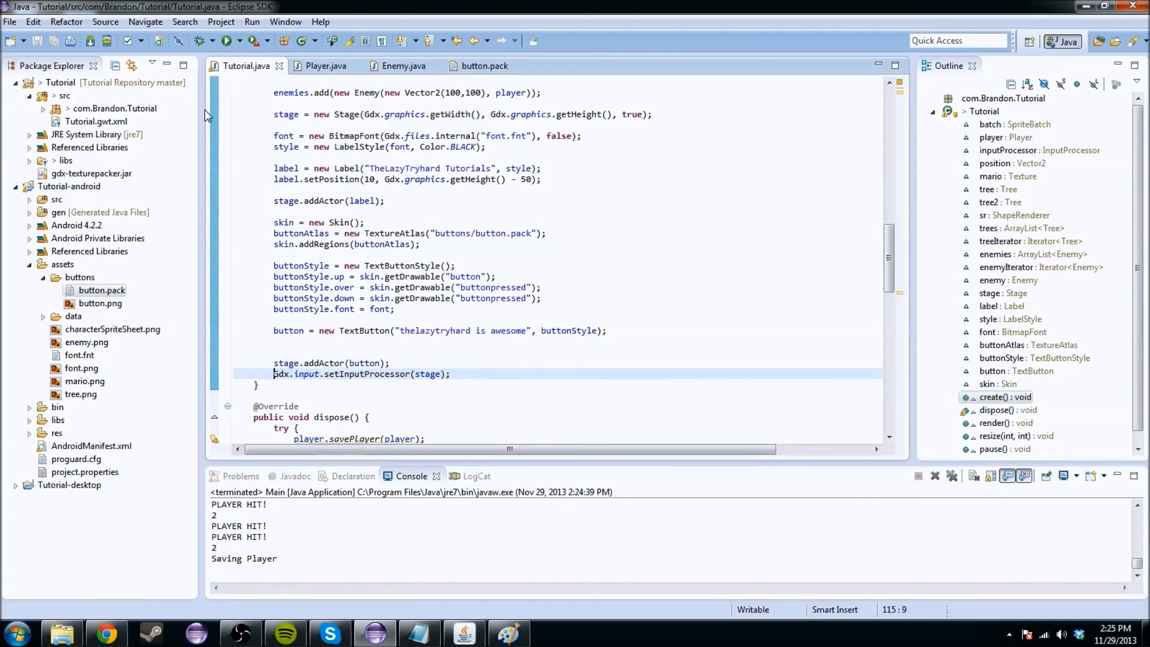
{"action": "left_click", "coordinate": [240, 40]}
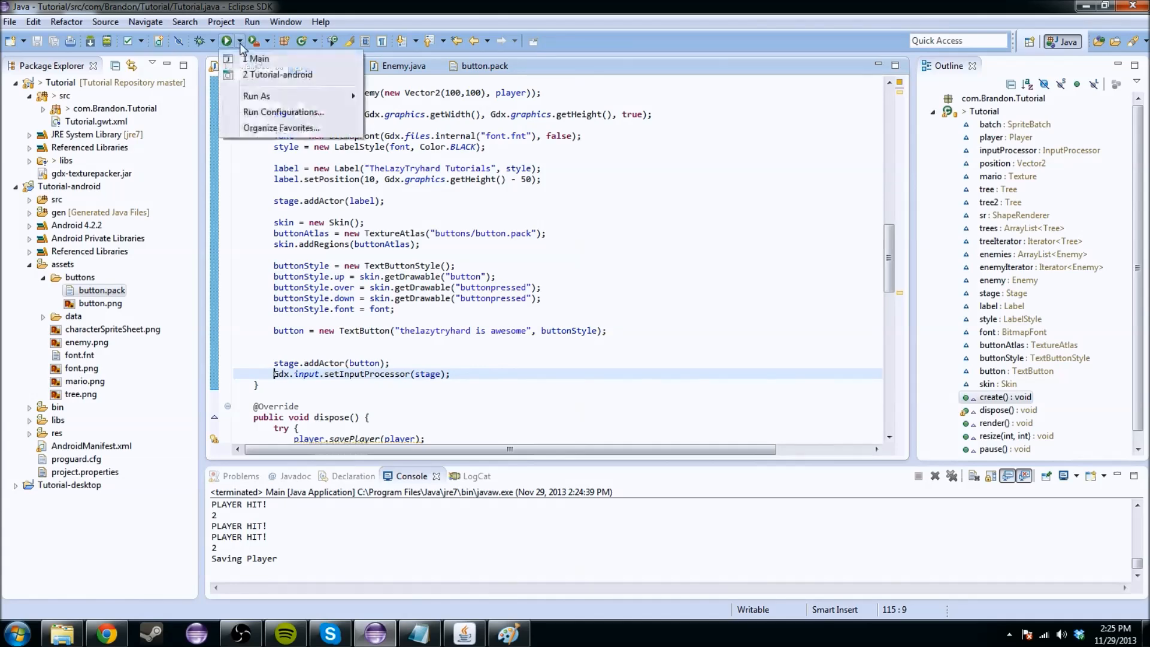
{"action": "left_click", "coordinate": [259, 59]}
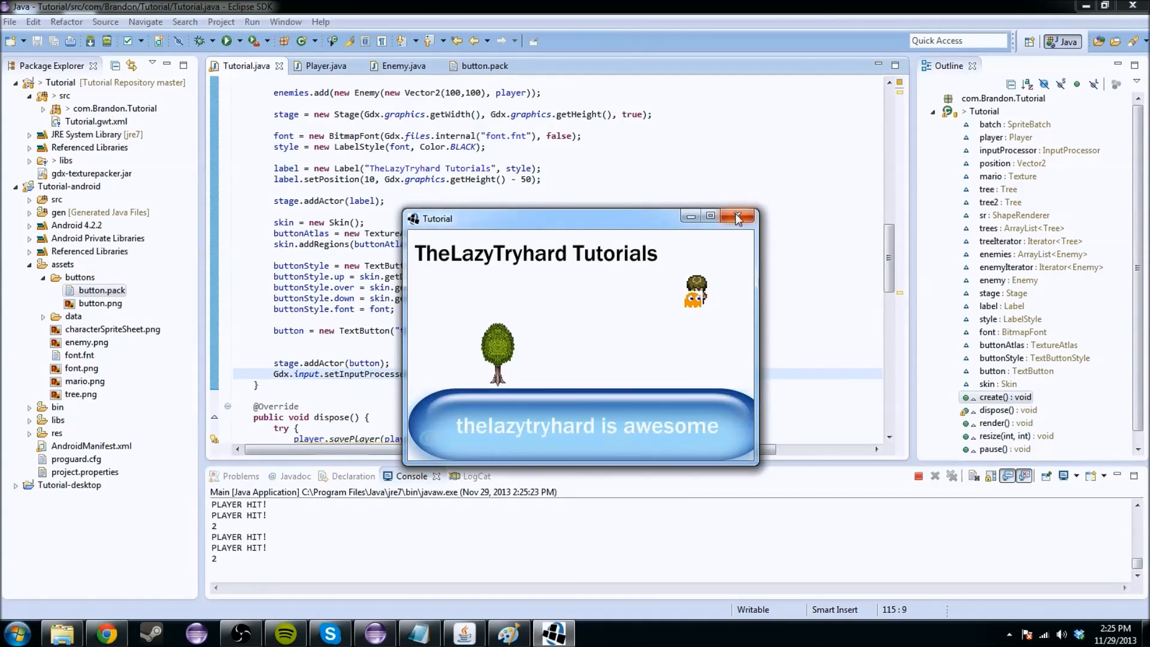
Close the game and comment out the PLAYER HIT and enemy-count println lines
{"action": "left_click", "coordinate": [739, 215]}
{"action": "type", "text": "system"}
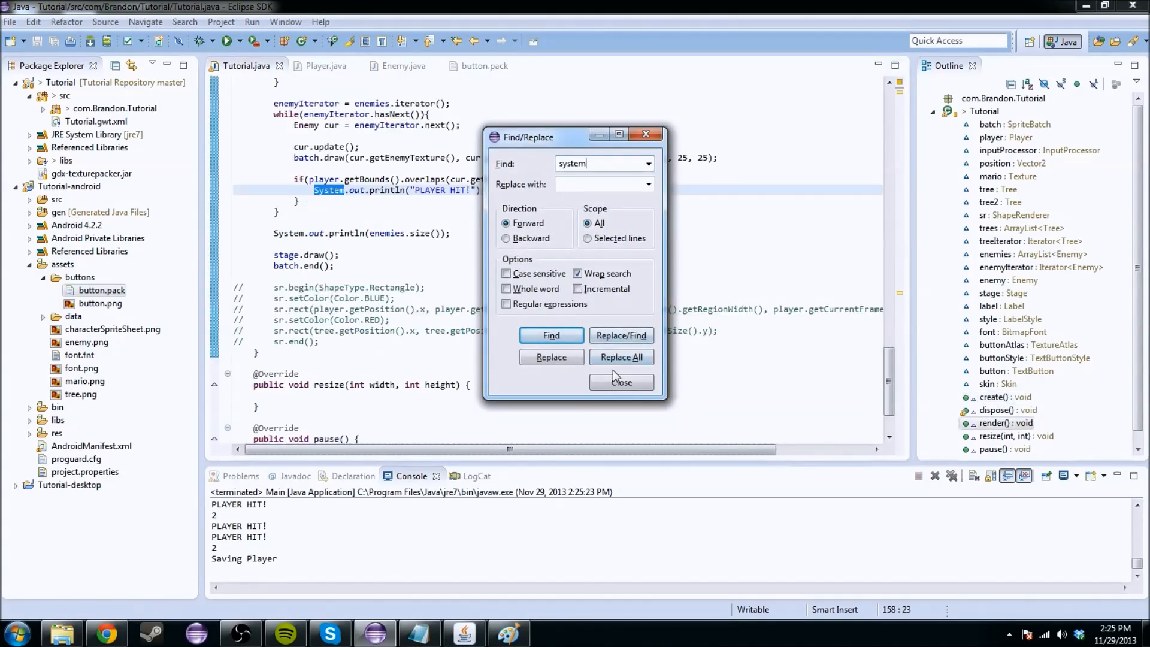
{"action": "left_click", "coordinate": [620, 382]}
{"action": "type", "text": "//"}
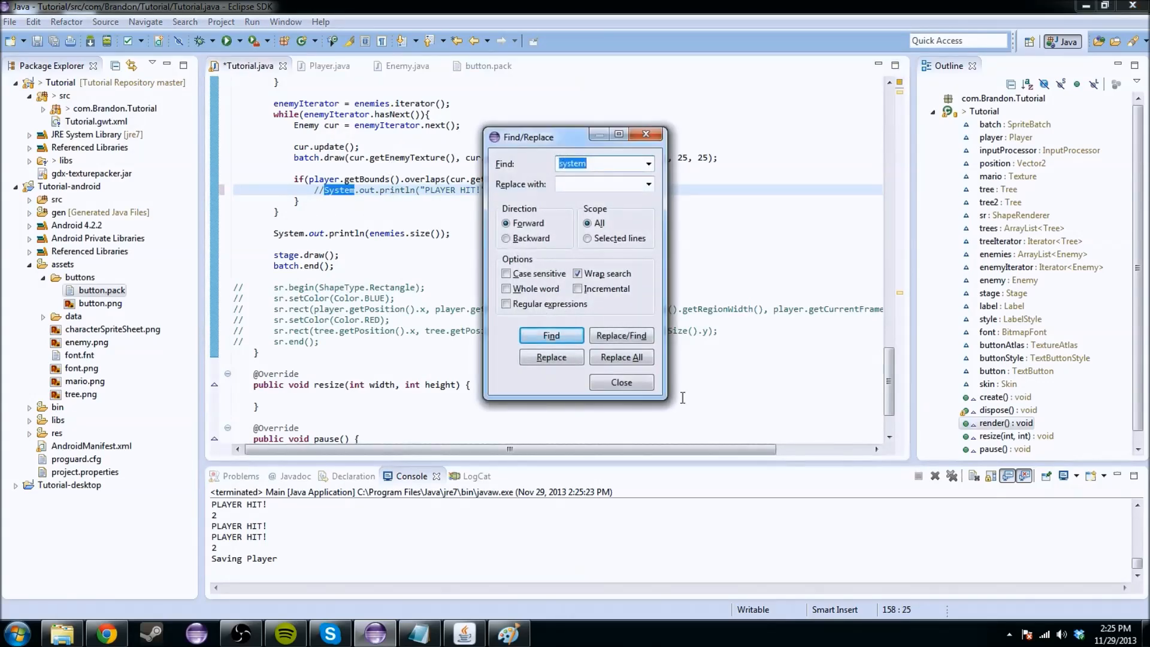
{"action": "left_click", "coordinate": [551, 335]}
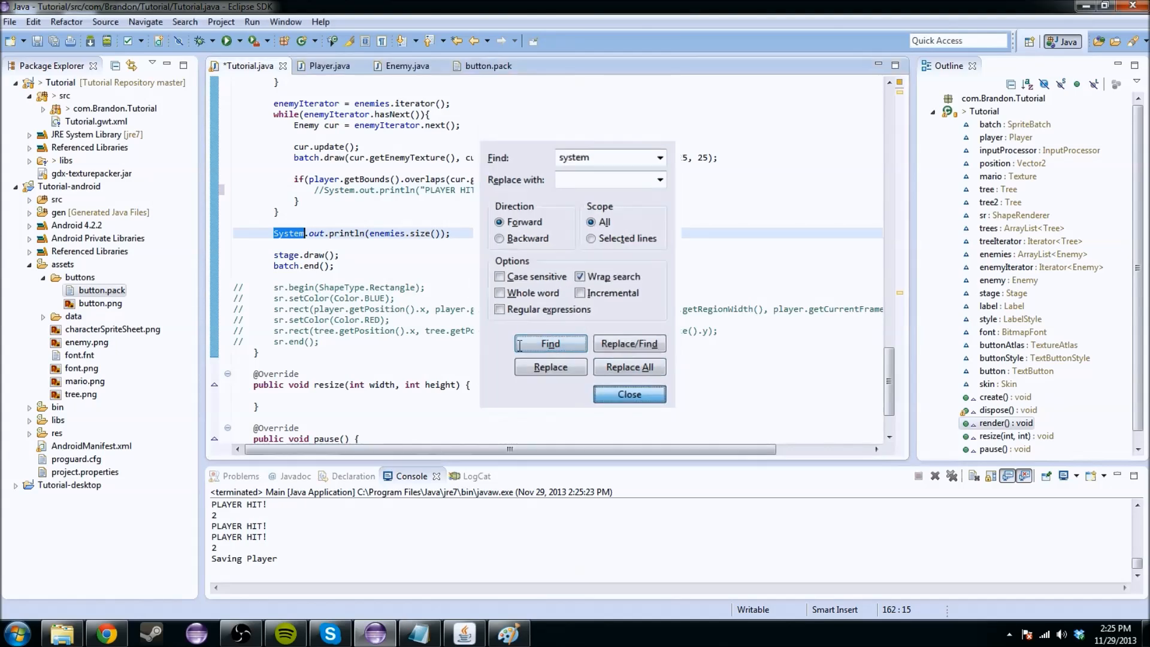
{"action": "left_click", "coordinate": [627, 394]}
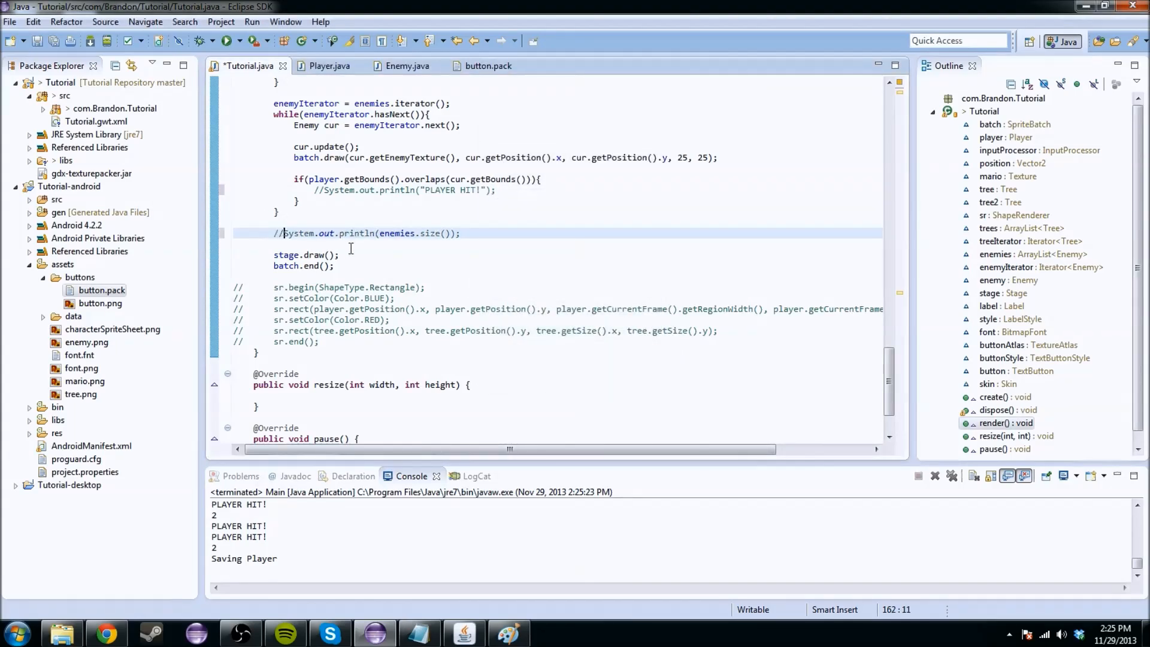
Relaunch the game, test the button, close the window, and scroll back up
{"action": "left_click", "coordinate": [229, 41]}
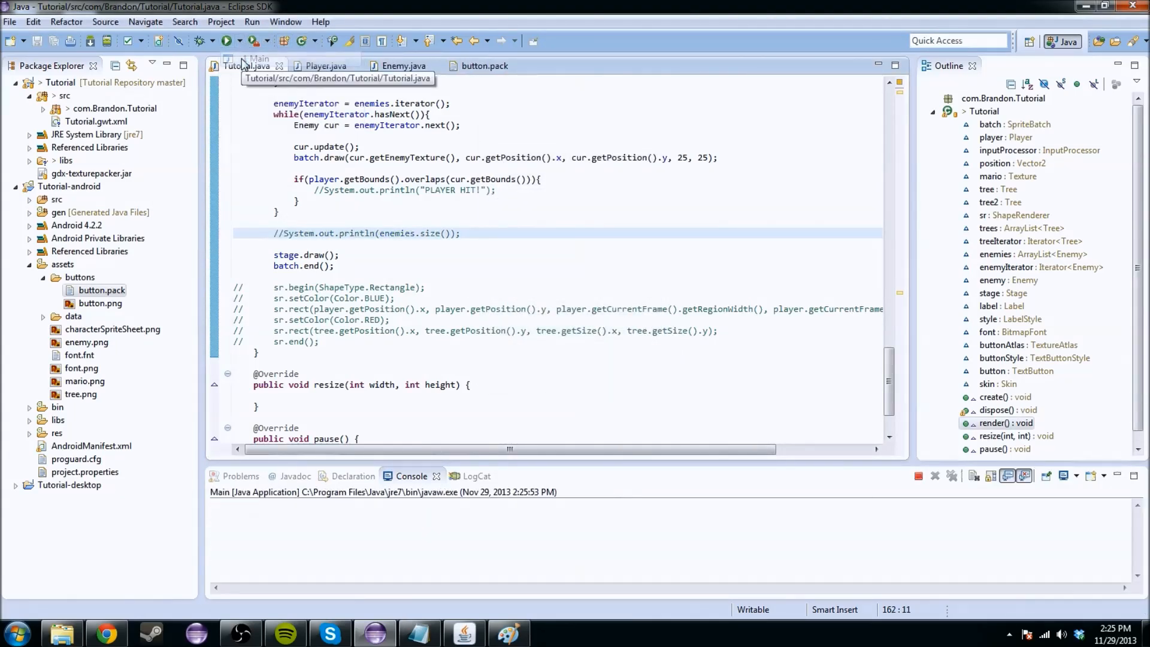
{"action": "left_click", "coordinate": [227, 40]}
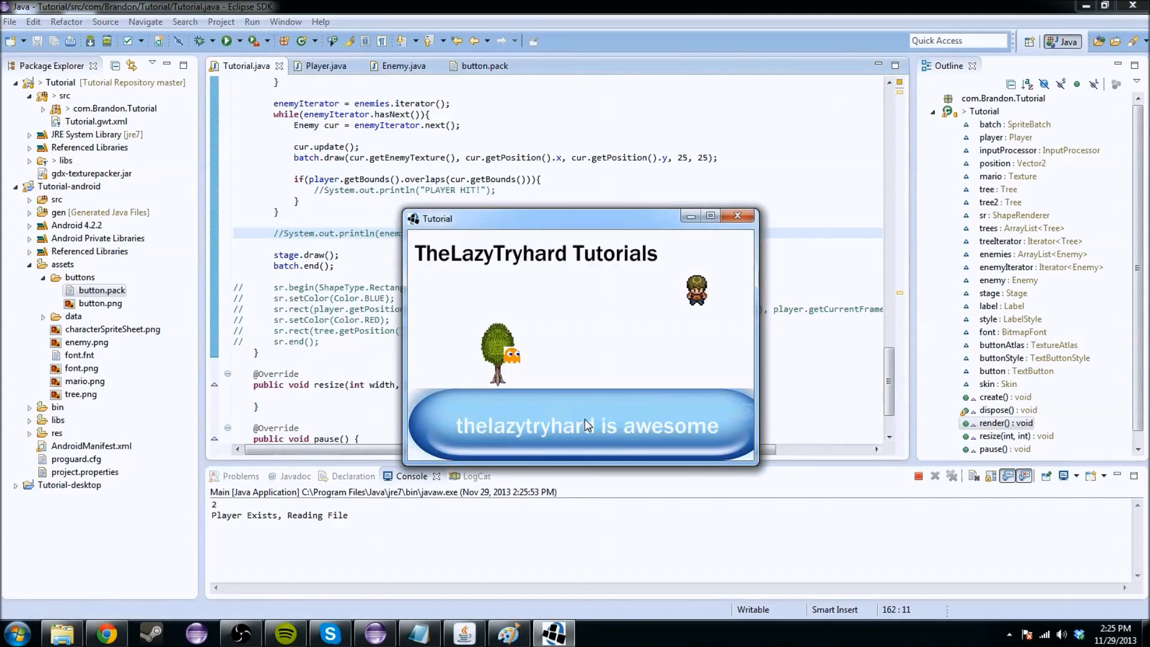
{"action": "left_click", "coordinate": [738, 215]}
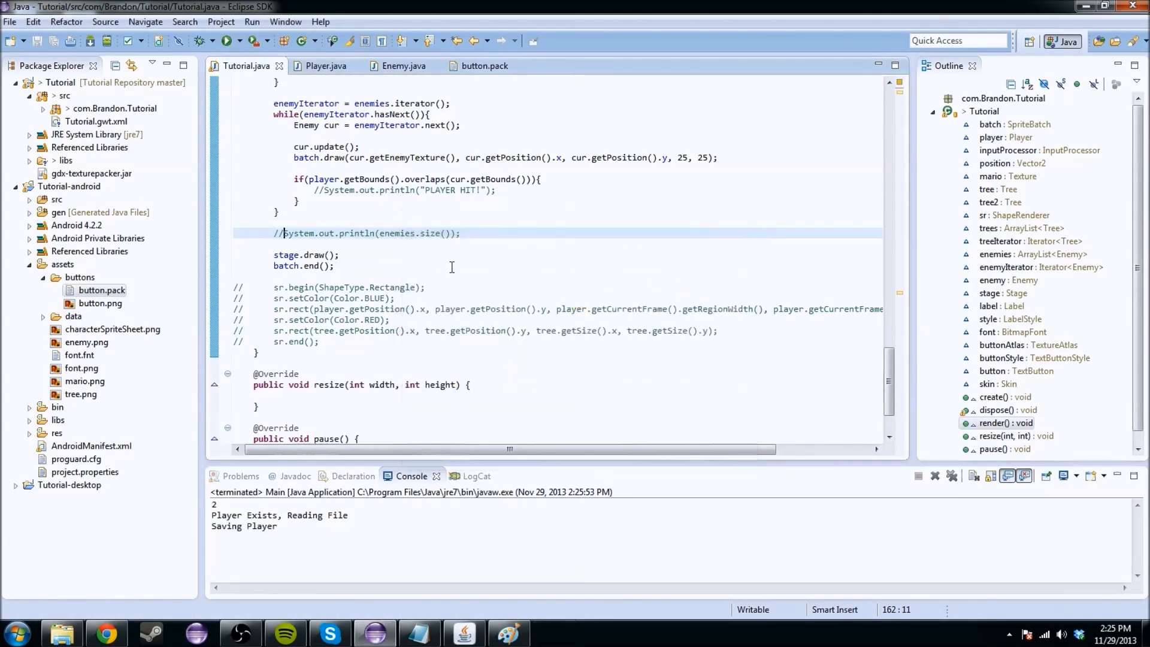
{"action": "scroll", "scroll_direction": "up", "scroll_amount": 3}
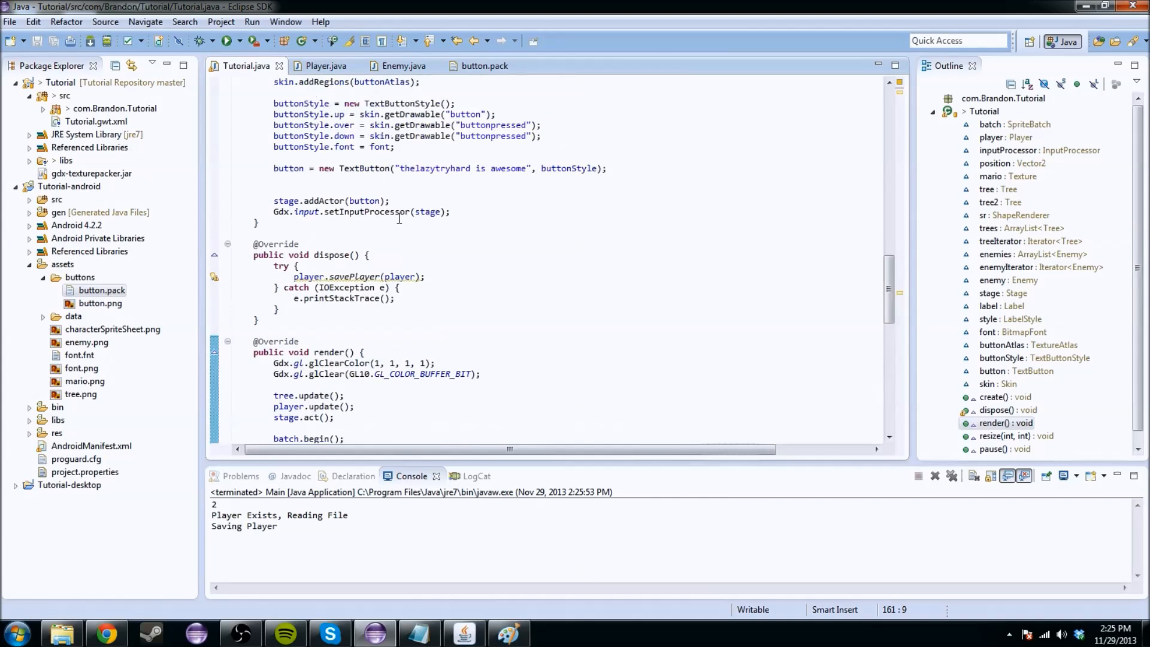
Type button.addListener(new InputListener(){ }); on a new line at the end of create()
{"action": "key", "text": "Return"}
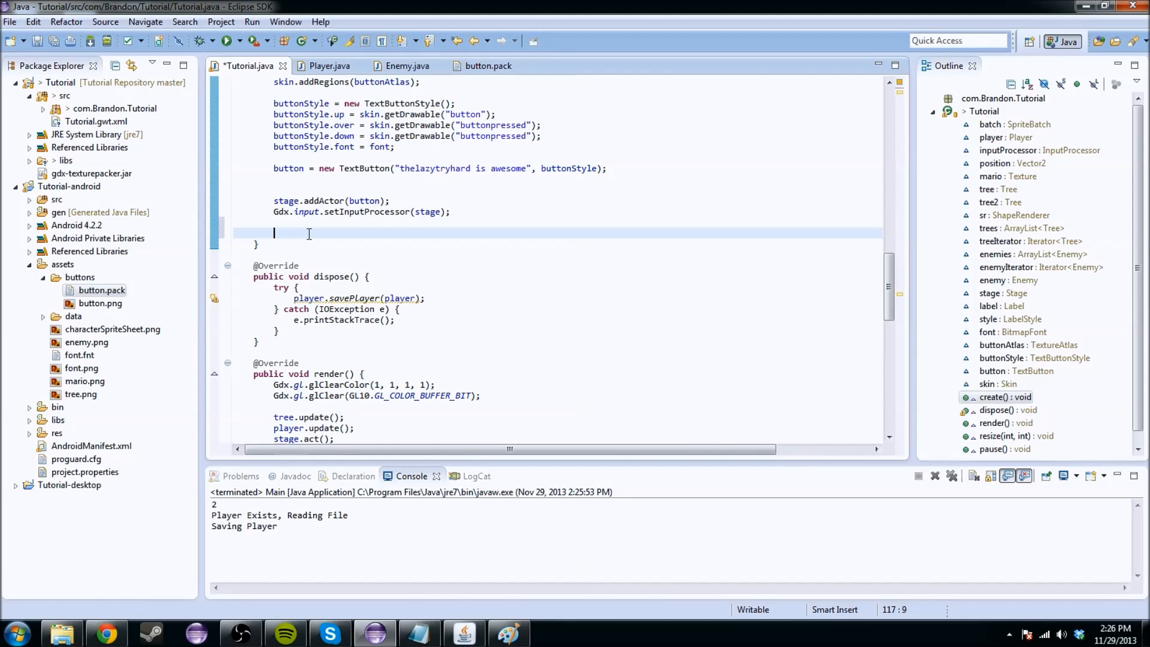
{"action": "mouse_move", "coordinate": [331, 250]}
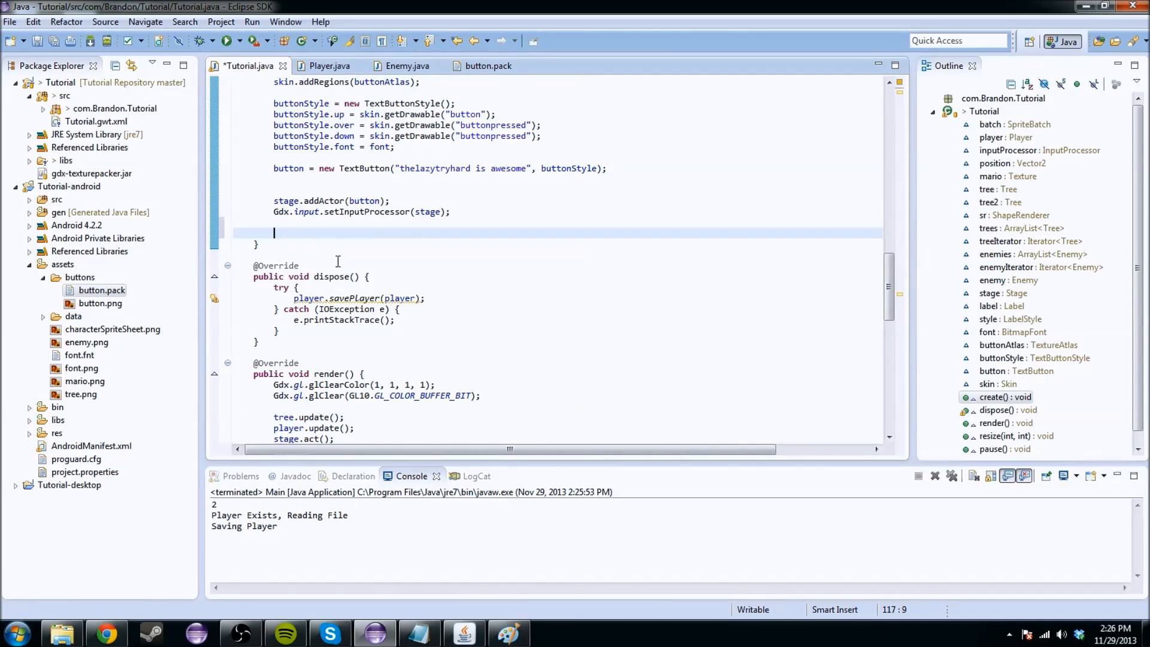
{"action": "mouse_move", "coordinate": [261, 224]}
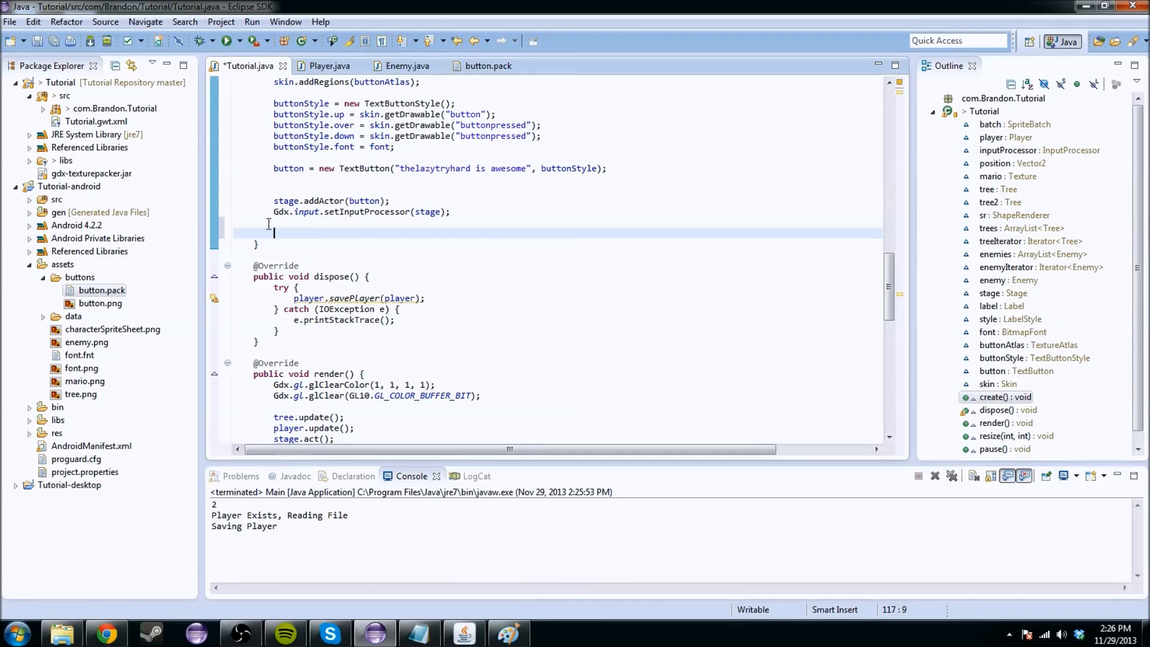
{"action": "type", "text": "b"}
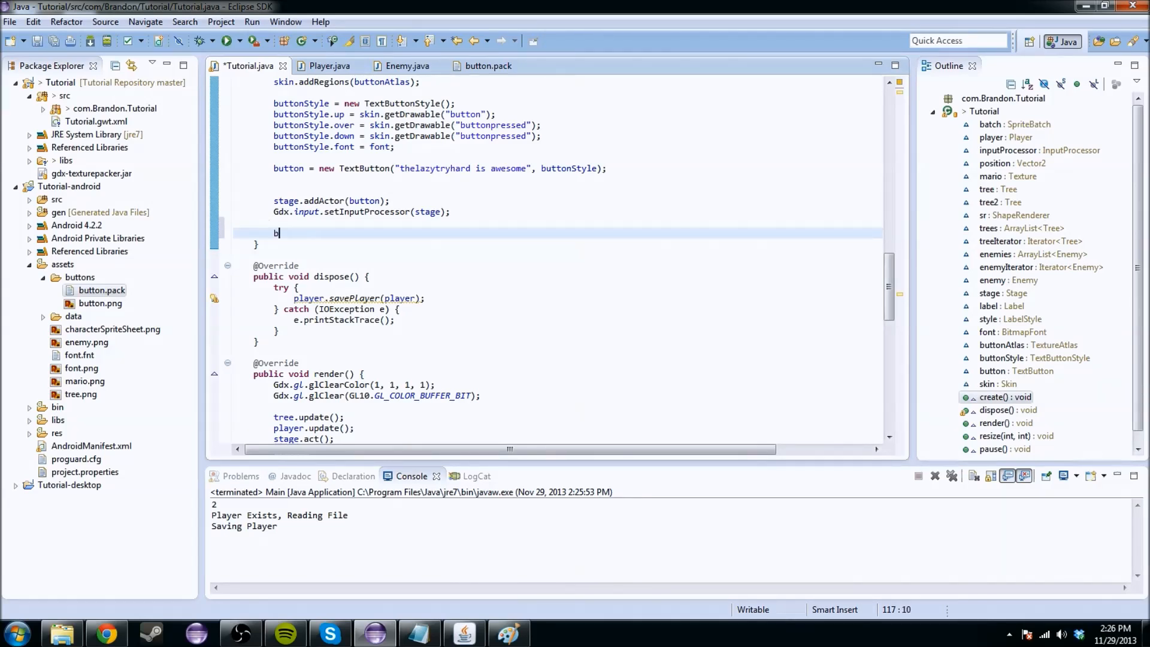
{"action": "type", "text": "utton"}
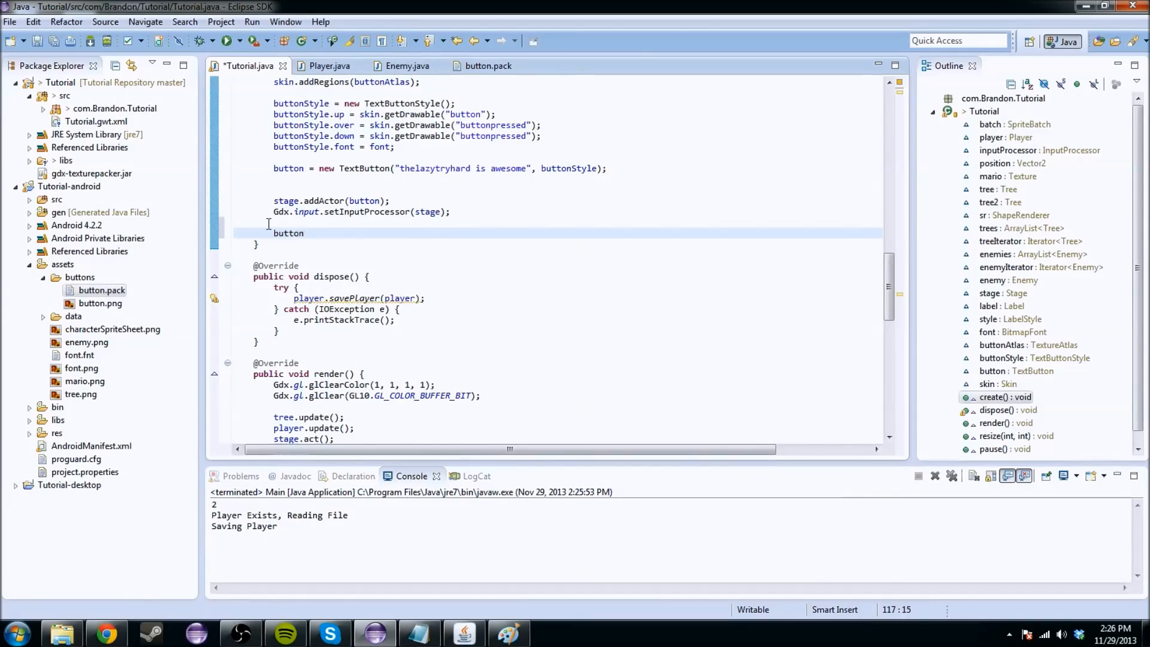
{"action": "type", "text": ".addListener(new"}
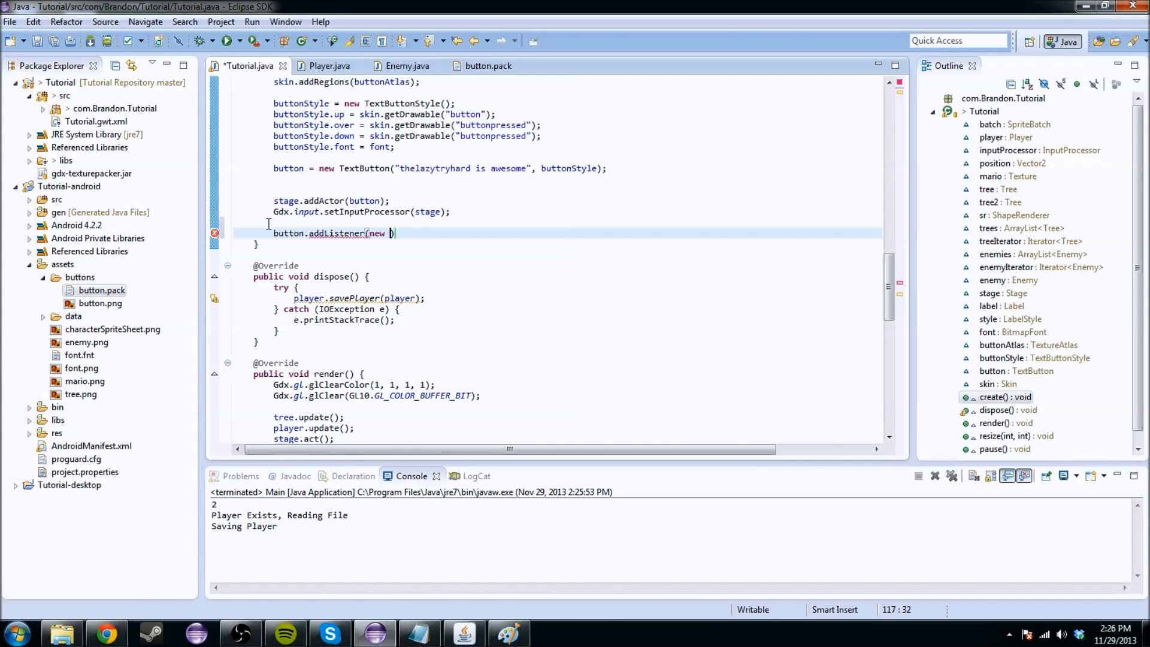
{"action": "type", "text": "InputListener("}
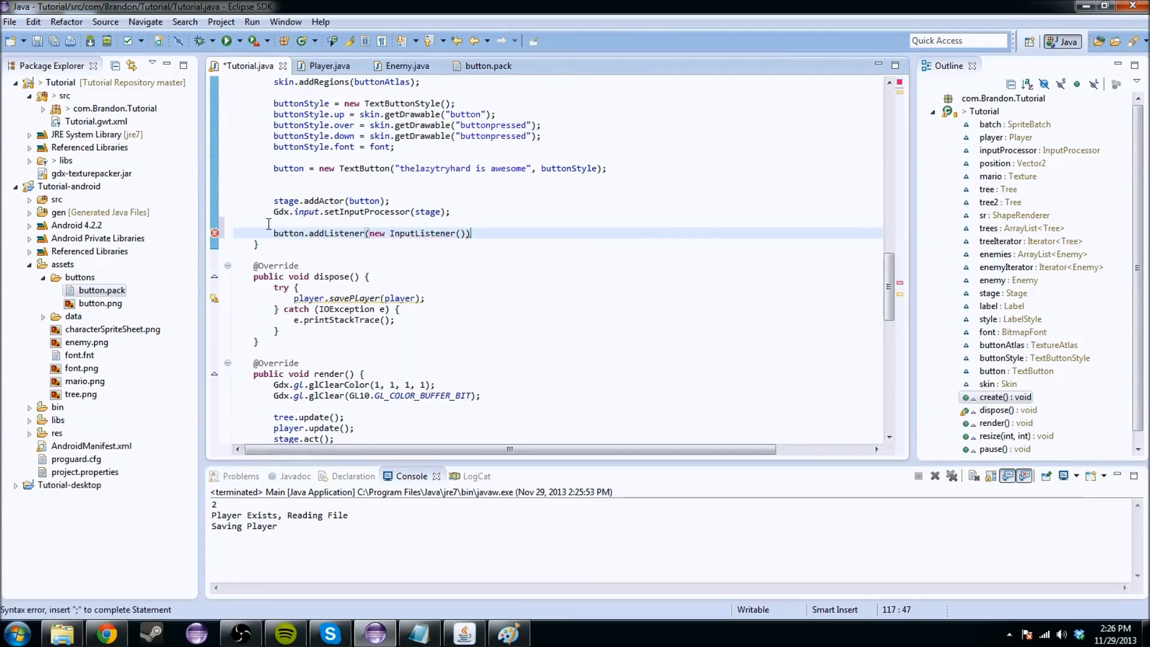
{"action": "type", "text": "{"}
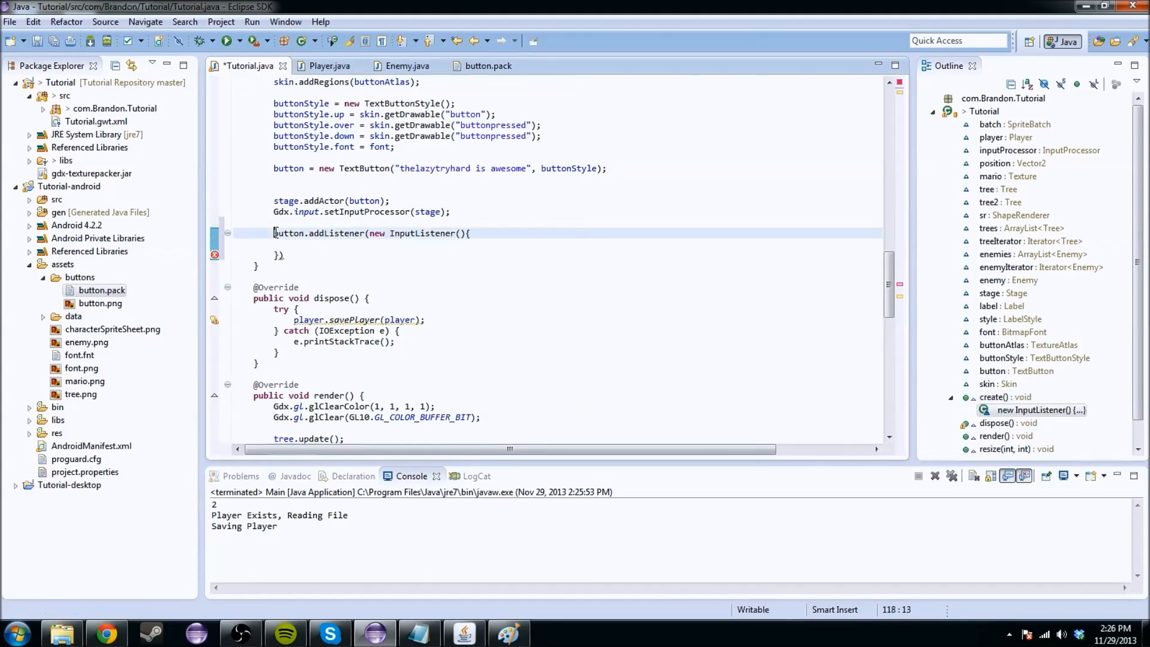
{"action": "left_click", "coordinate": [396, 224]}
{"action": "type", "text": ";"}
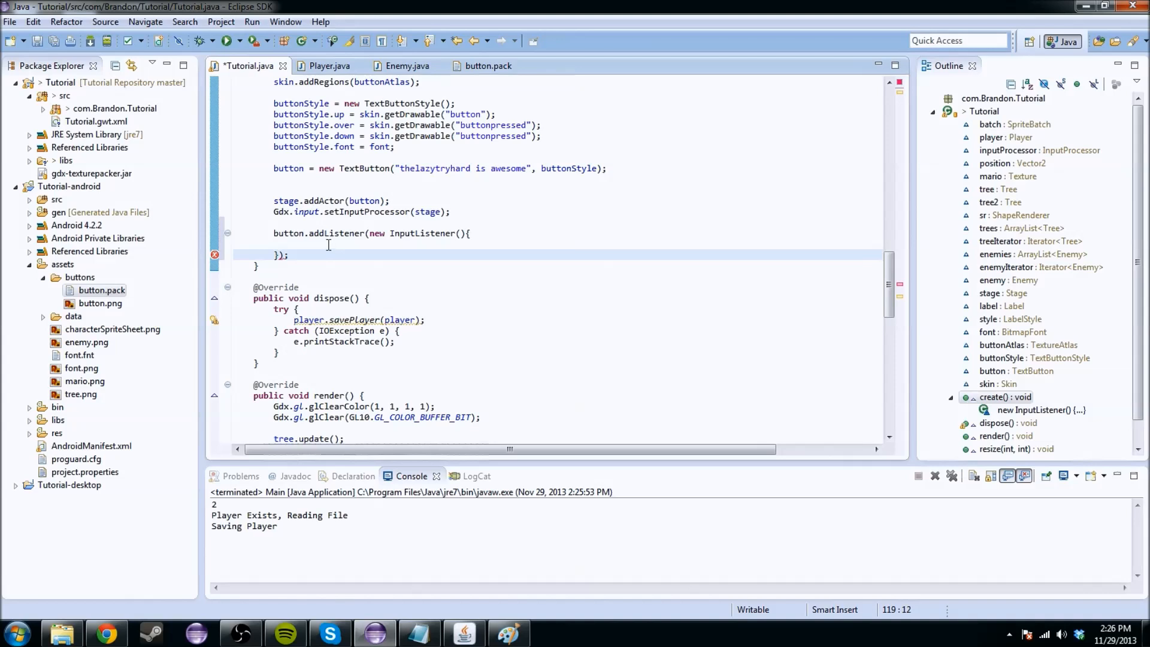
{"action": "left_click", "coordinate": [329, 242]}
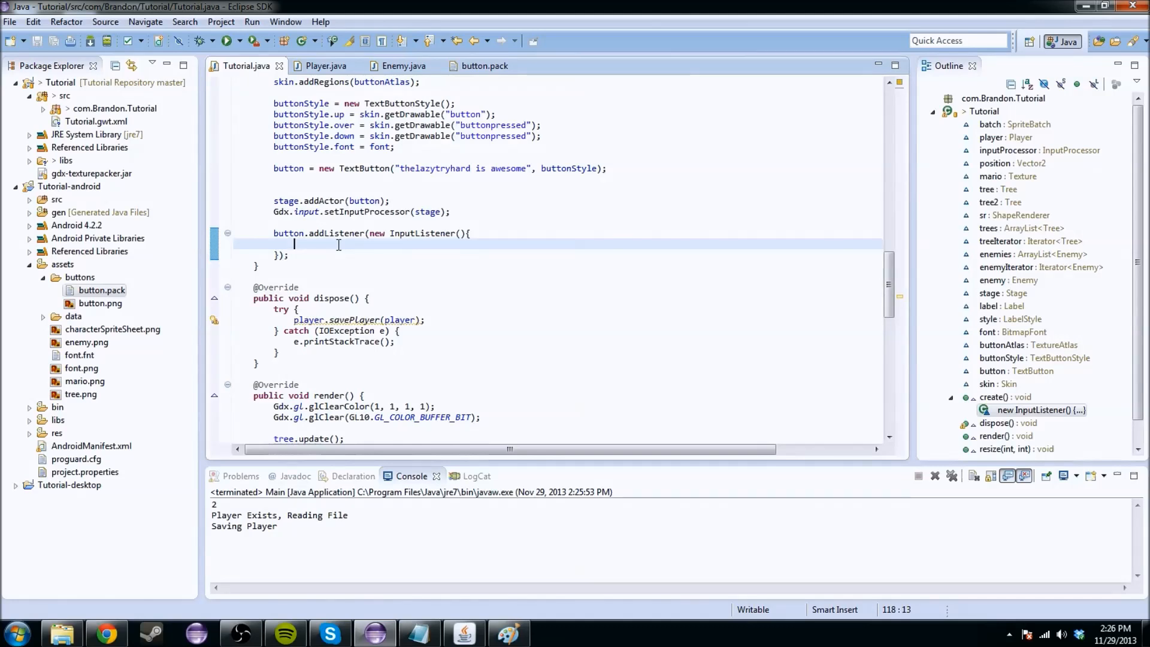
Generate the touchDown override stub inside the listener with content assist
{"action": "type", "text": "t"}
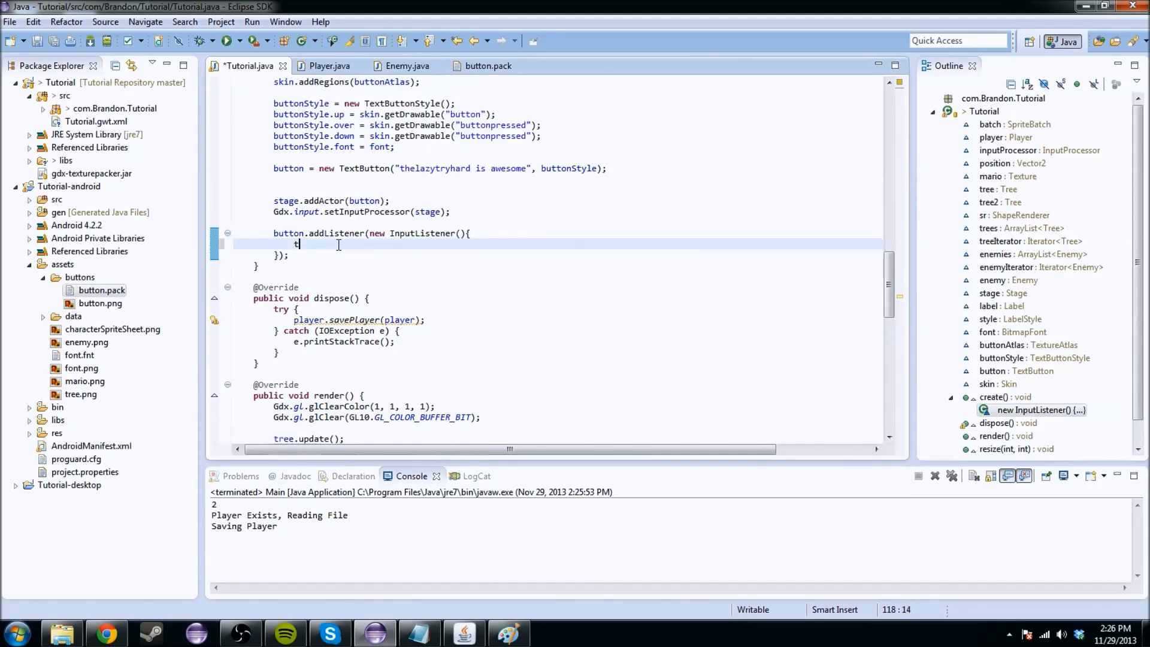
{"action": "type", "text": "ochDown"}
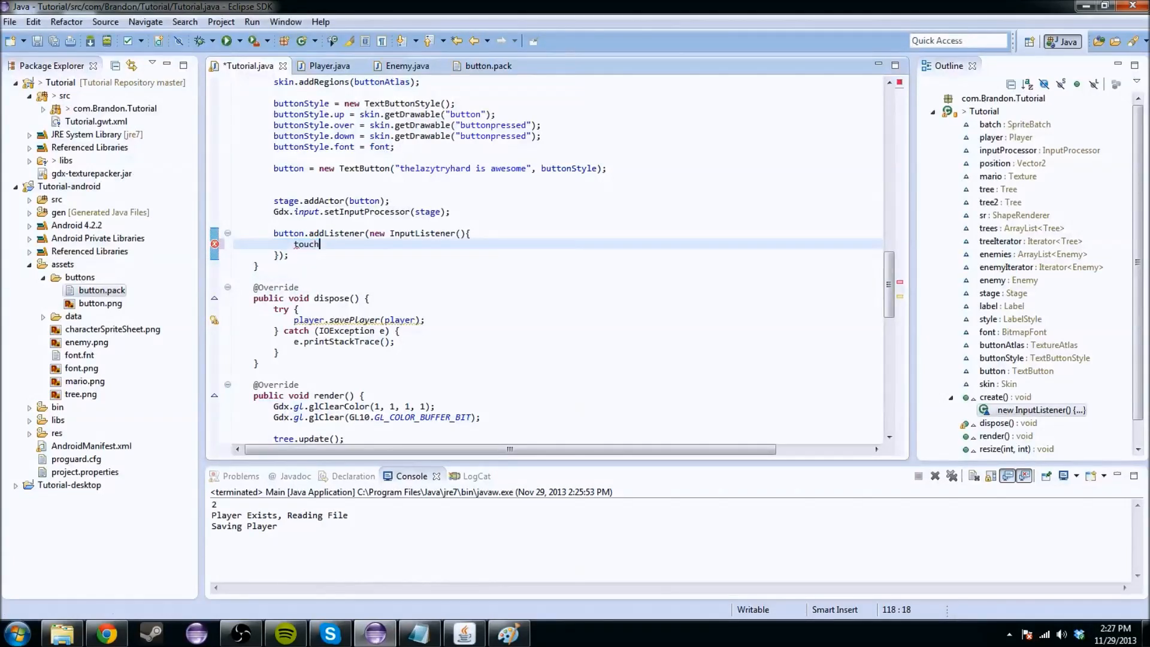
{"action": "type", "text": "Do"}
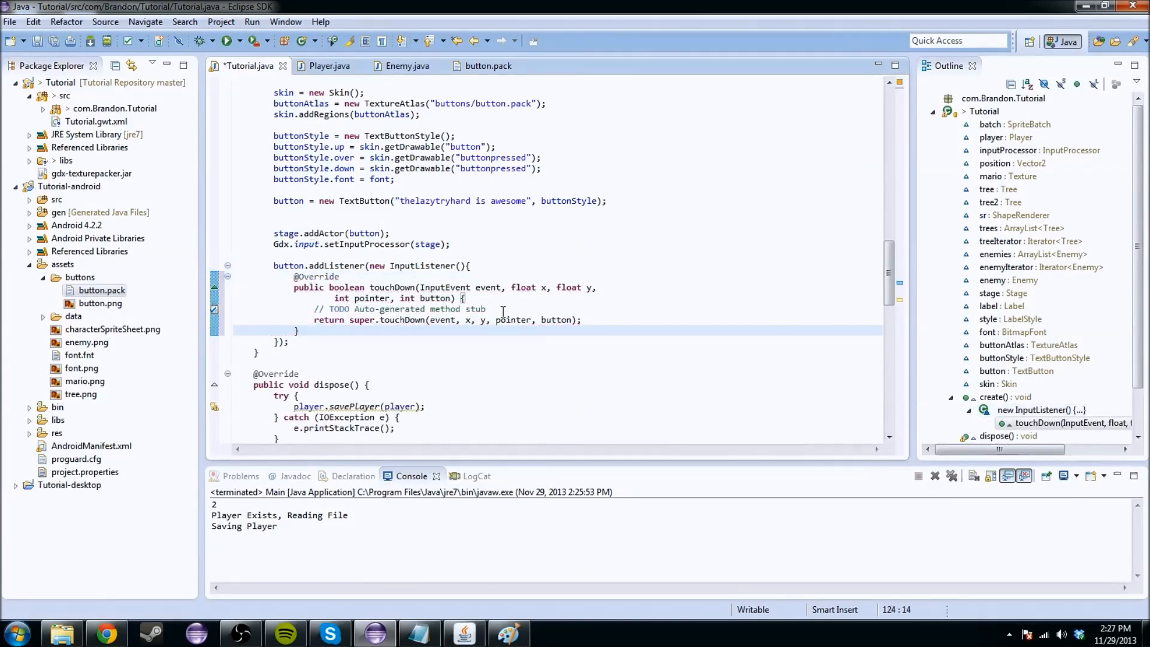
Replace the generated touchDown stub body with return true;
{"action": "left_click", "coordinate": [340, 277]}
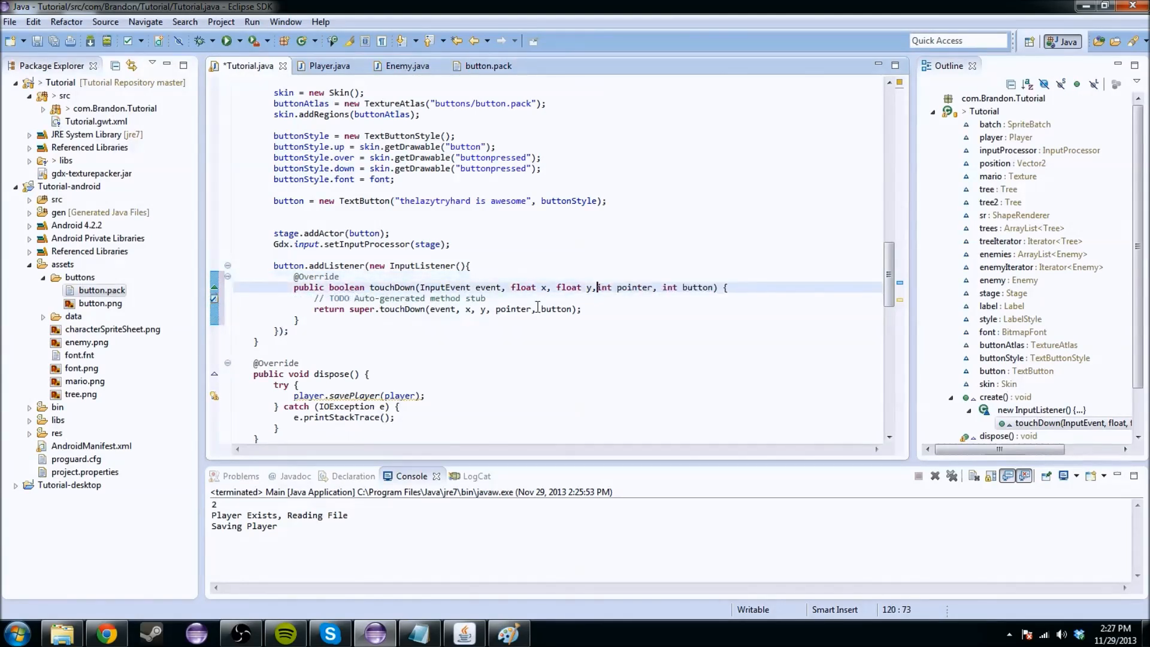
{"action": "double_click", "coordinate": [451, 287]}
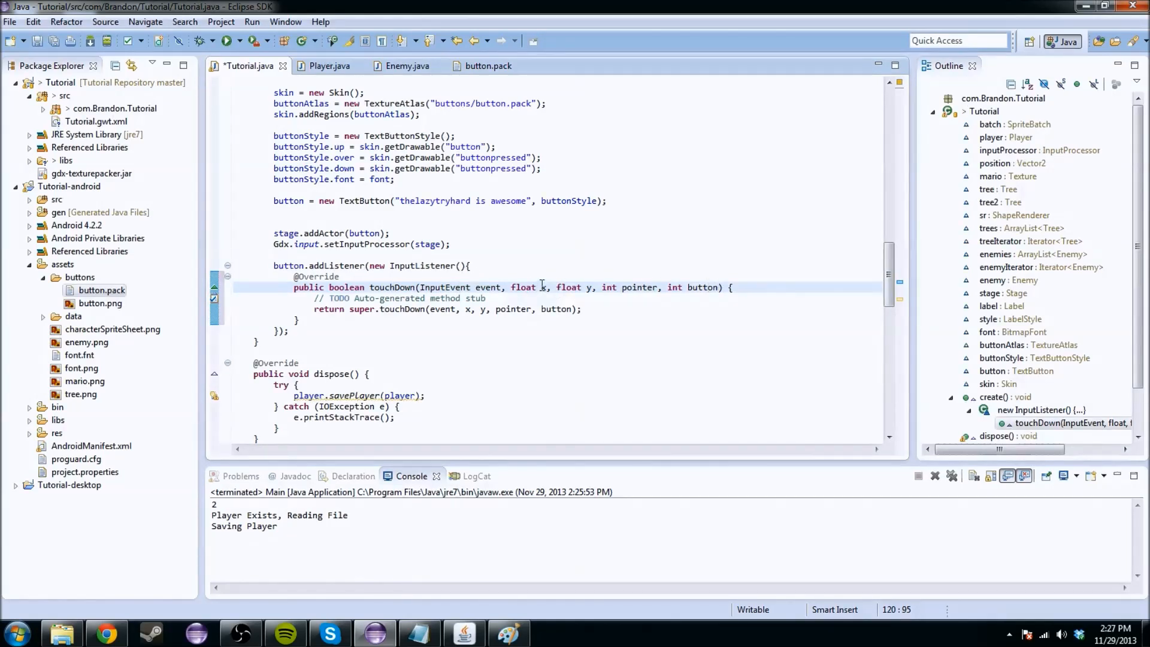
{"action": "left_click", "coordinate": [591, 287]}
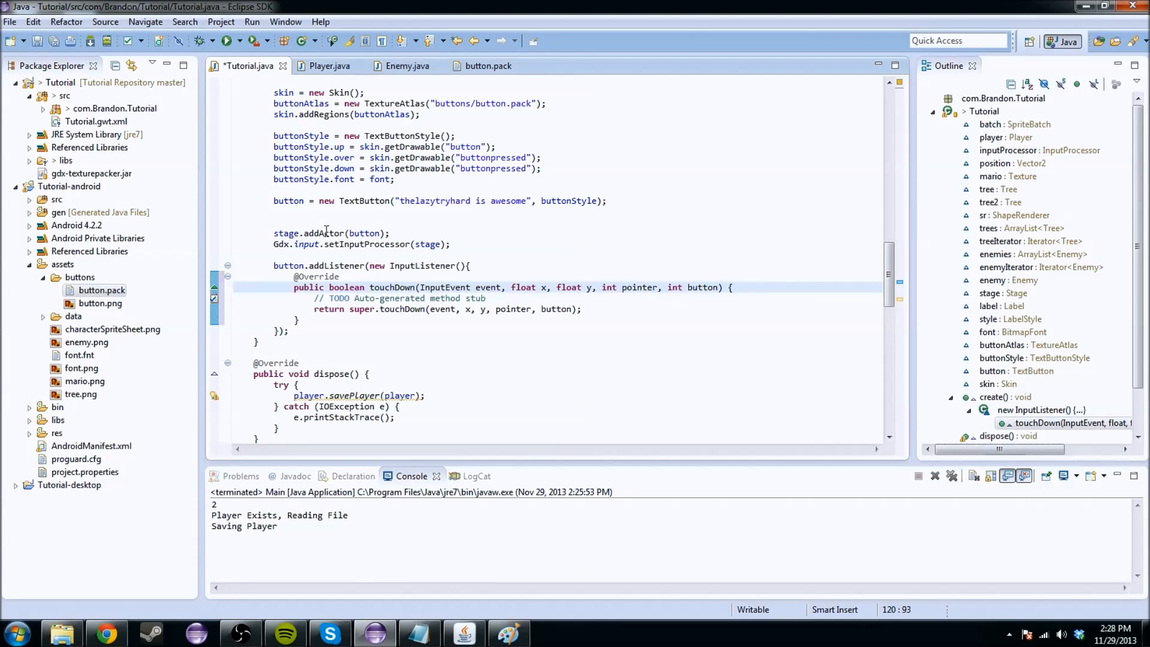
{"action": "left_click", "coordinate": [475, 286]}
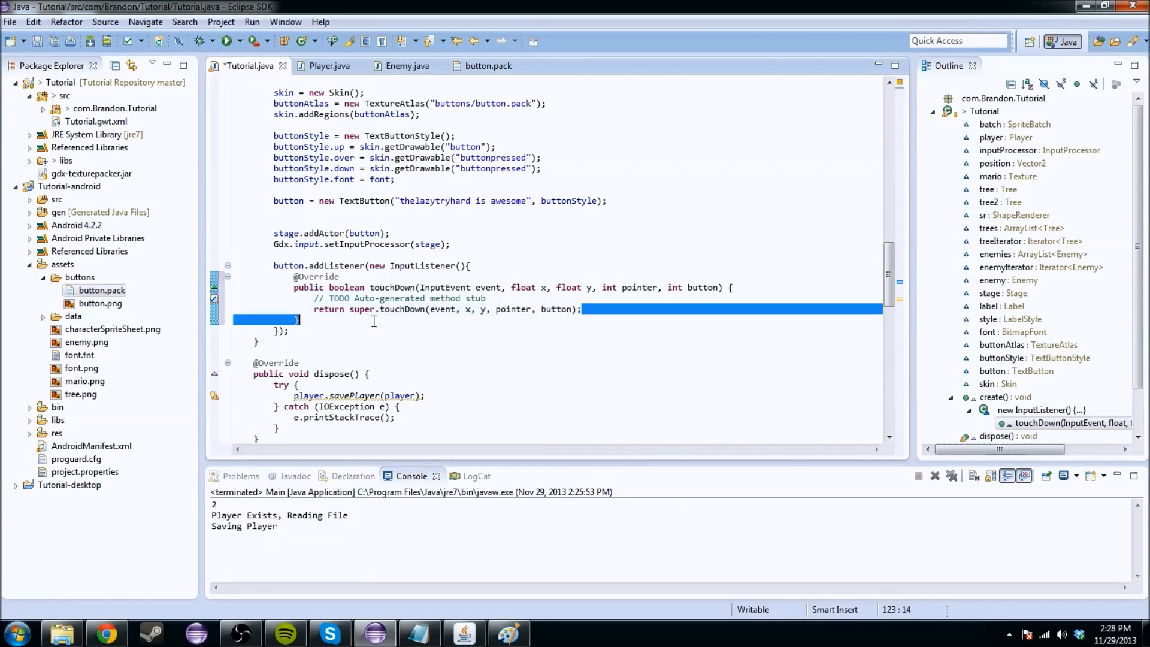
{"action": "key", "text": "Delete"}
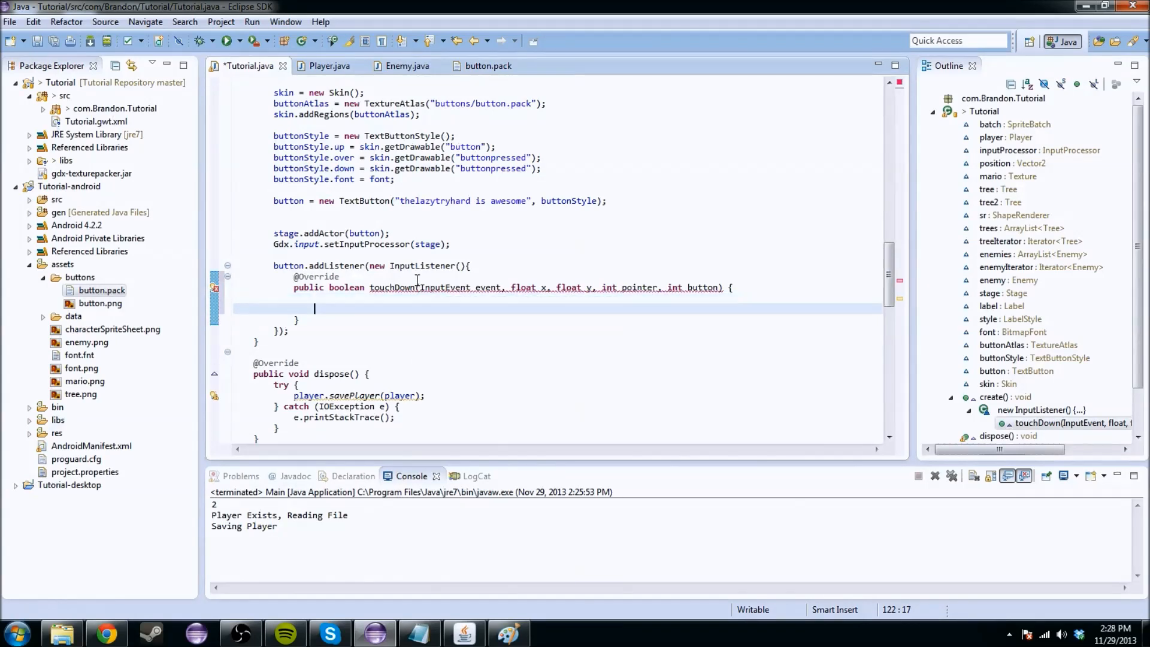
{"action": "type", "text": "return t"}
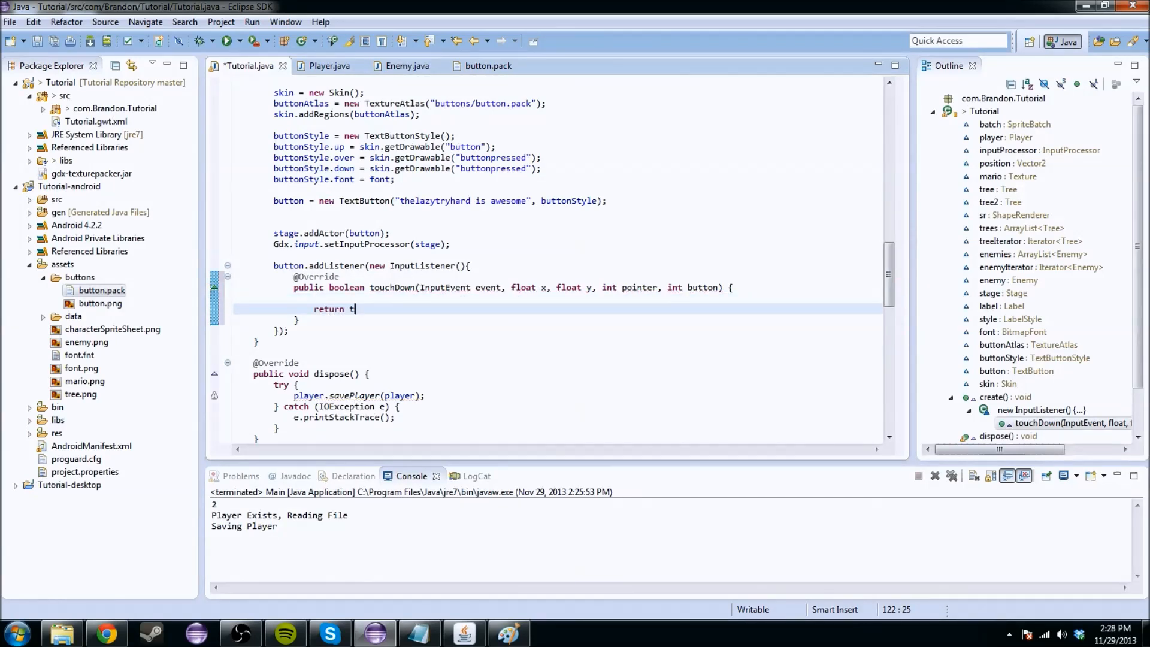
{"action": "type", "text": "rue;"}
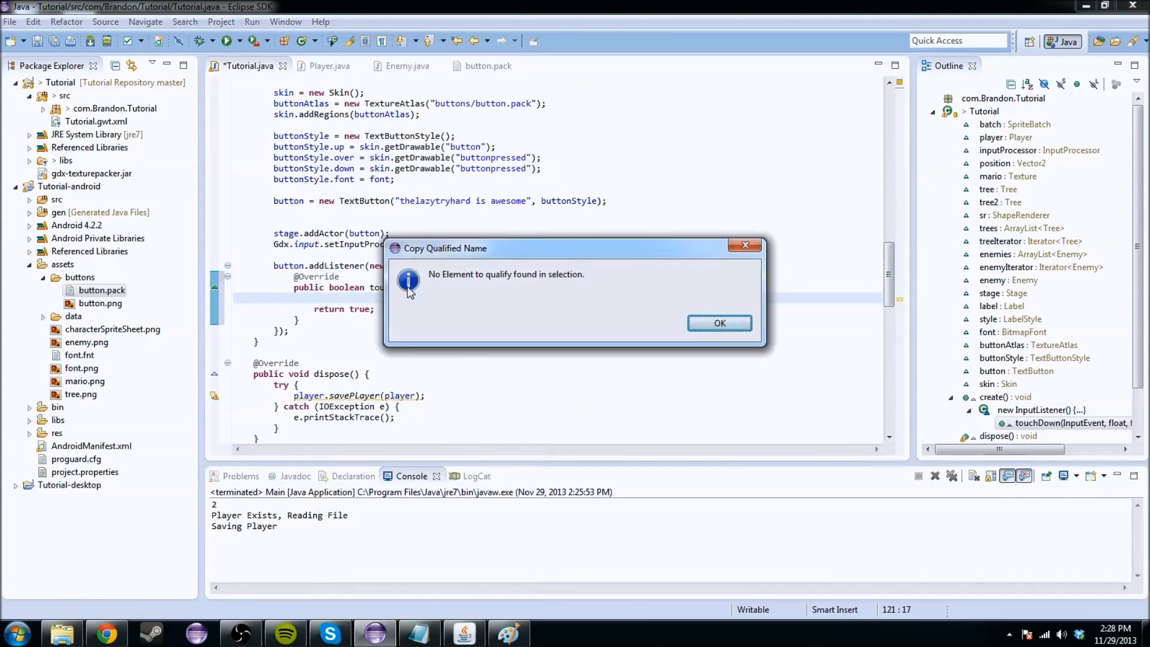
Add System.out.println("clicked"); inside touchDown
{"action": "left_click", "coordinate": [719, 322]}
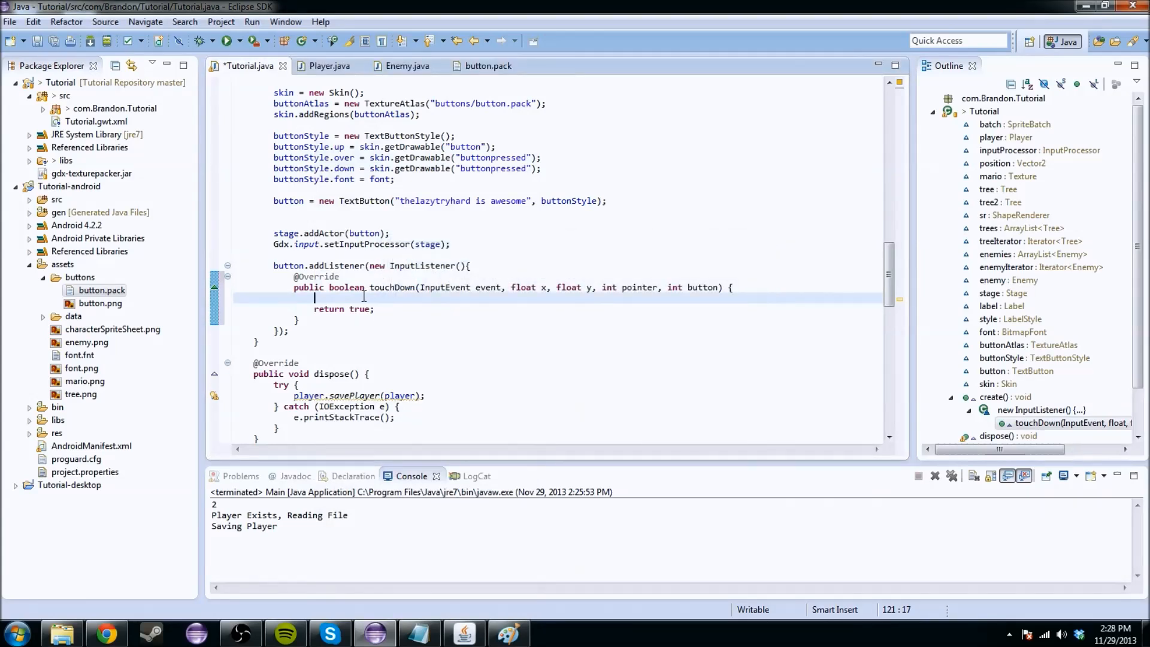
{"action": "type", "text": "System.out."}
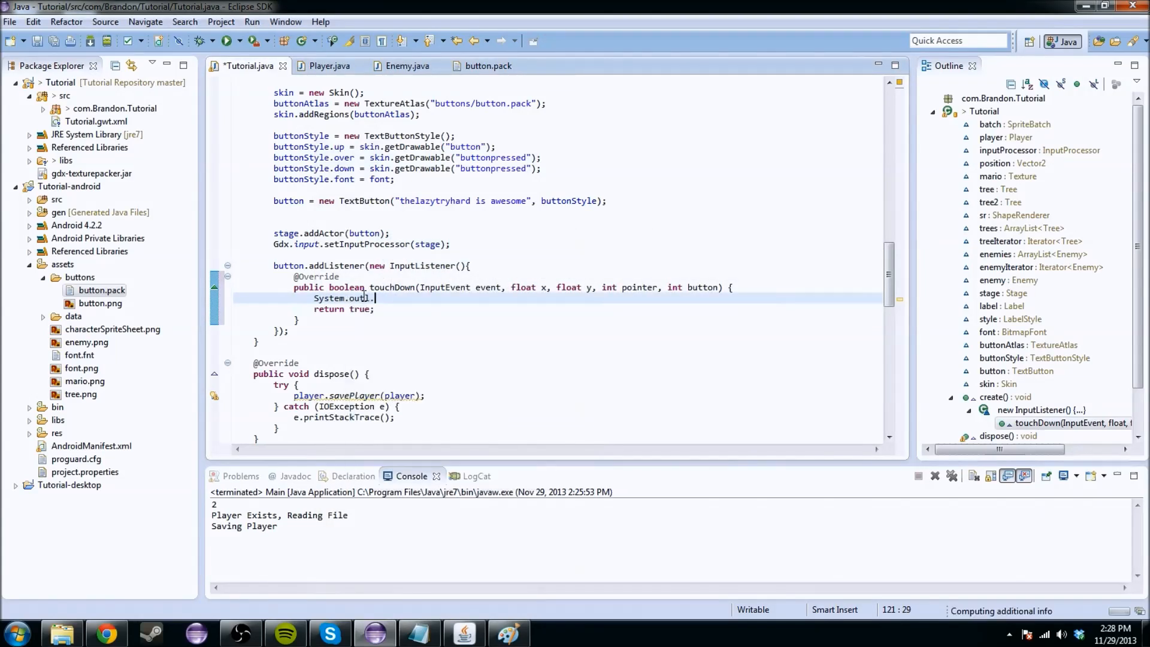
{"action": "type", "text": "println(\"clicked\");"}
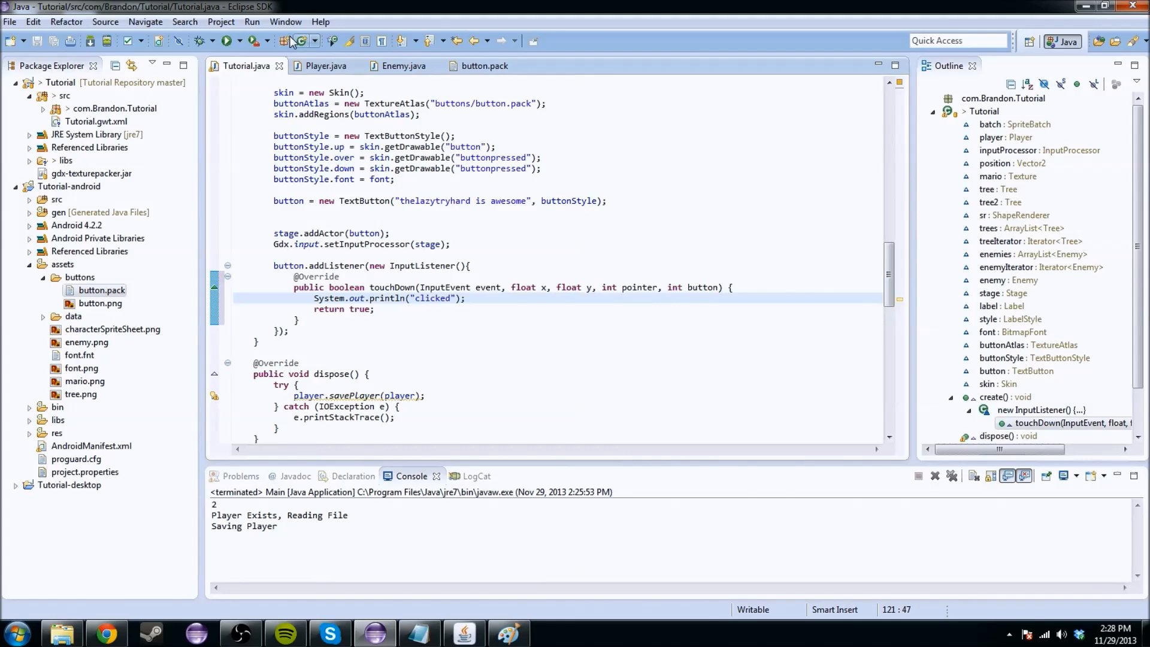
Run the game, press the aqua button twice to log "clicked", then close it
{"action": "left_click", "coordinate": [228, 40]}
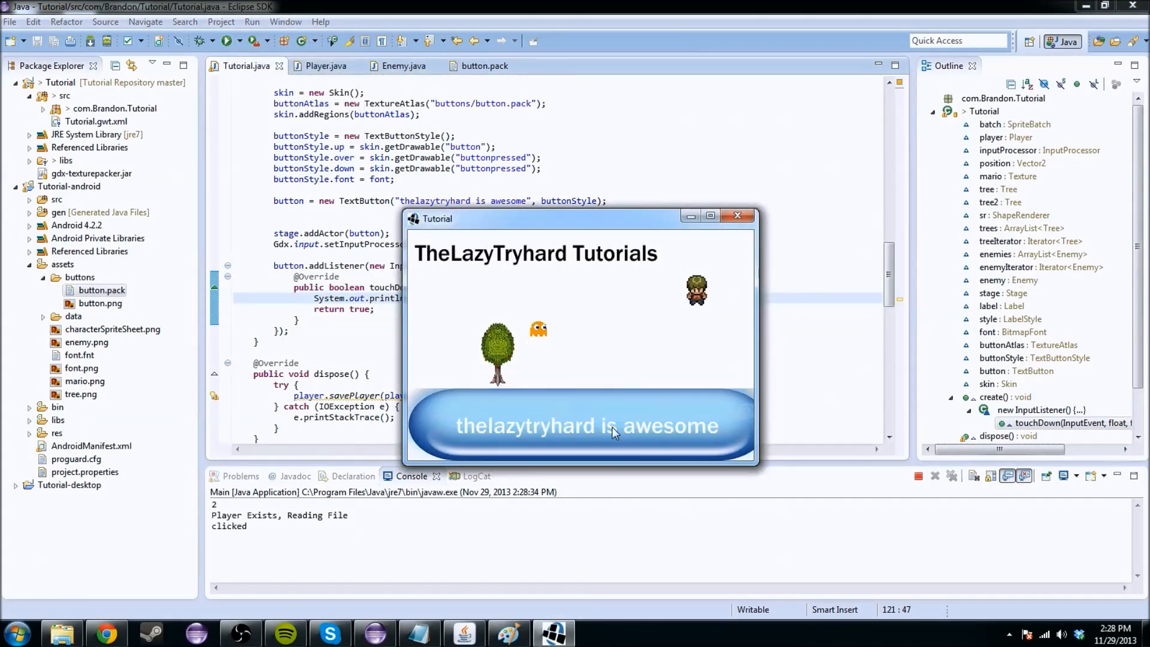
{"action": "left_click", "coordinate": [581, 425]}
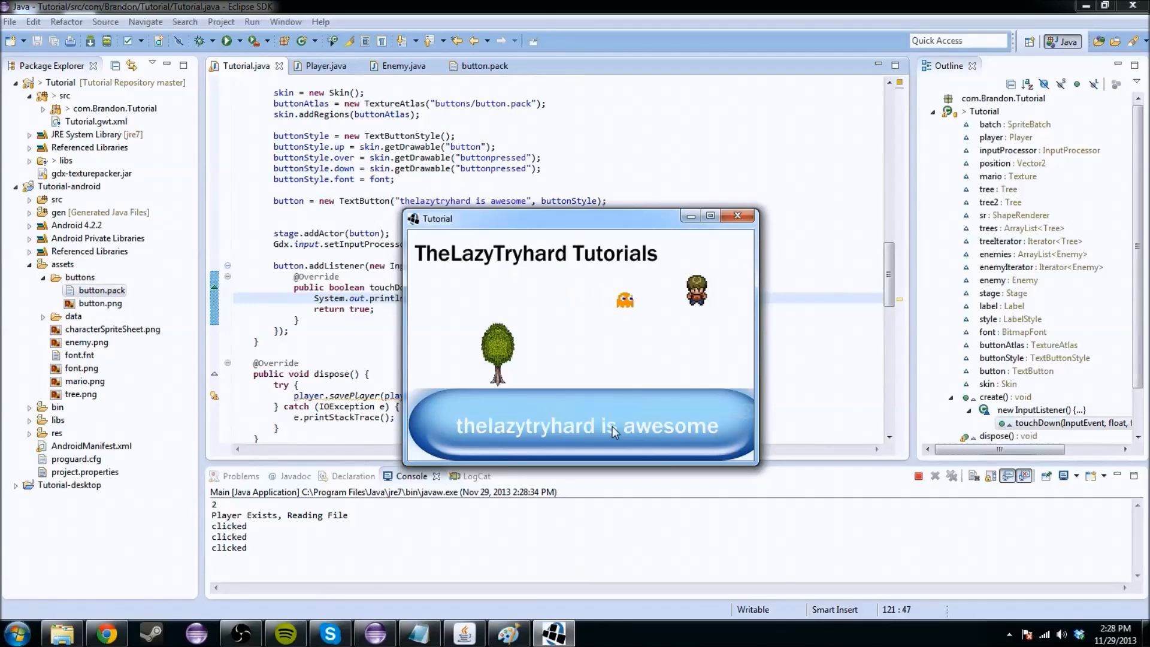
{"action": "left_click", "coordinate": [587, 425]}
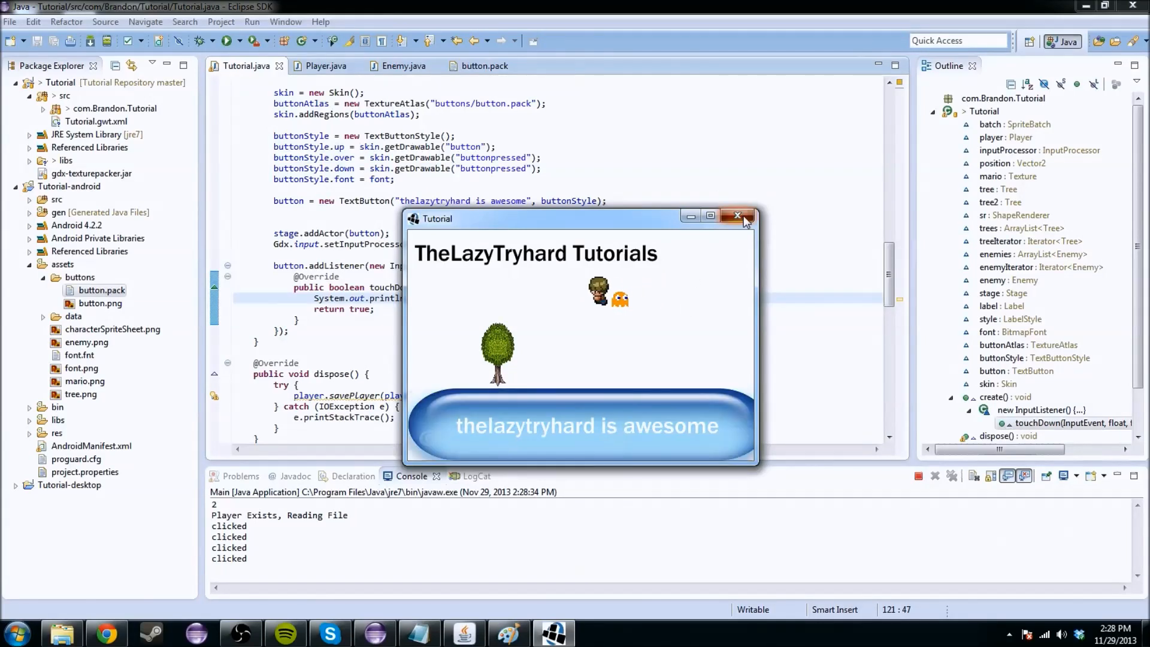
{"action": "left_click", "coordinate": [738, 216]}
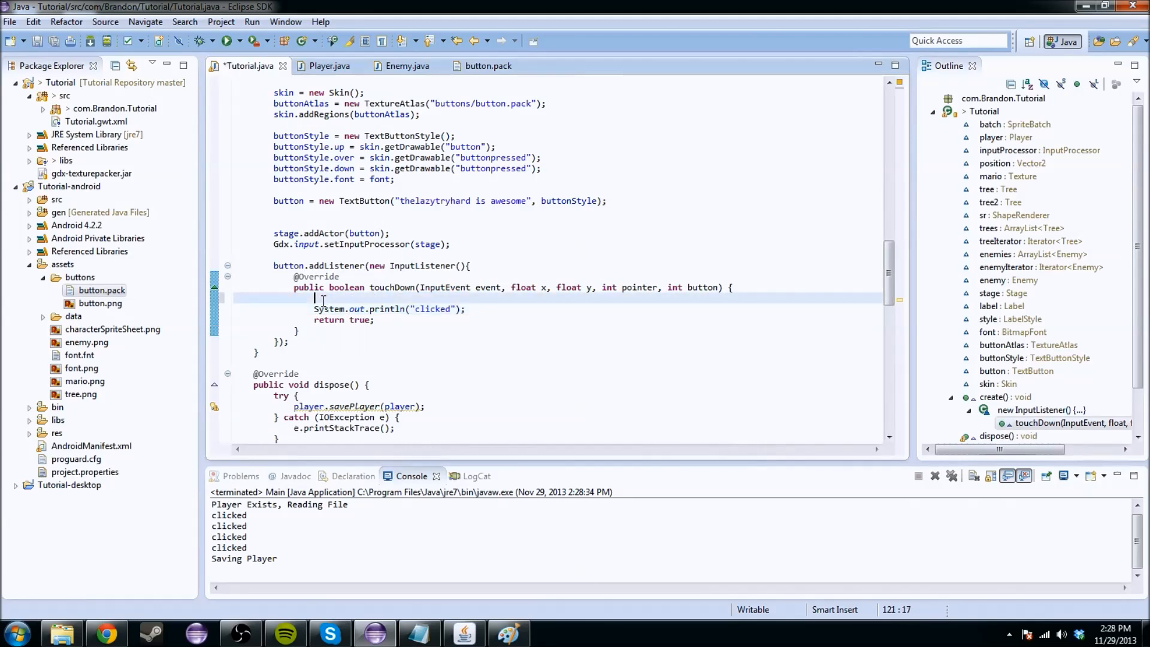
Add player.getPosition().x = 2; to the touchDown handler
{"action": "type", "text": "position.x"}
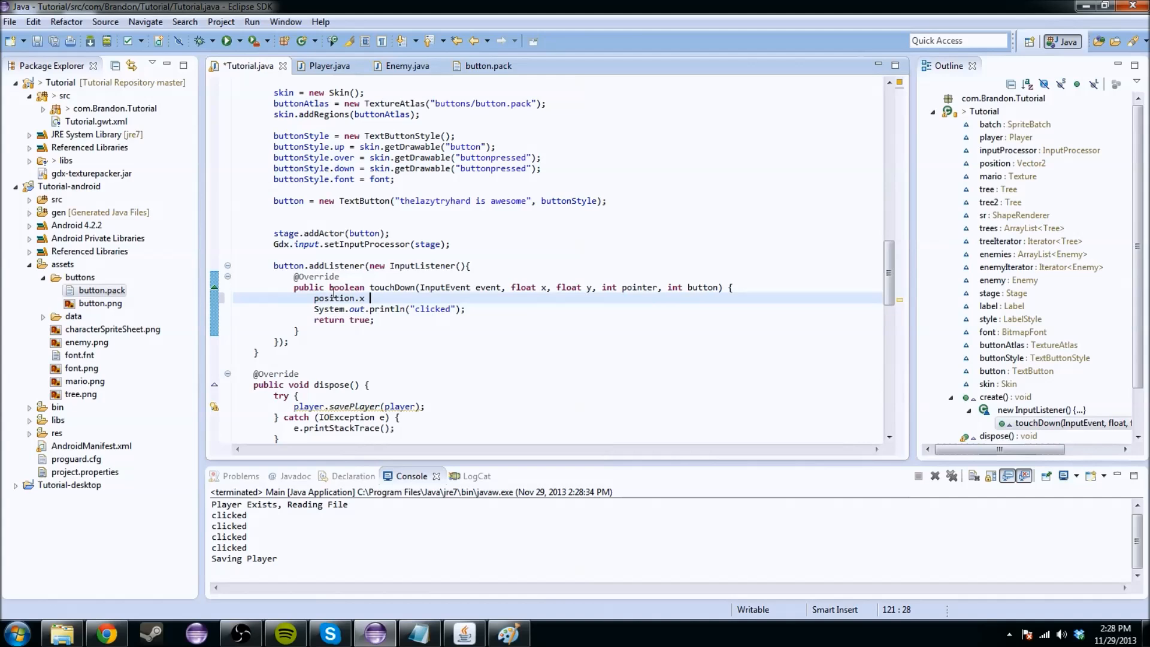
{"action": "key", "text": "BackSpace"}
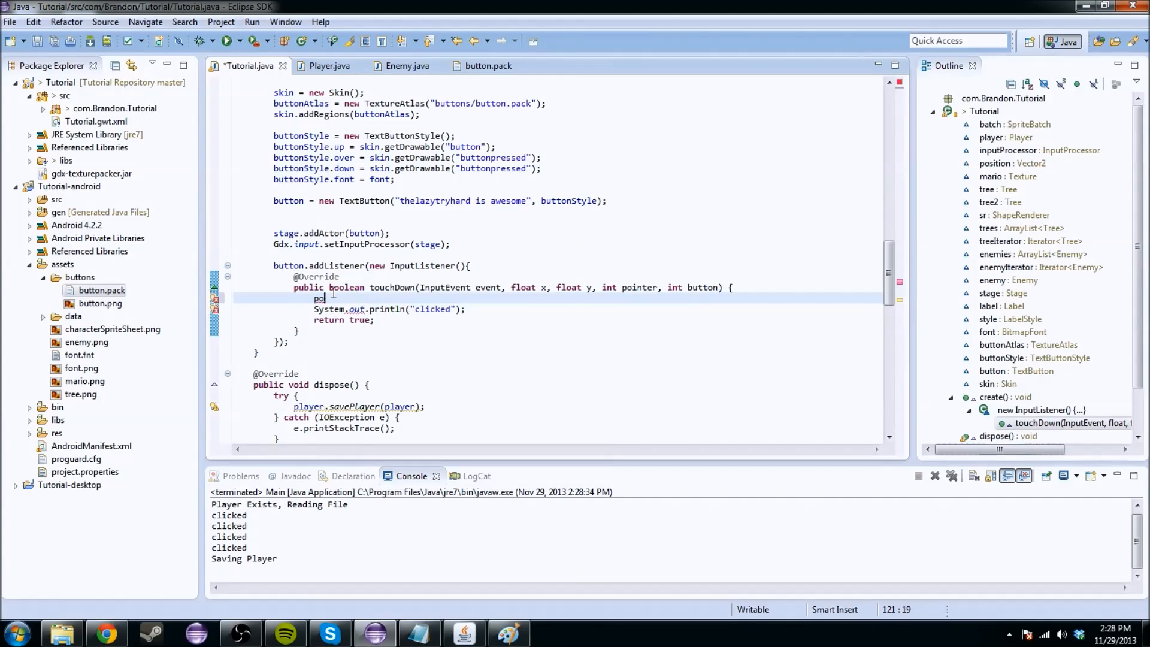
{"action": "type", "text": "layer.getPosition()."}
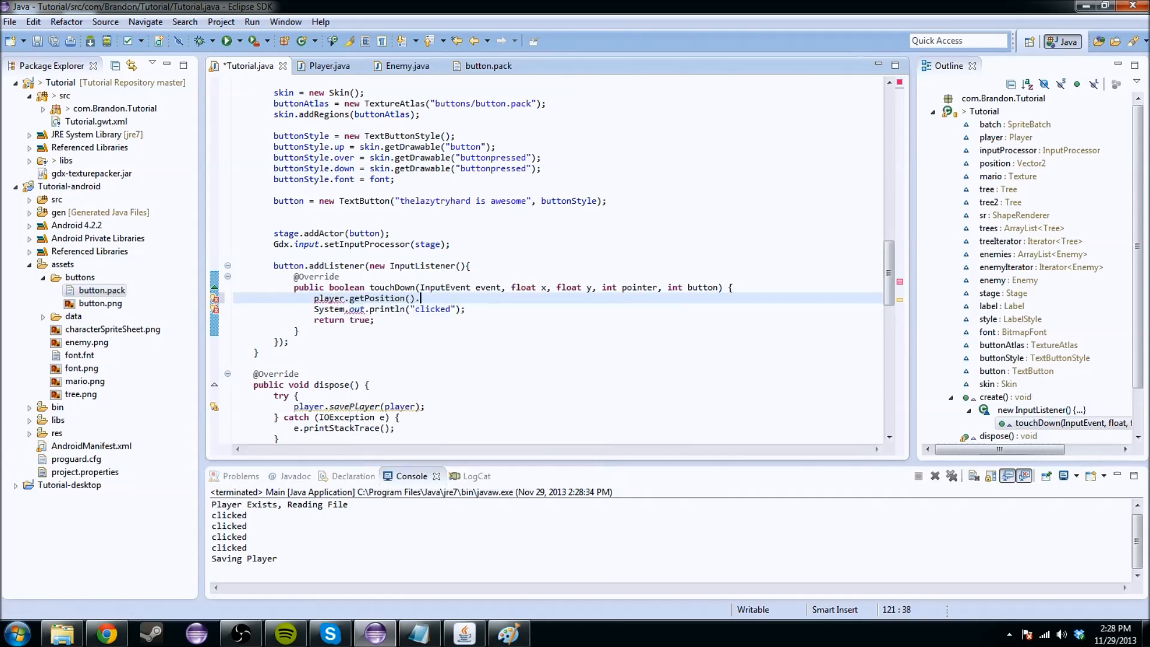
{"action": "type", "text": "x = 2;"}
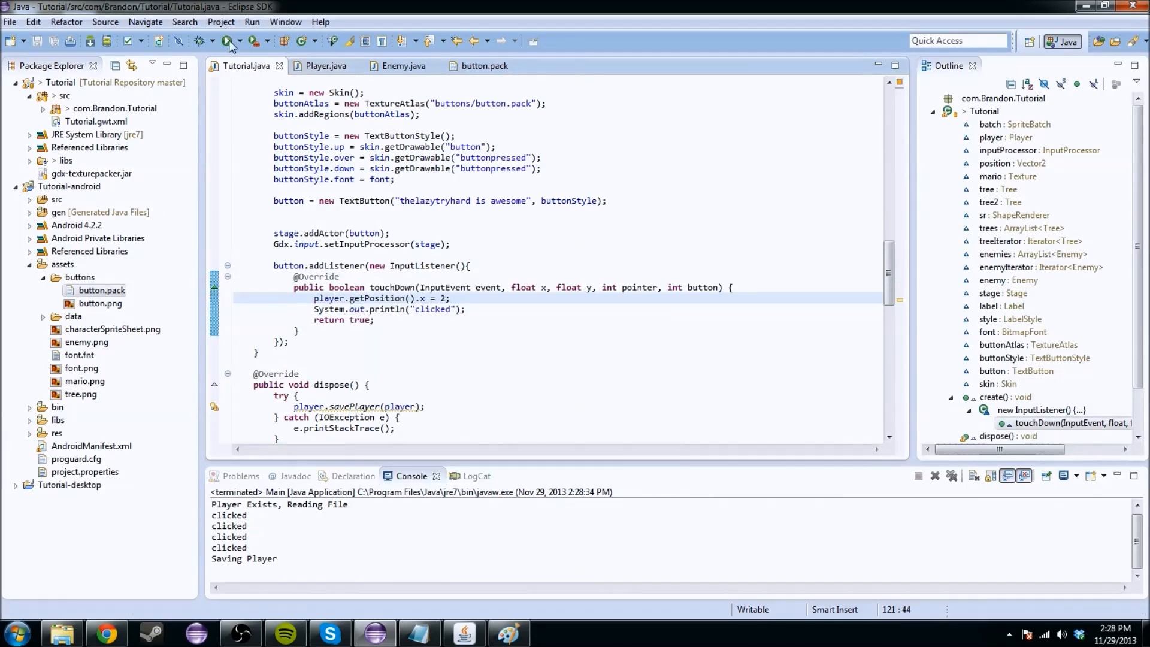
Run the game twice via Run and Main, pressing the button to move the player
{"action": "left_click", "coordinate": [229, 41]}
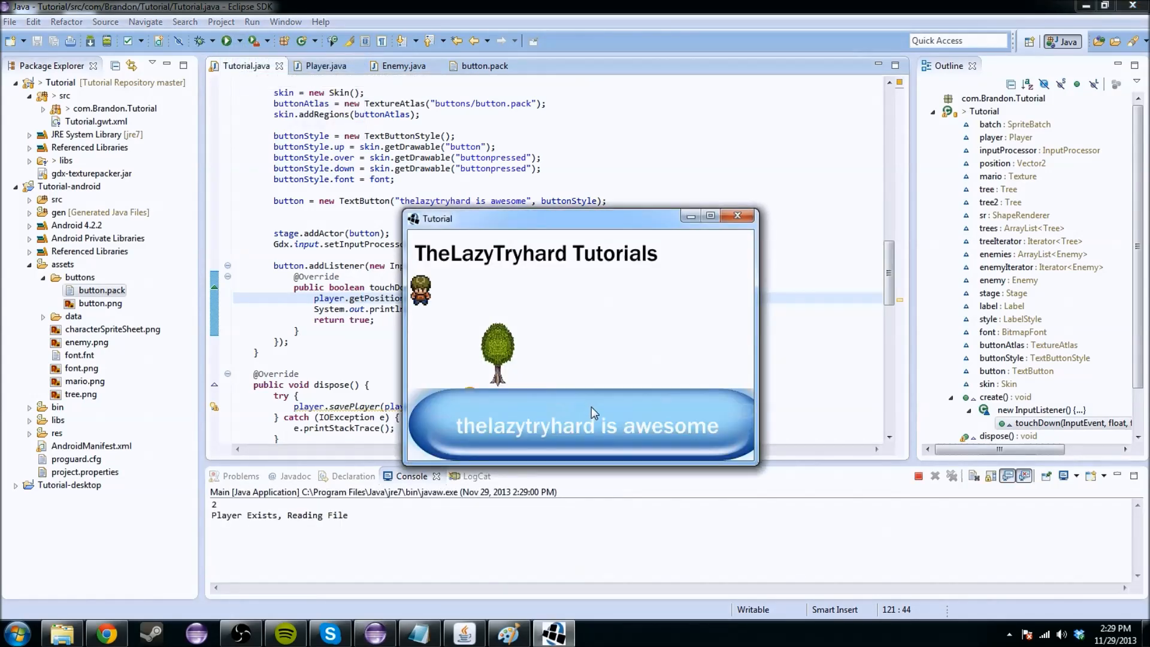
{"action": "left_click", "coordinate": [587, 425]}
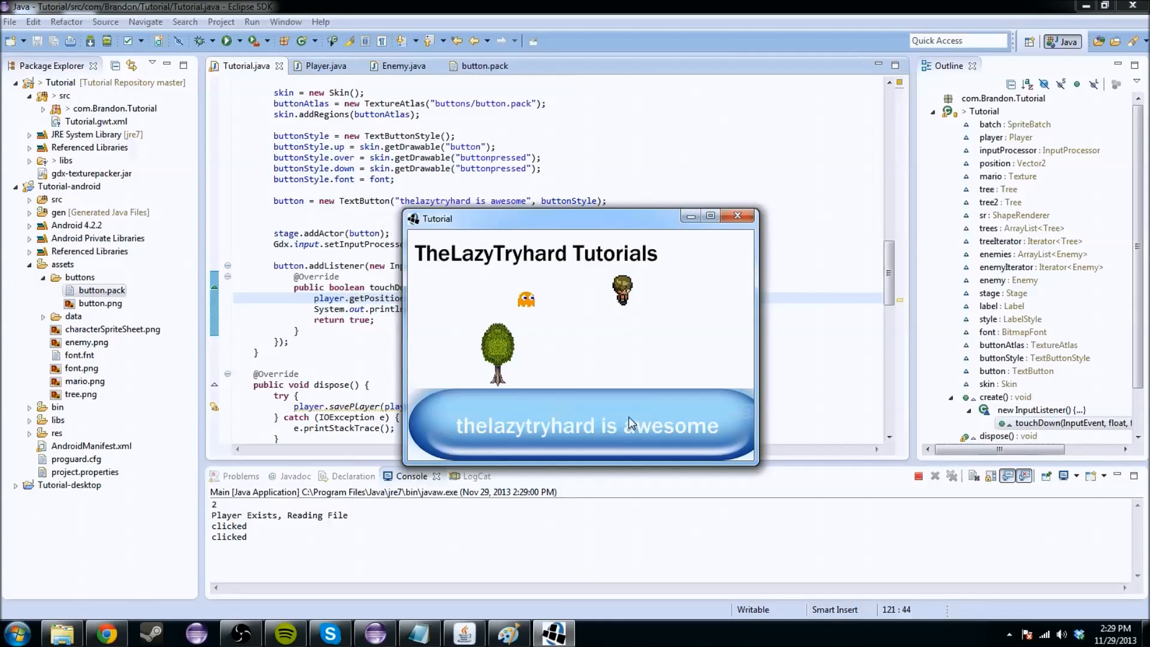
{"action": "left_click", "coordinate": [586, 425]}
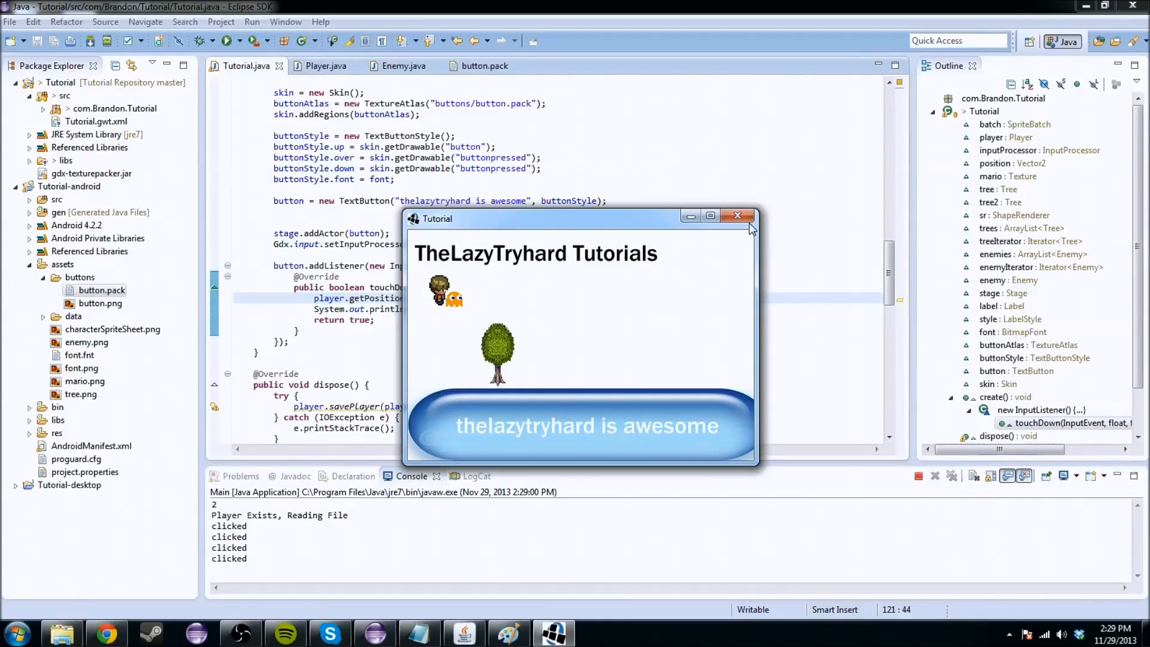
{"action": "left_click", "coordinate": [738, 216]}
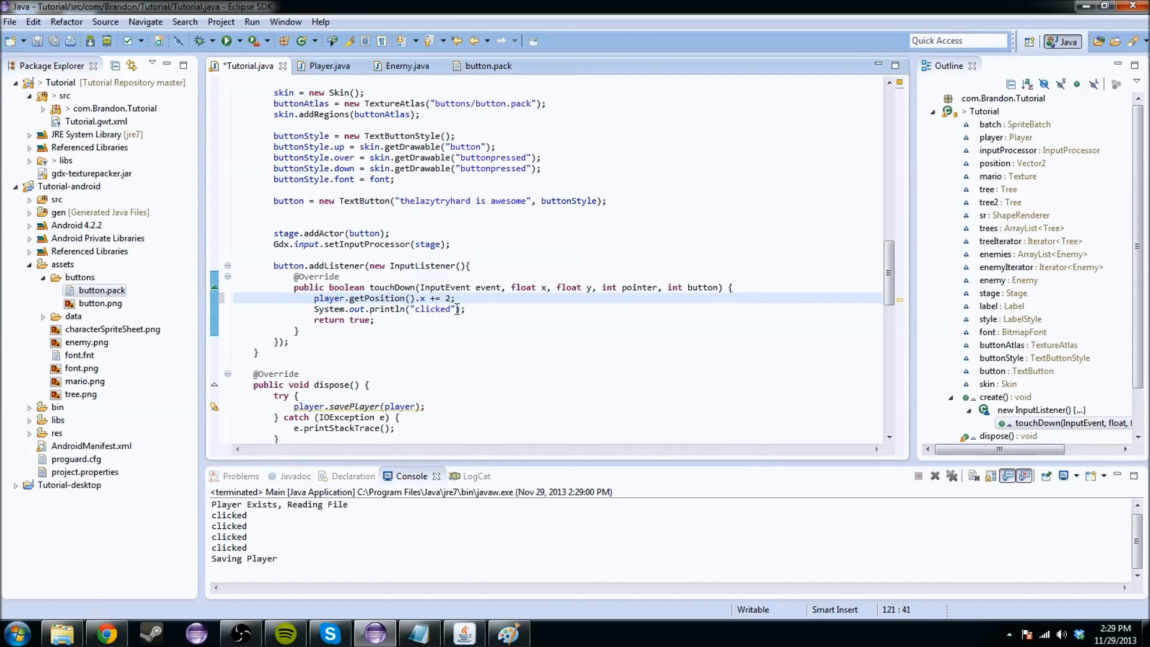
{"action": "left_click", "coordinate": [228, 40]}
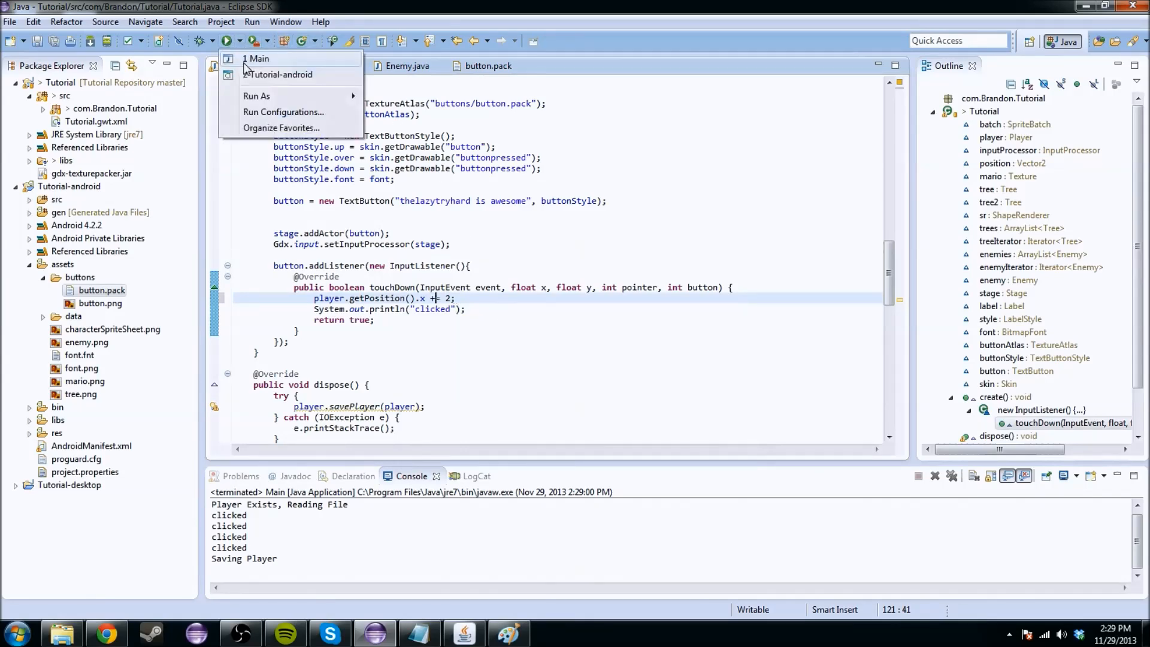
{"action": "left_click", "coordinate": [258, 59]}
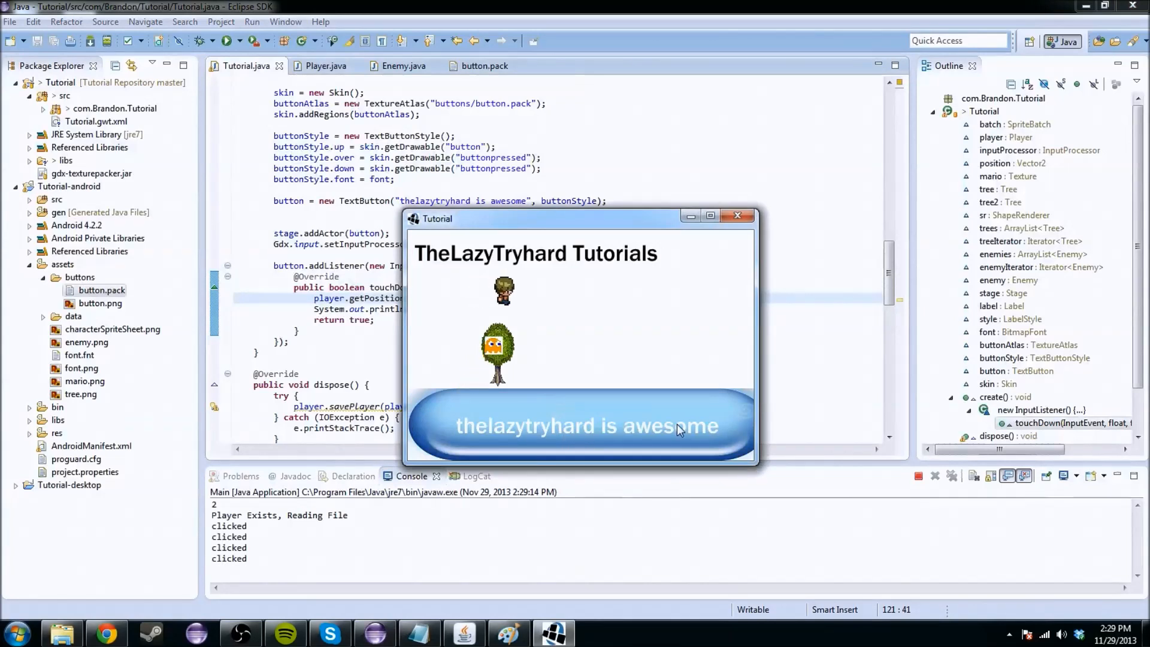
{"action": "left_click", "coordinate": [584, 425]}
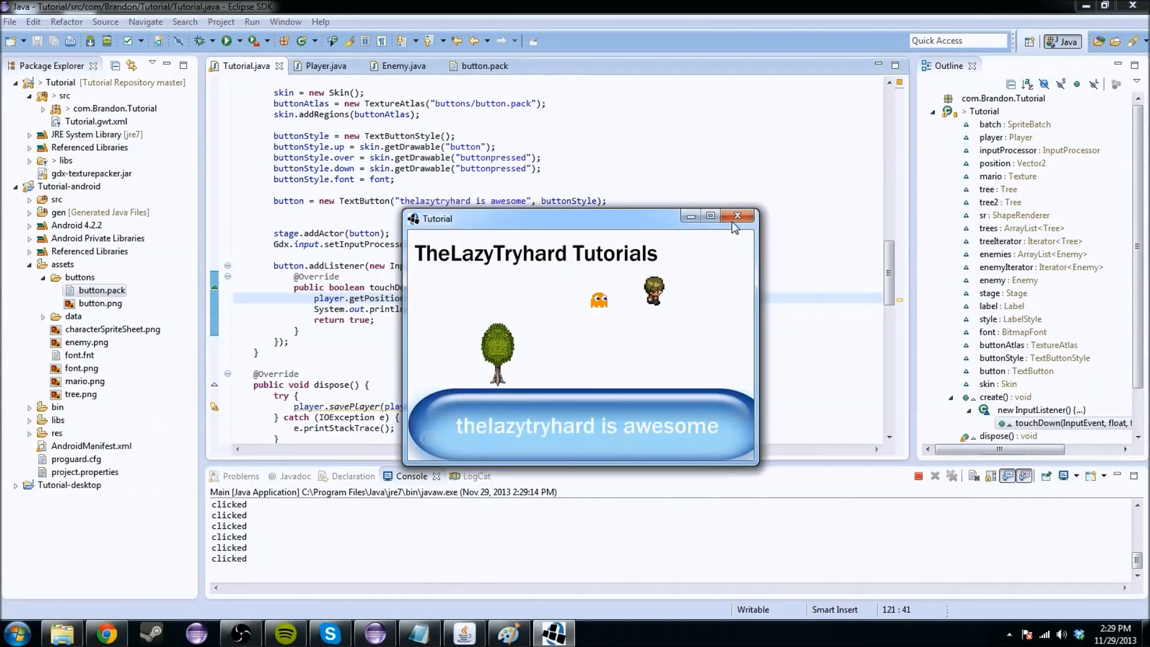
{"action": "left_click", "coordinate": [738, 215]}
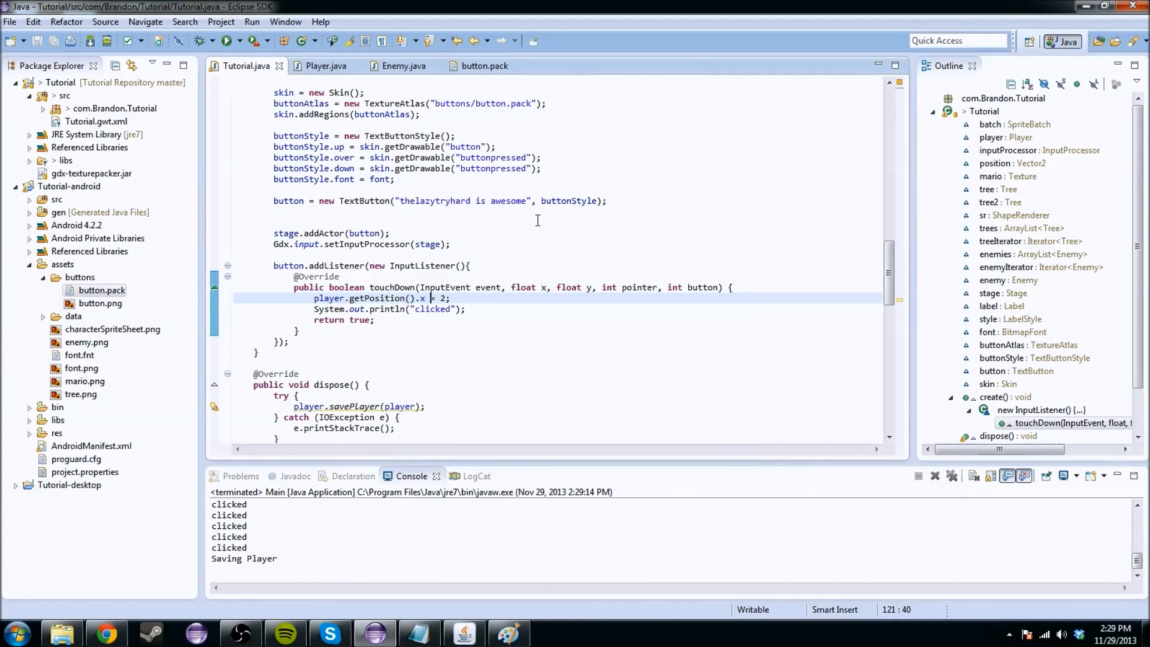
{"action": "mouse_move", "coordinate": [506, 208]}
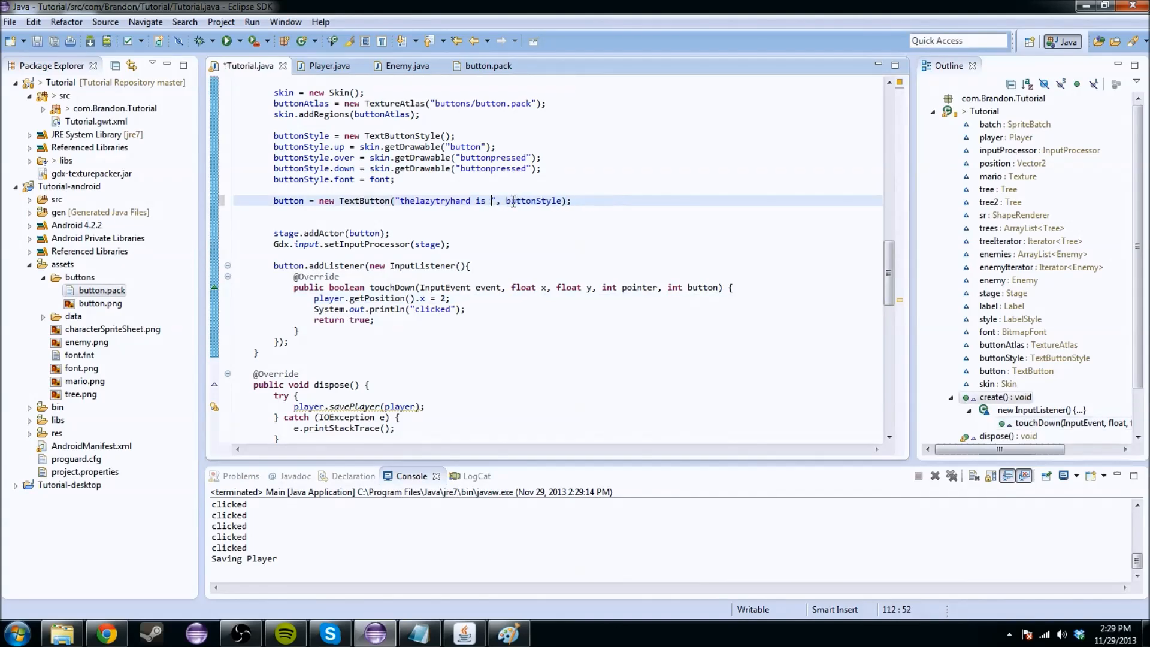
Relaunch Main from the Run dropdown to check the 'thelazytryhard is lame' label, then close
{"action": "left_click", "coordinate": [238, 41]}
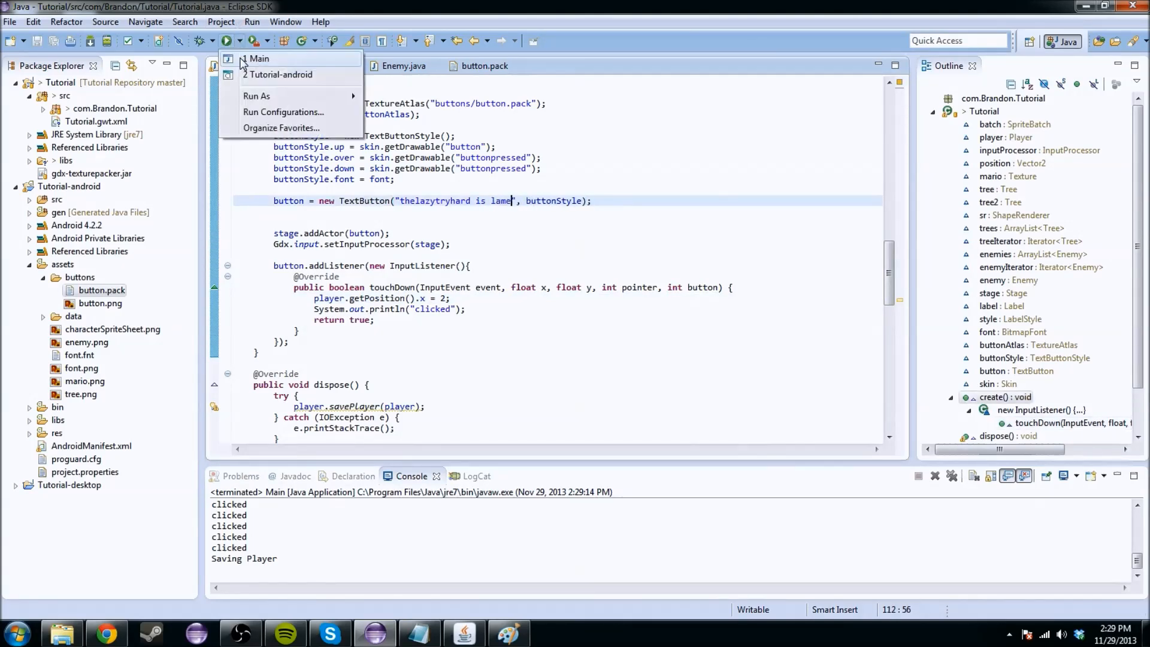
{"action": "left_click", "coordinate": [258, 59]}
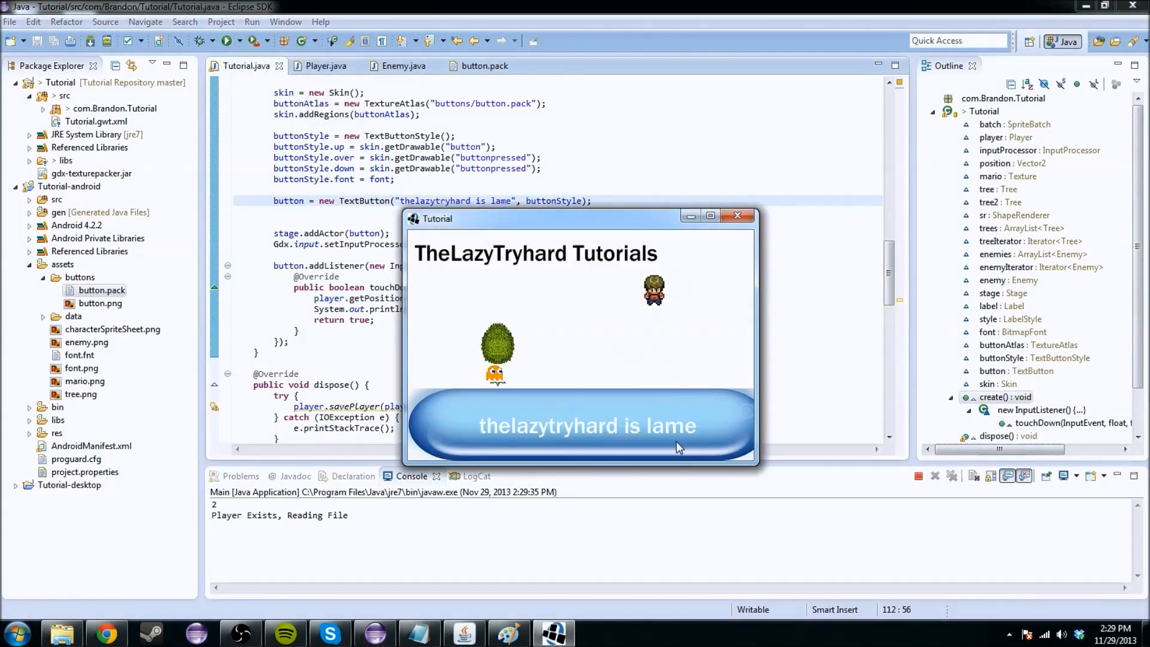
{"action": "left_click", "coordinate": [737, 216]}
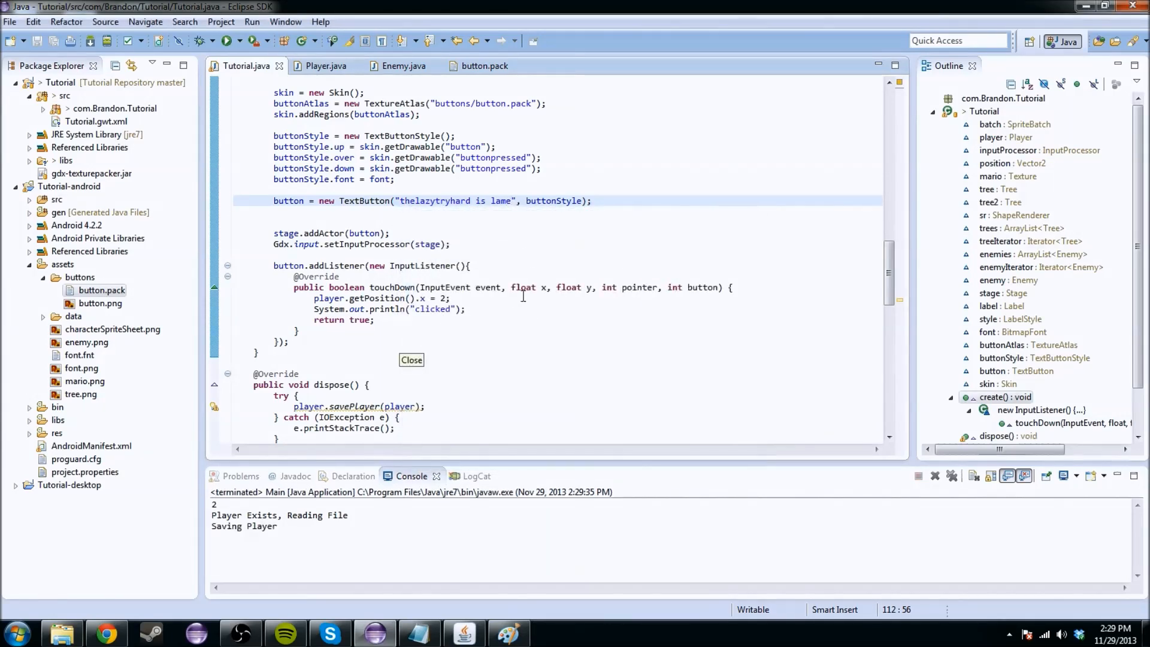
{"action": "left_click", "coordinate": [513, 200]}
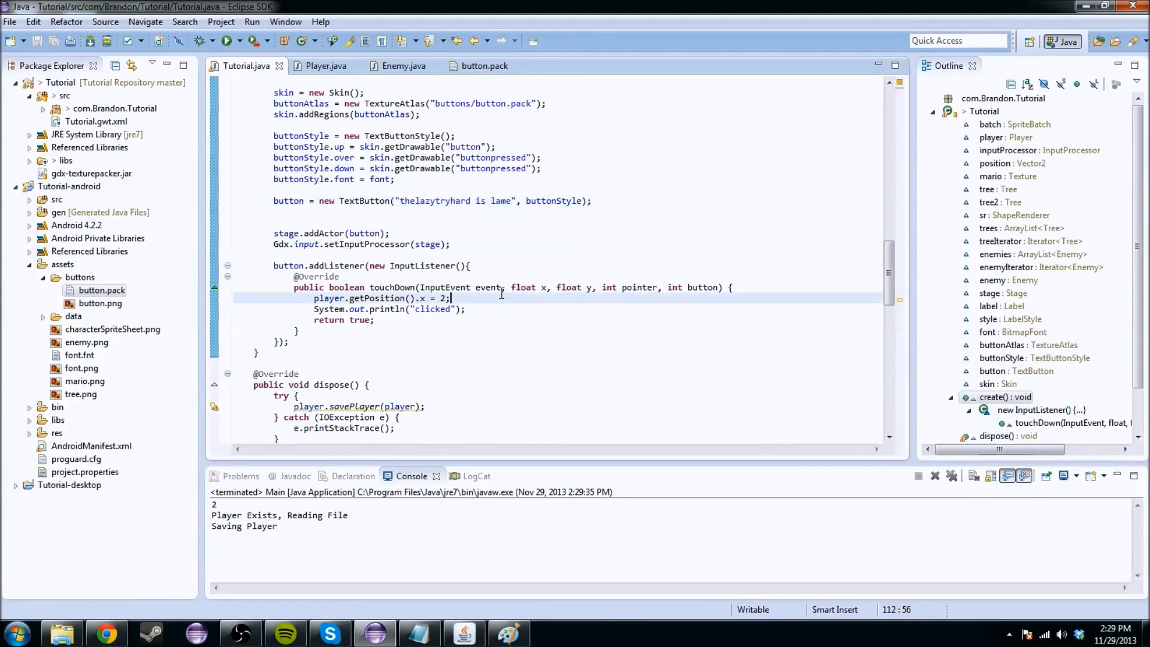
{"action": "left_click", "coordinate": [474, 332]}
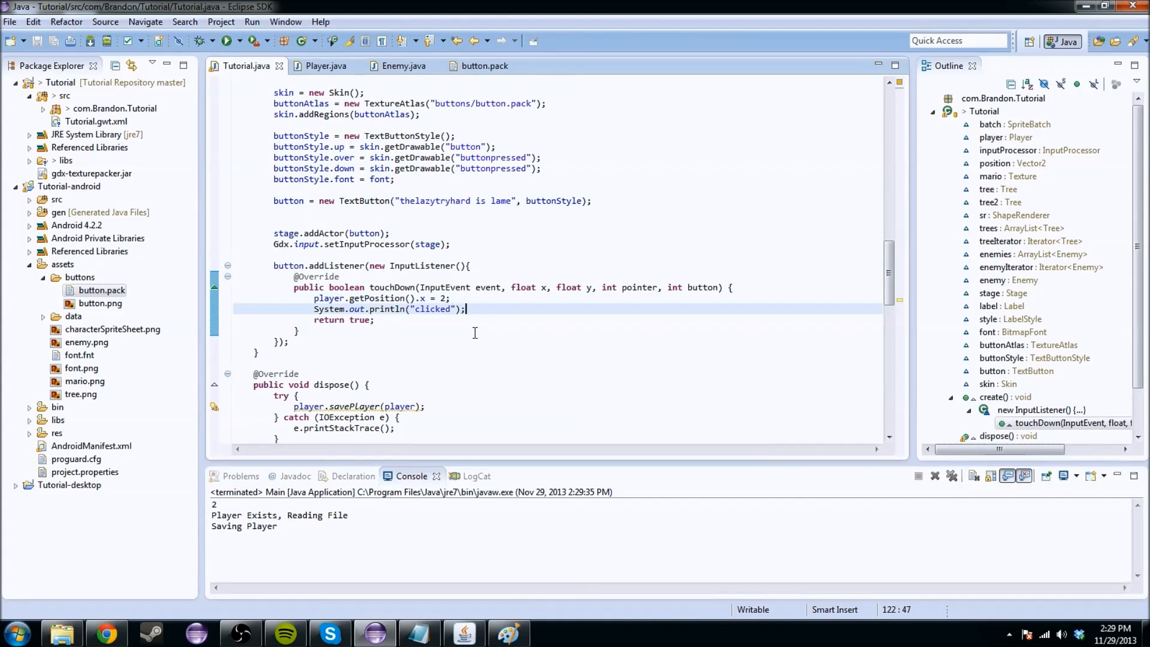
{"action": "left_click", "coordinate": [373, 320]}
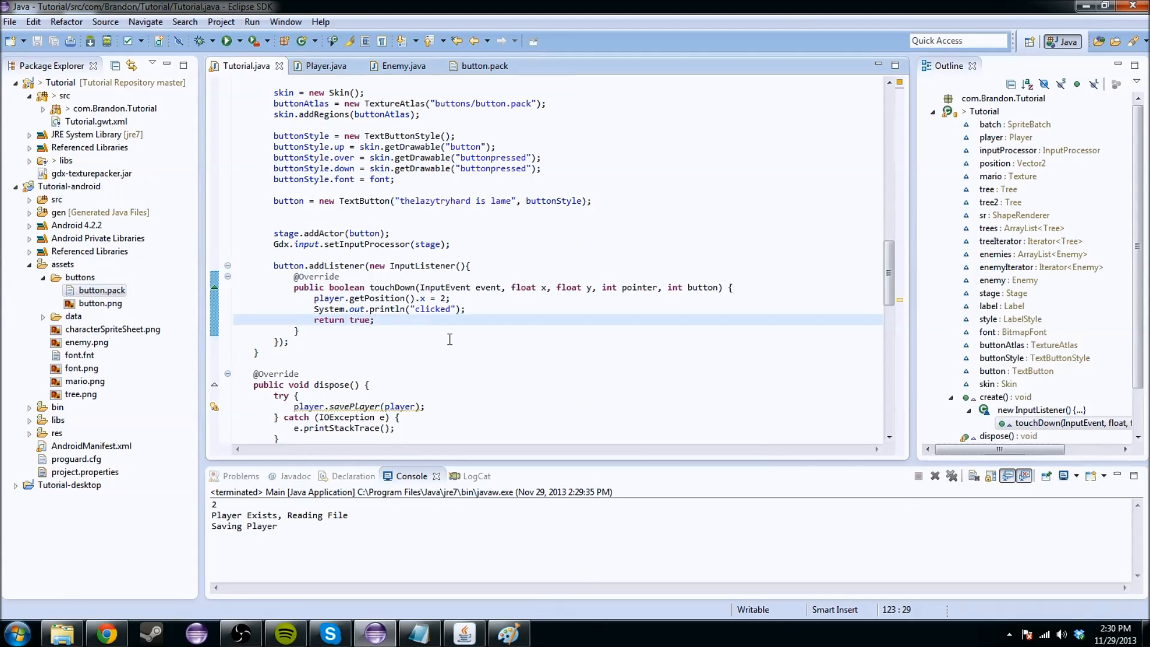
{"action": "mouse_move", "coordinate": [898, 203]}
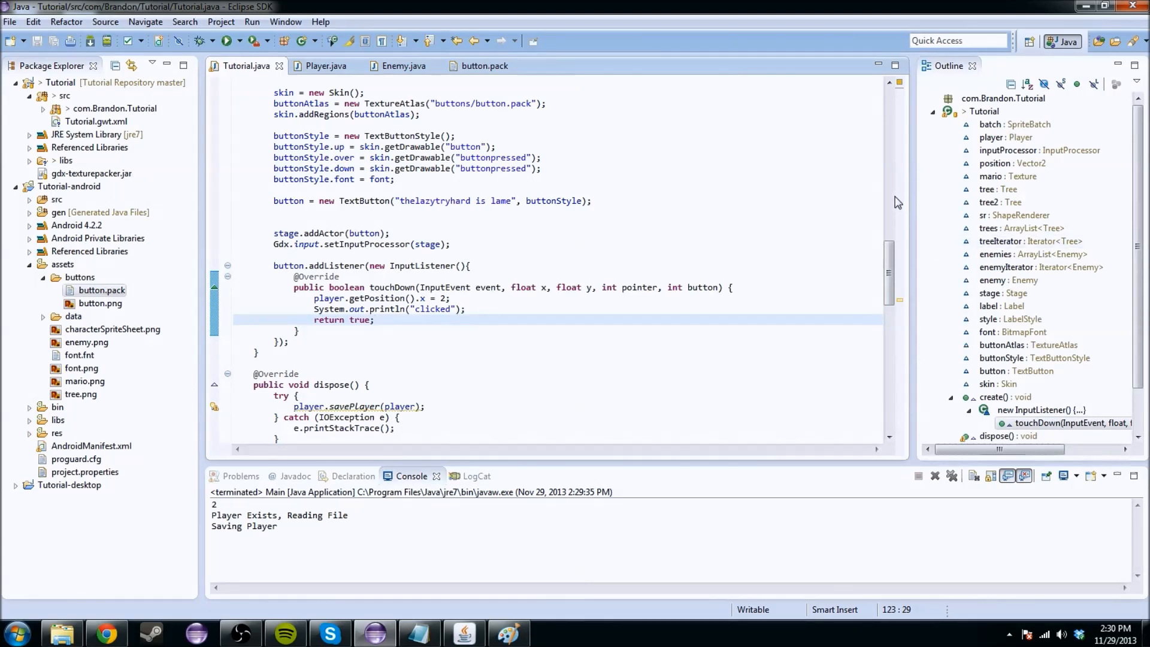
{"action": "left_click", "coordinate": [461, 222]}
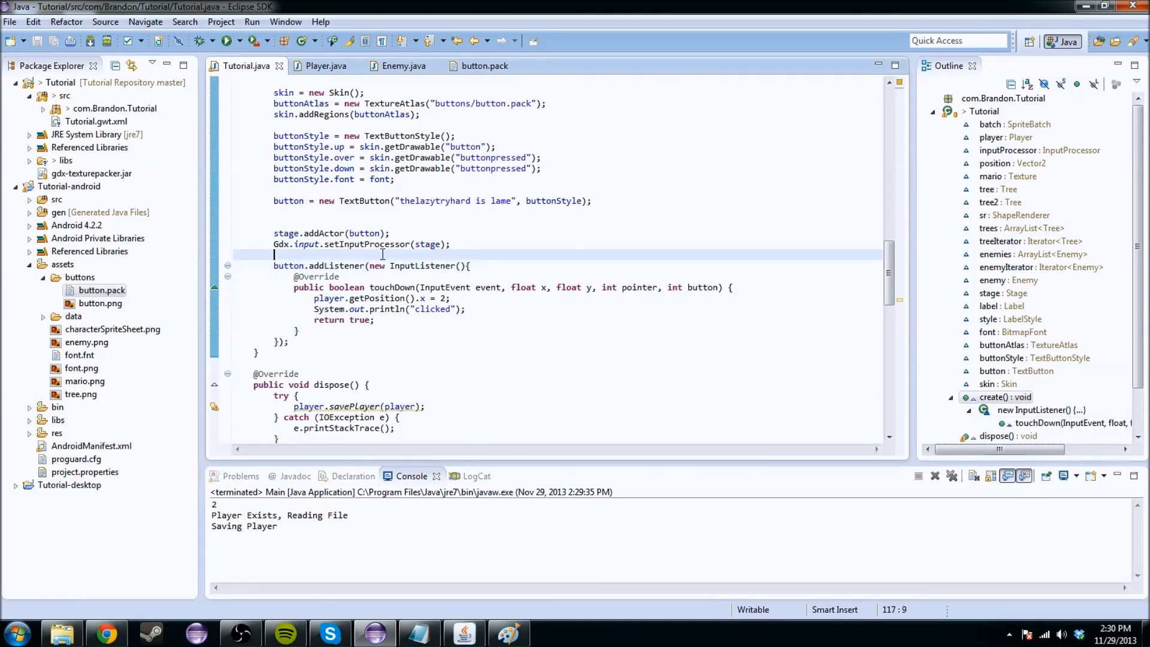
{"action": "left_click", "coordinate": [291, 342]}
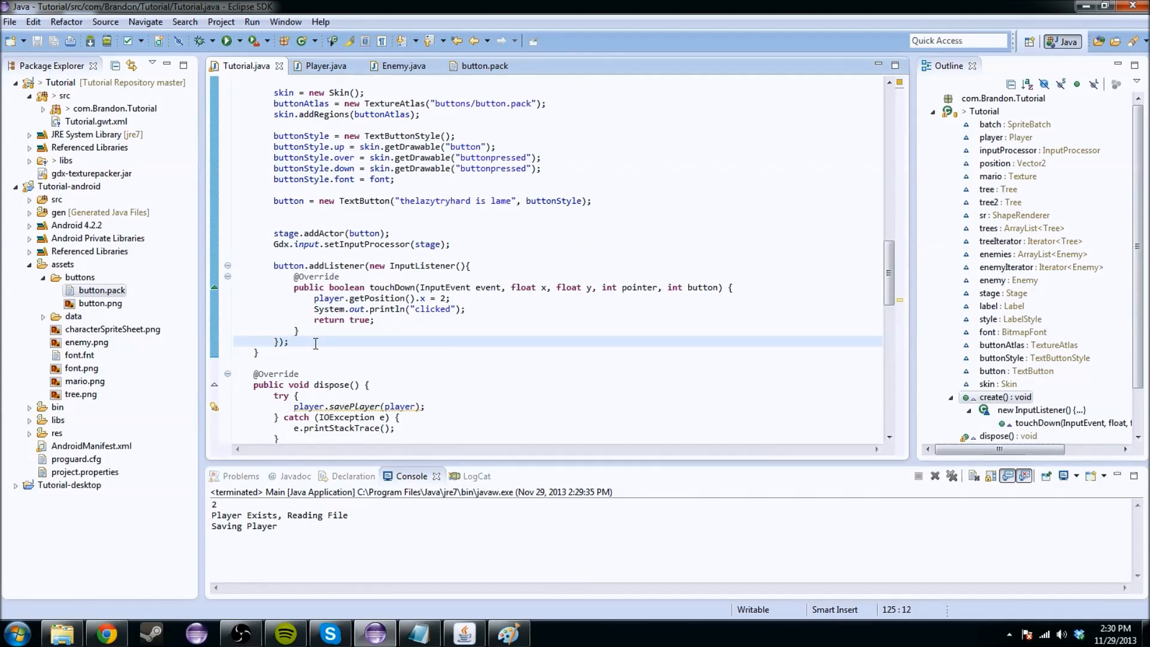
{"action": "left_click", "coordinate": [281, 353]}
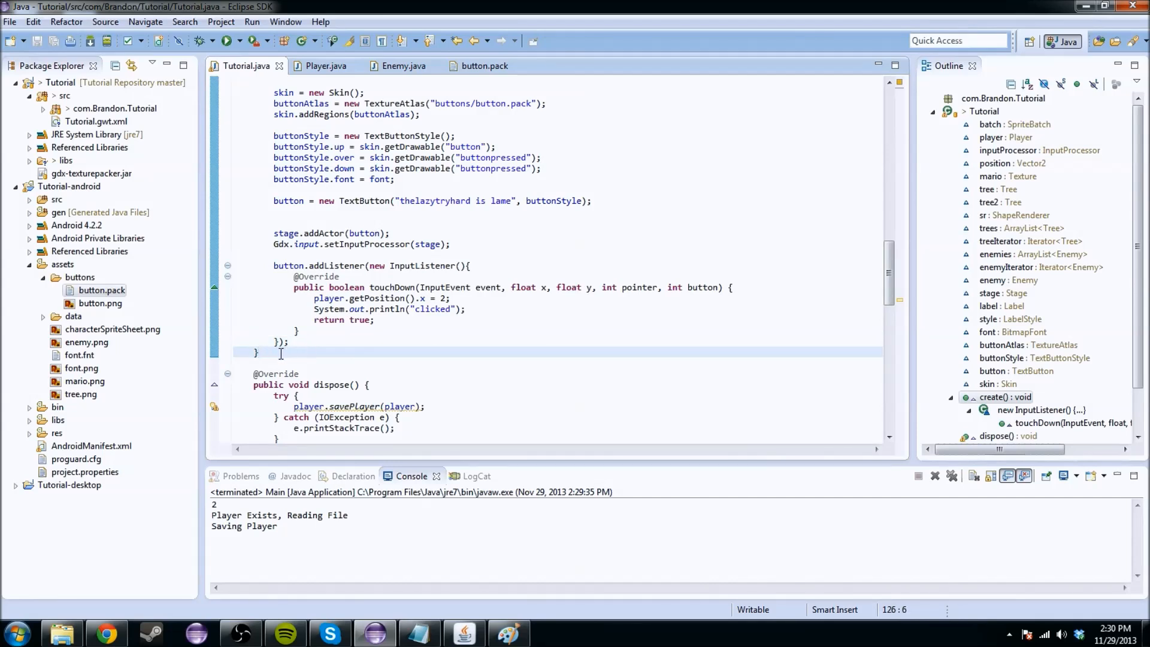